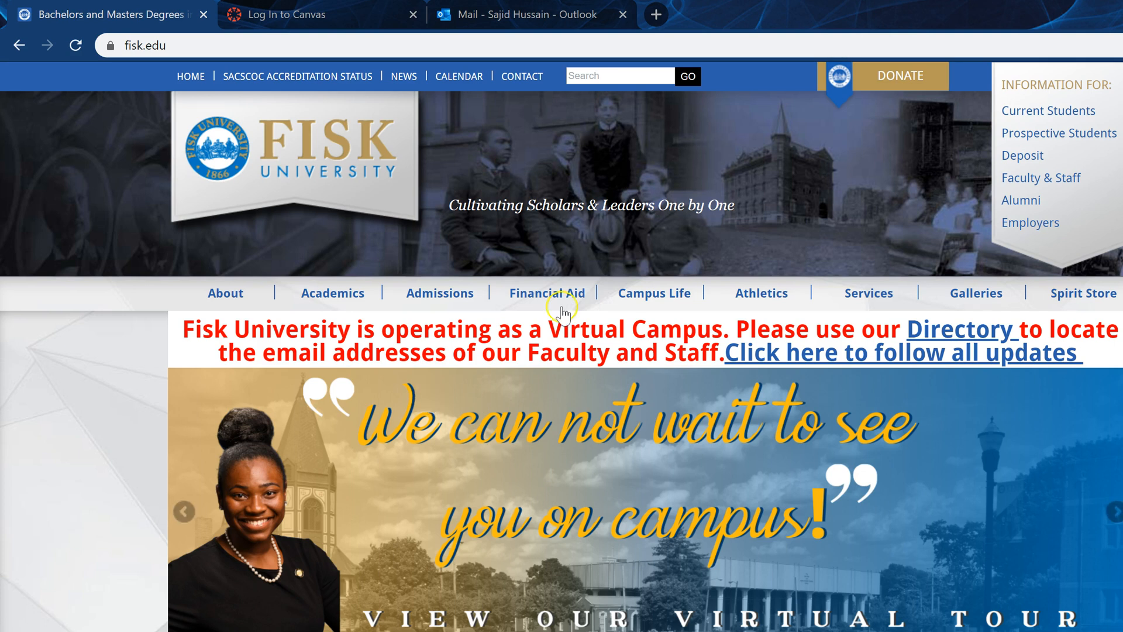
mouse_move(742, 215)
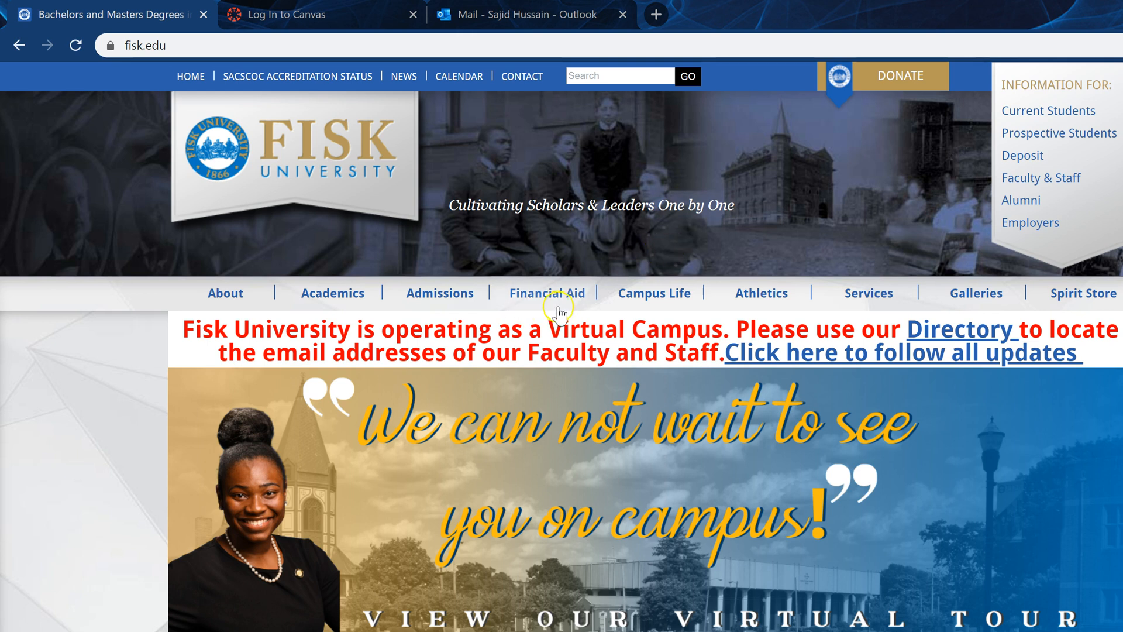
mouse_move(904, 210)
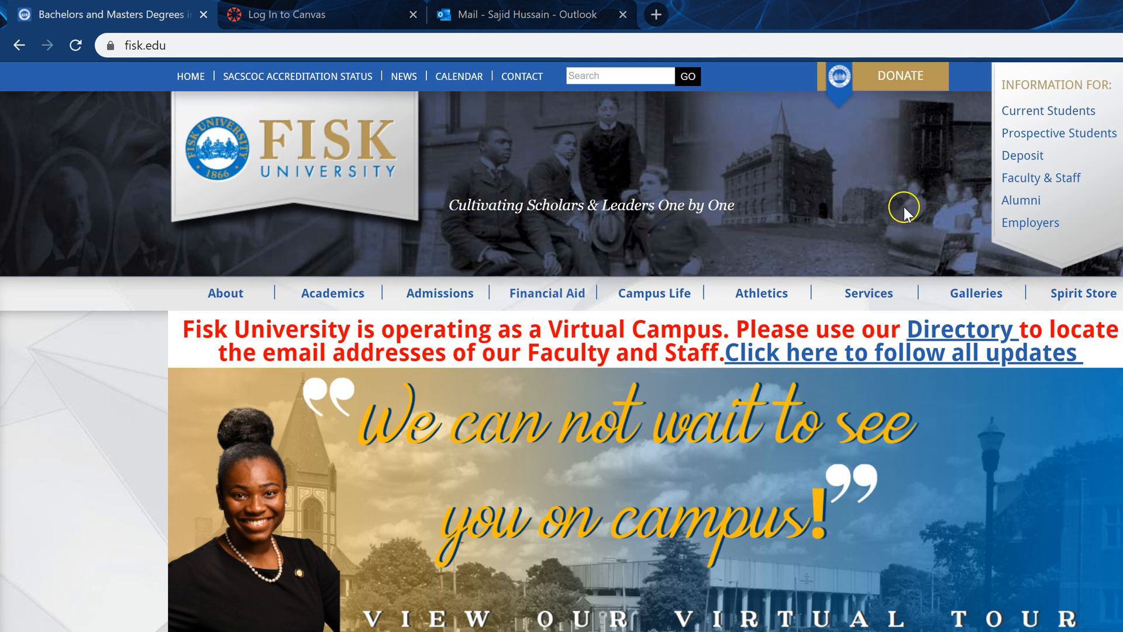
mouse_move(904, 212)
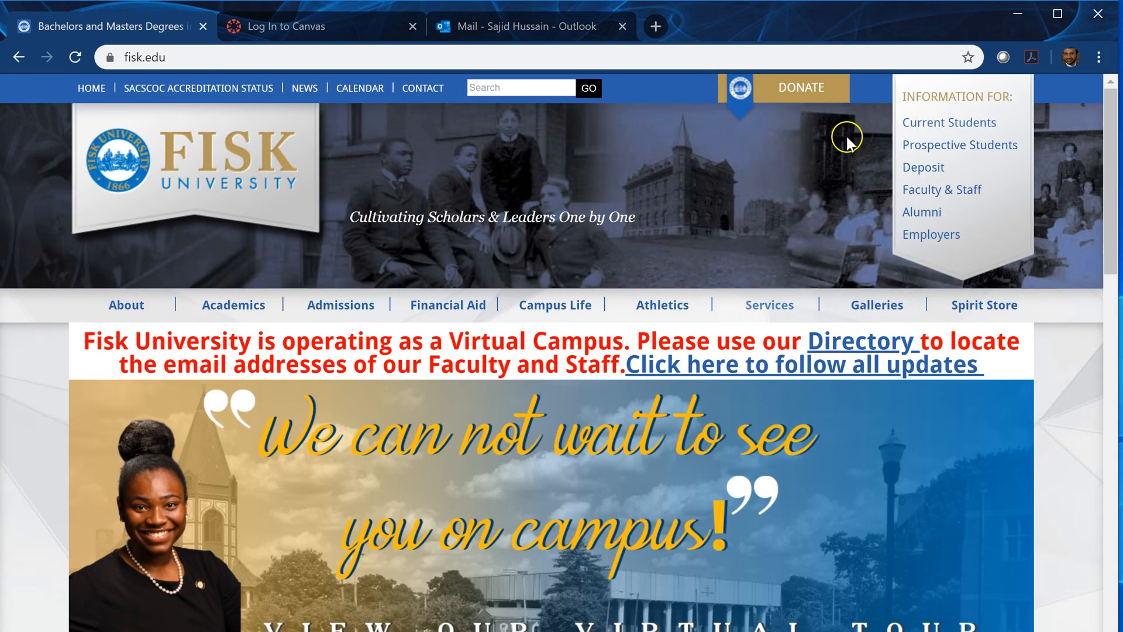
mouse_move(919, 184)
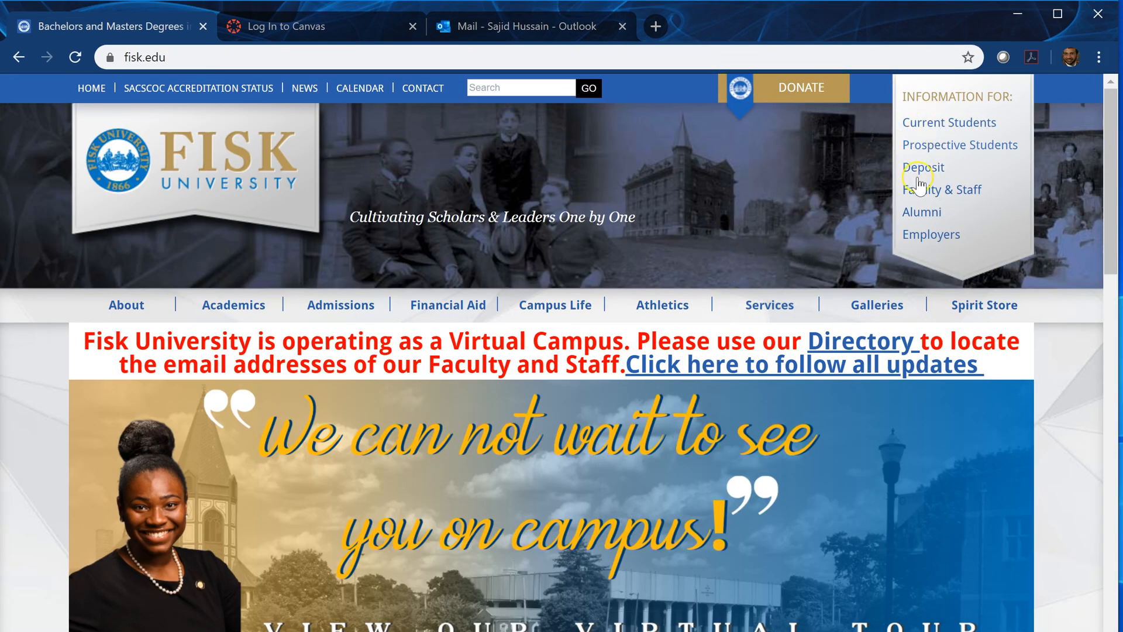
Visit the Fisk Faculty & Staff page and reach the Office 365 home page from it.
click(943, 190)
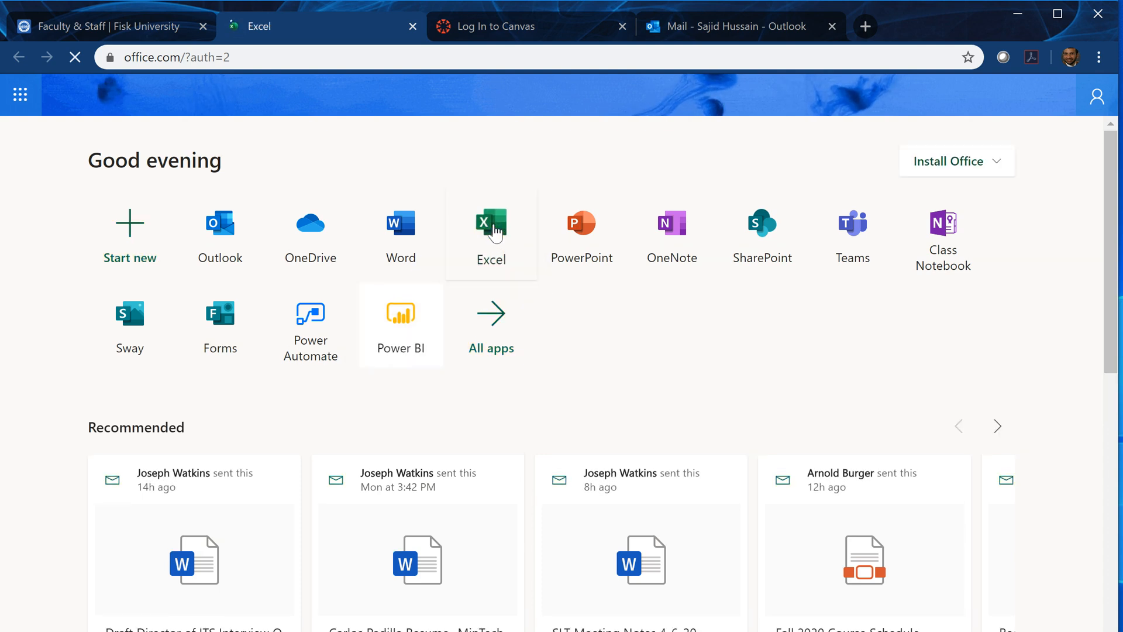
Start Excel Online and create a new blank workbook.
click(490, 222)
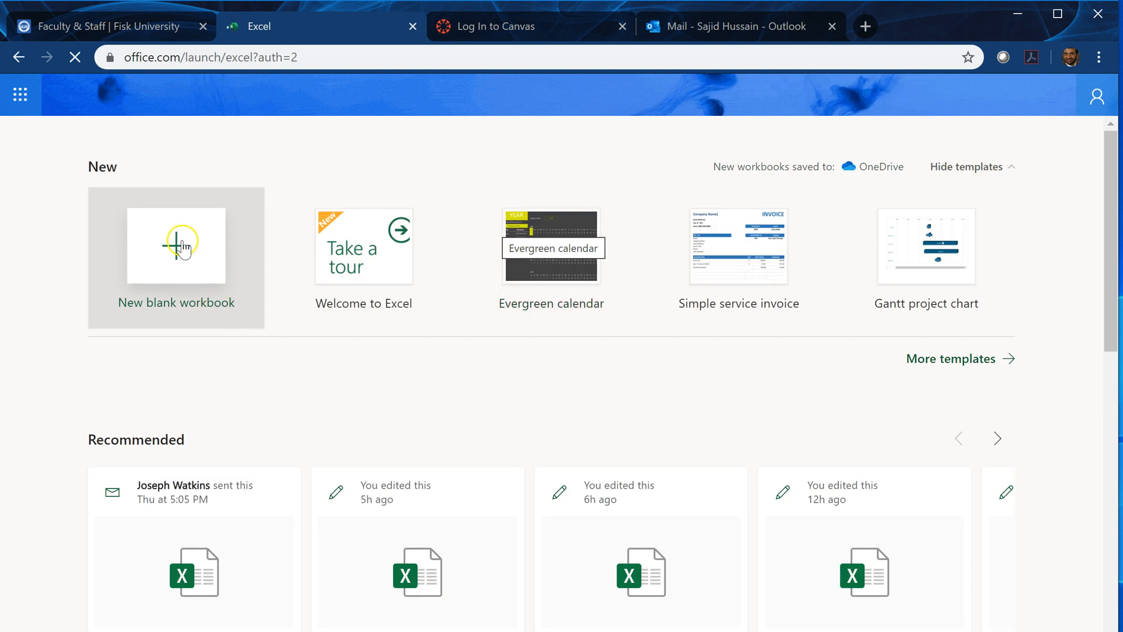
click(177, 246)
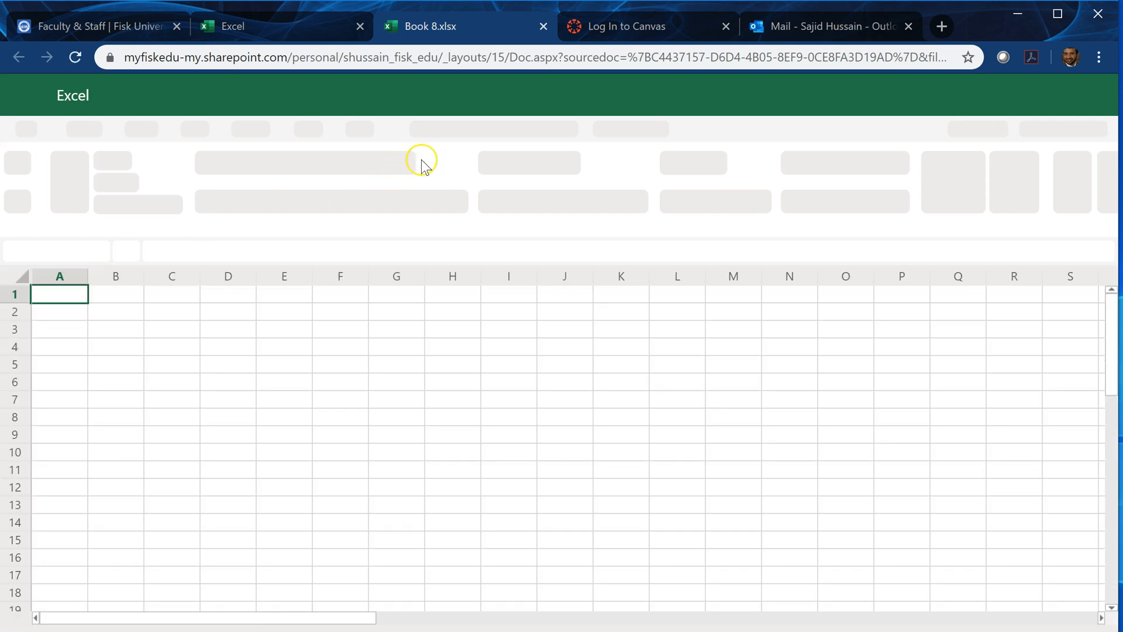
mouse_move(465, 127)
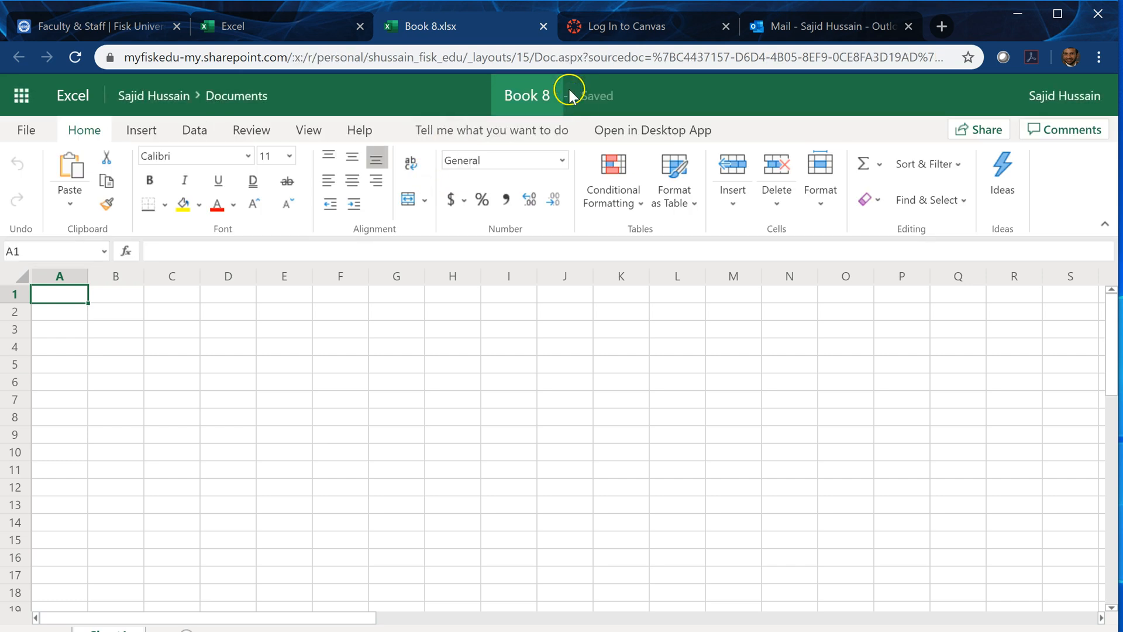
Rename the workbook to A9-Submissions and clear the test letter from cell A1.
text(A9-Su)
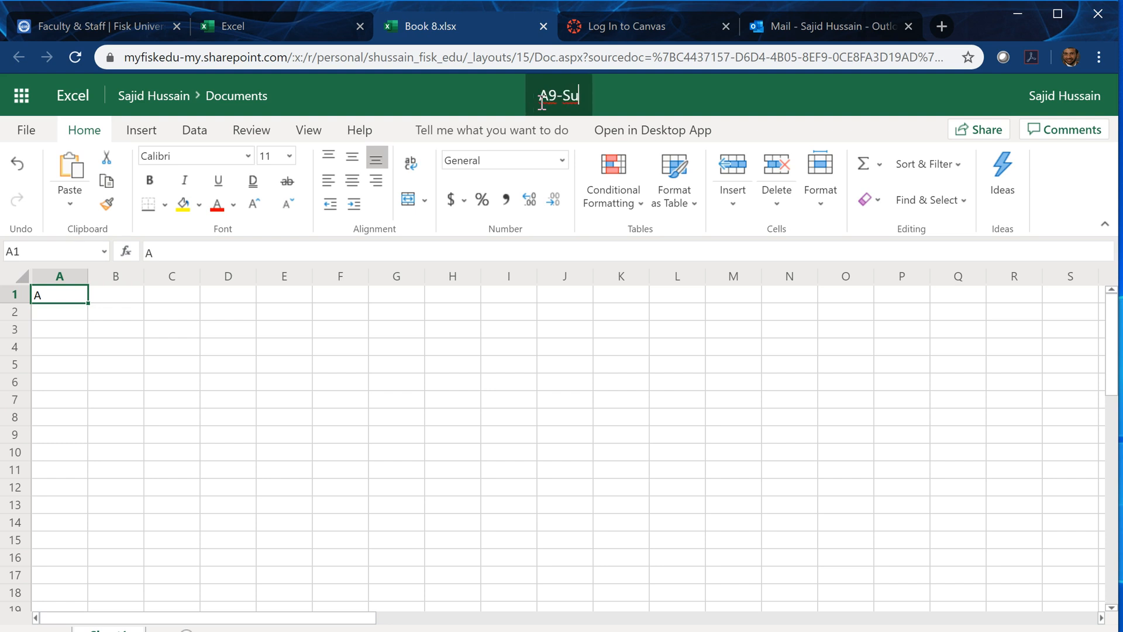
text(bmission)
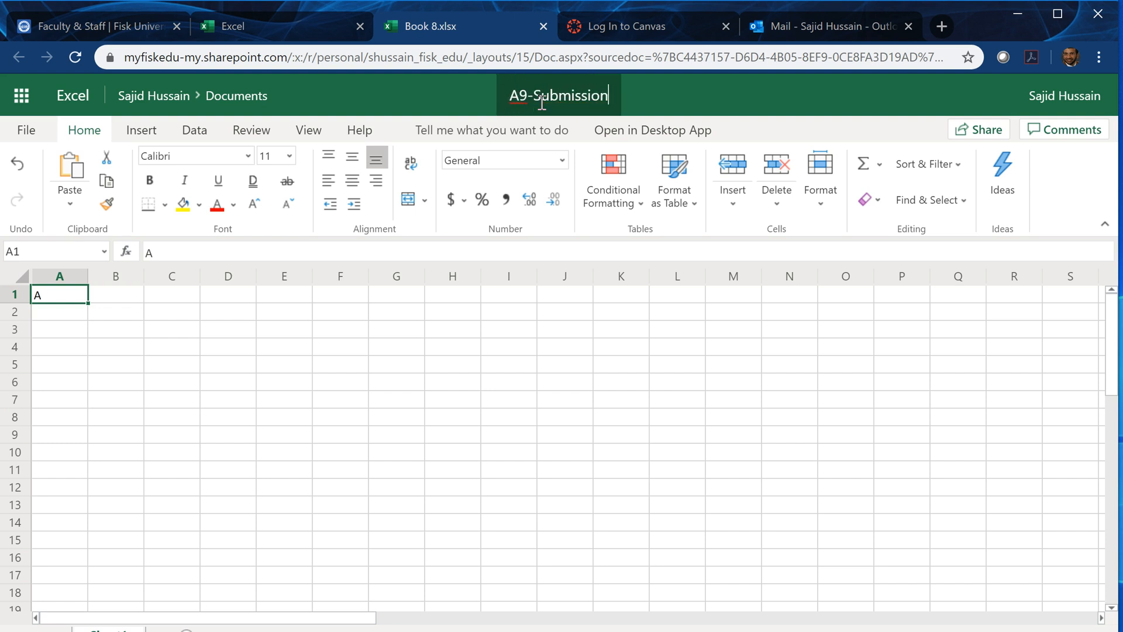
text(s)
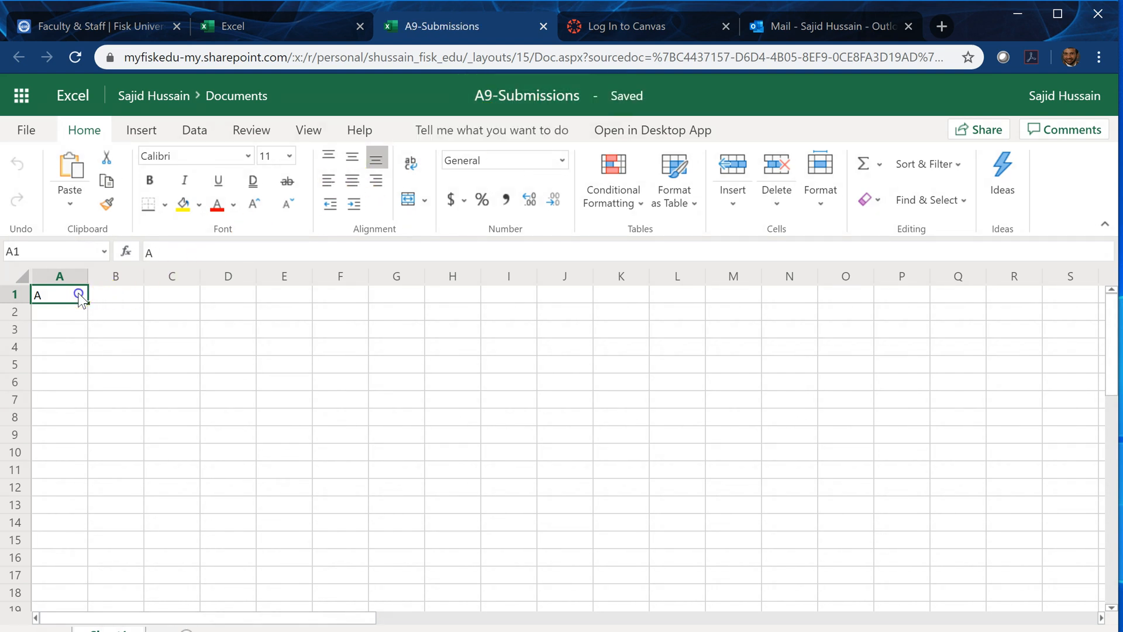
key(Delete)
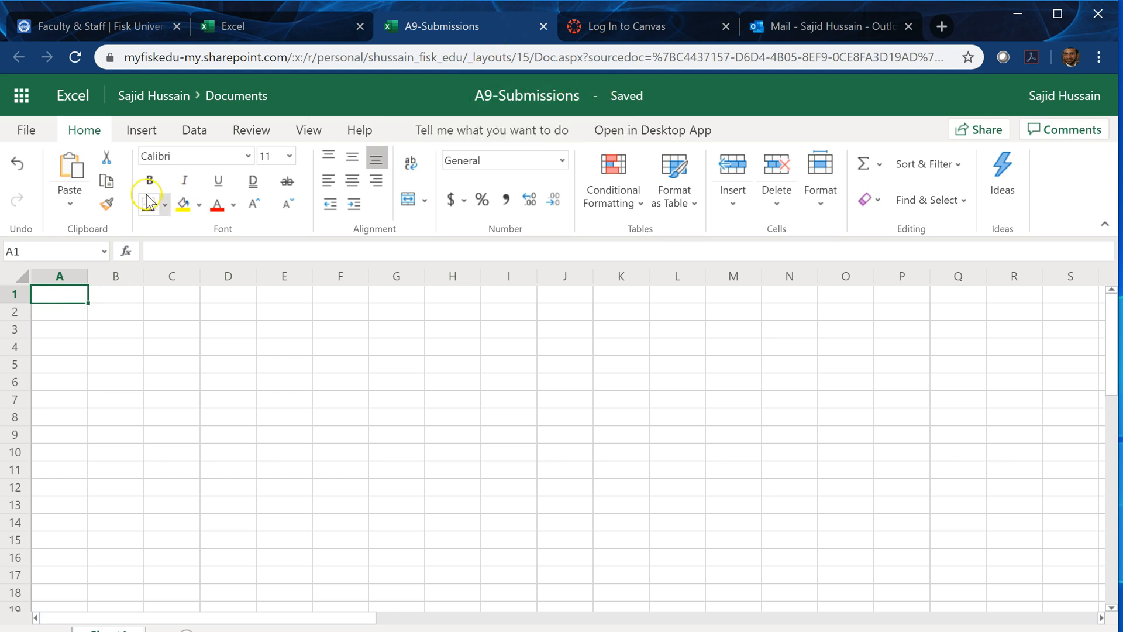
Create a new form from the workbook via Insert > Forms and title it Health Survey.
click(142, 130)
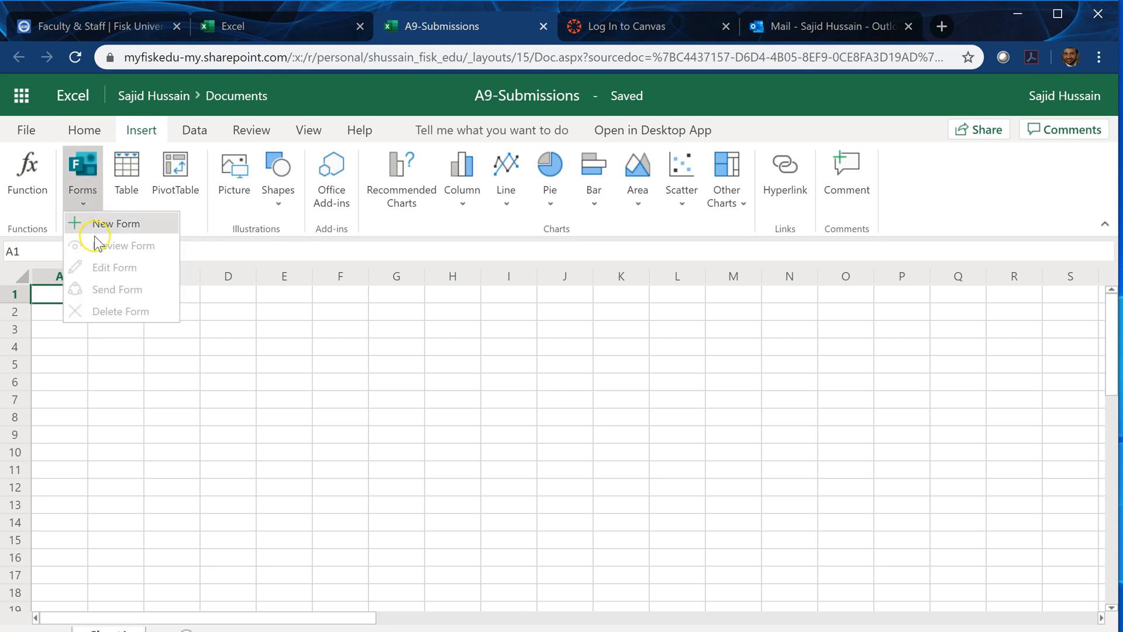
click(116, 224)
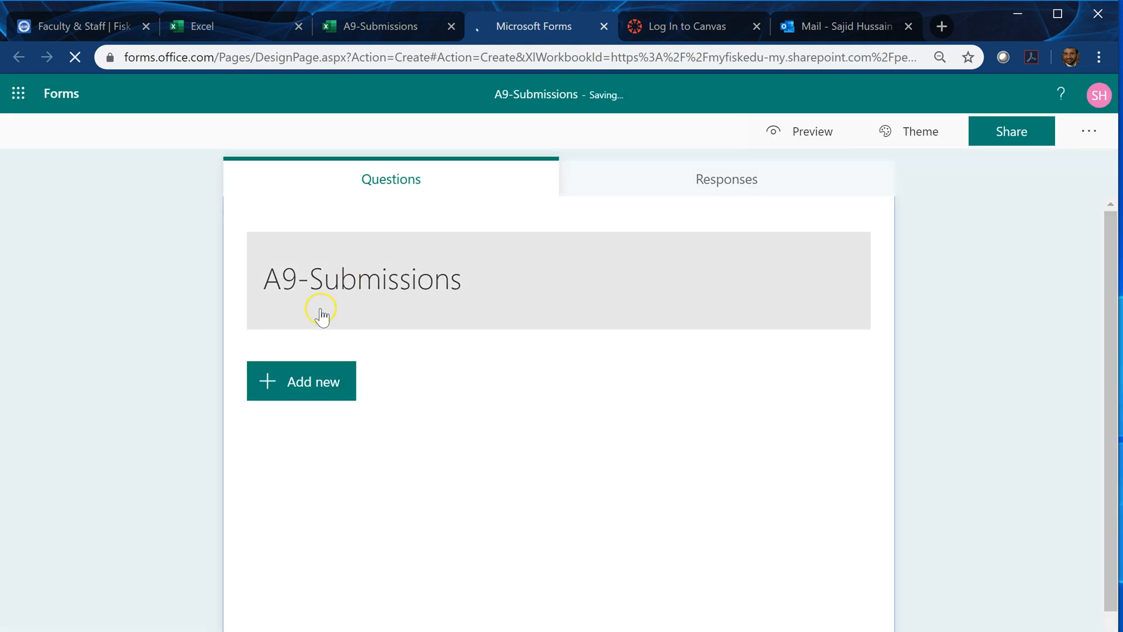
click(361, 280)
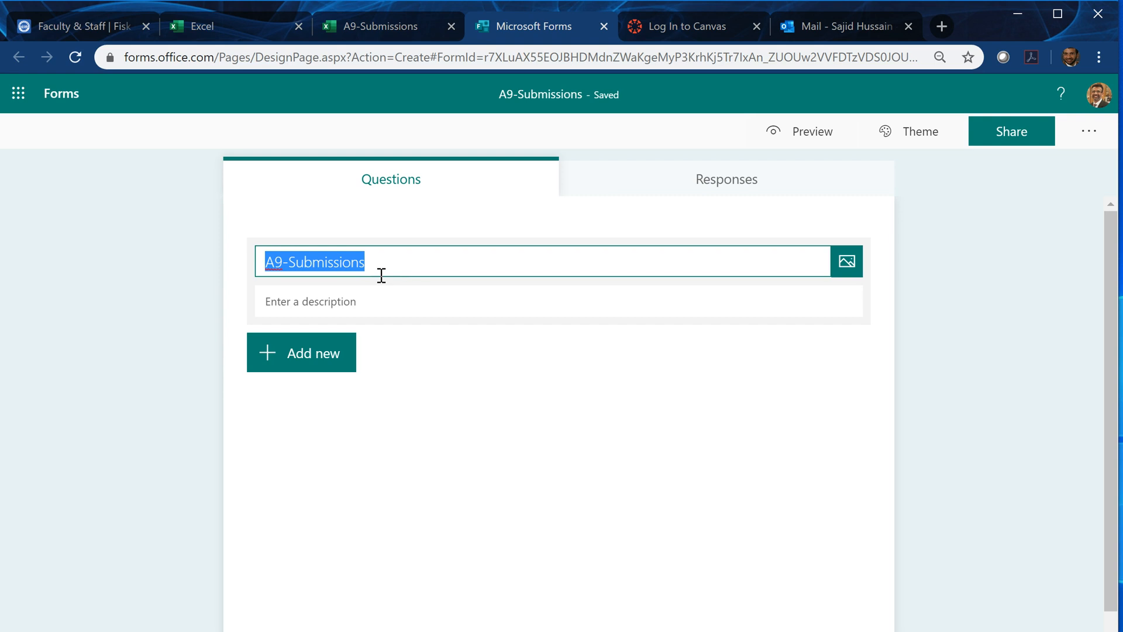
text(Health Sur)
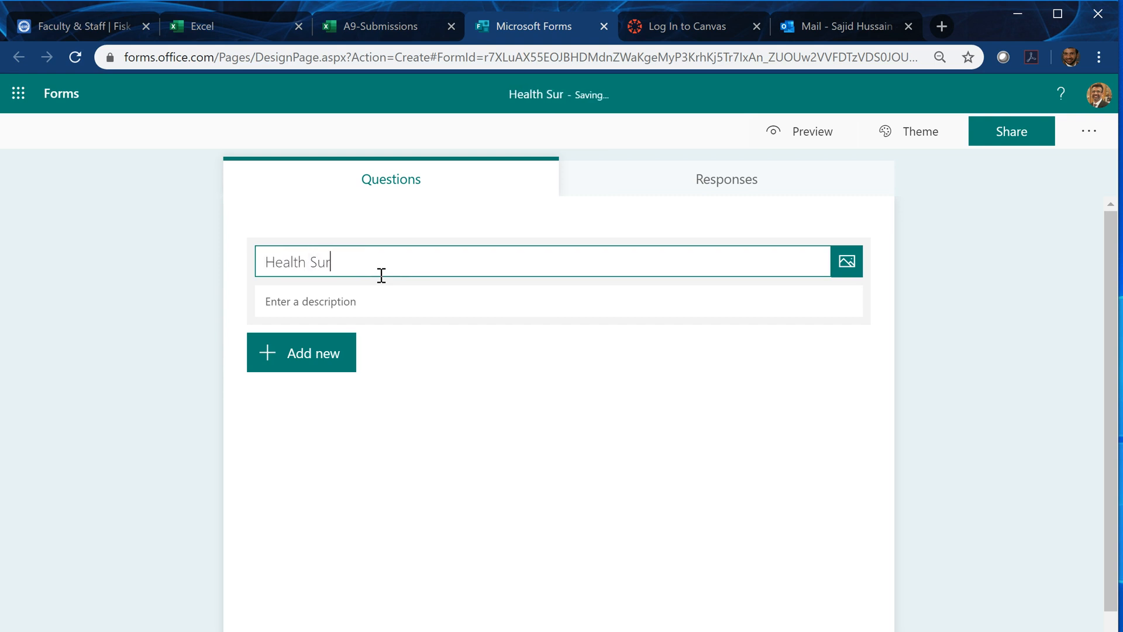
text(vey)
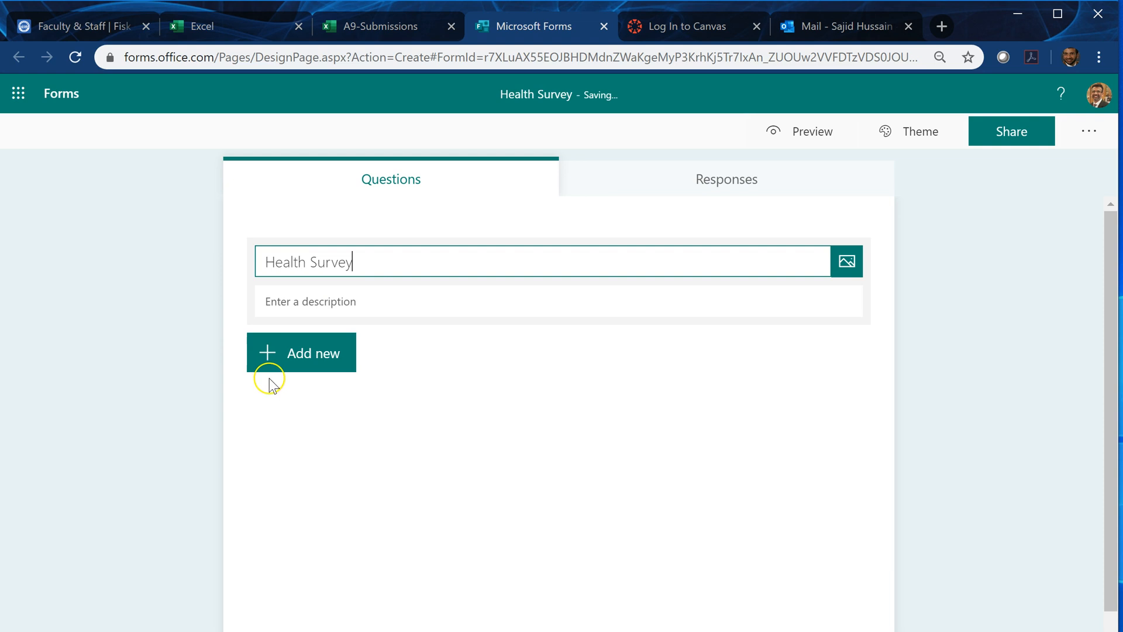
click(300, 352)
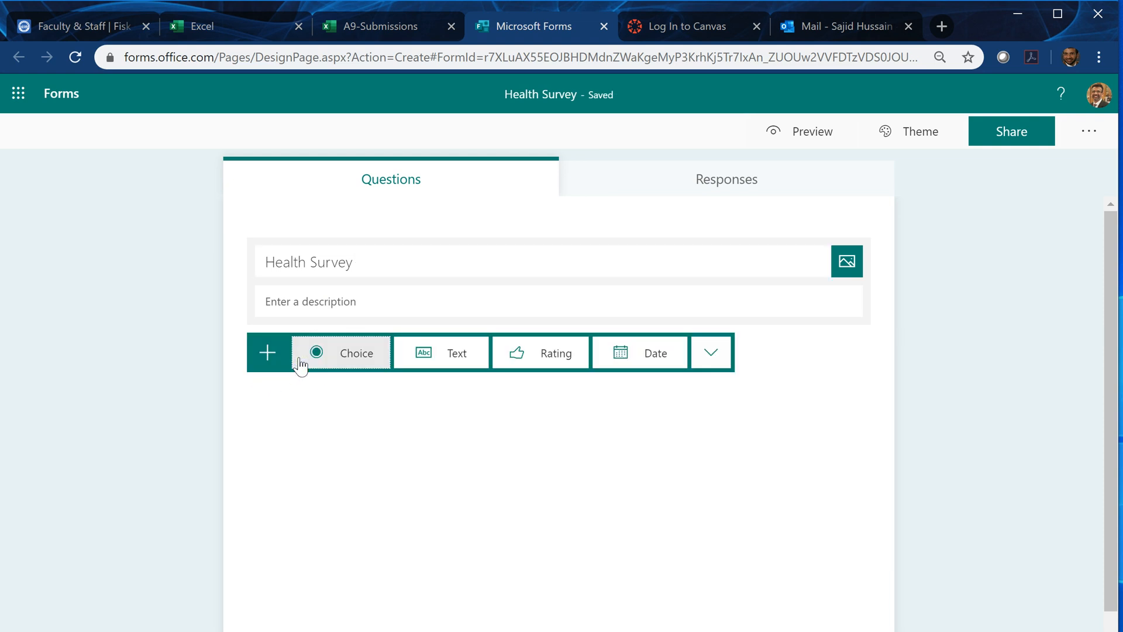
mouse_move(449, 358)
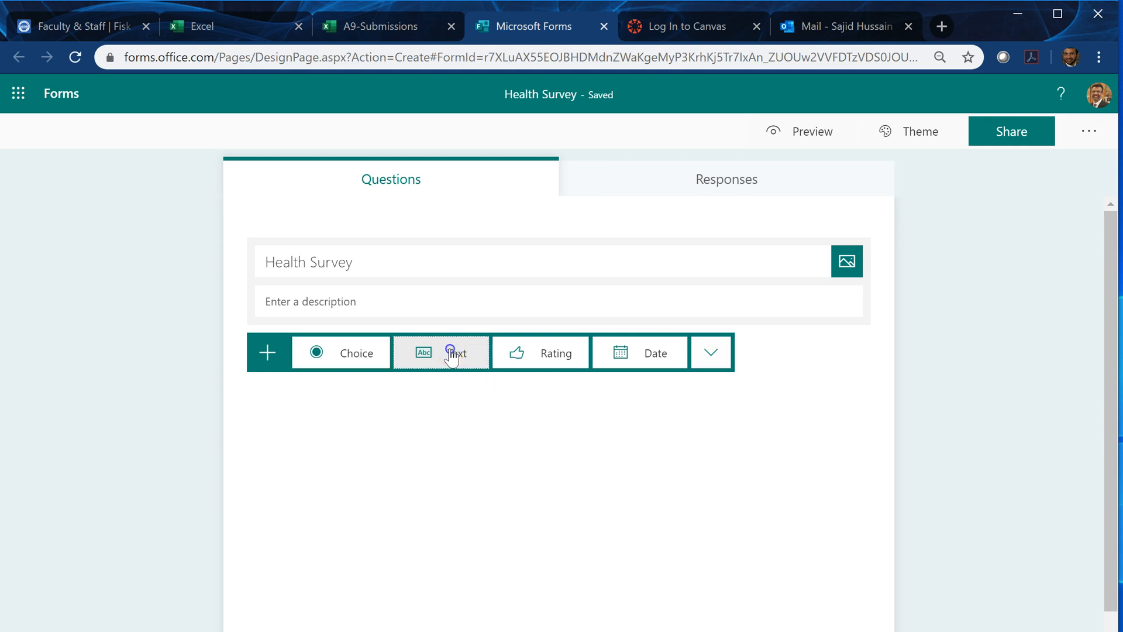
Add a first text question reading "Where are you from?".
click(441, 352)
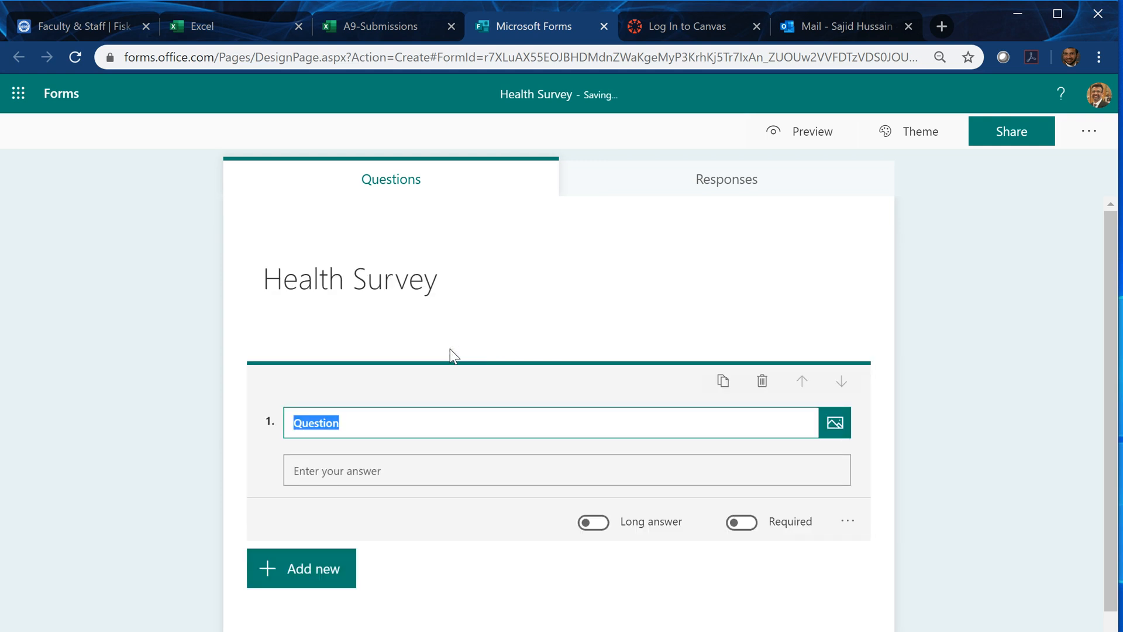
text(Where are y)
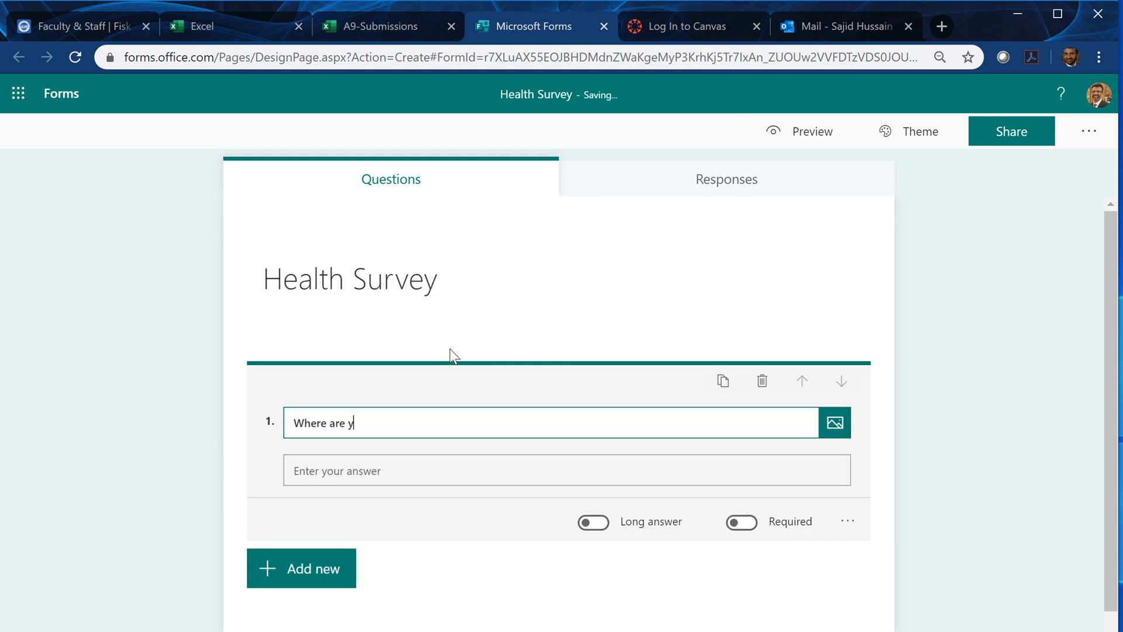
text(ou from?)
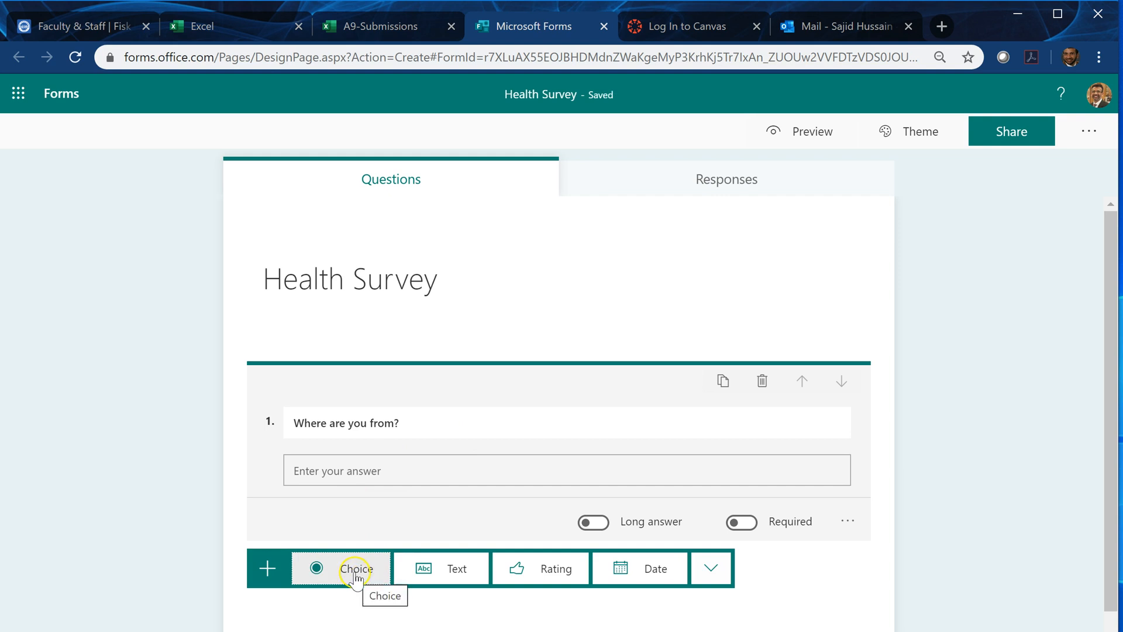
Add a choice question and word it "What are your favorite vegies" after clearing a mistyped start.
click(356, 569)
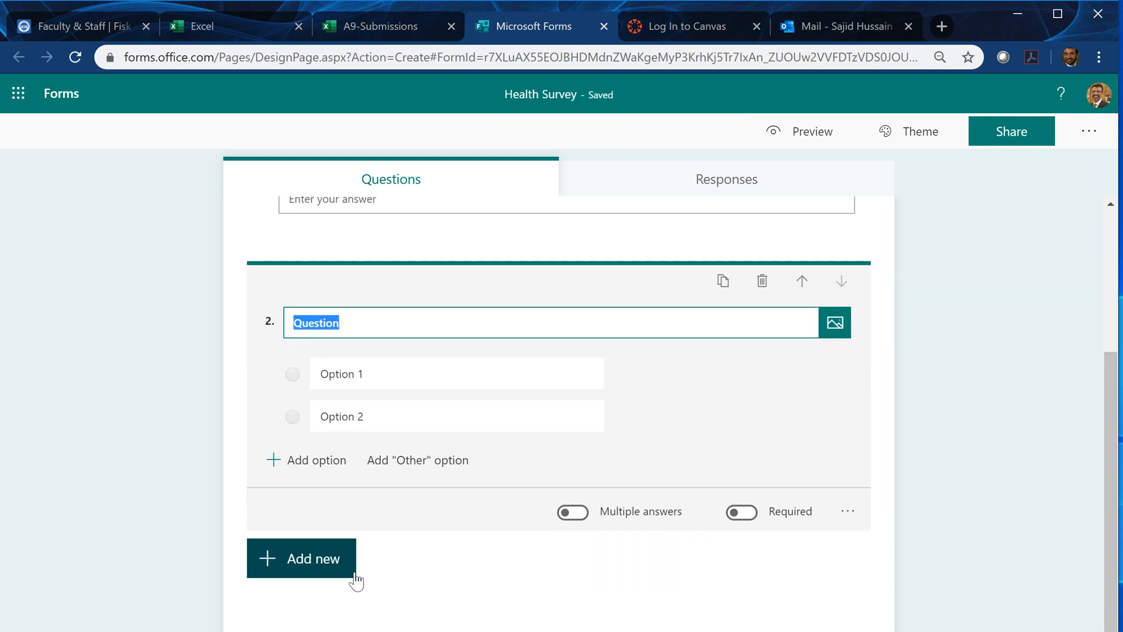
text(How to)
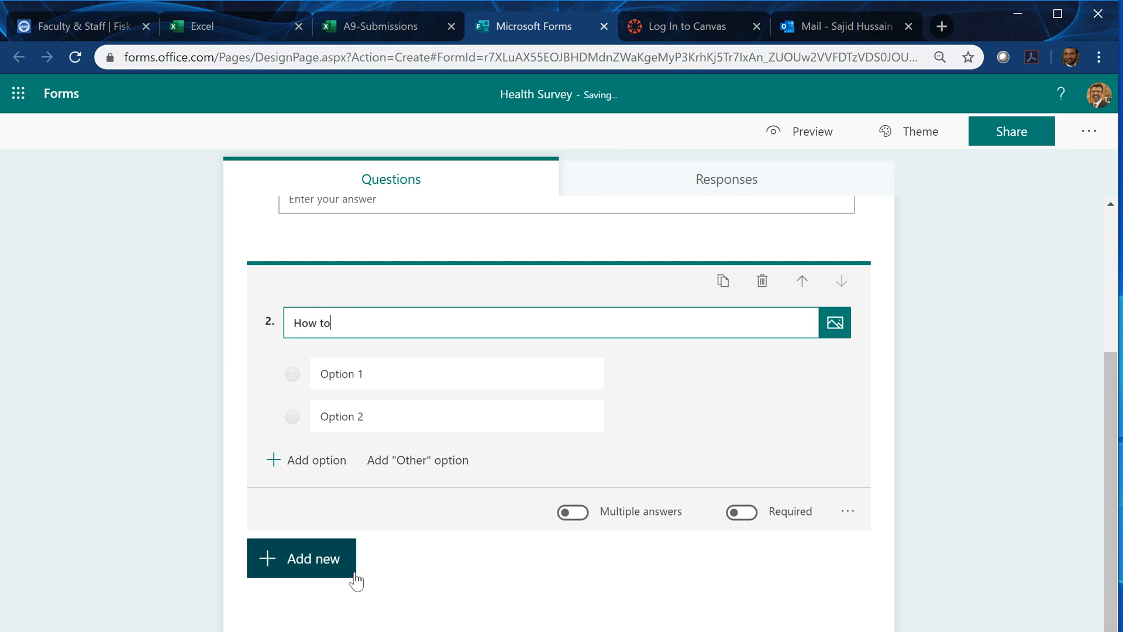
key(Backspace)
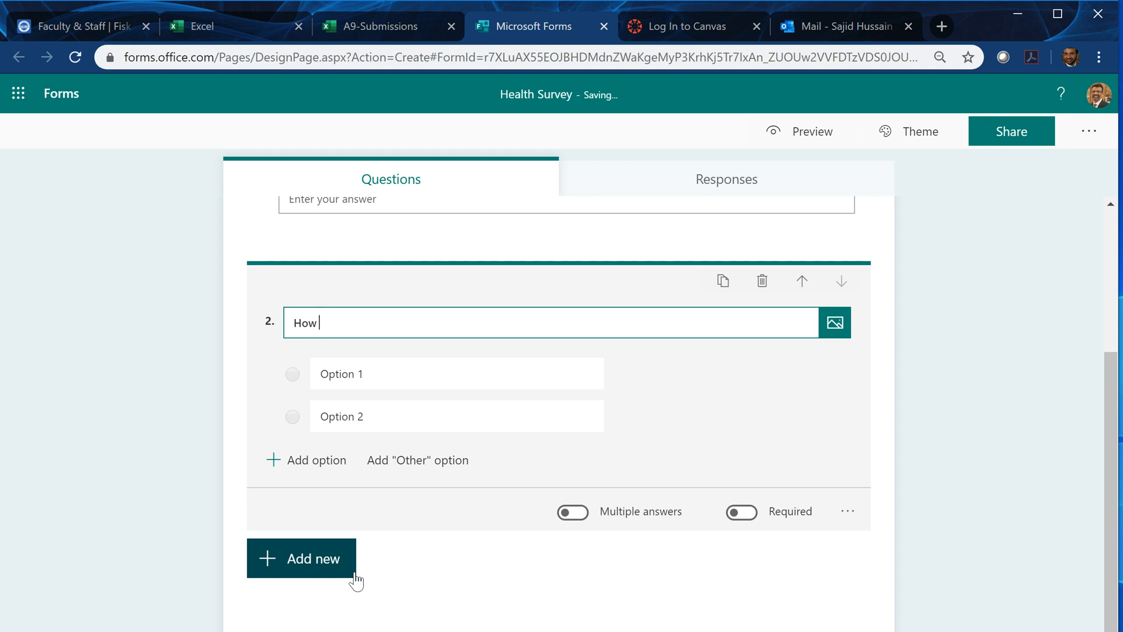
key(Backspace)
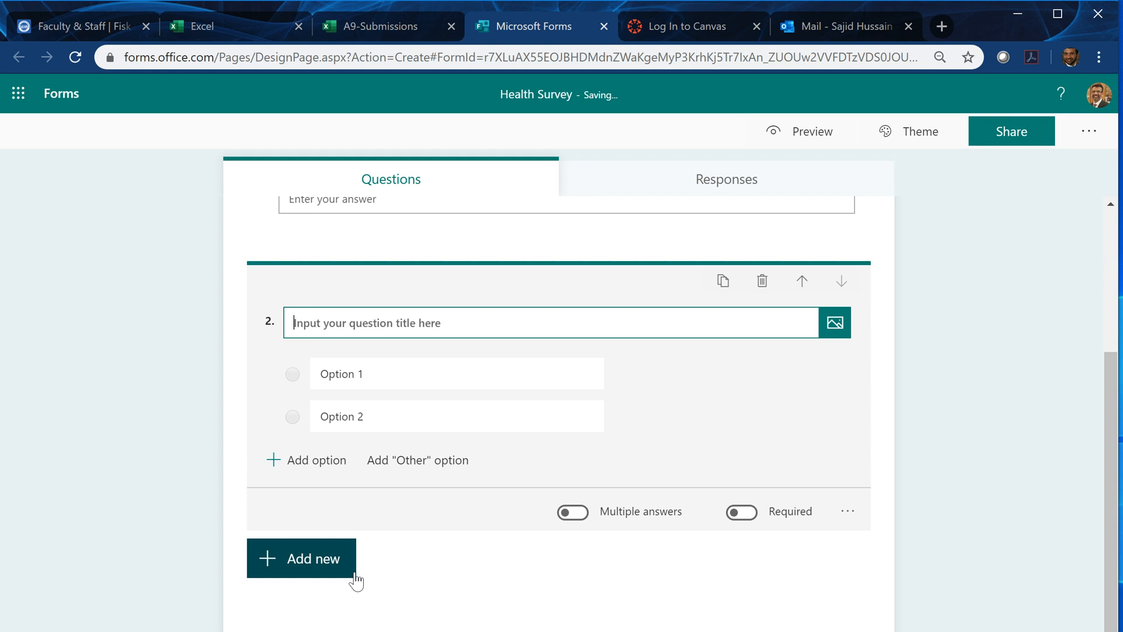
text(What)
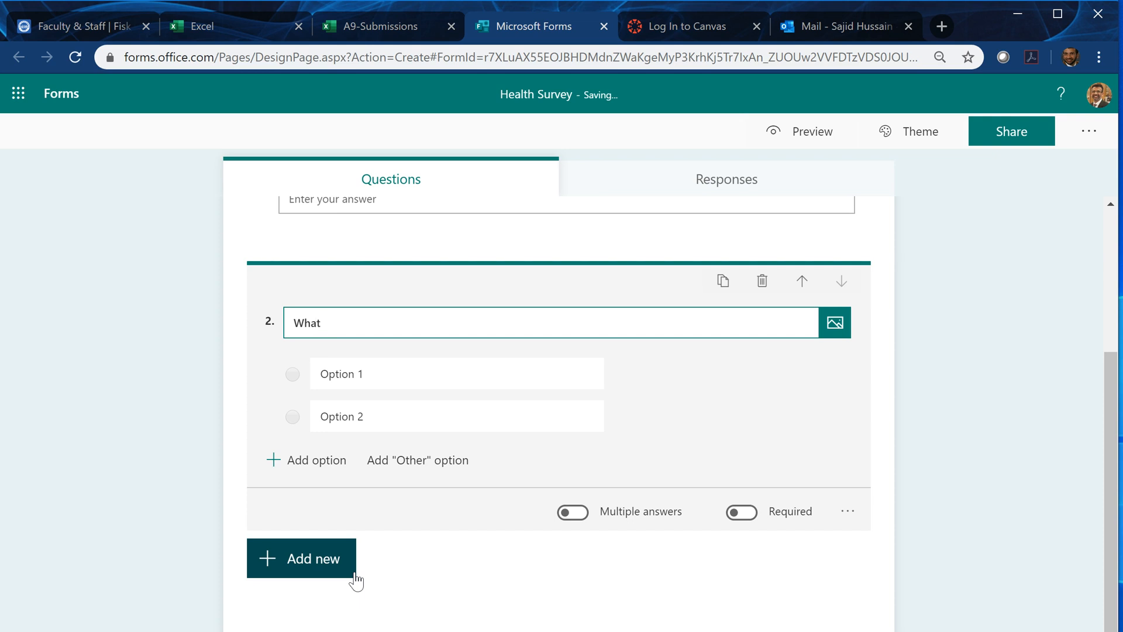
text(ay)
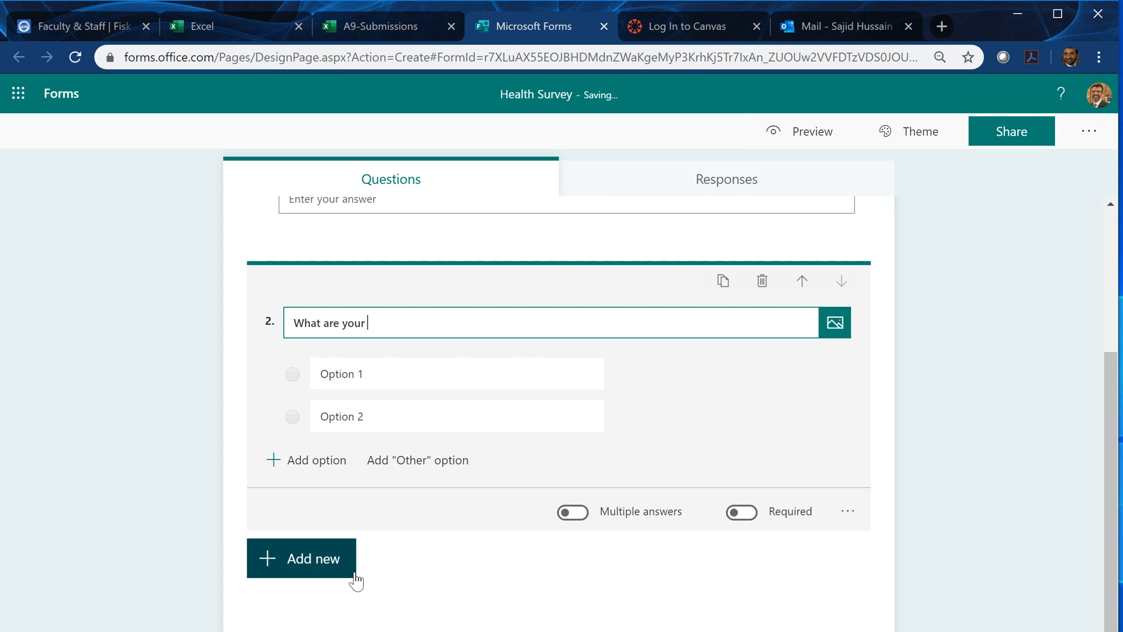
text(favorite)
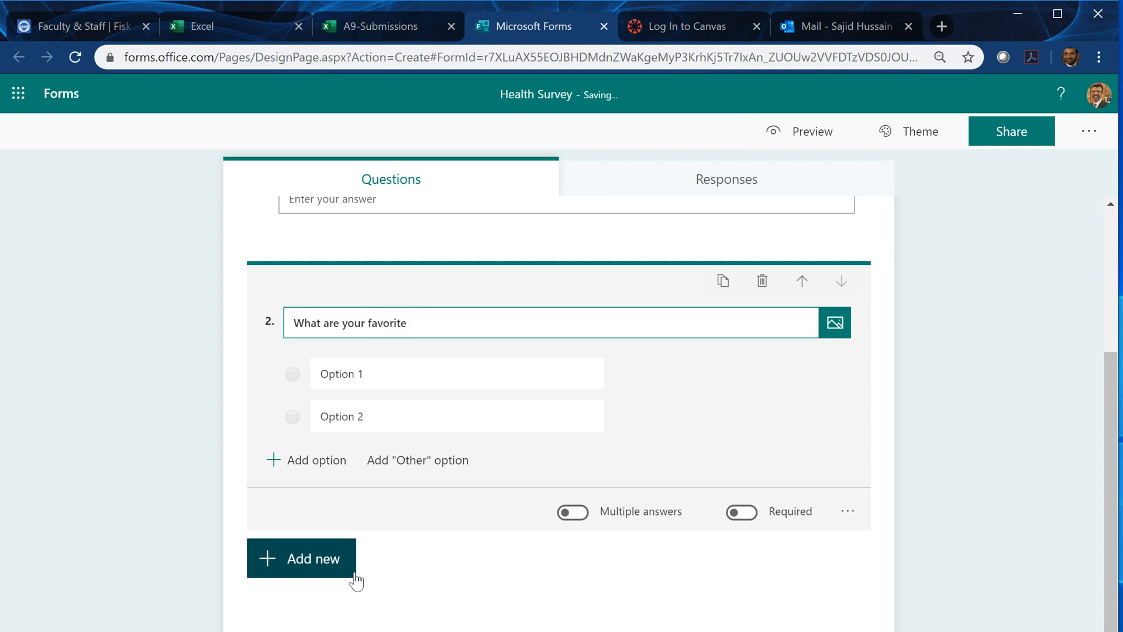
text(vegies)
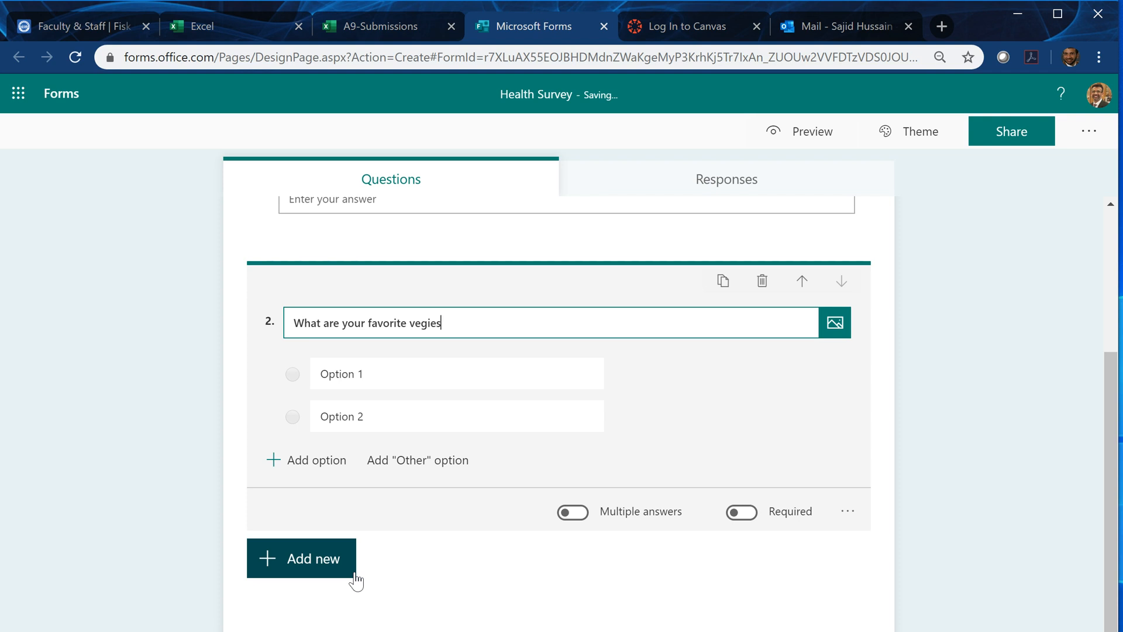
Allow multiple answers and enter the options Brocolli, Spinach, Carrots and Cauliflower.
text(?)
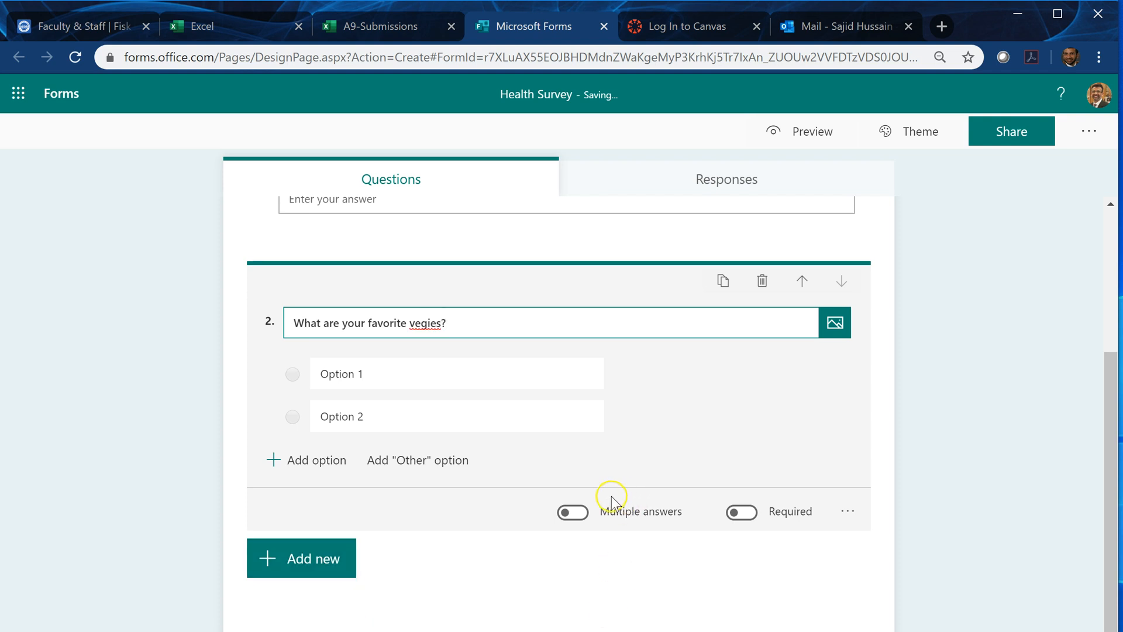
click(572, 511)
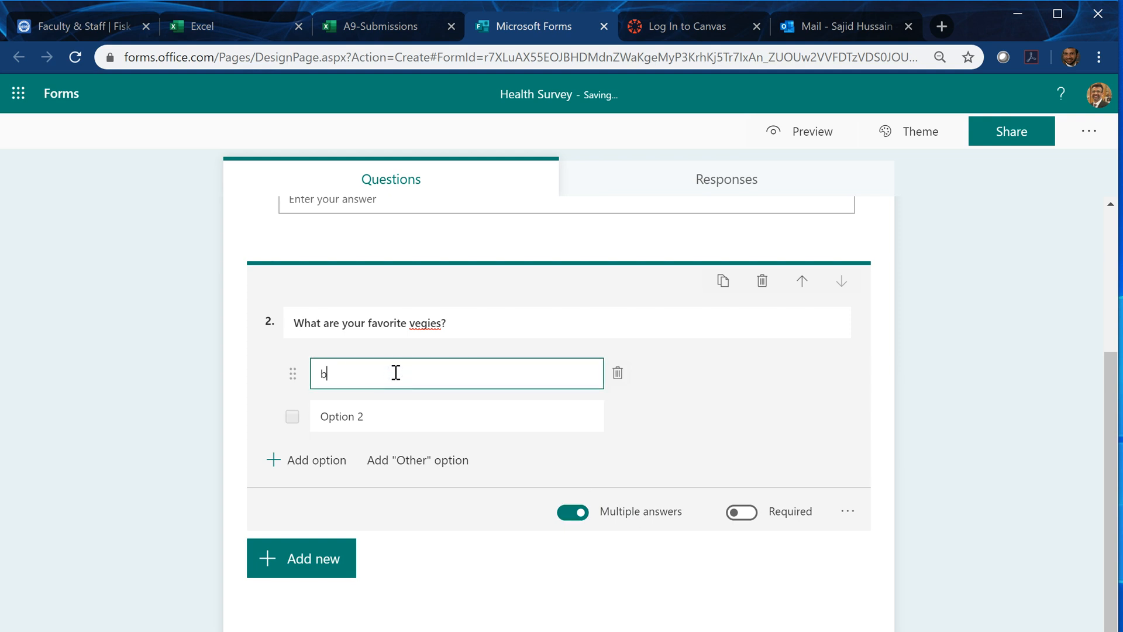
text(roc)
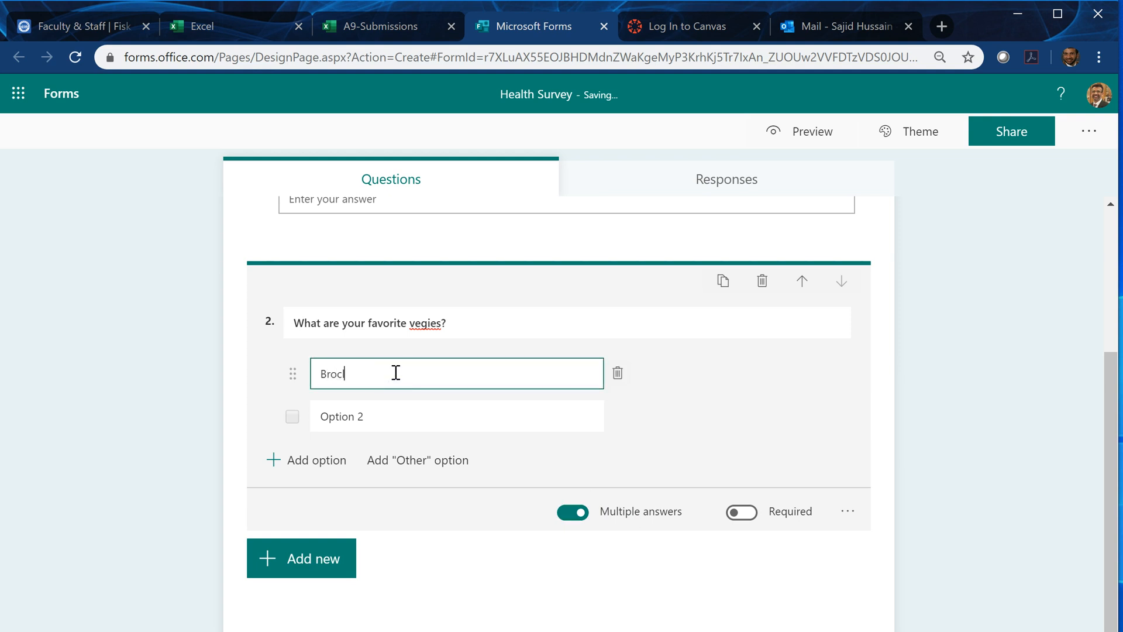
text(olli)
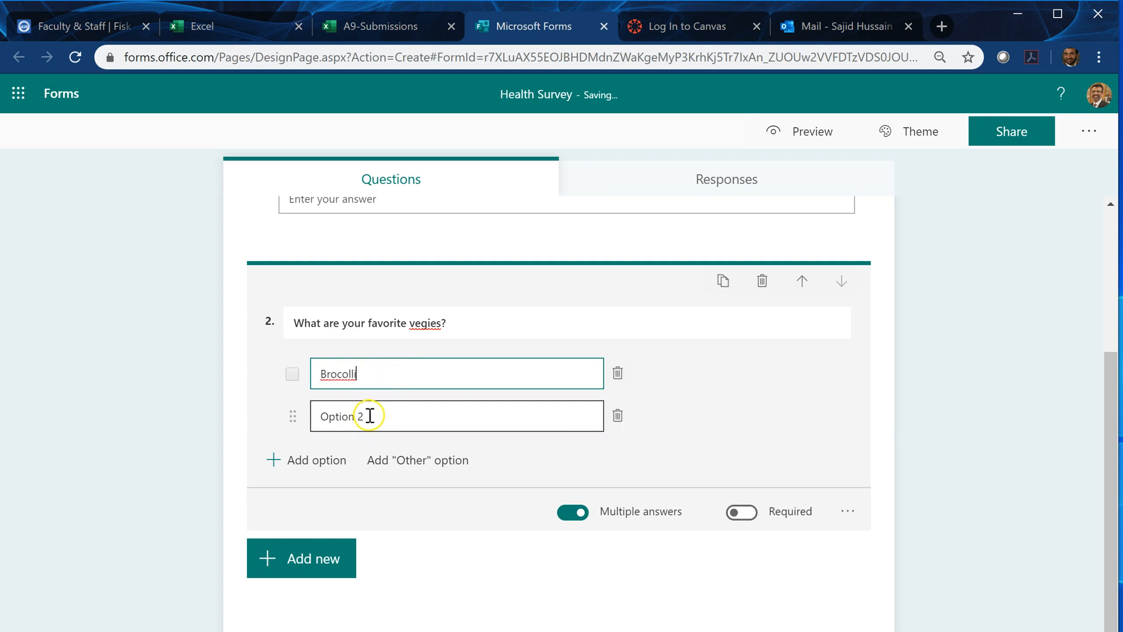
text(Spi)
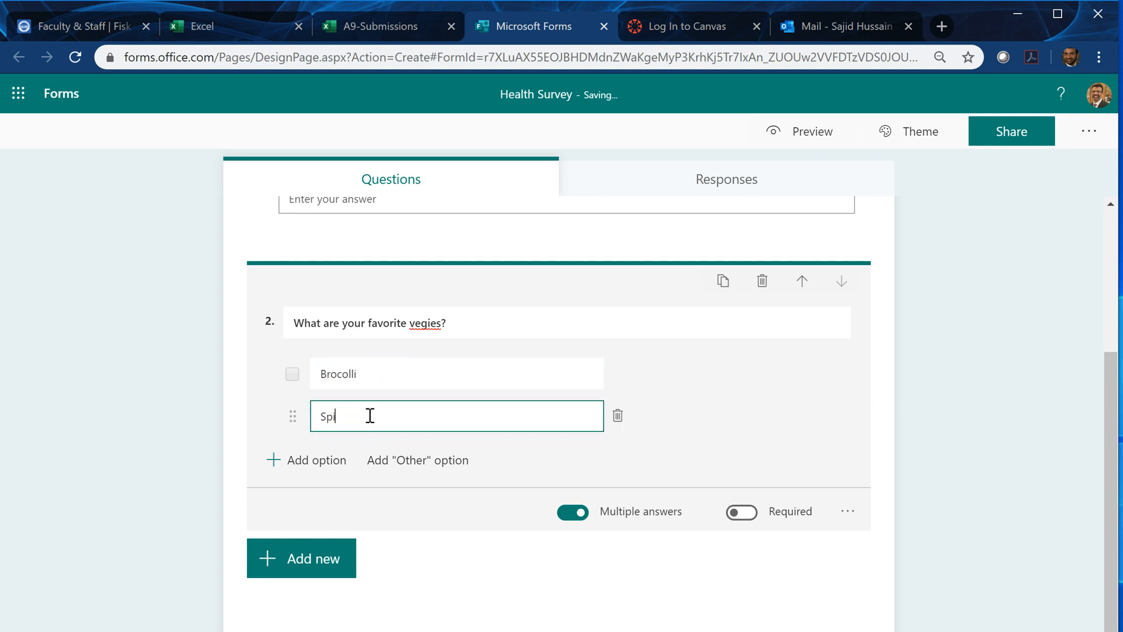
text(inach)
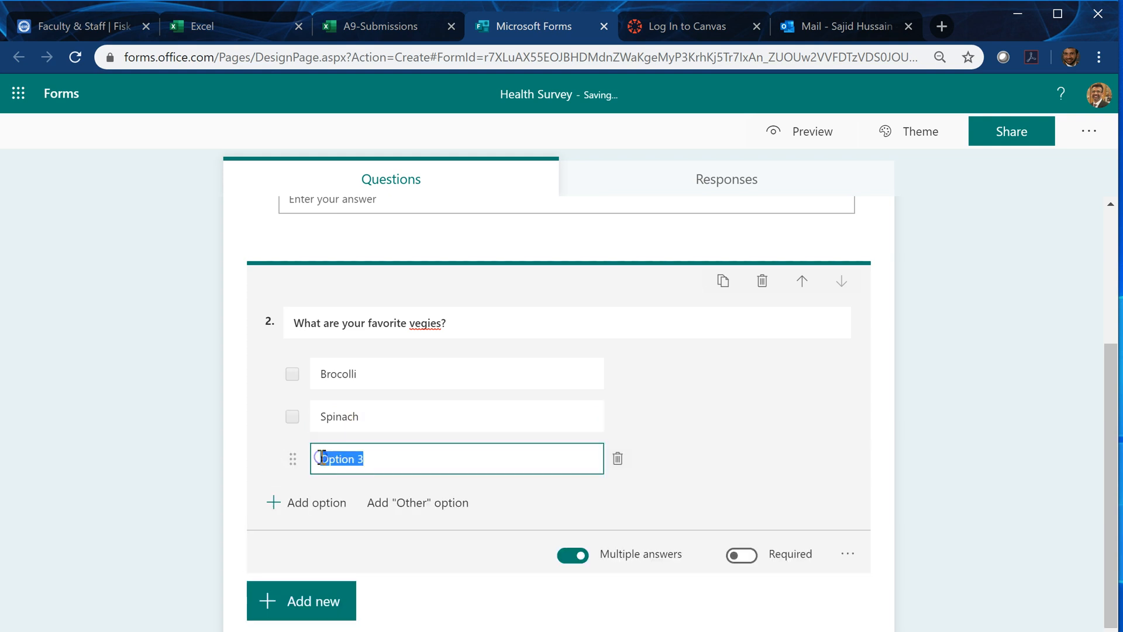
text(Carrots)
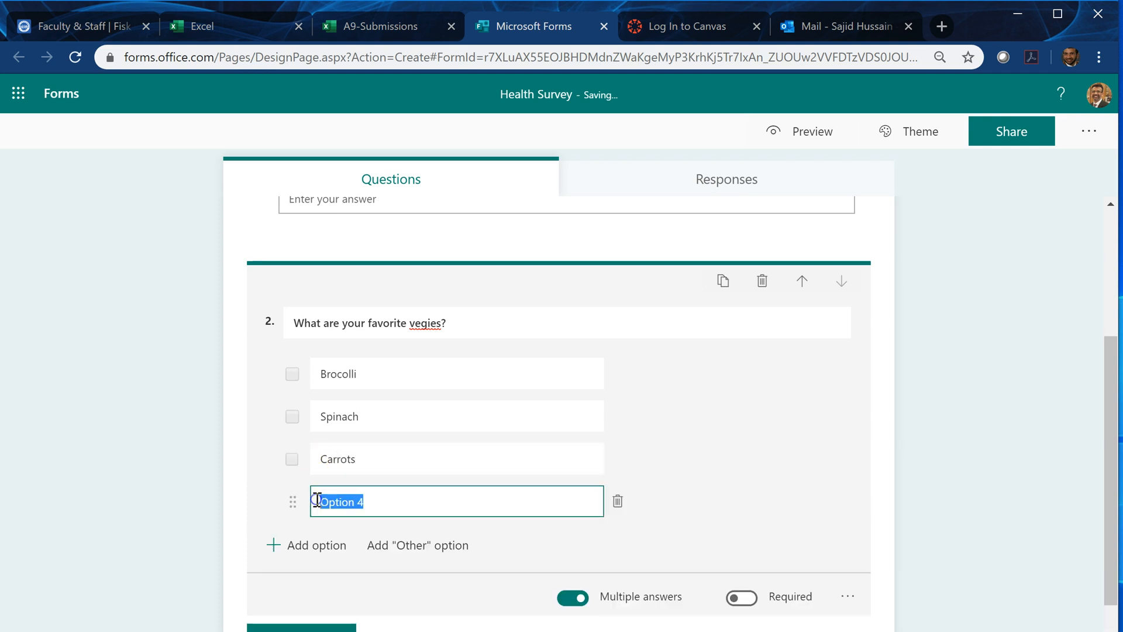
text(Caul)
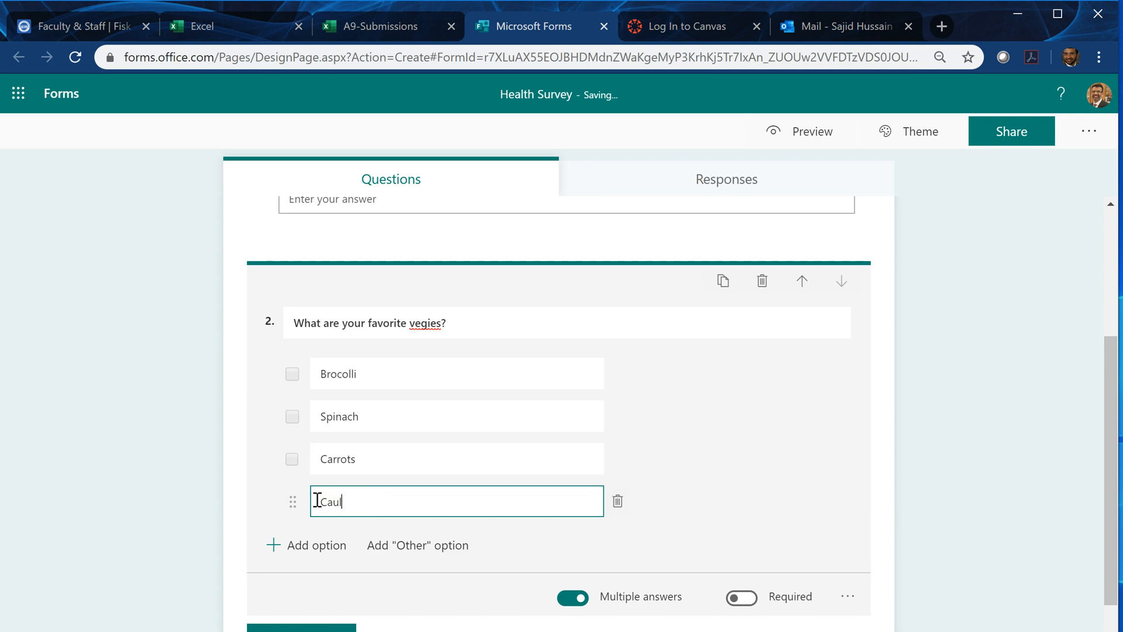
text(iflower)
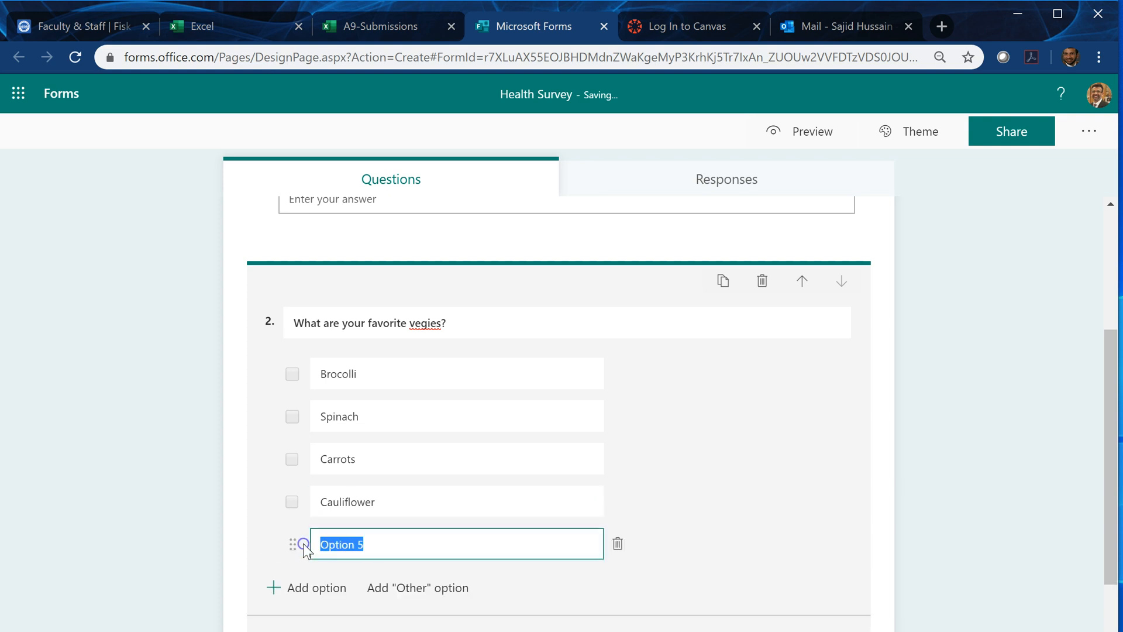
Add the options Cucumber and Kale plus an Other choice.
text(Cucum)
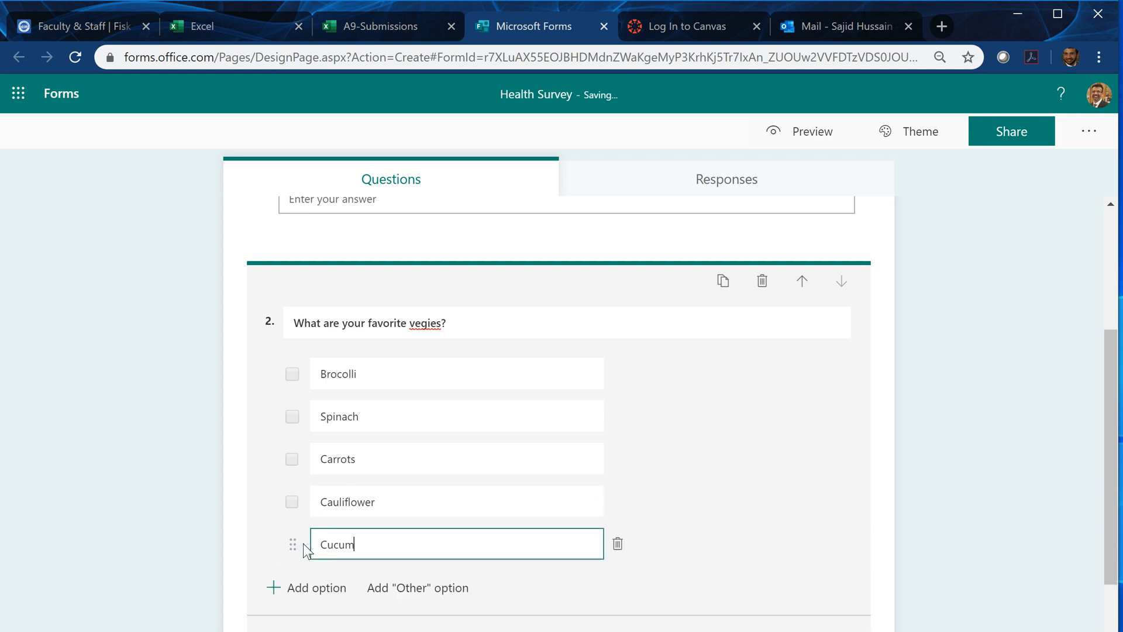
text(ber)
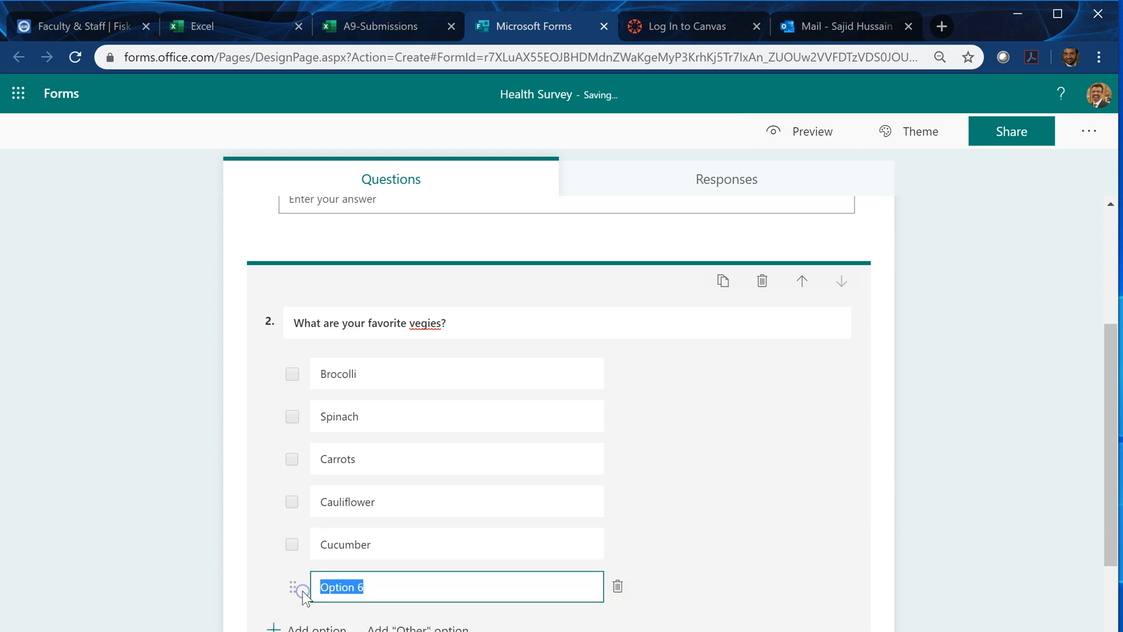
text(Ka)
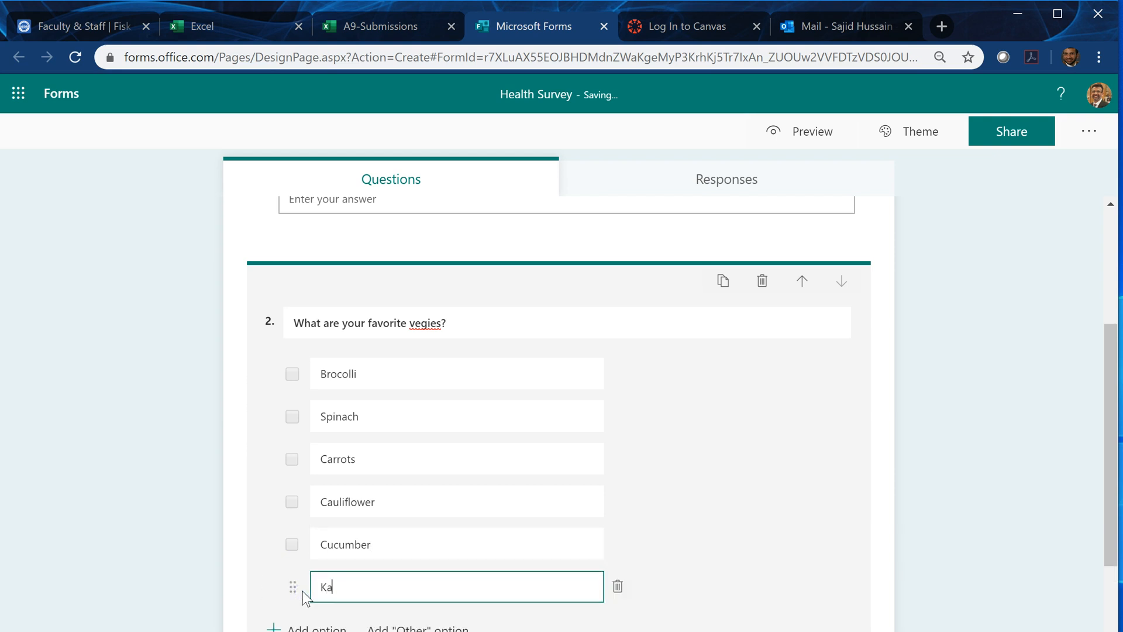
text(t)
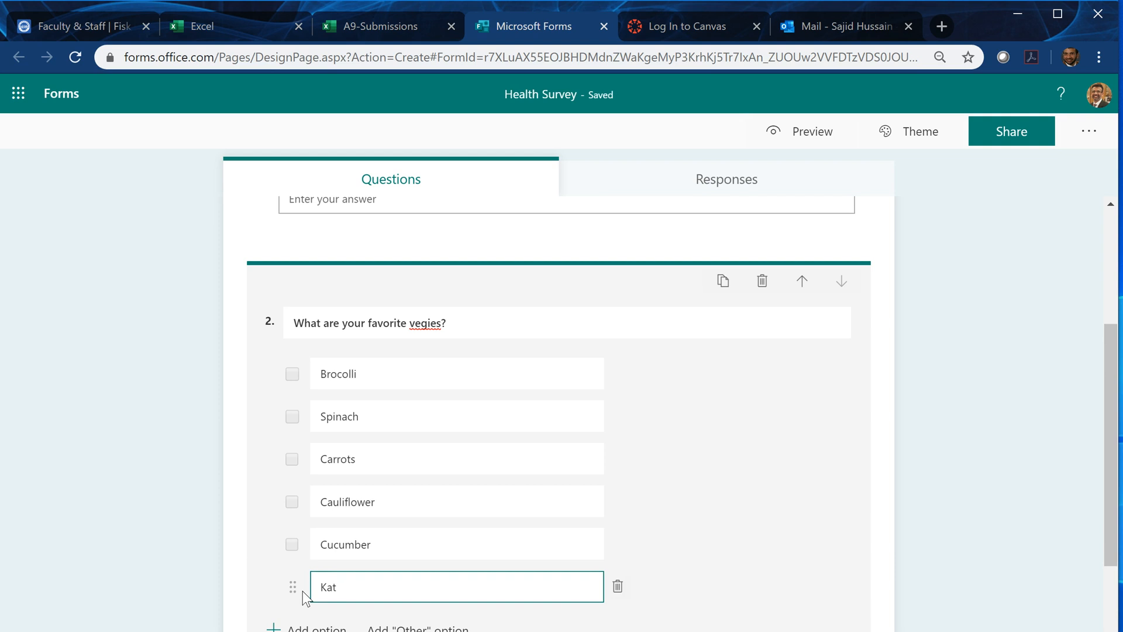
text(Kale)
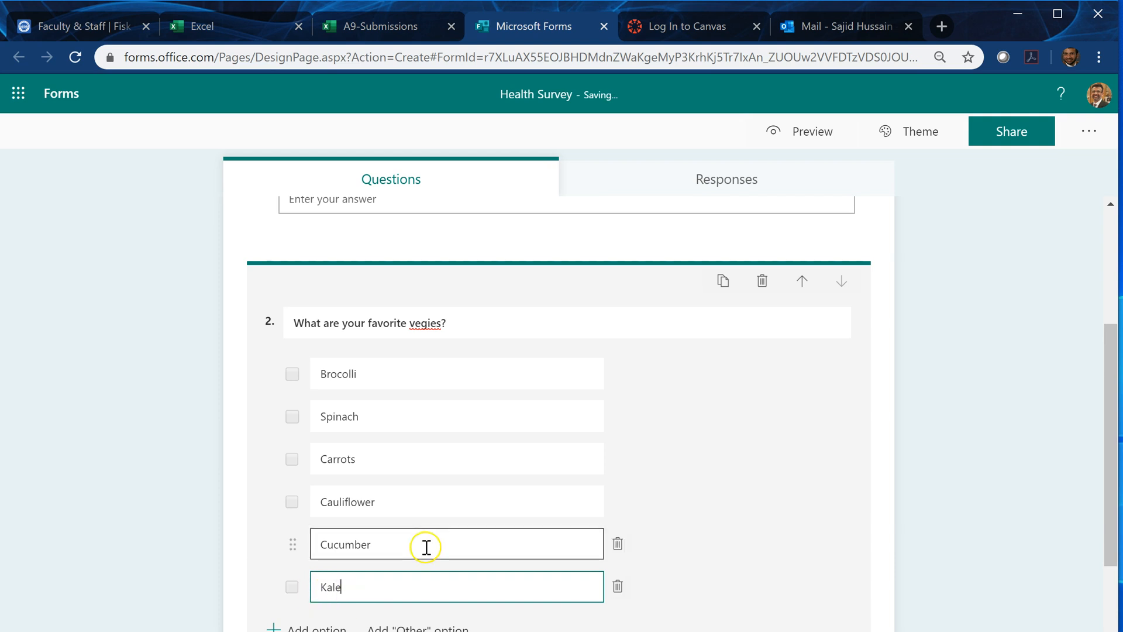
scroll(down, 3)
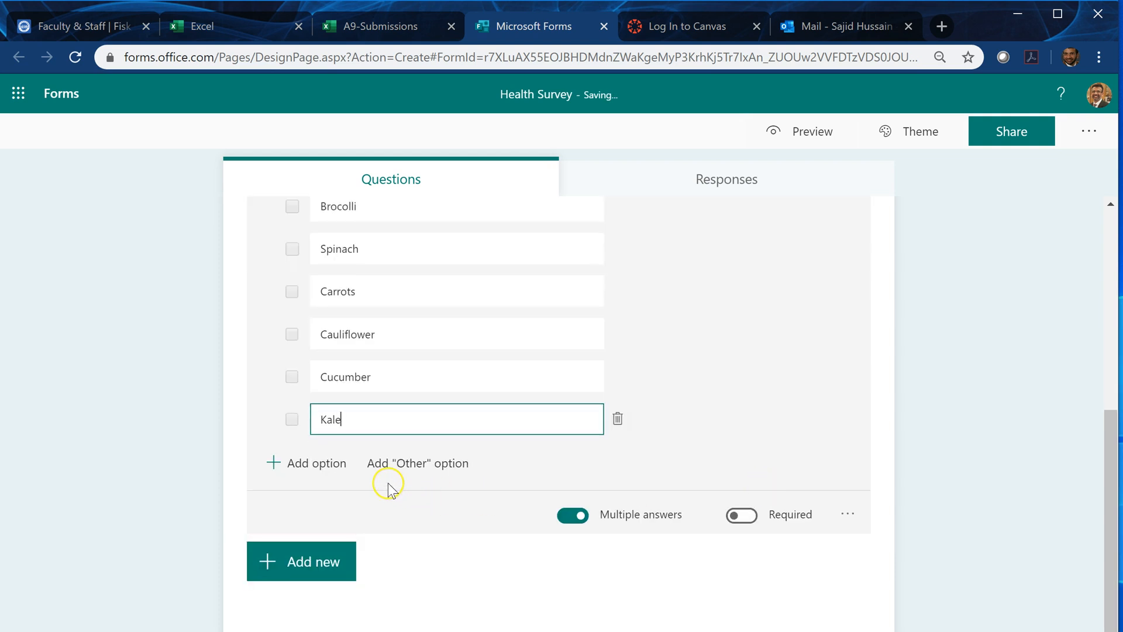
click(419, 463)
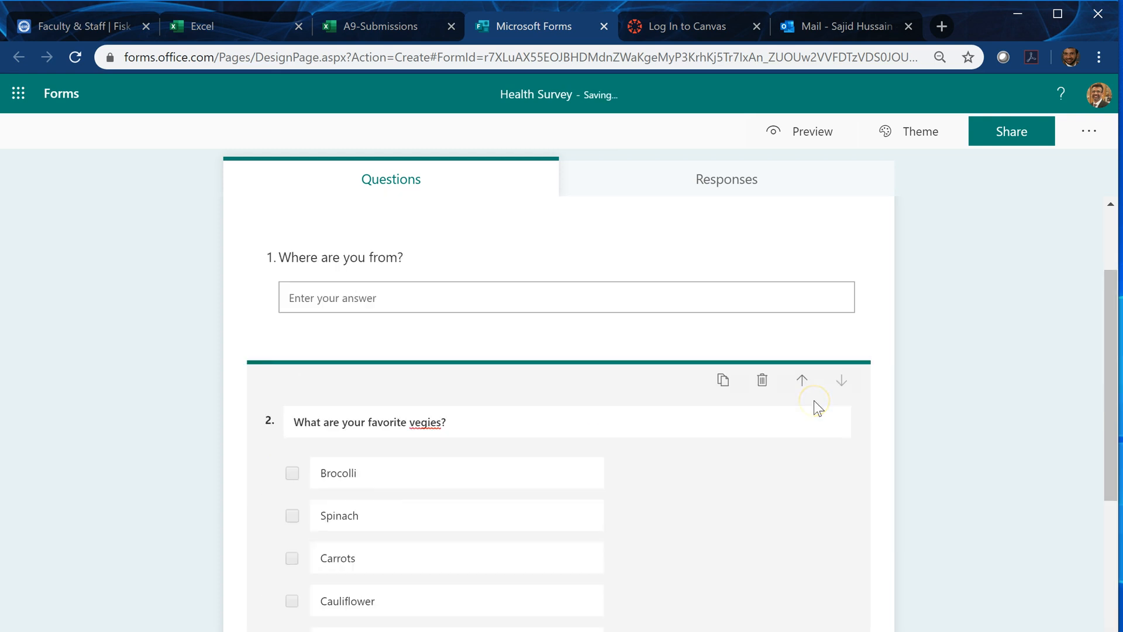
Correct the question title to "What are your favorite vegetables?".
scroll(down, 3)
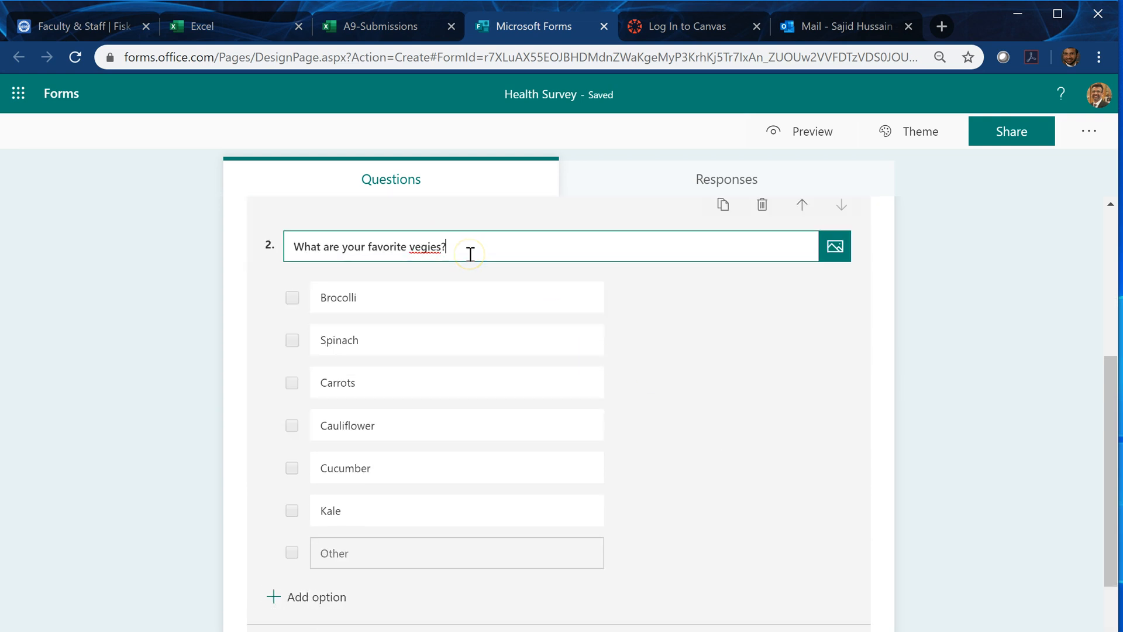
text(veget)
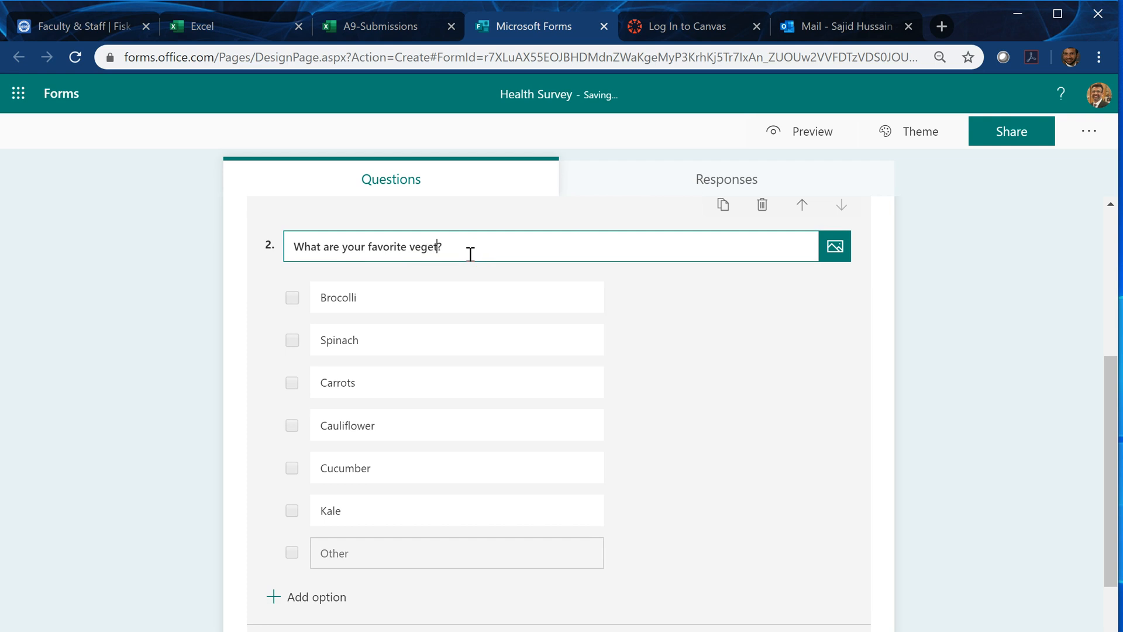
text(ables)
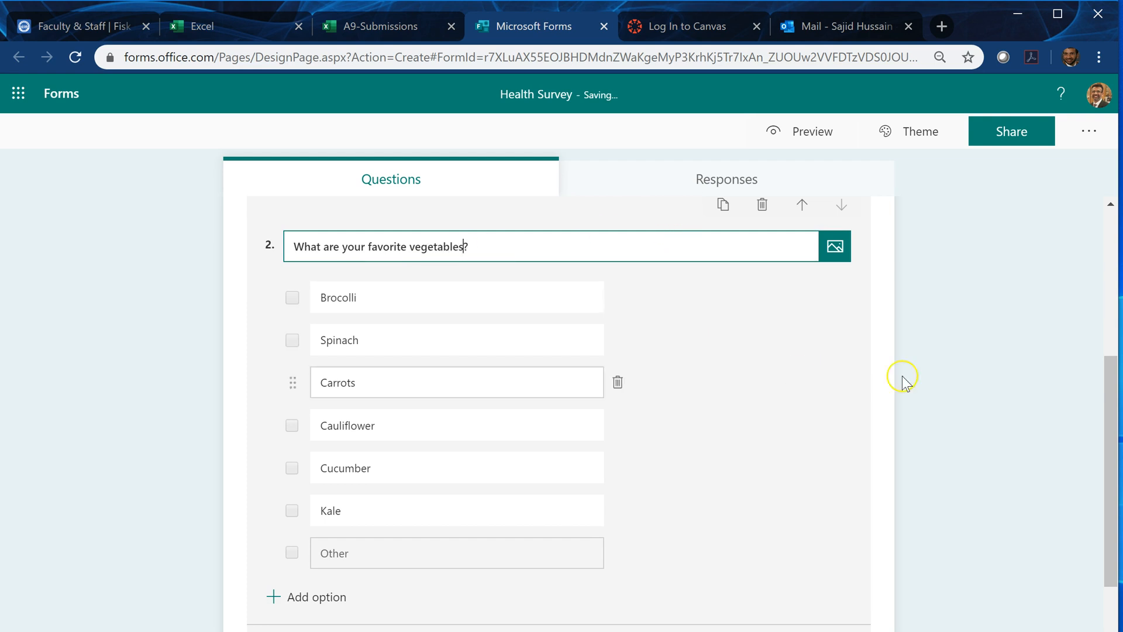
scroll(down, 3)
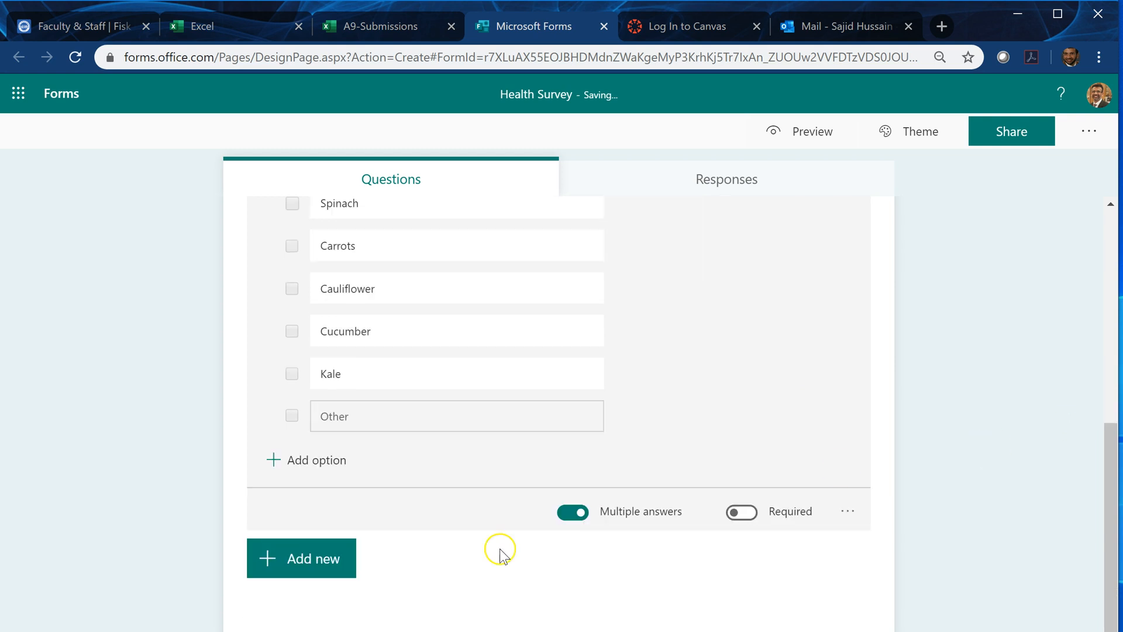
click(301, 558)
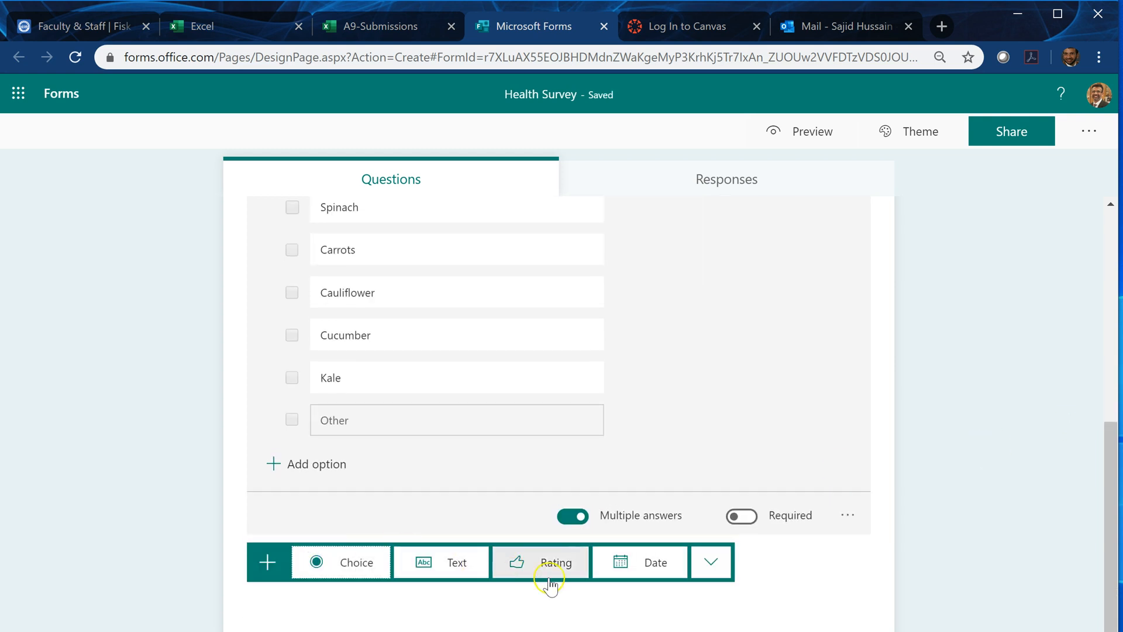
click(540, 561)
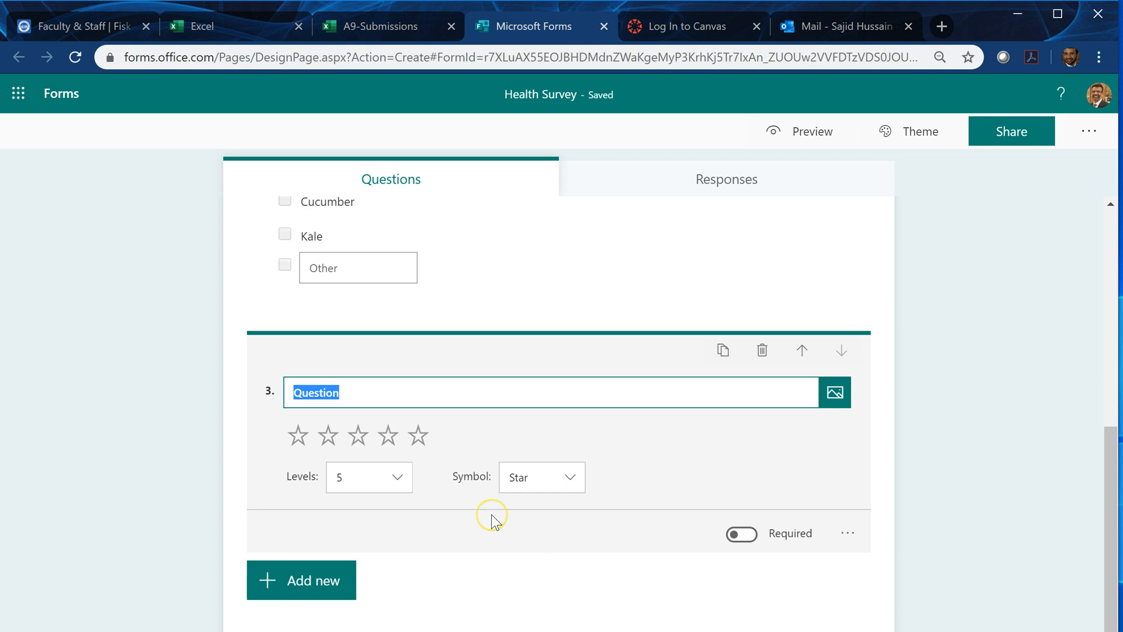
text(How do yo)
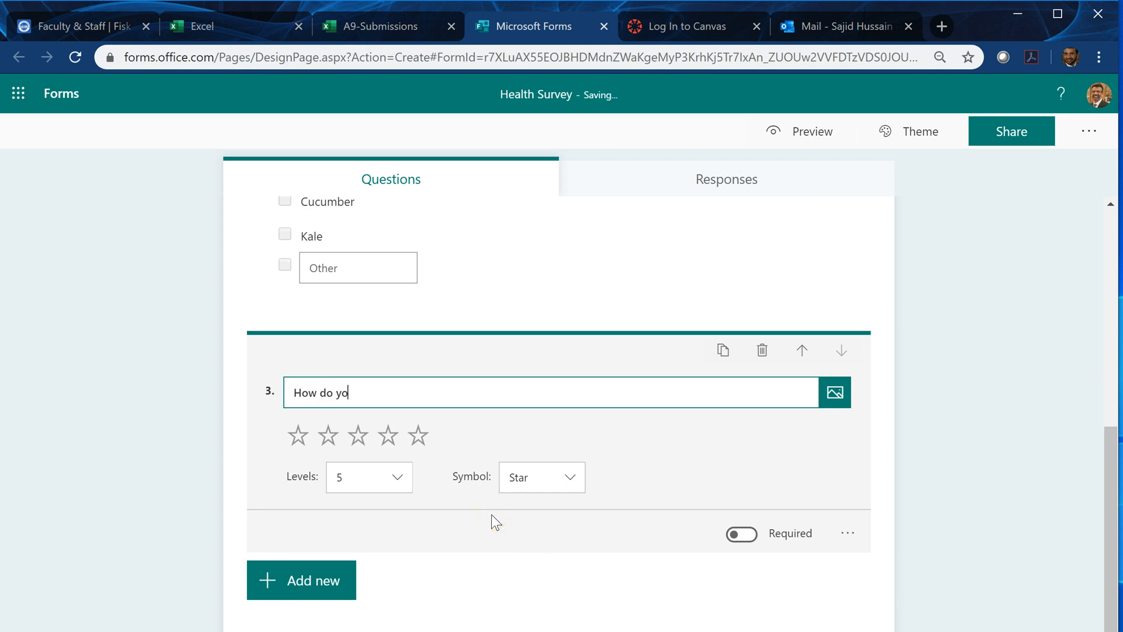
text(u rate your fitness)
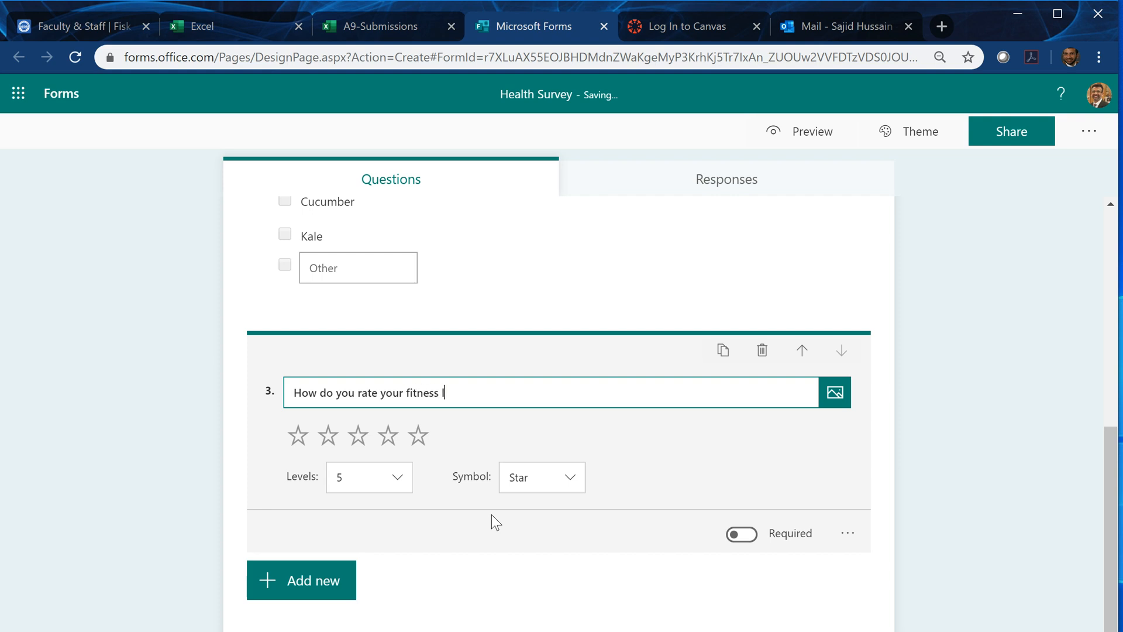
text(level?)
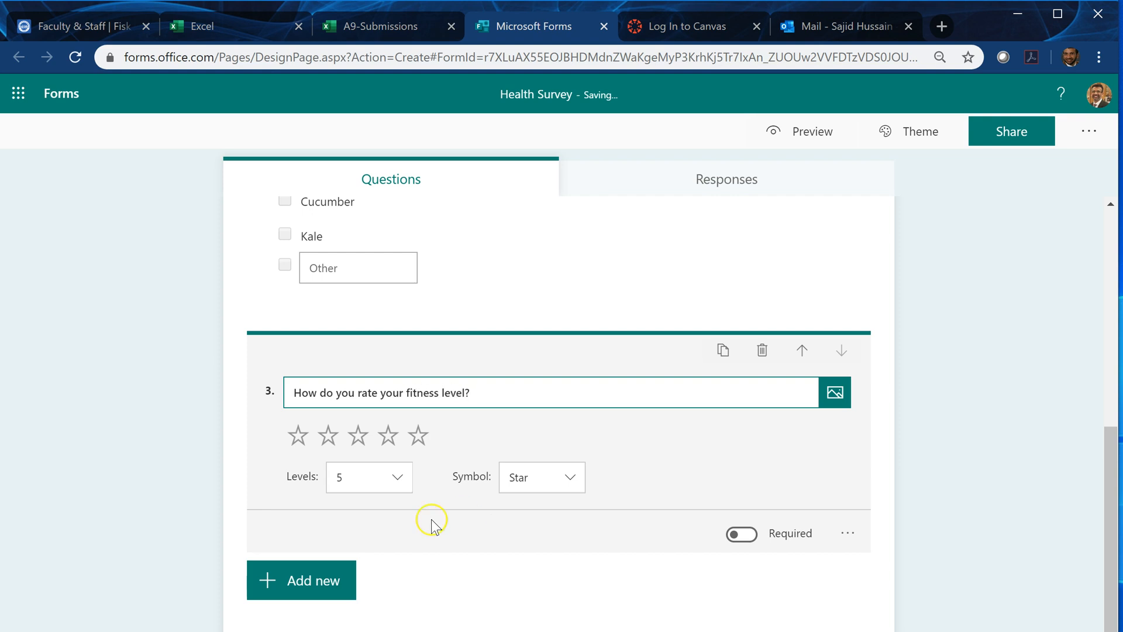
mouse_move(965, 420)
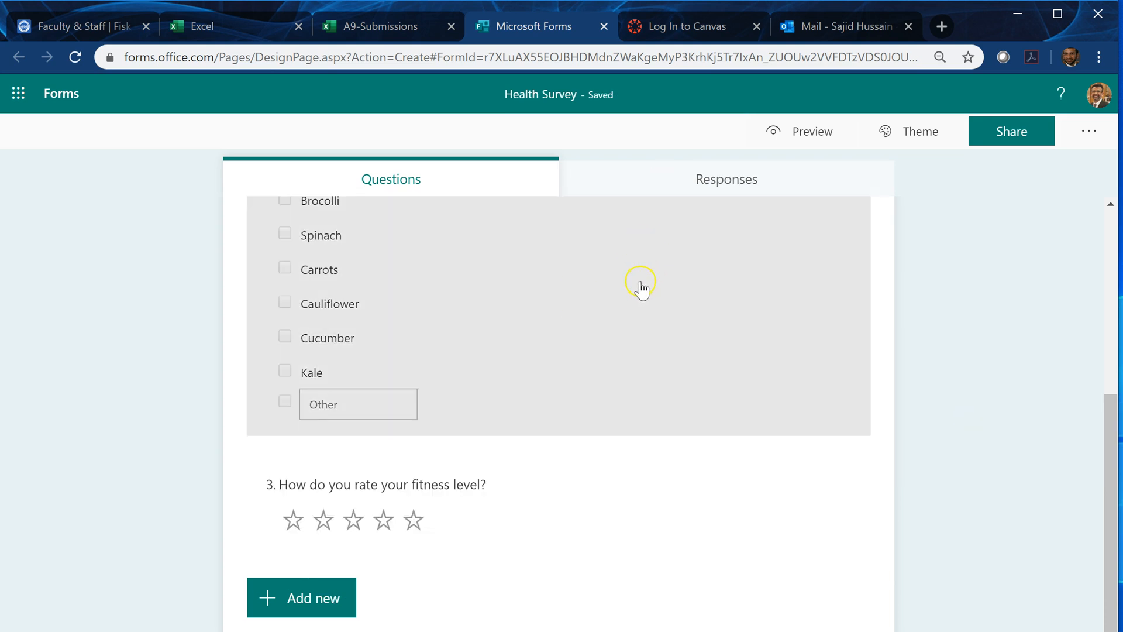
mouse_move(665, 219)
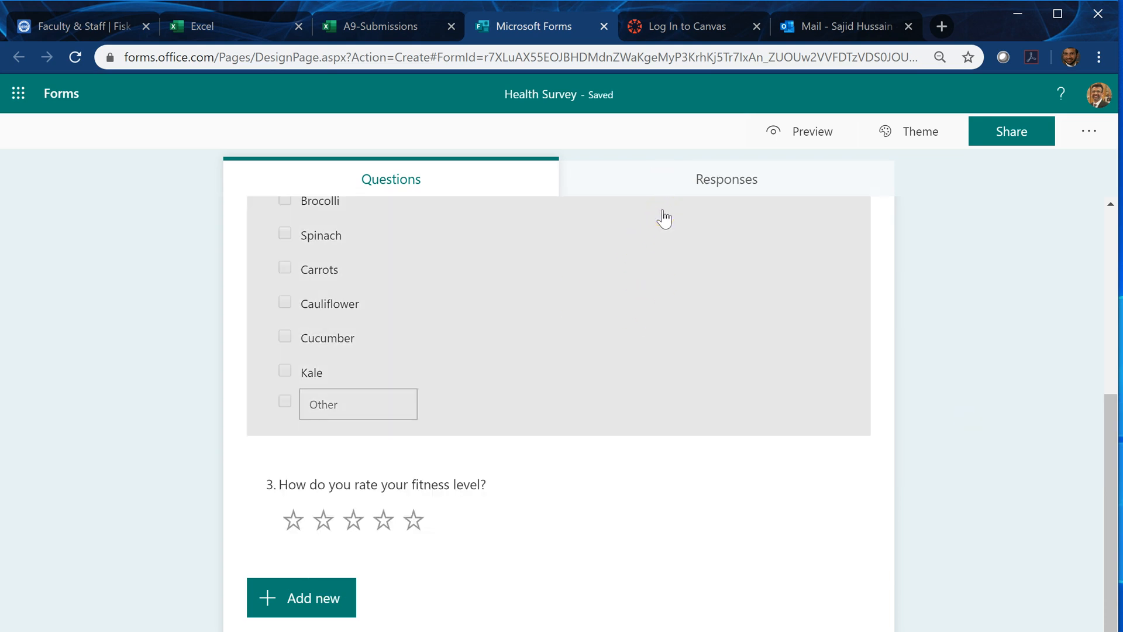
mouse_move(576, 257)
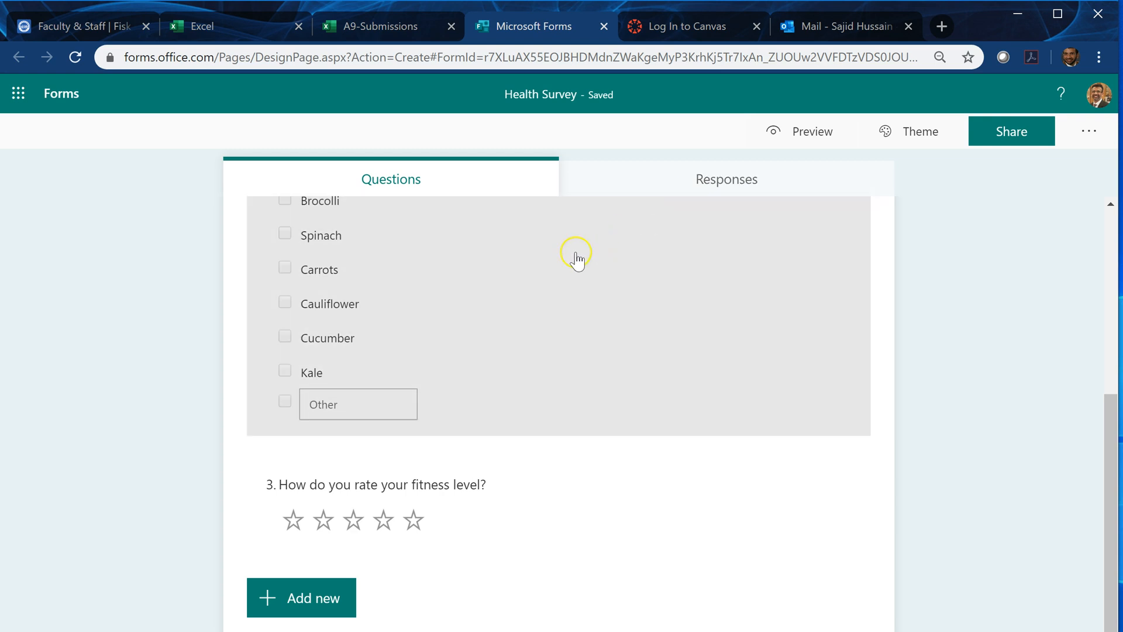
mouse_move(570, 263)
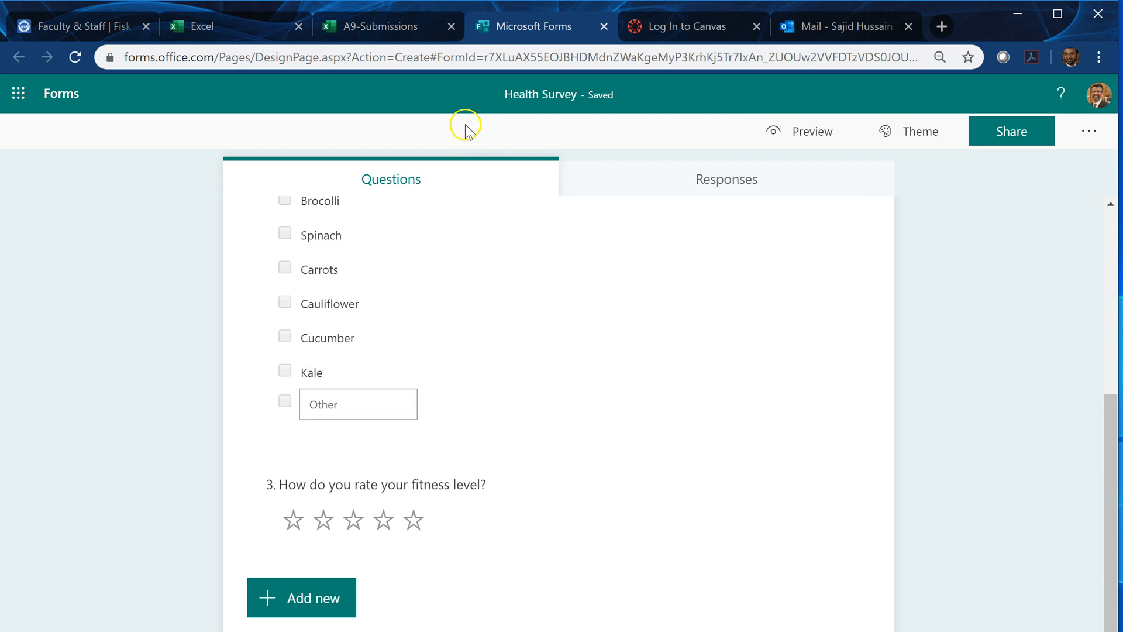
mouse_move(172, 36)
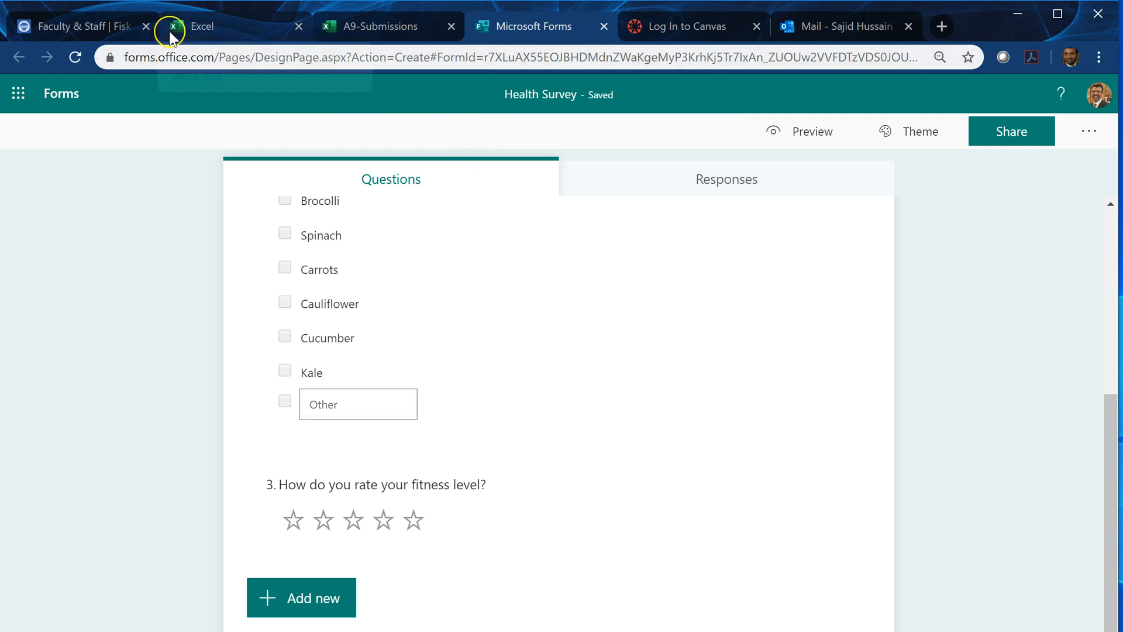
From the Excel start page, show the full list of Office 365 apps to reach Power Automate.
click(202, 27)
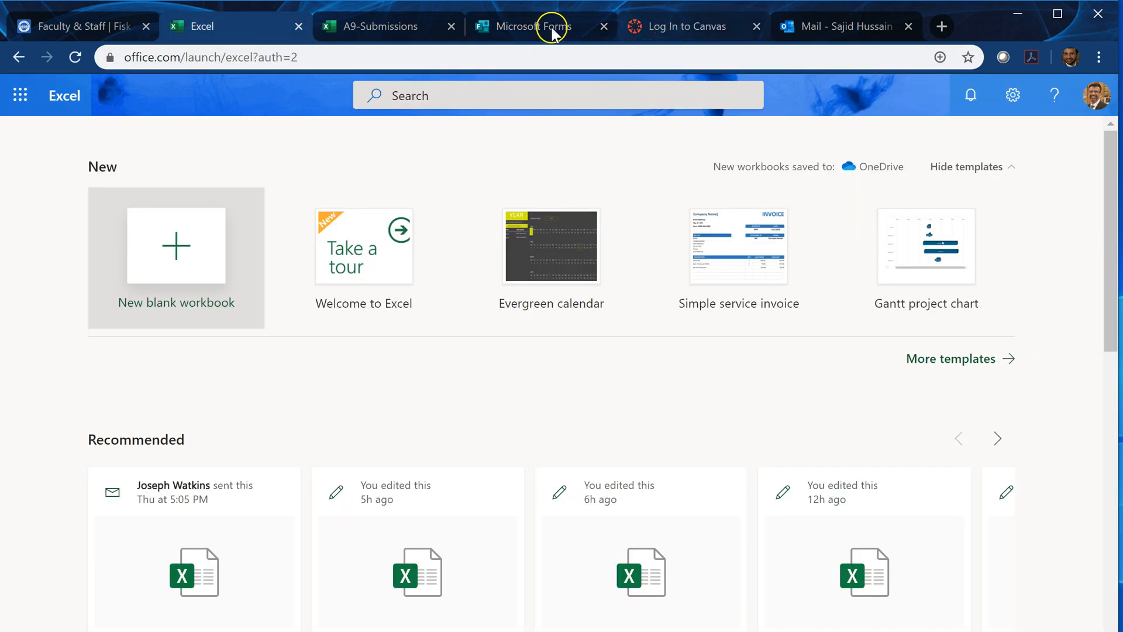
mouse_move(44, 129)
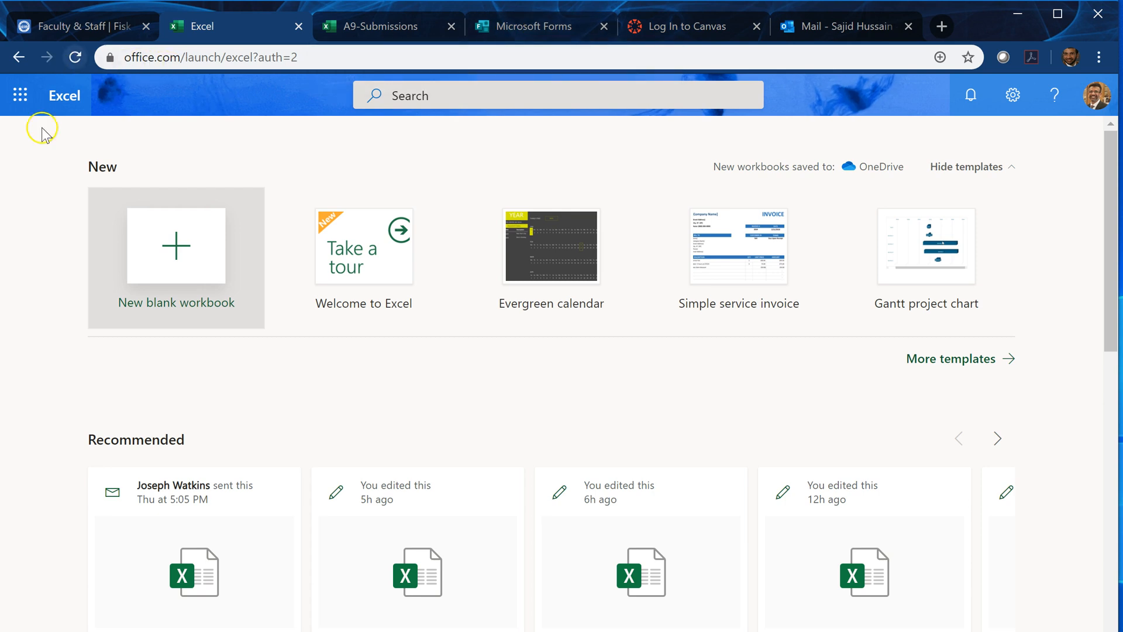
click(20, 95)
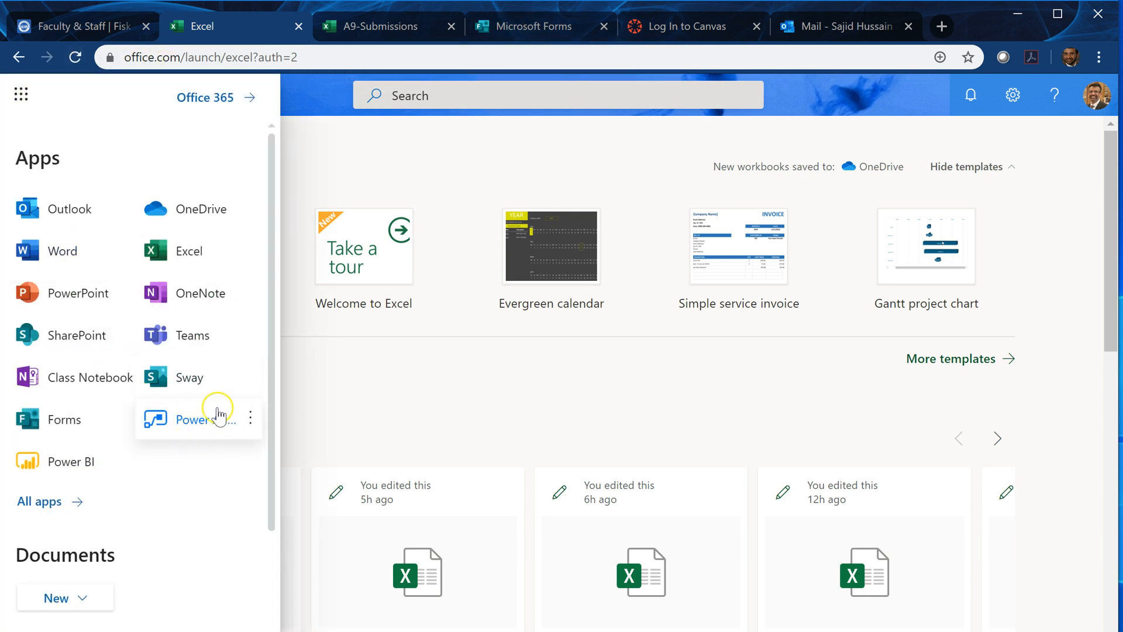
mouse_move(187, 341)
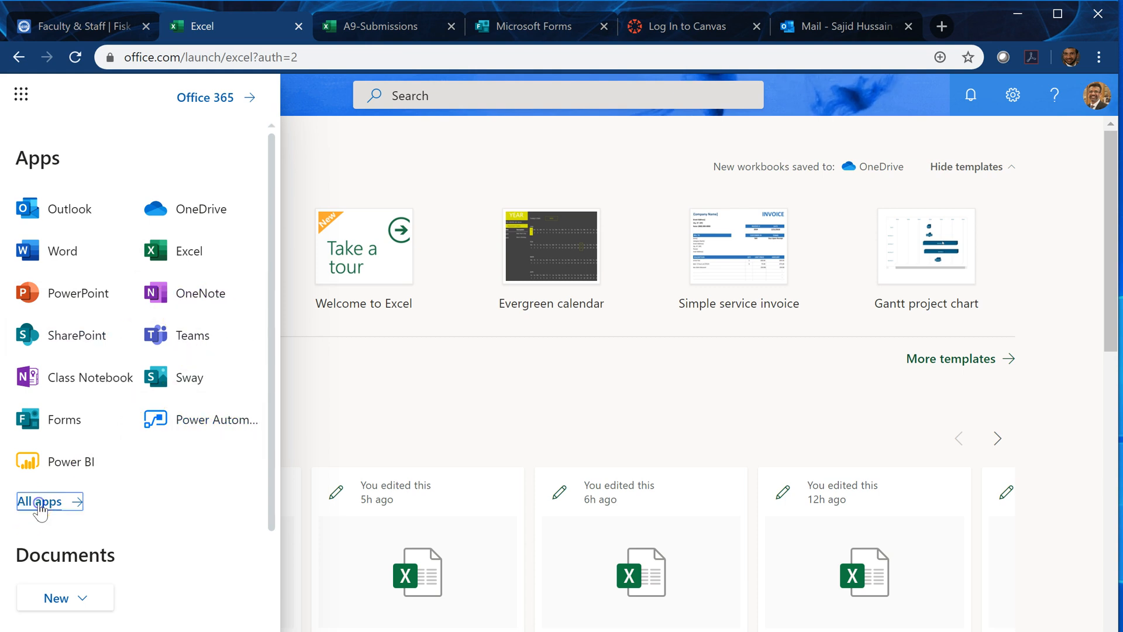
click(43, 501)
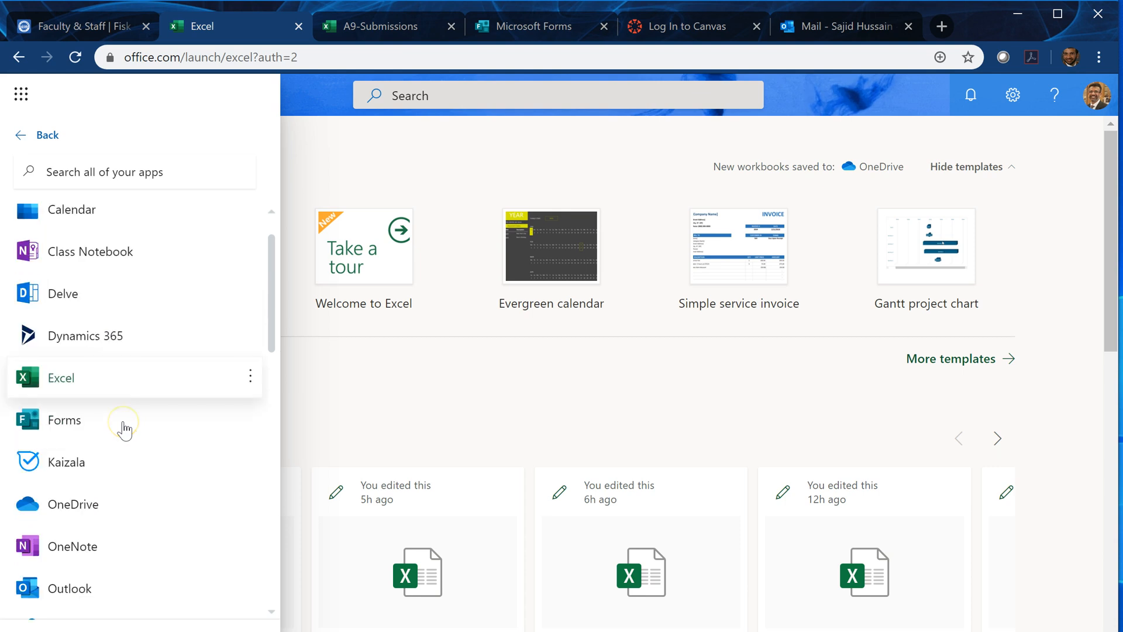
scroll(down, 3)
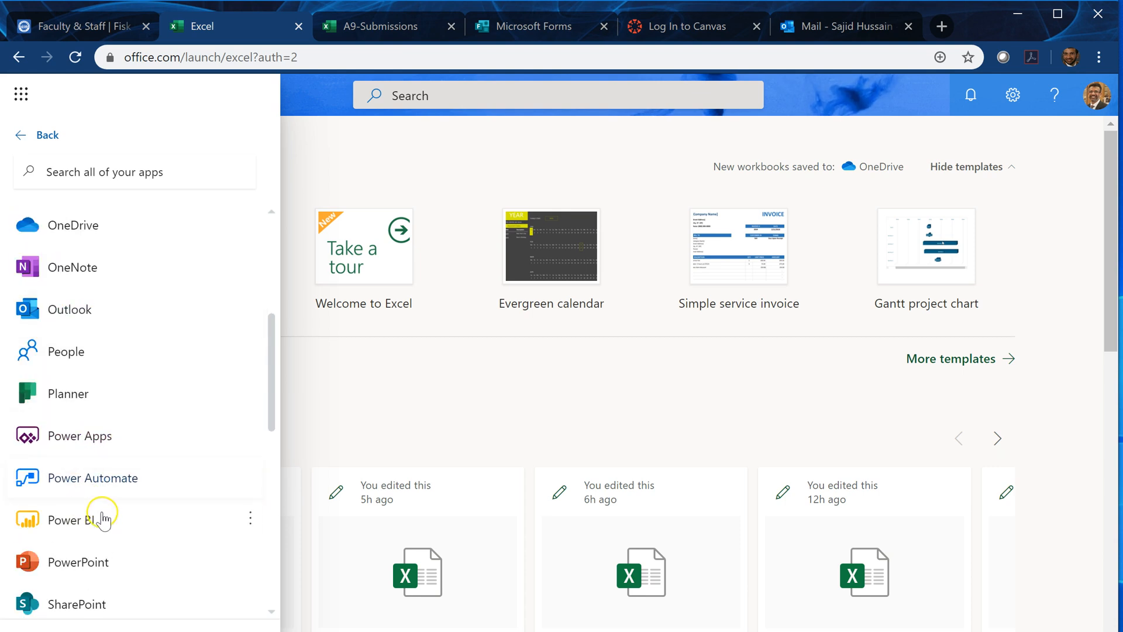
mouse_move(93, 477)
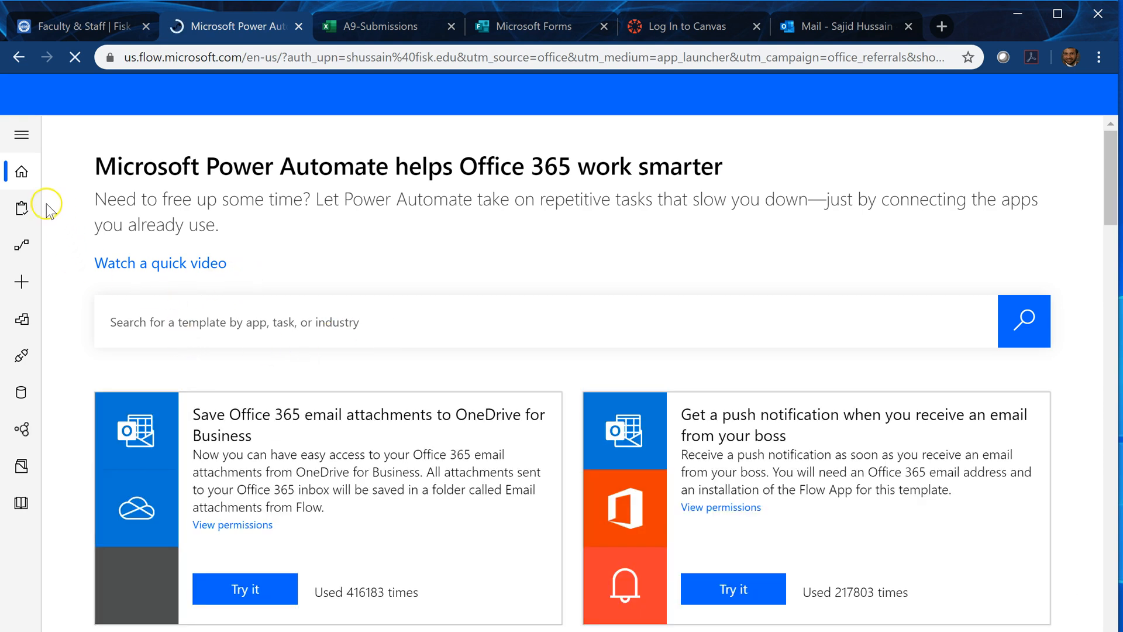
mouse_move(21, 245)
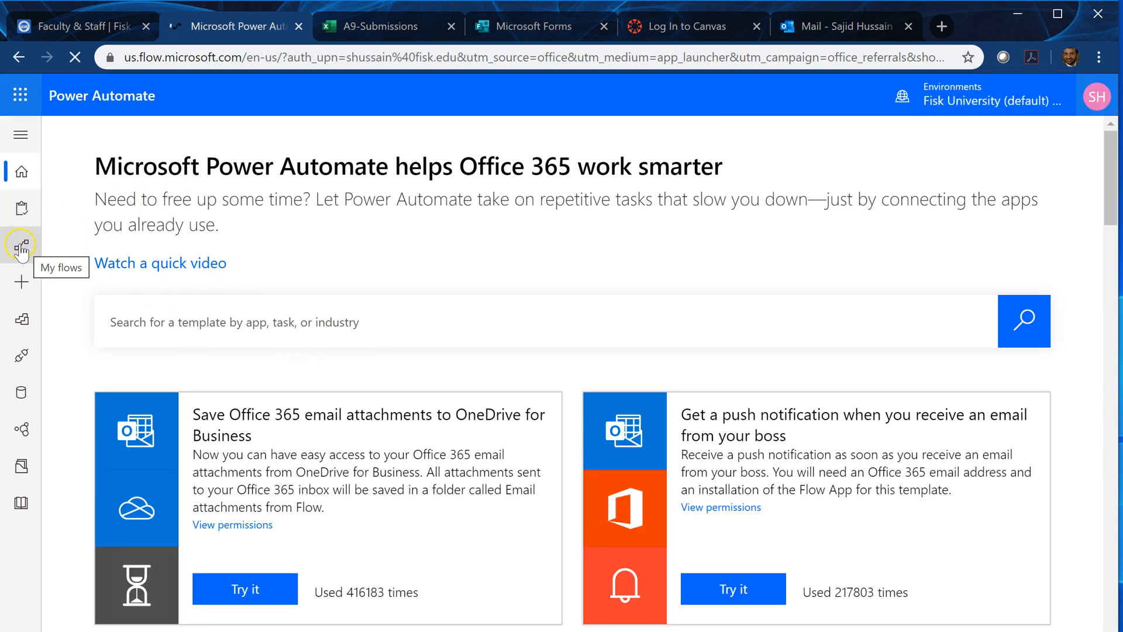
View My flows, then move to the Power Automate template gallery.
click(21, 244)
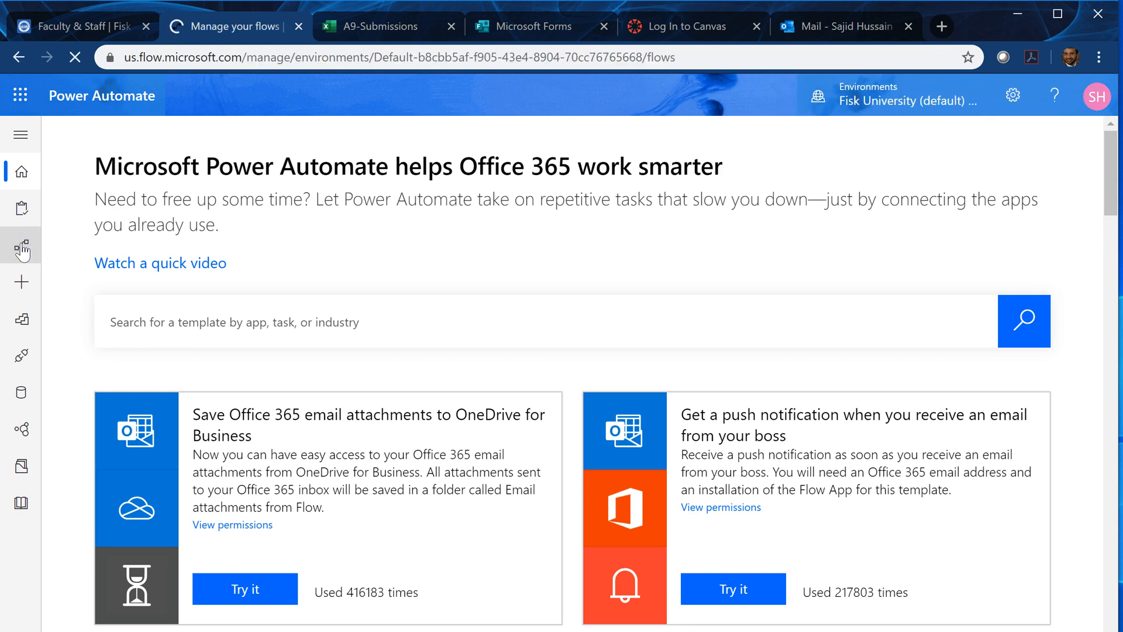
click(21, 245)
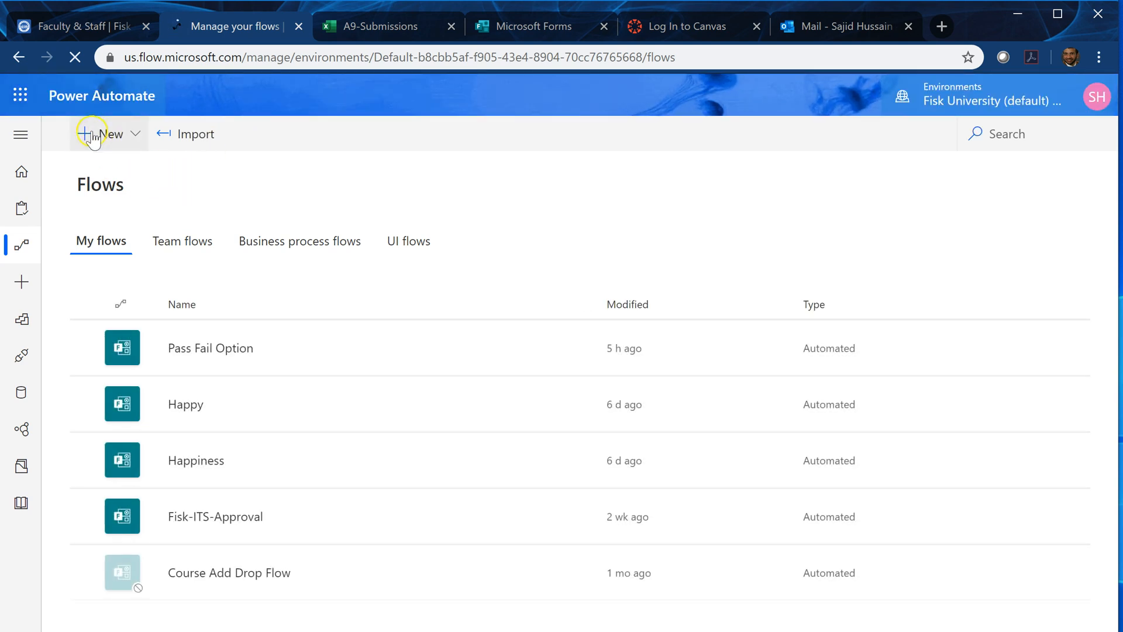
click(108, 134)
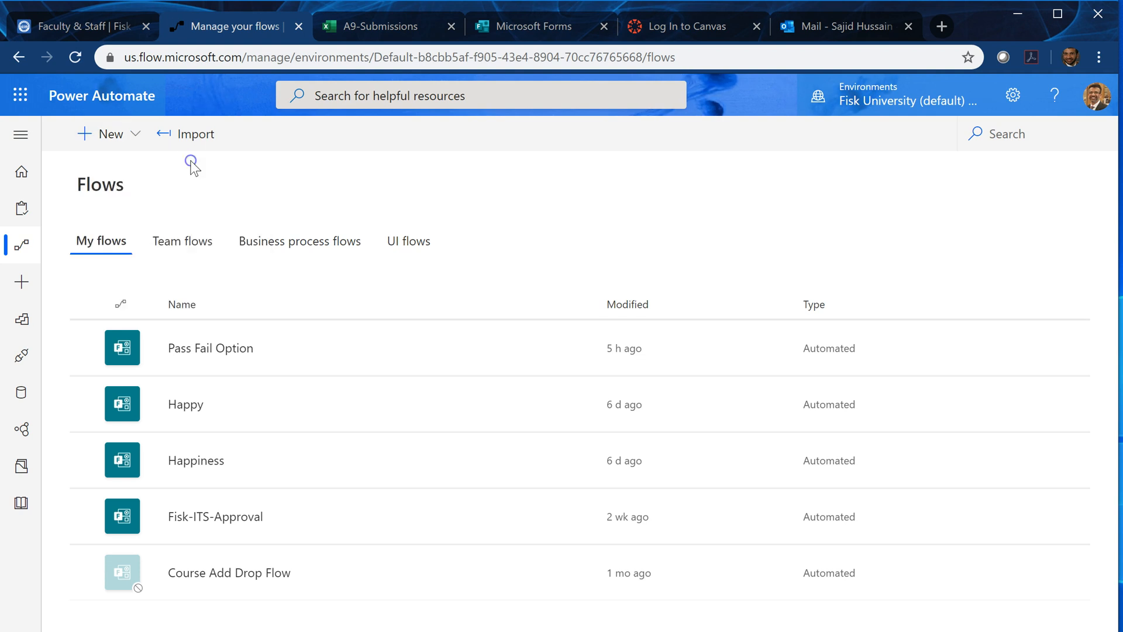
click(21, 318)
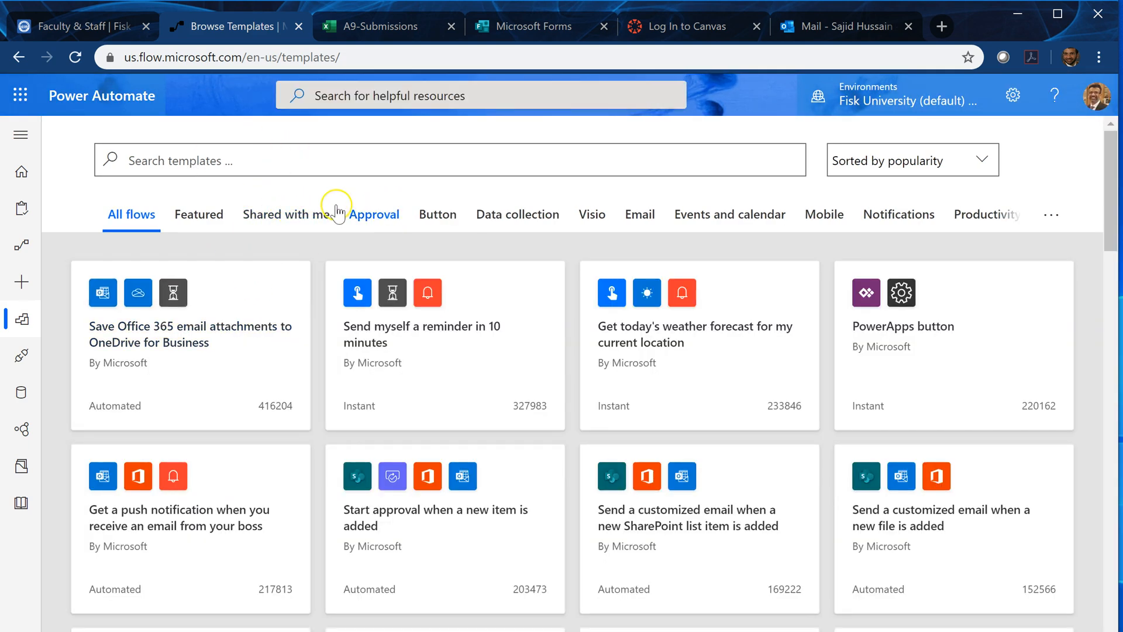
Filter the gallery to Approval templates and pick Send form responses for approval.
click(374, 214)
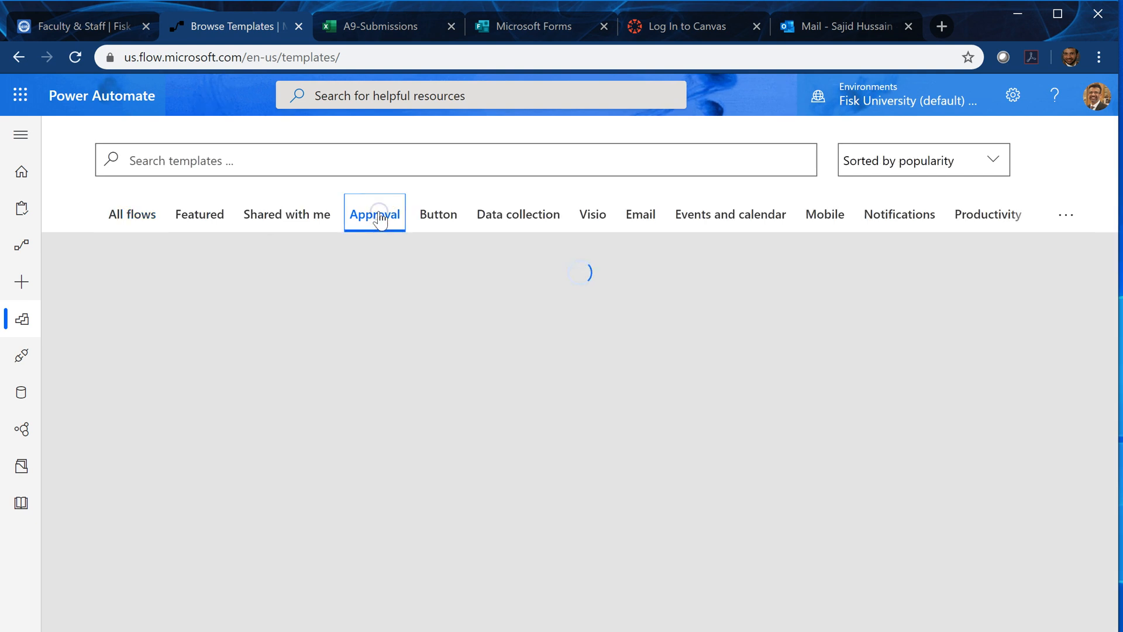
click(375, 213)
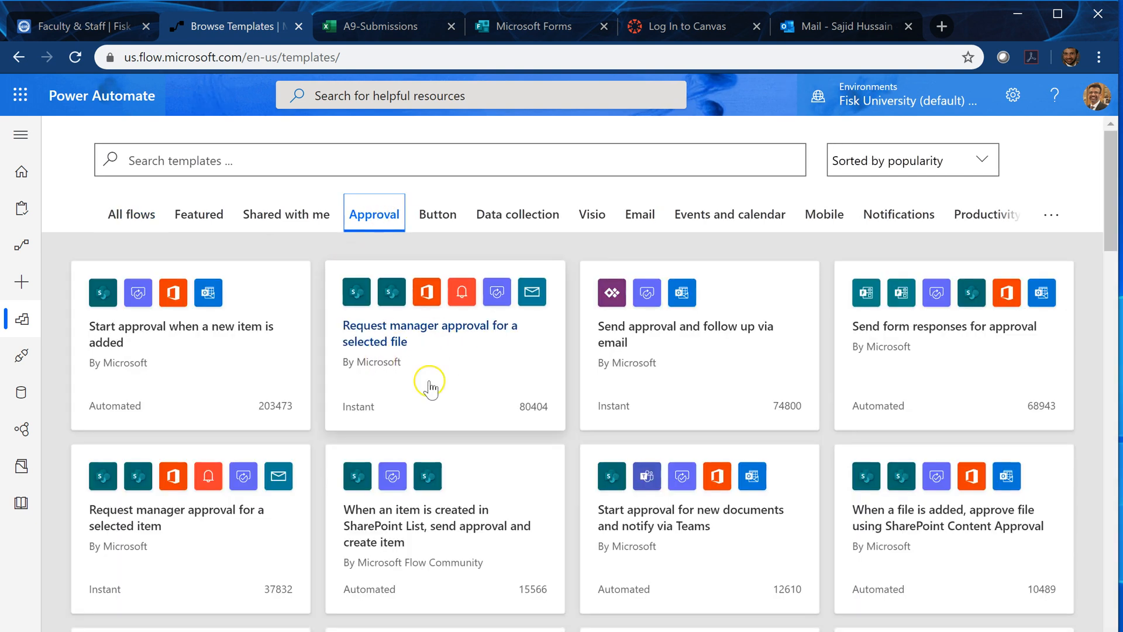
mouse_move(641, 375)
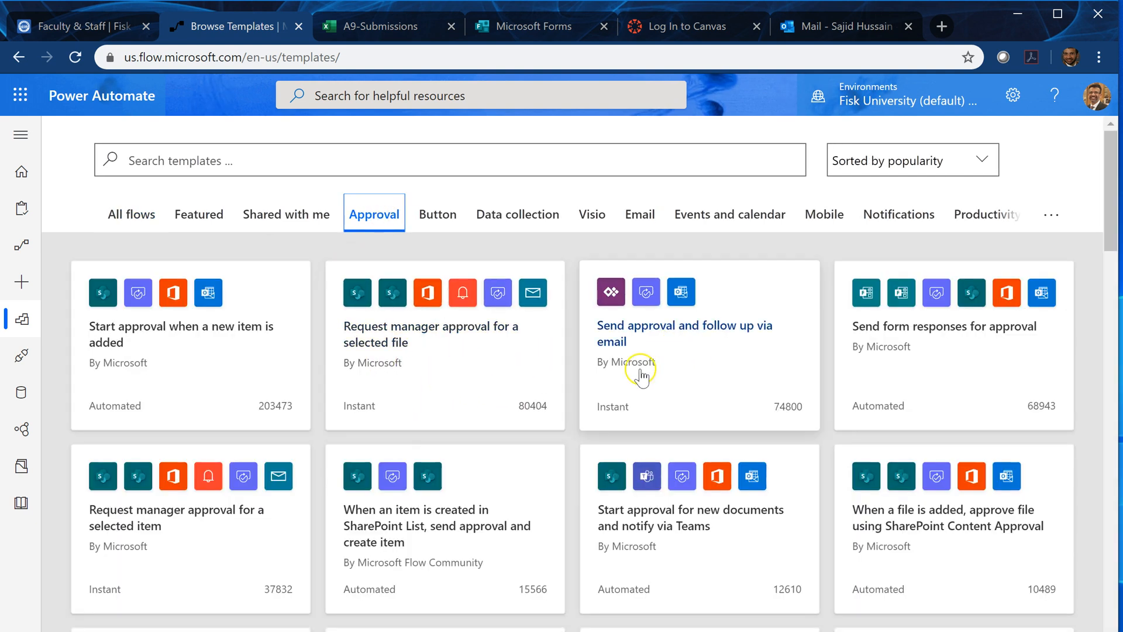
mouse_move(670, 375)
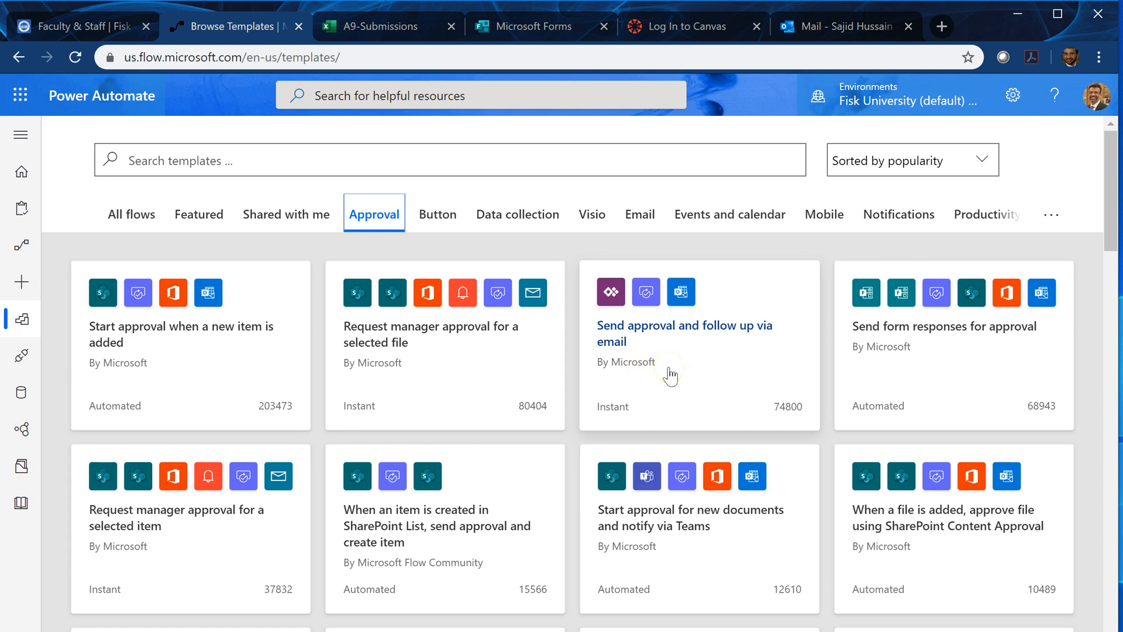
mouse_move(267, 388)
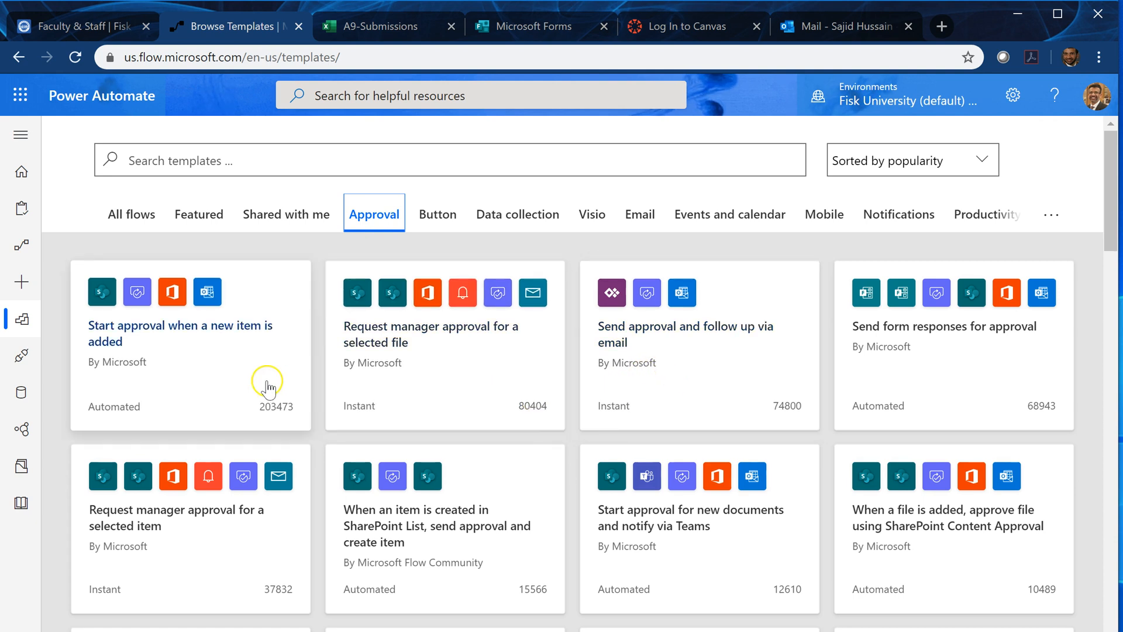
mouse_move(226, 349)
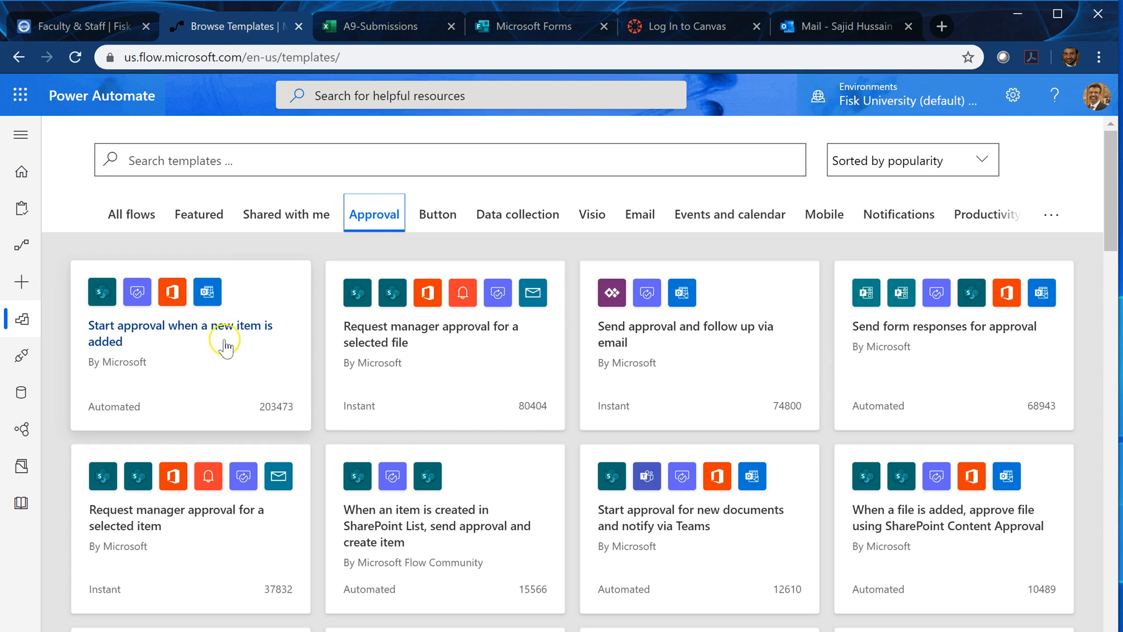
mouse_move(417, 364)
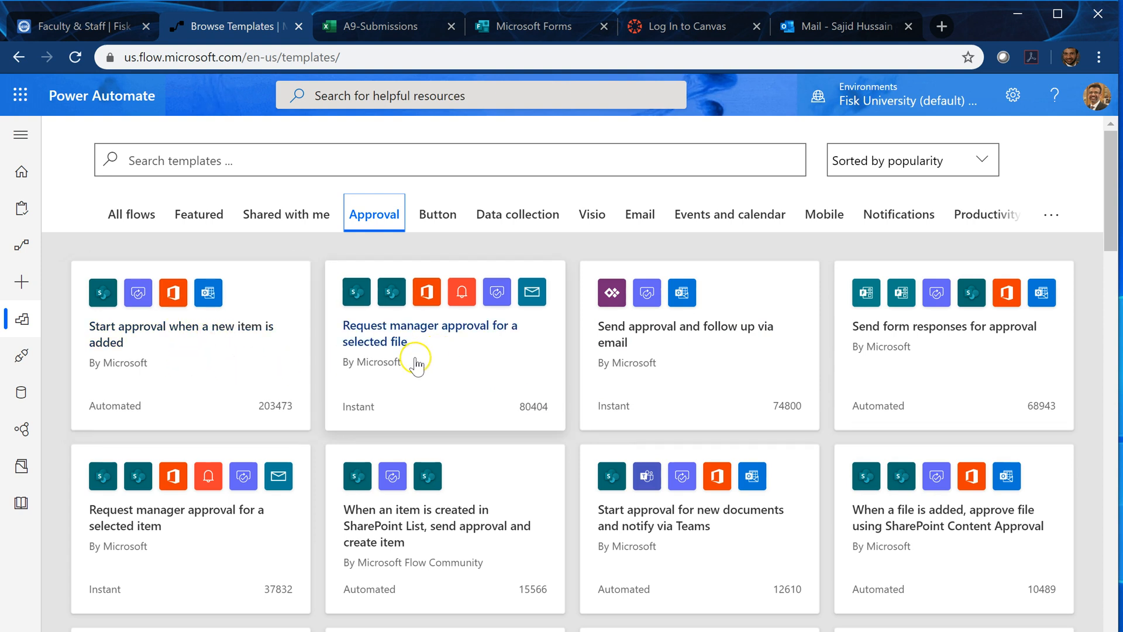
mouse_move(690, 346)
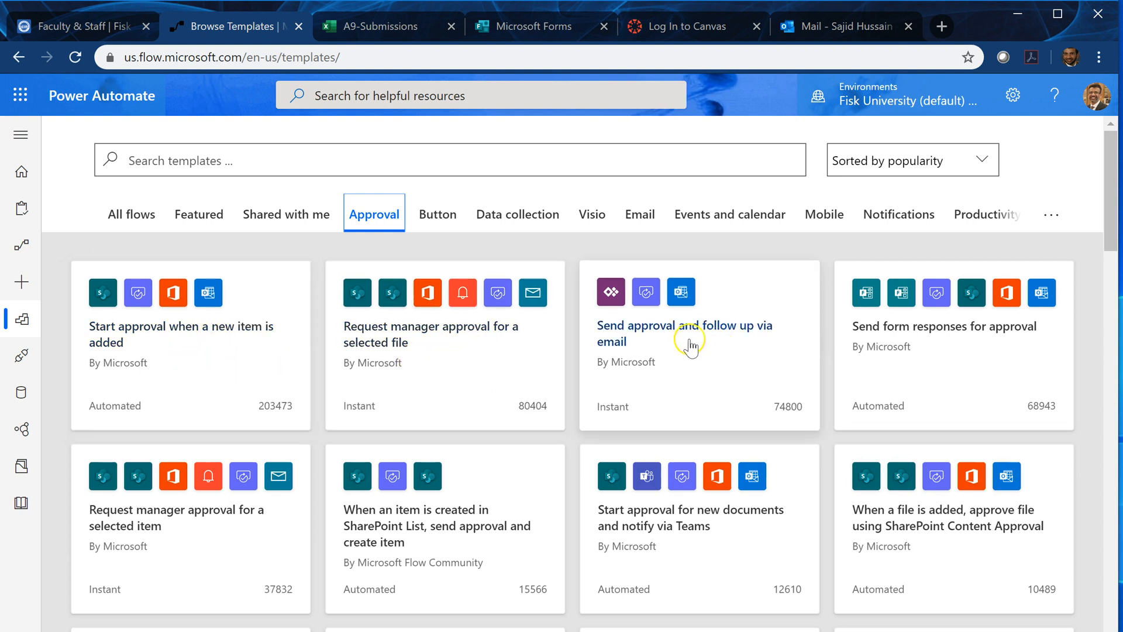
mouse_move(893, 342)
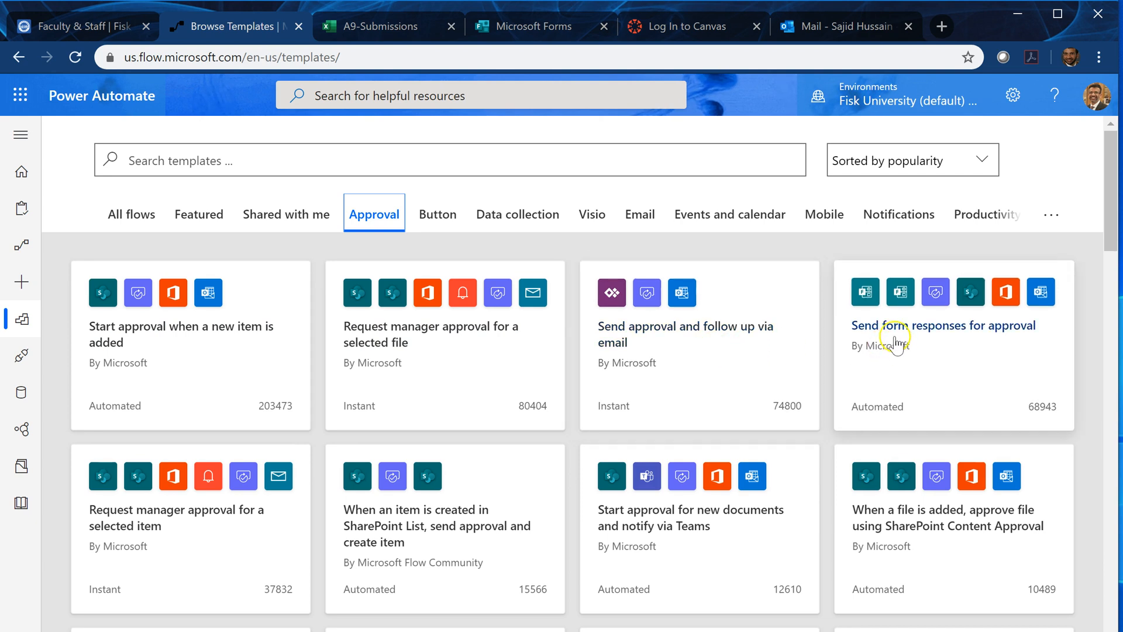
mouse_move(994, 355)
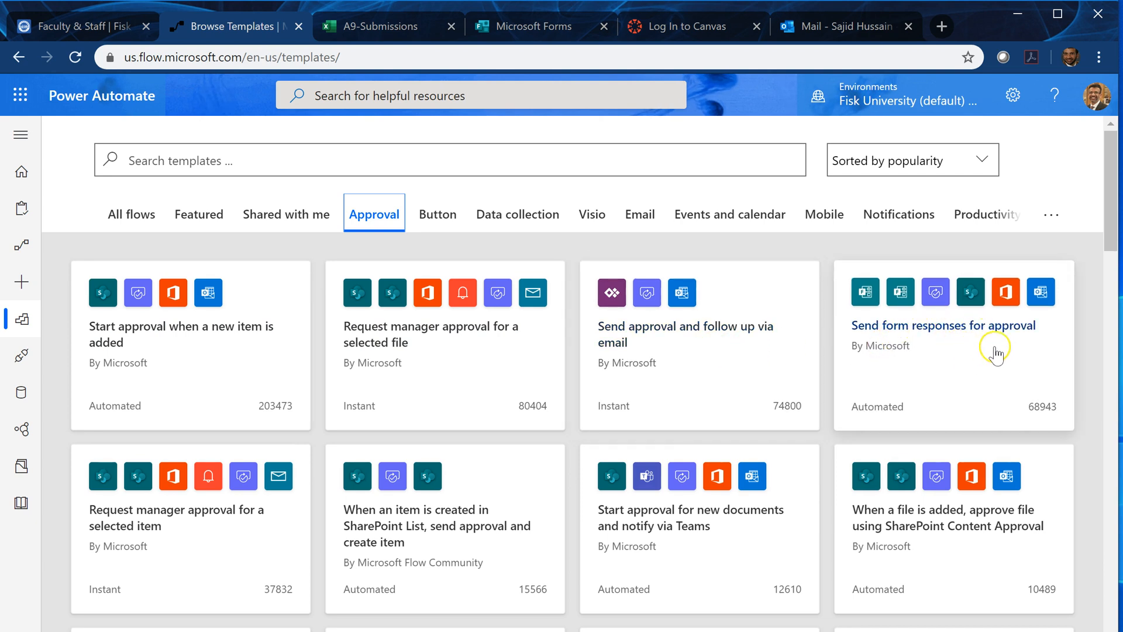
mouse_move(946, 364)
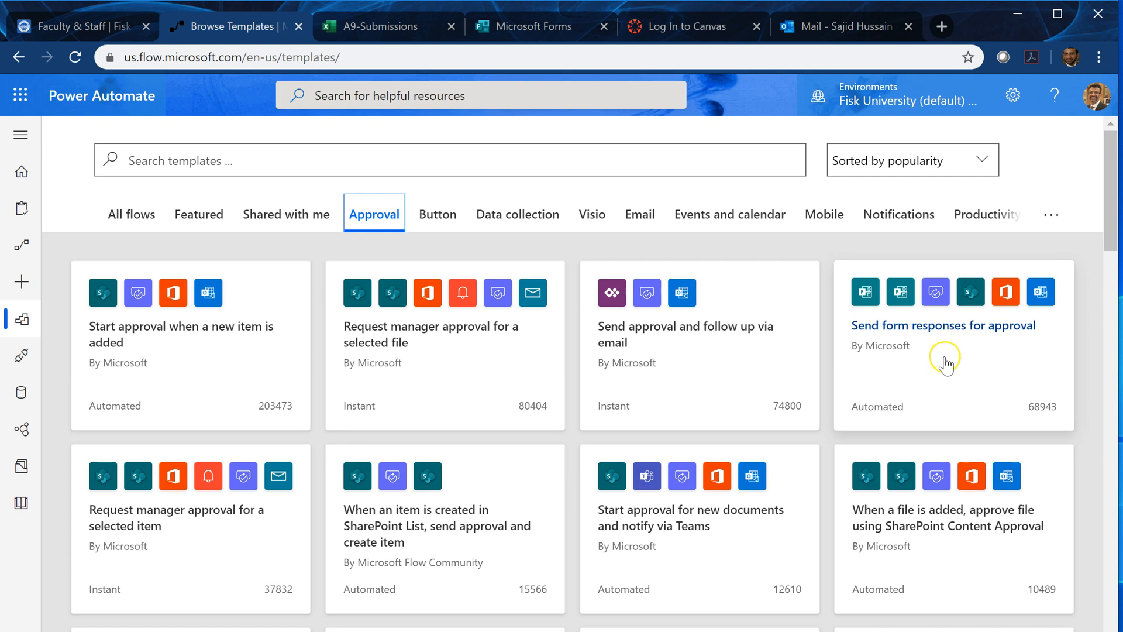
mouse_move(944, 378)
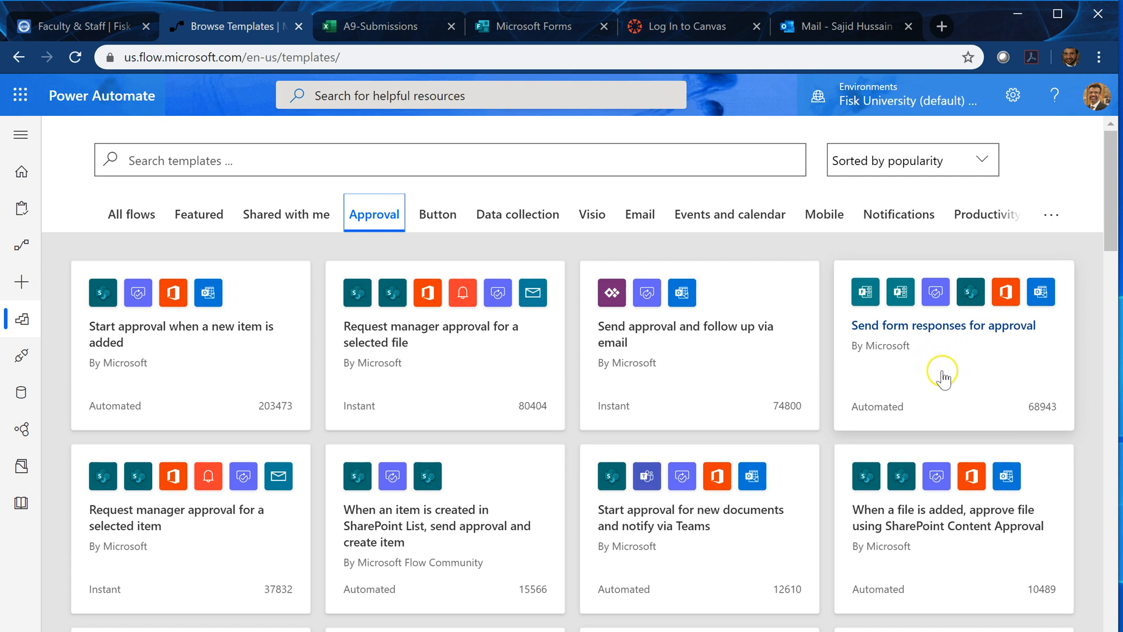
mouse_move(962, 373)
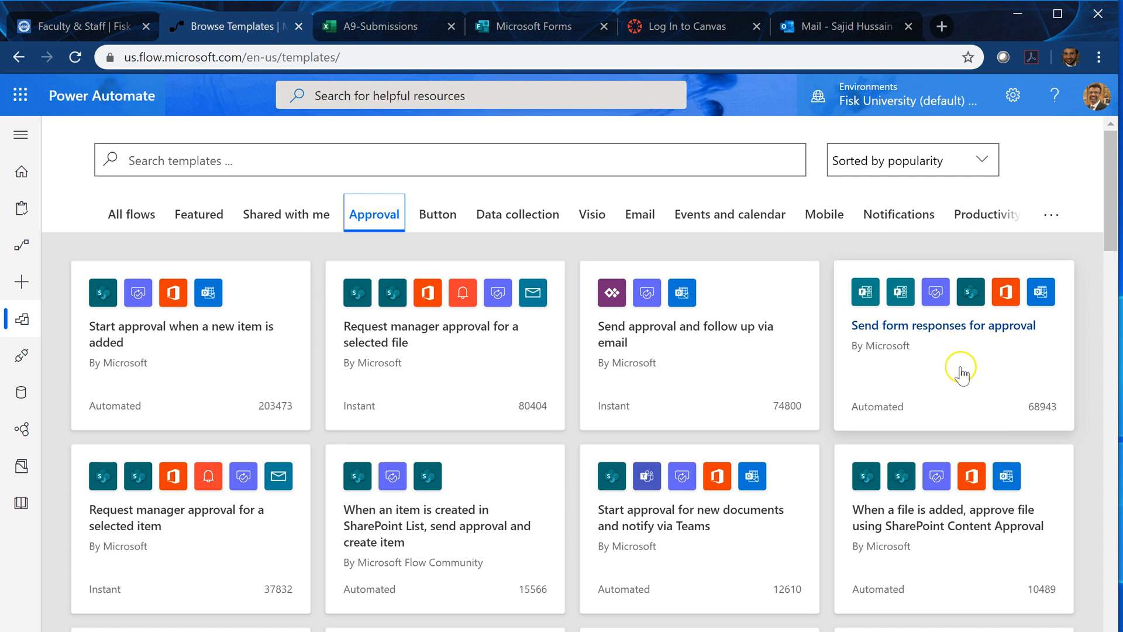
click(944, 324)
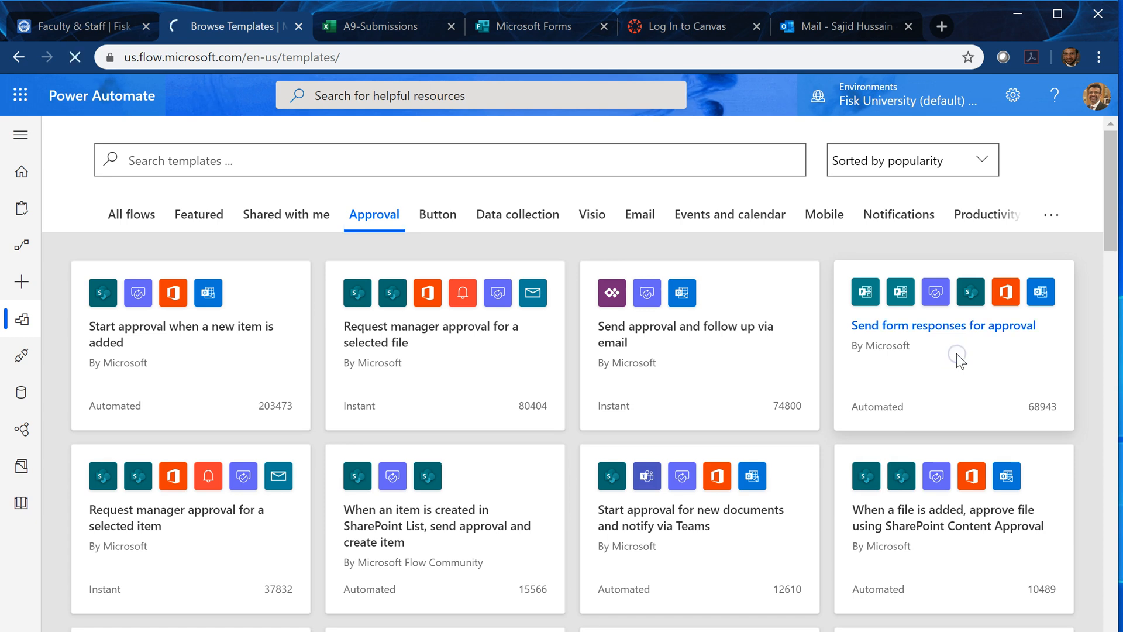
Open the Send form responses for approval template and review its connections.
click(943, 326)
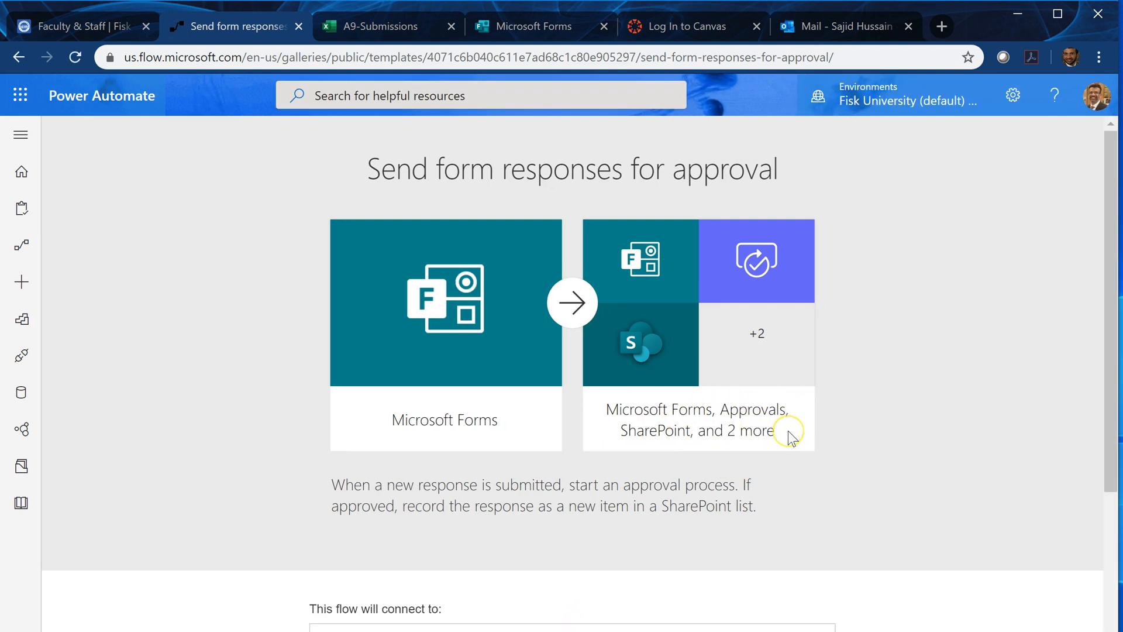
scroll(down, 3)
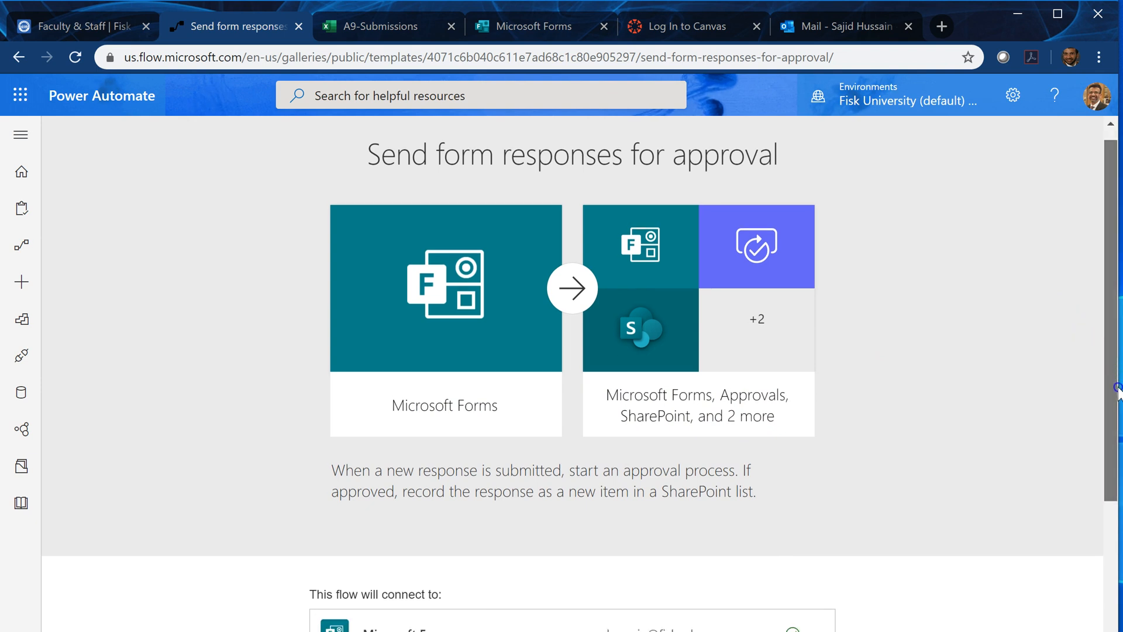
scroll(down, 3)
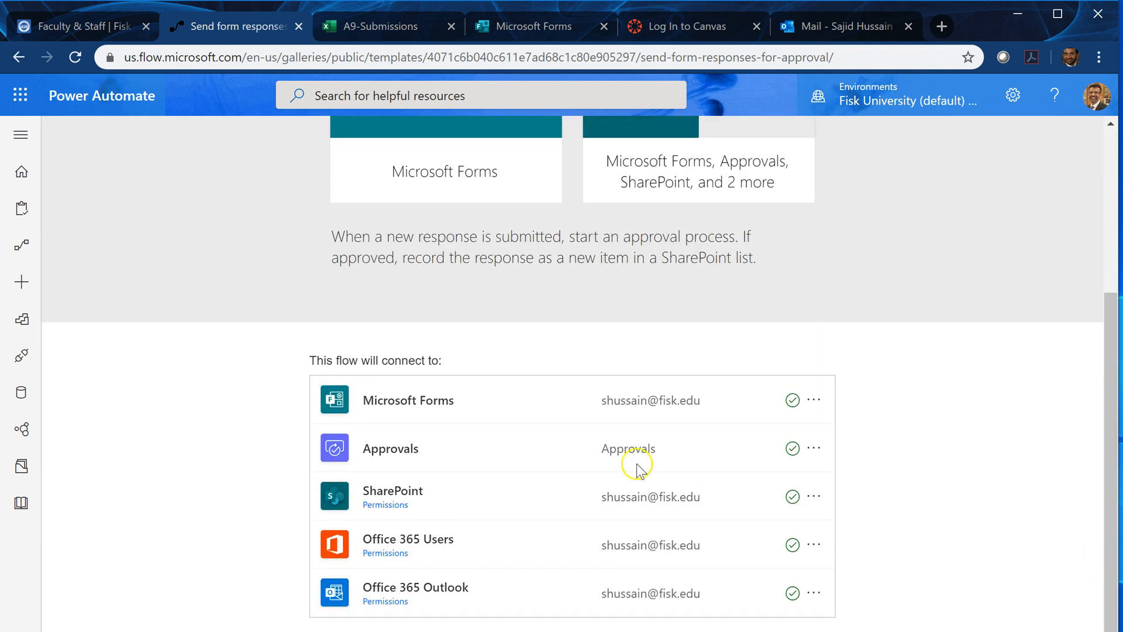
mouse_move(477, 509)
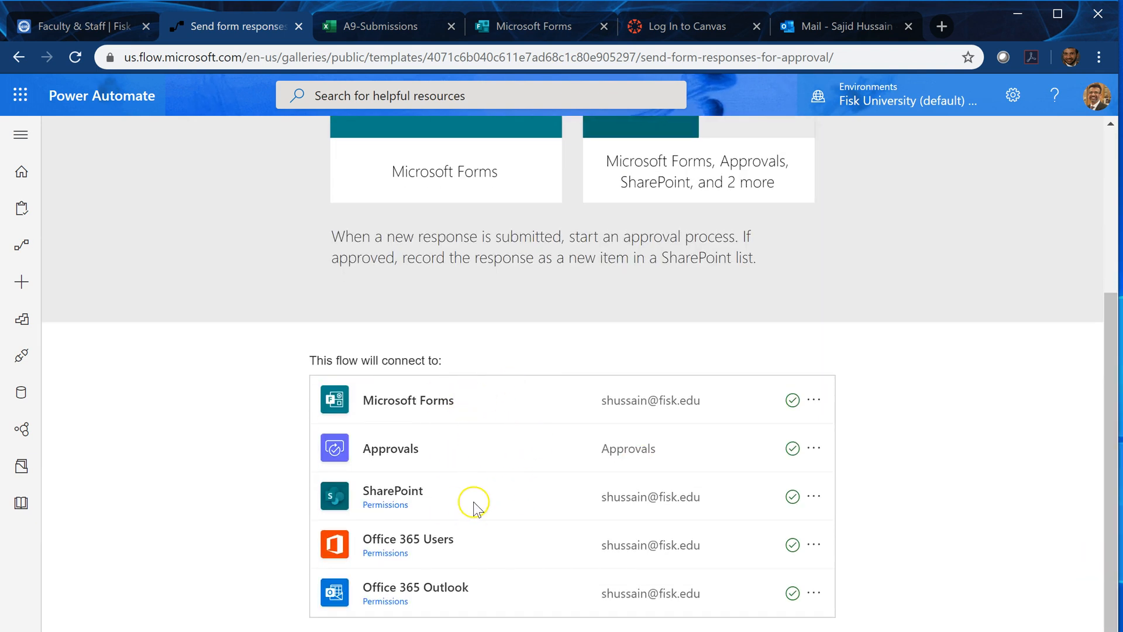
mouse_move(577, 550)
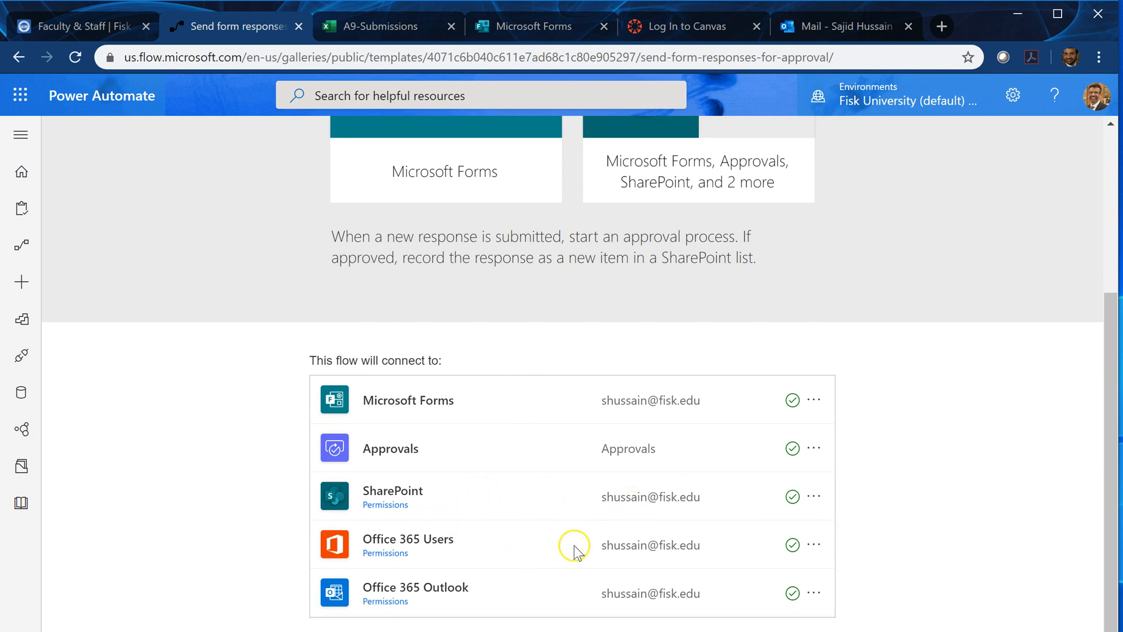
mouse_move(648, 515)
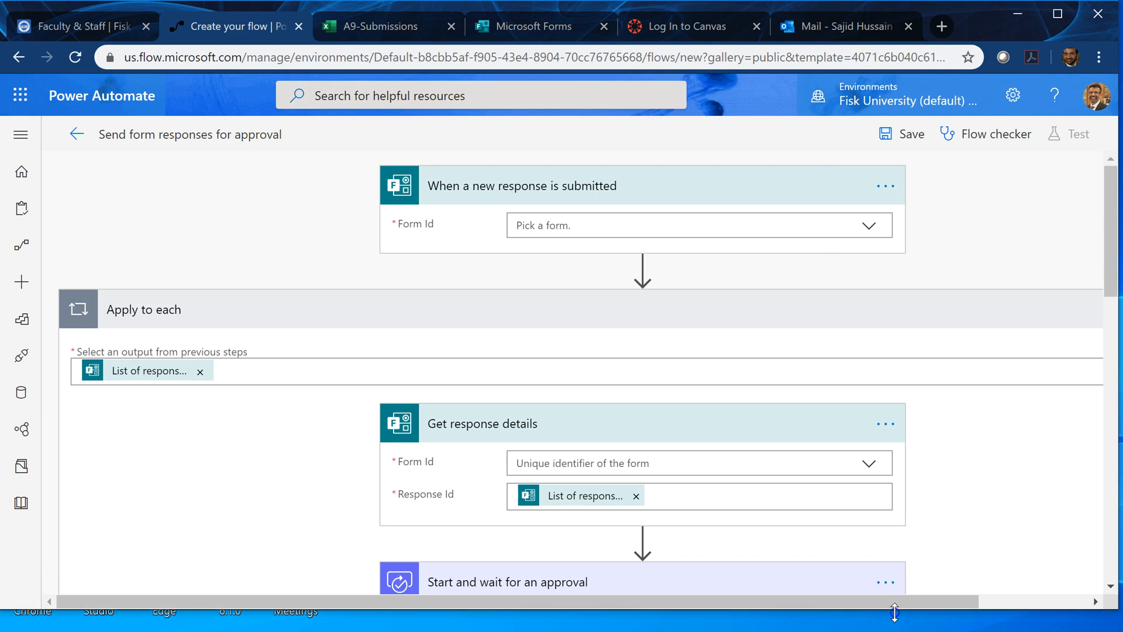
mouse_move(995, 321)
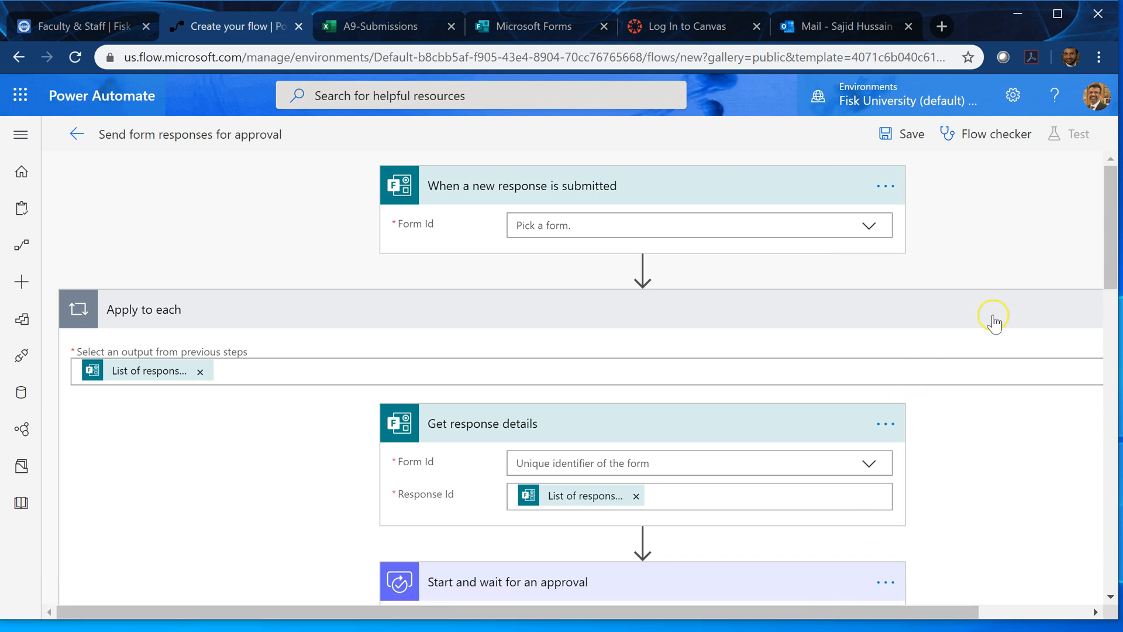
mouse_move(1000, 252)
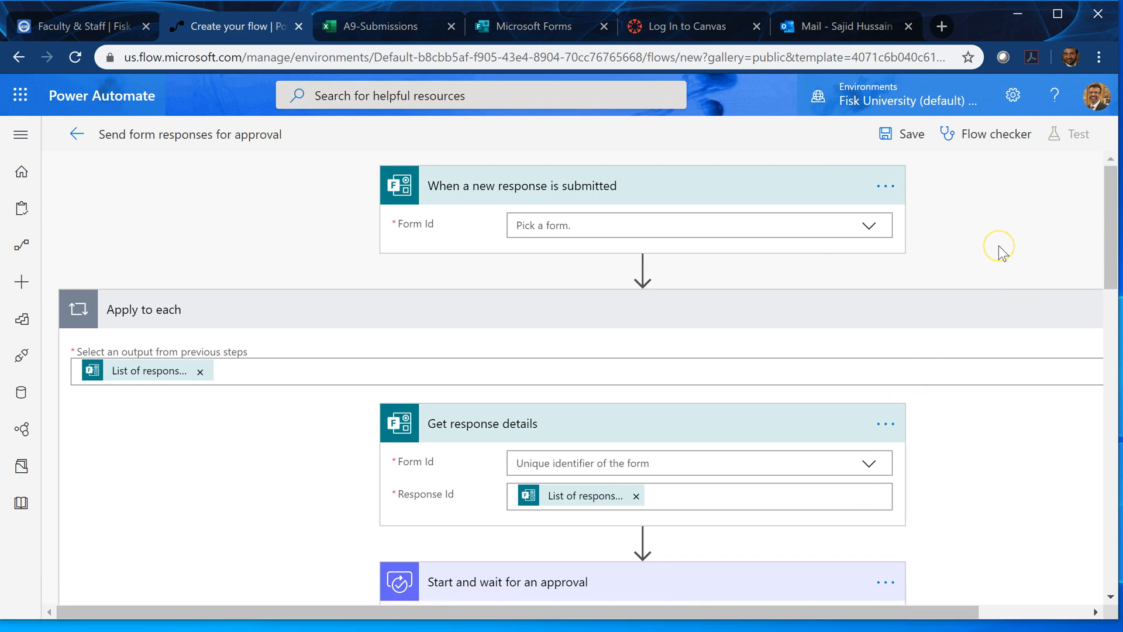
mouse_move(1003, 253)
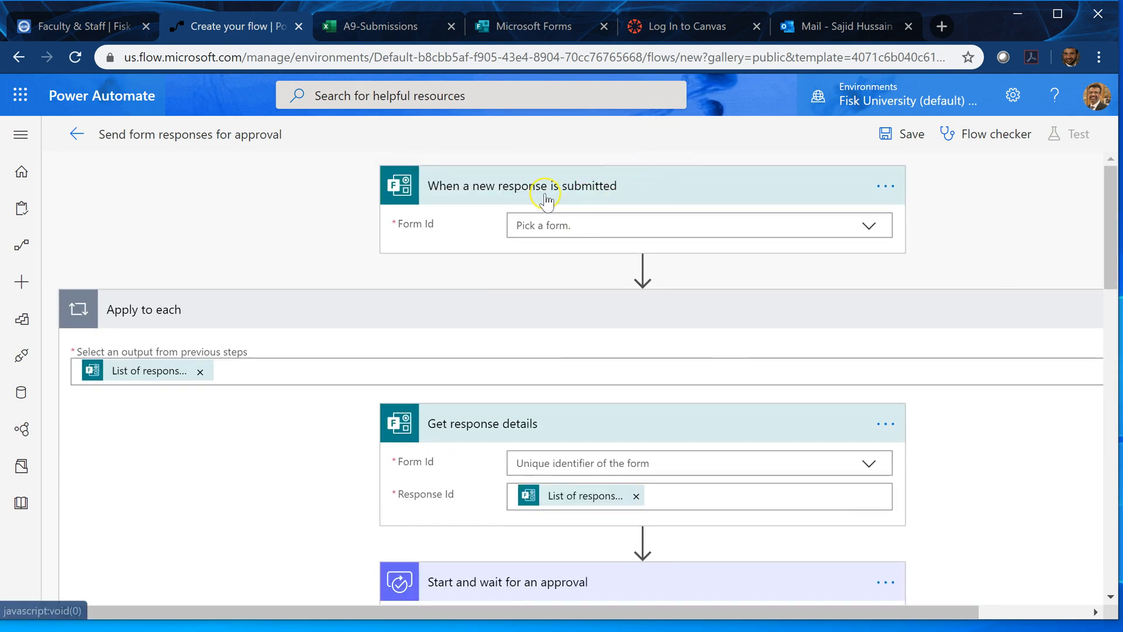
mouse_move(642, 217)
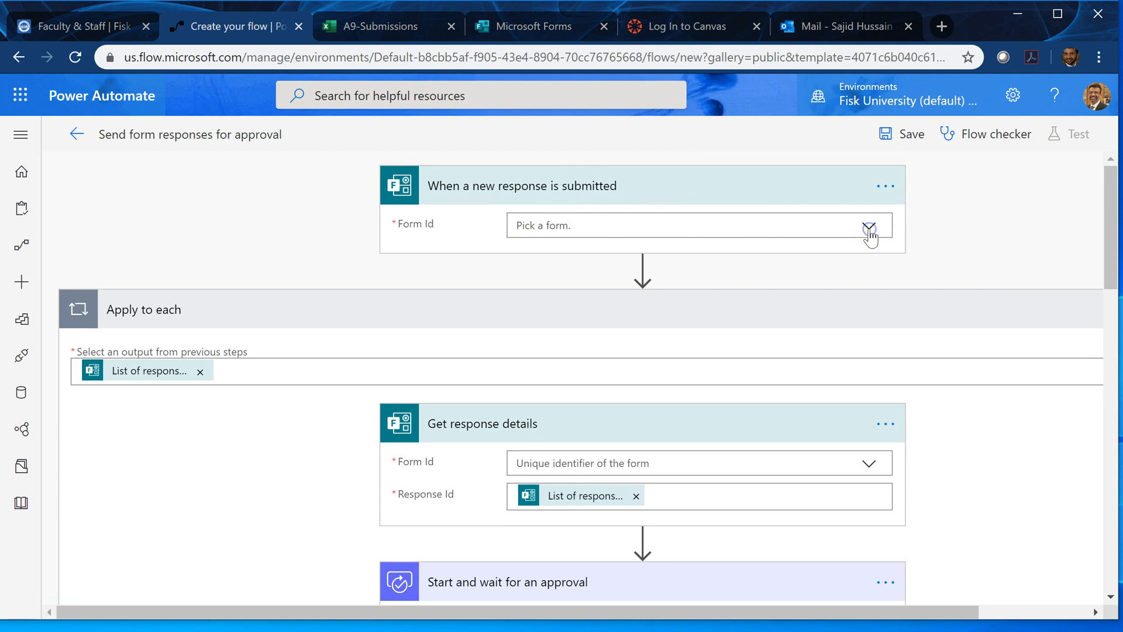
Make Health Survey the form that triggers the flow on a new response.
click(869, 225)
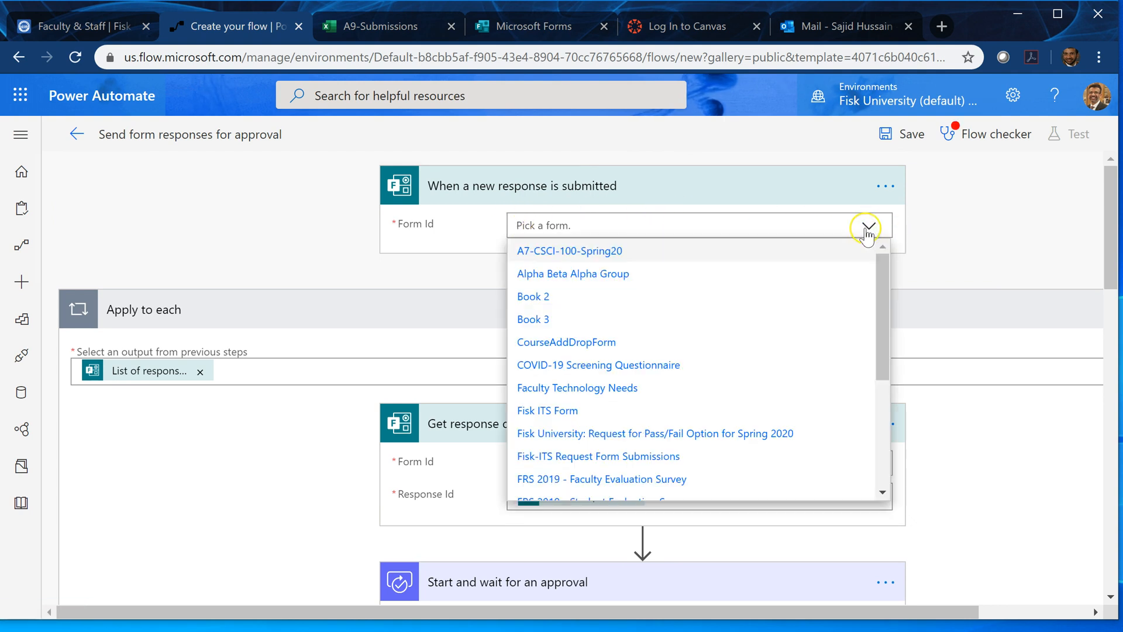
mouse_move(732, 293)
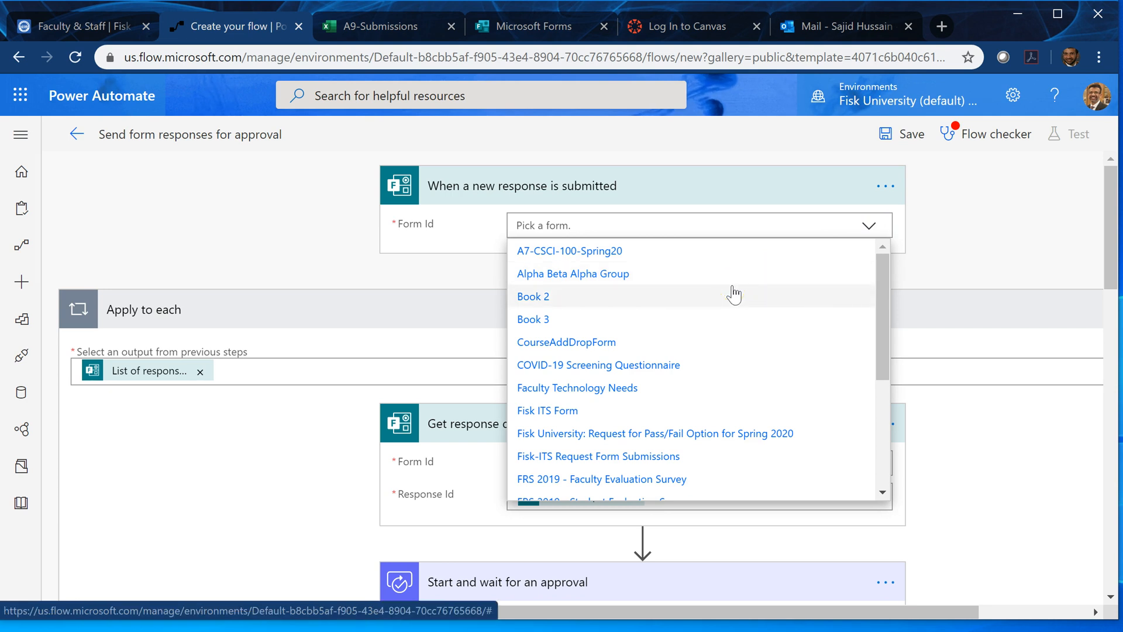
mouse_move(725, 365)
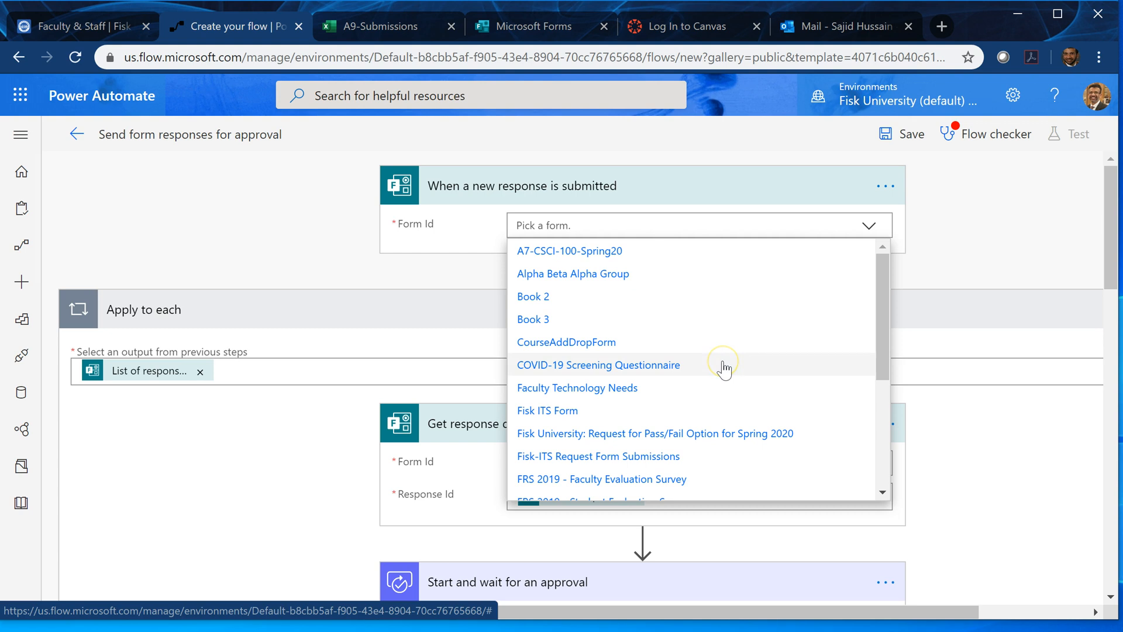
scroll(down, 3)
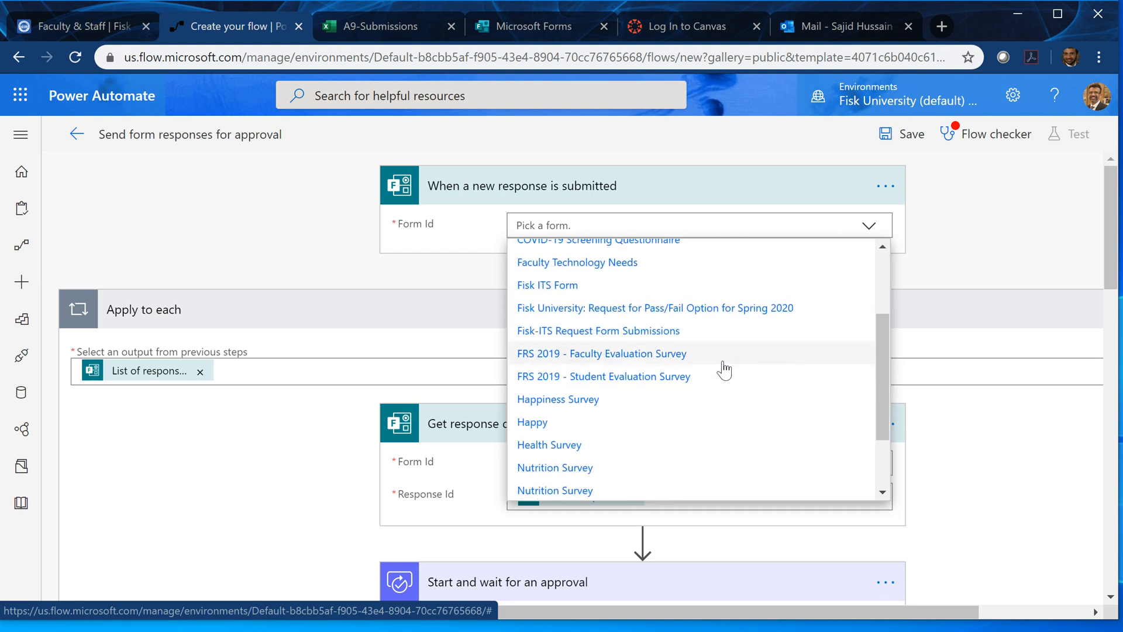
scroll(down, 3)
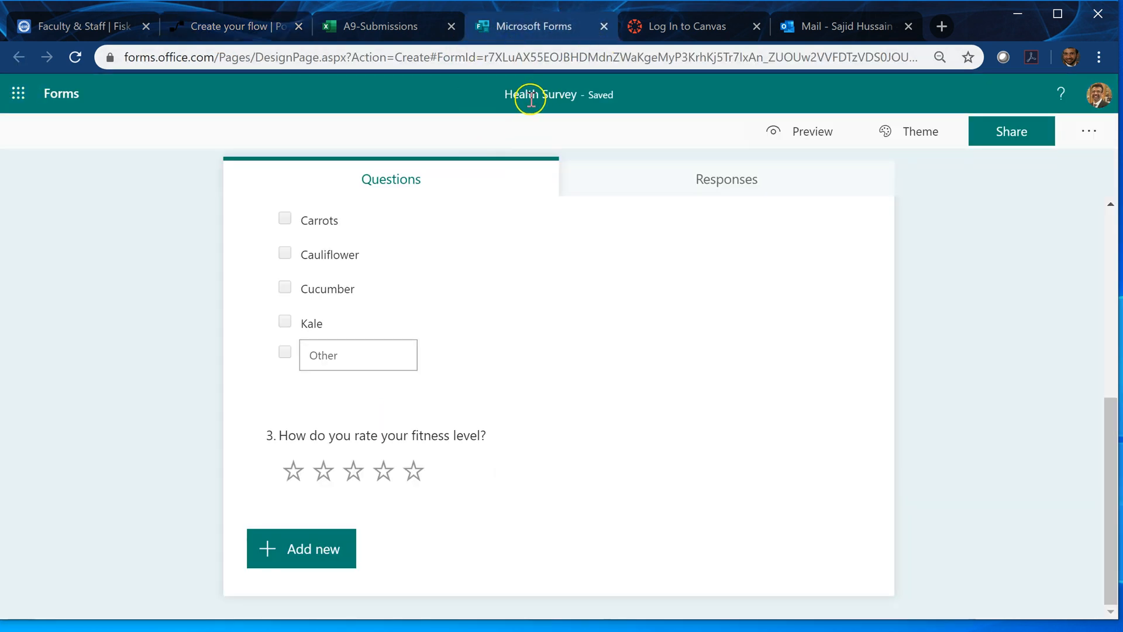
mouse_move(633, 26)
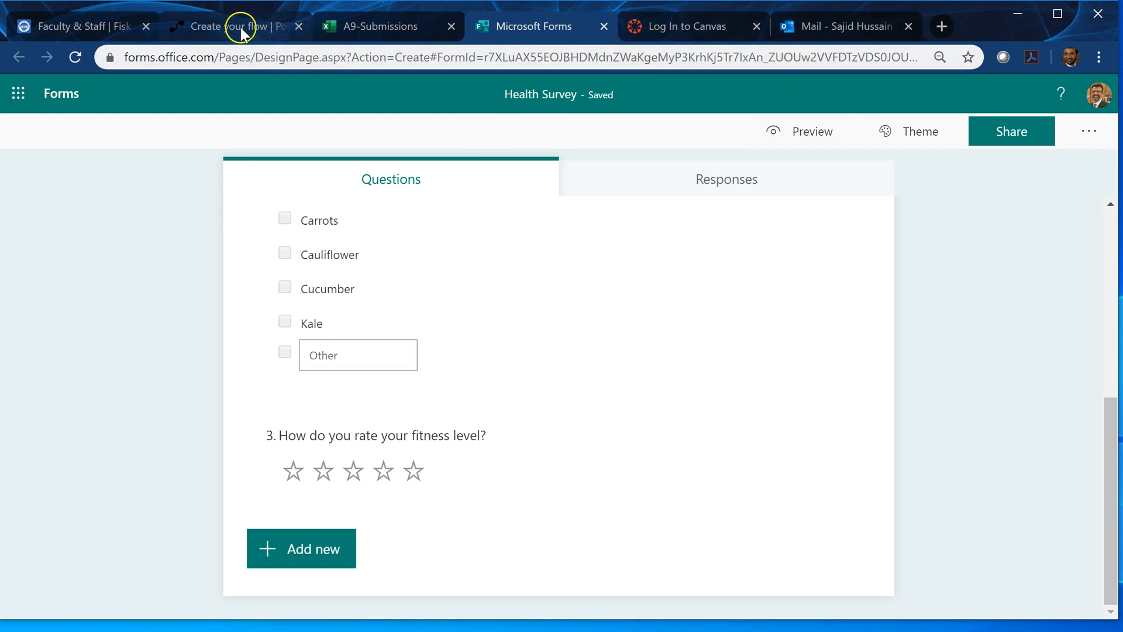
click(231, 26)
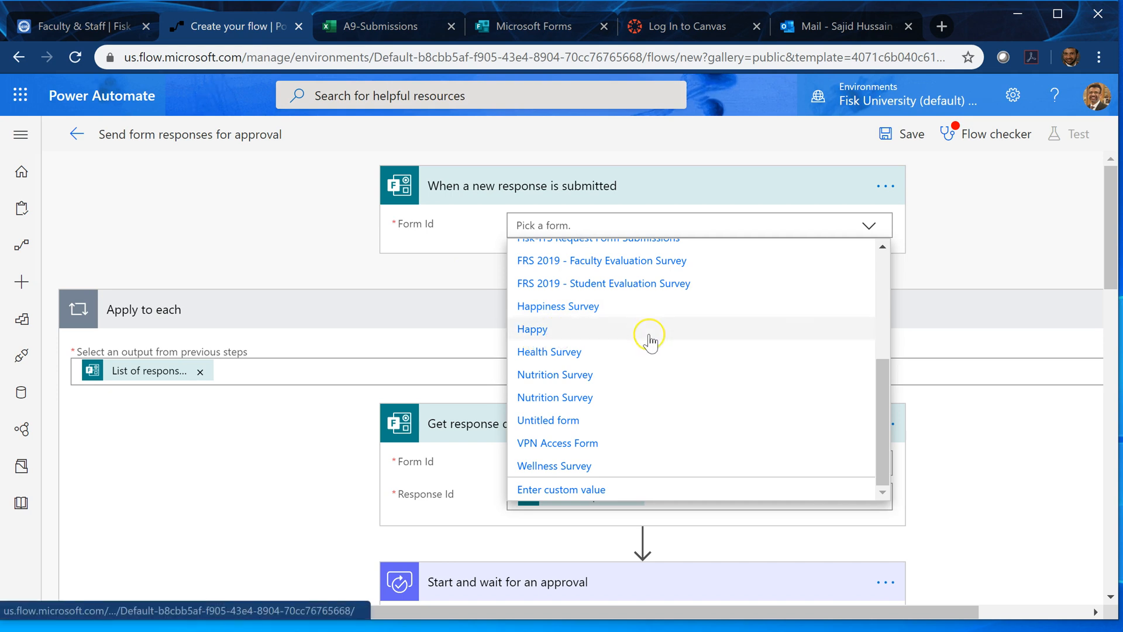
mouse_move(571, 353)
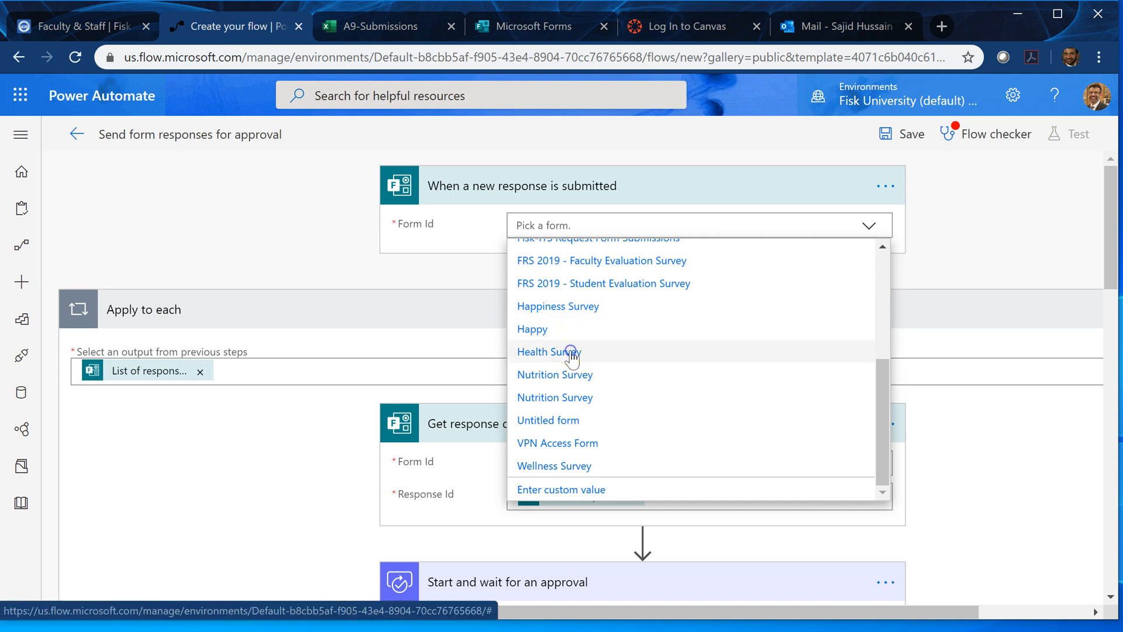
click(549, 351)
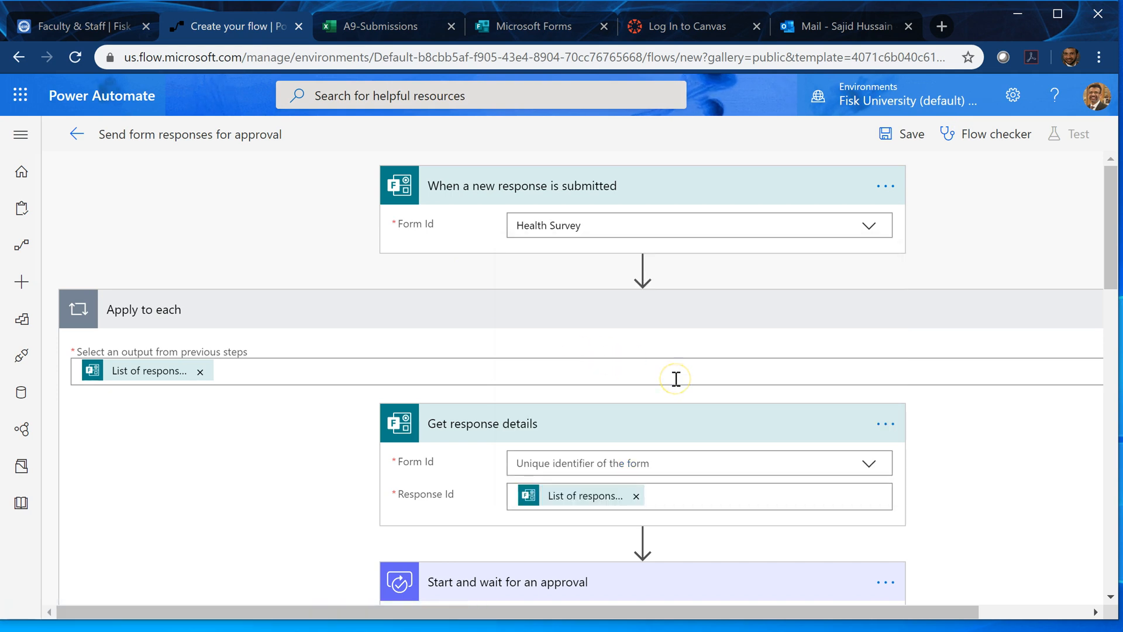
scroll(down, 3)
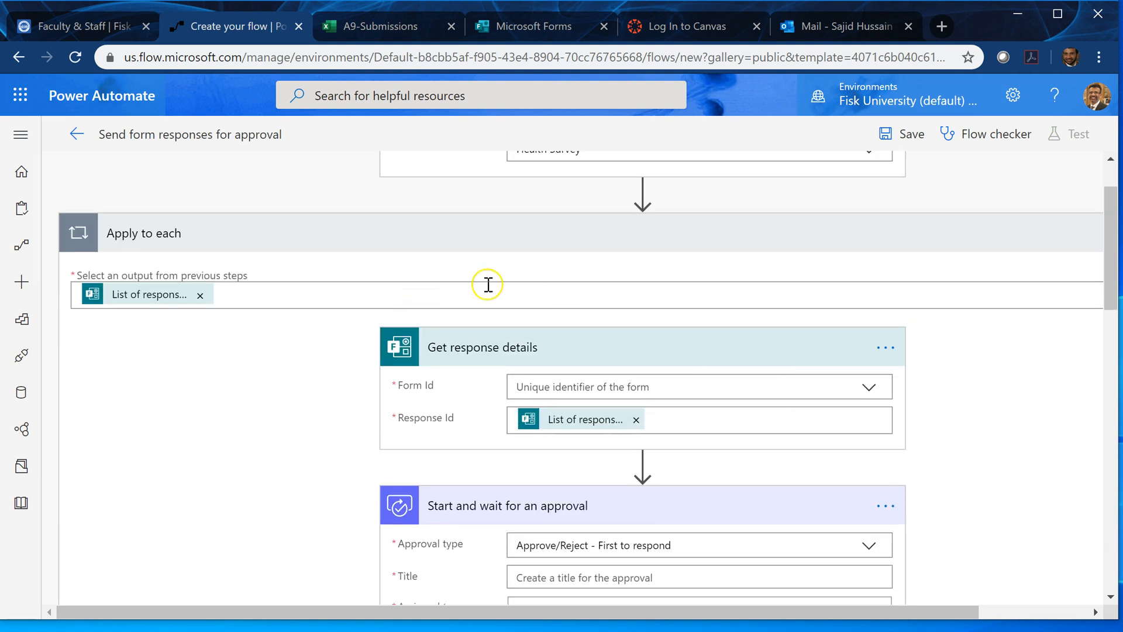
mouse_move(625, 330)
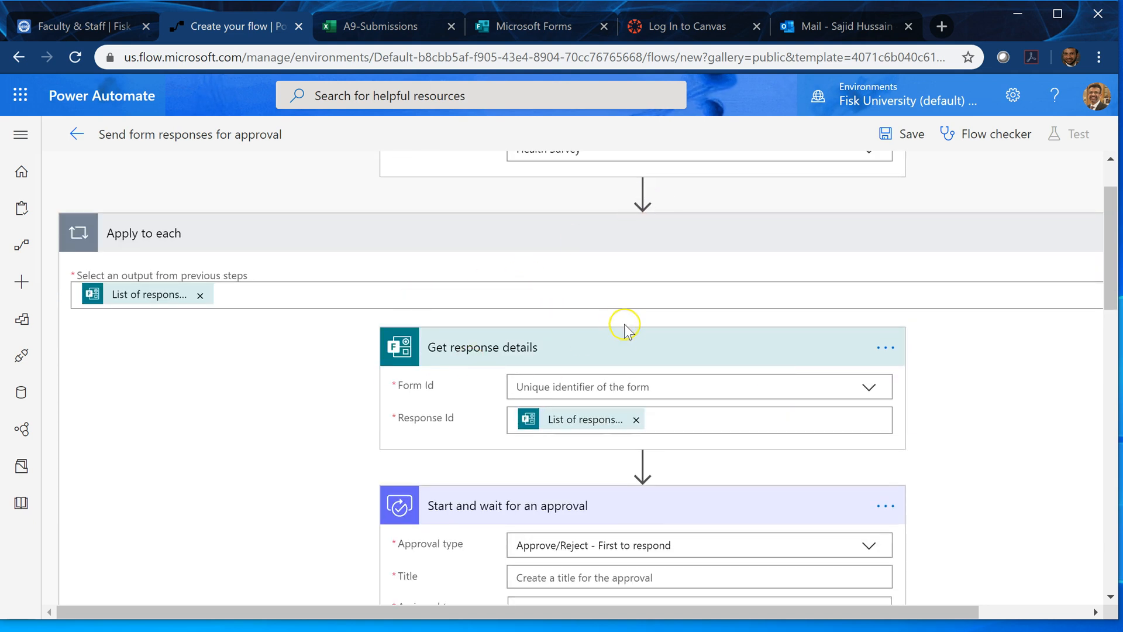
mouse_move(701, 361)
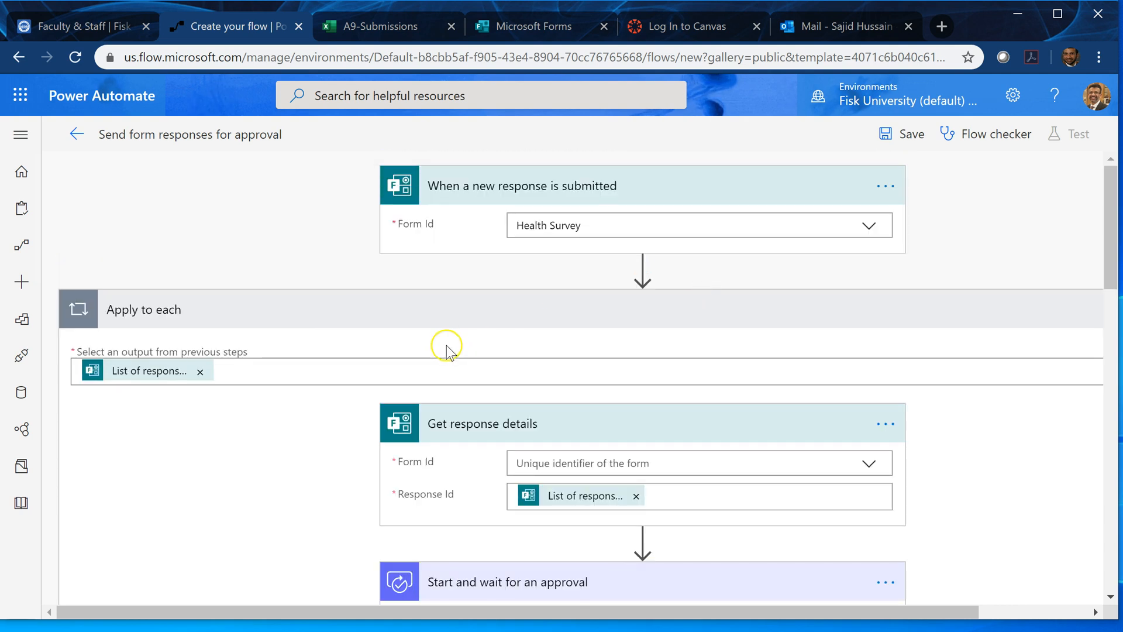
mouse_move(502, 308)
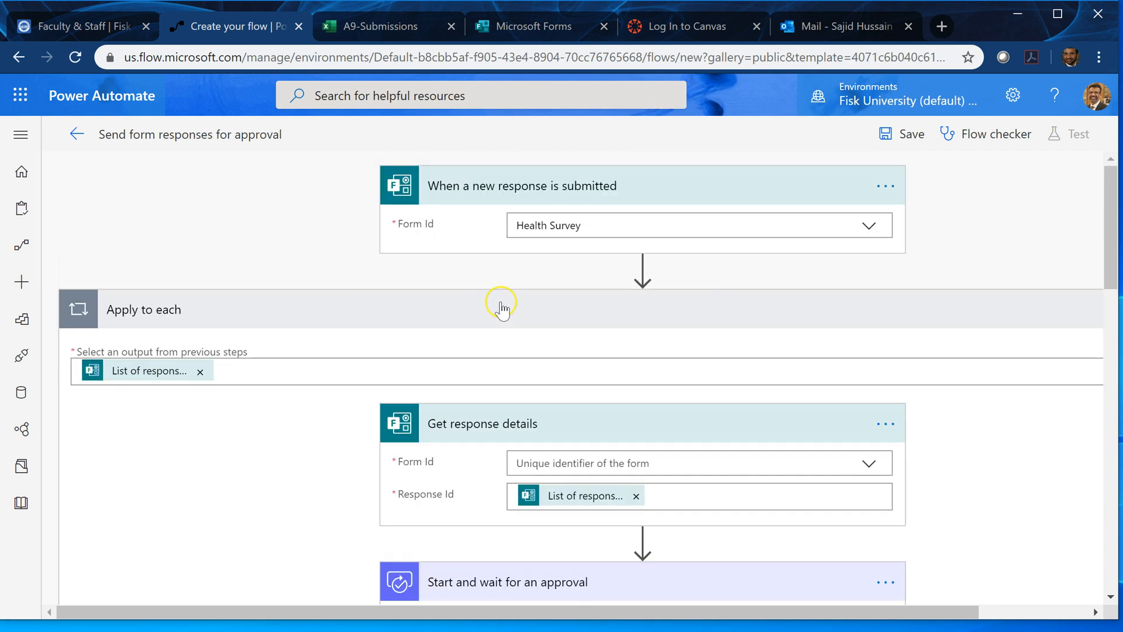
Set the Get response details step inside Apply to each to read from Health Survey.
click(394, 309)
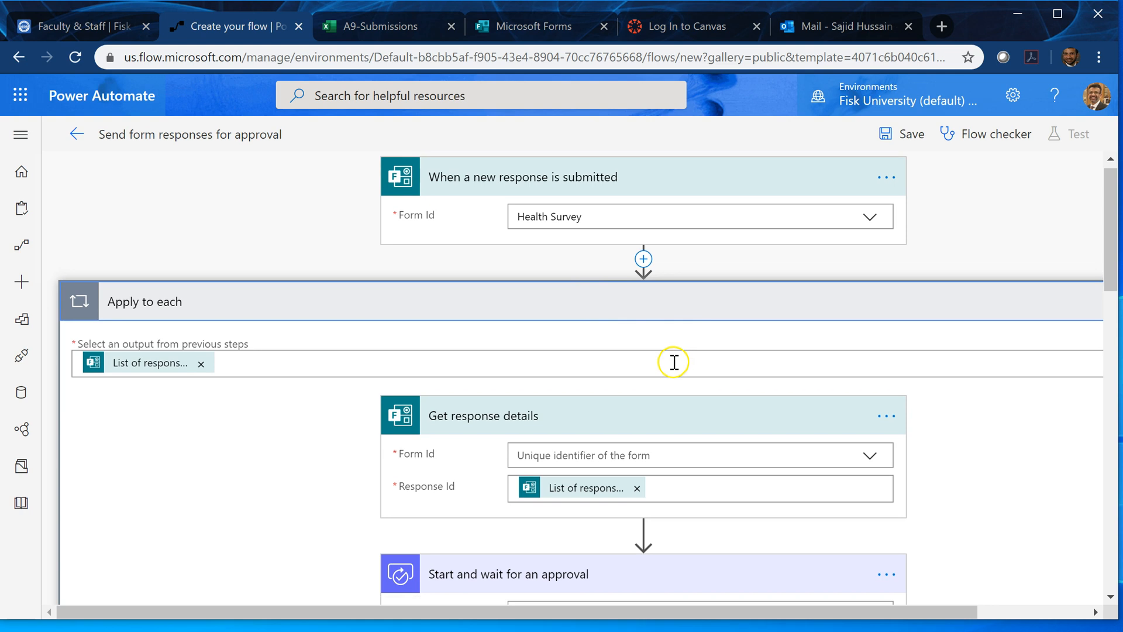
scroll(down, 3)
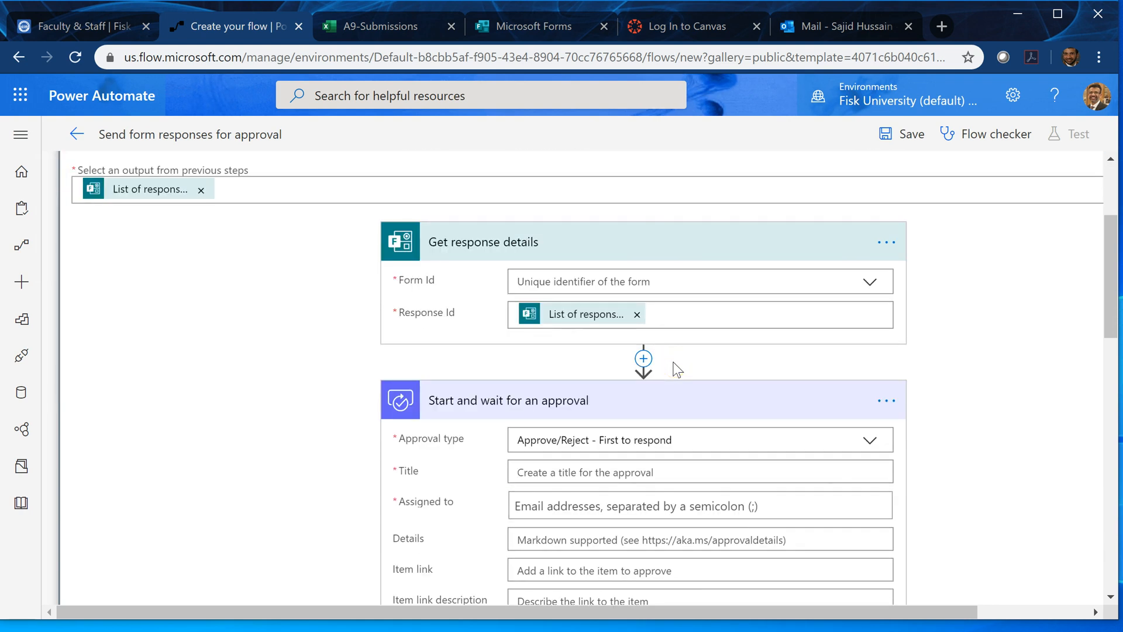
mouse_move(869, 281)
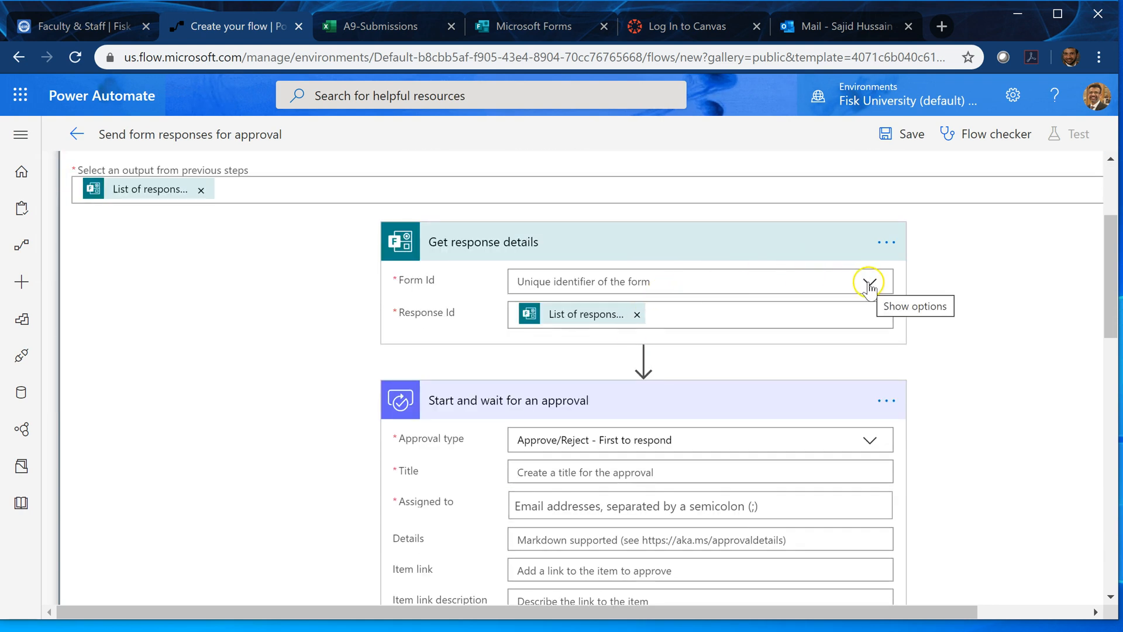
click(867, 281)
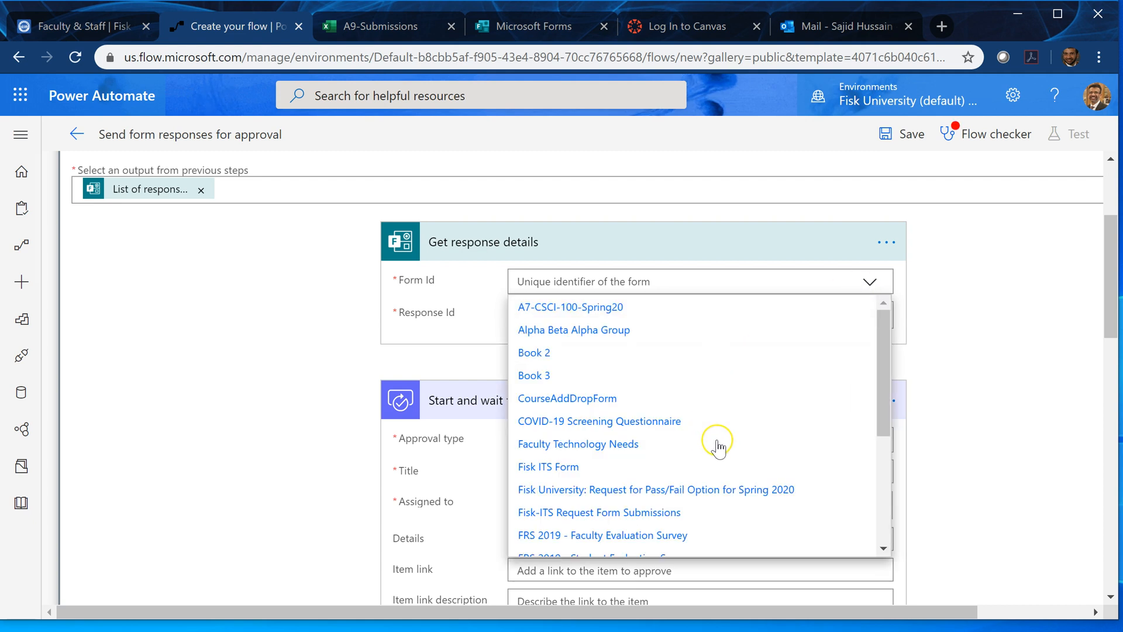
scroll(down, 3)
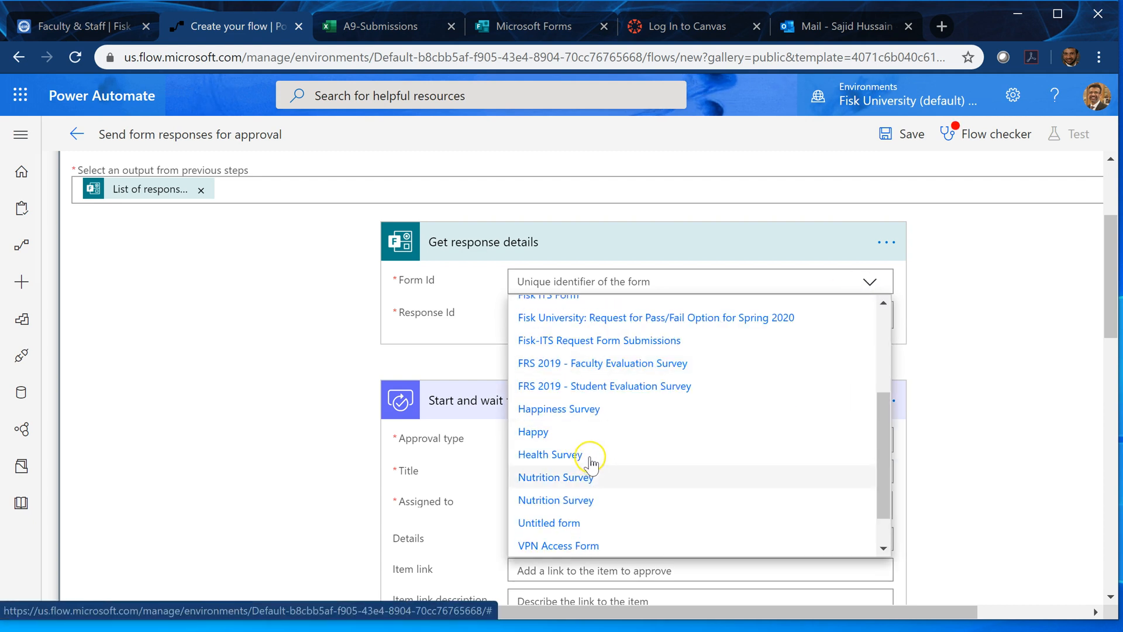
mouse_move(587, 456)
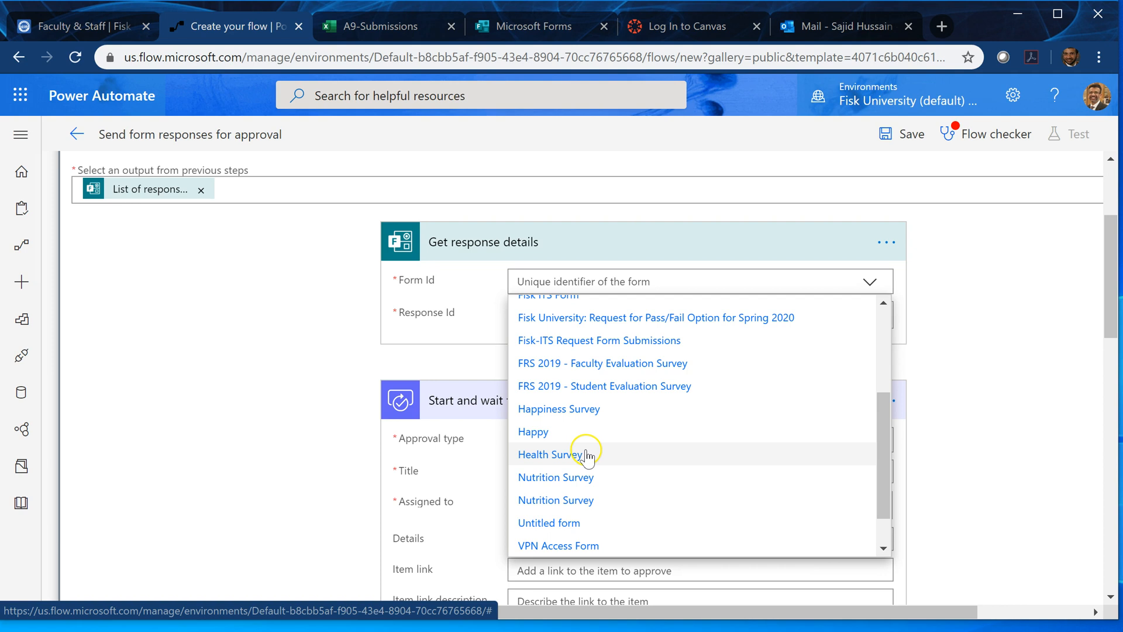
click(550, 454)
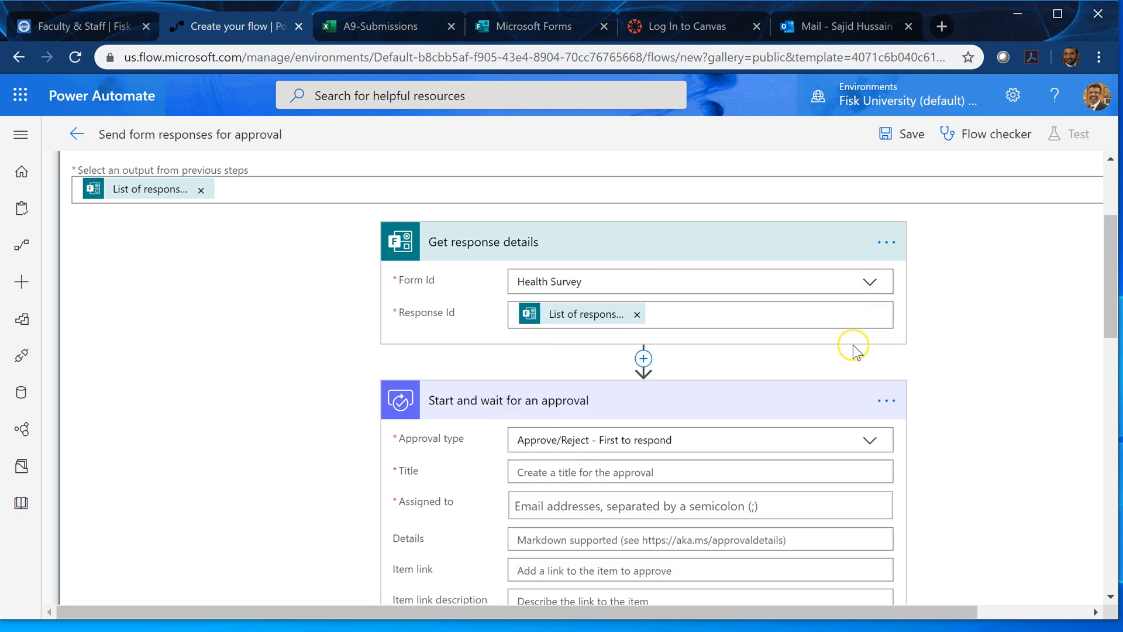
Correct the approval title and assign the approval to the suggested .edu colleague.
scroll(down, 3)
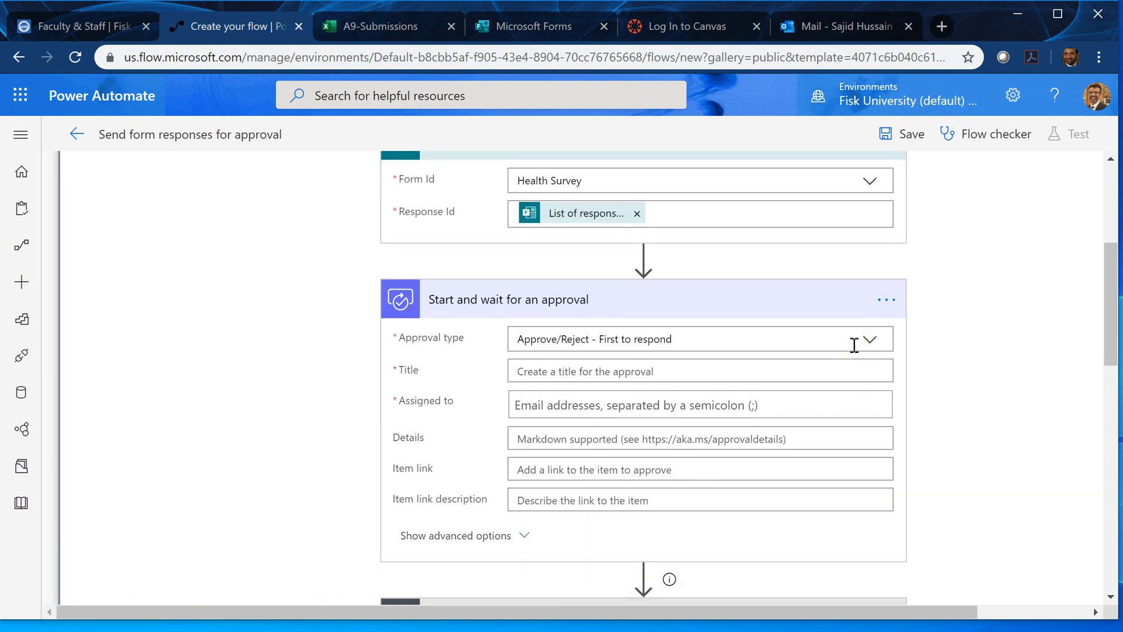
mouse_move(758, 365)
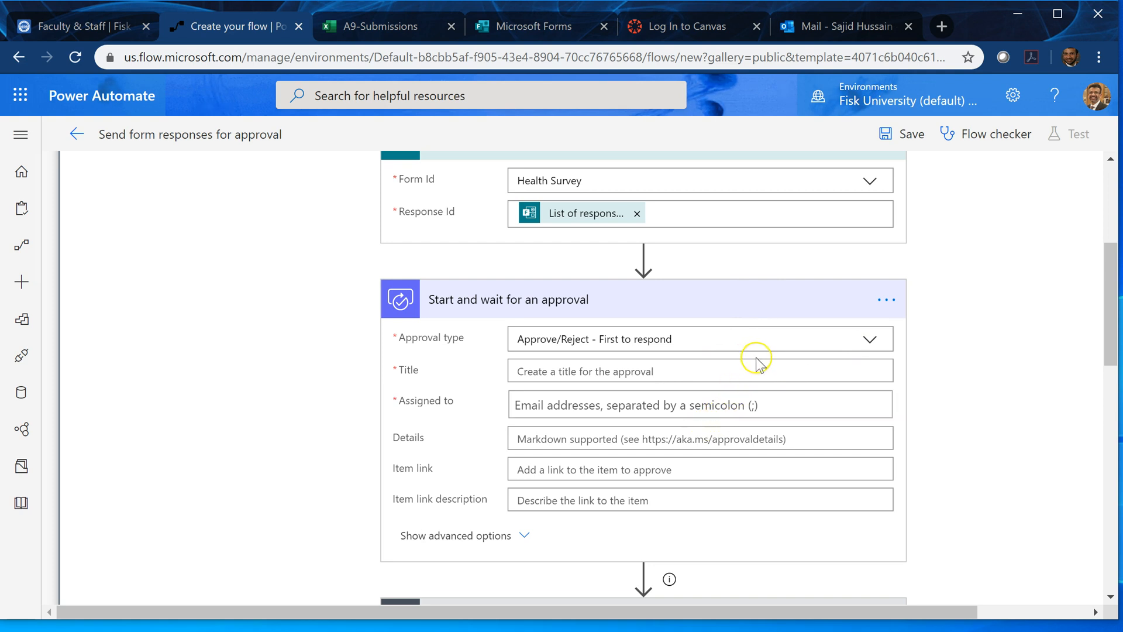
mouse_move(722, 340)
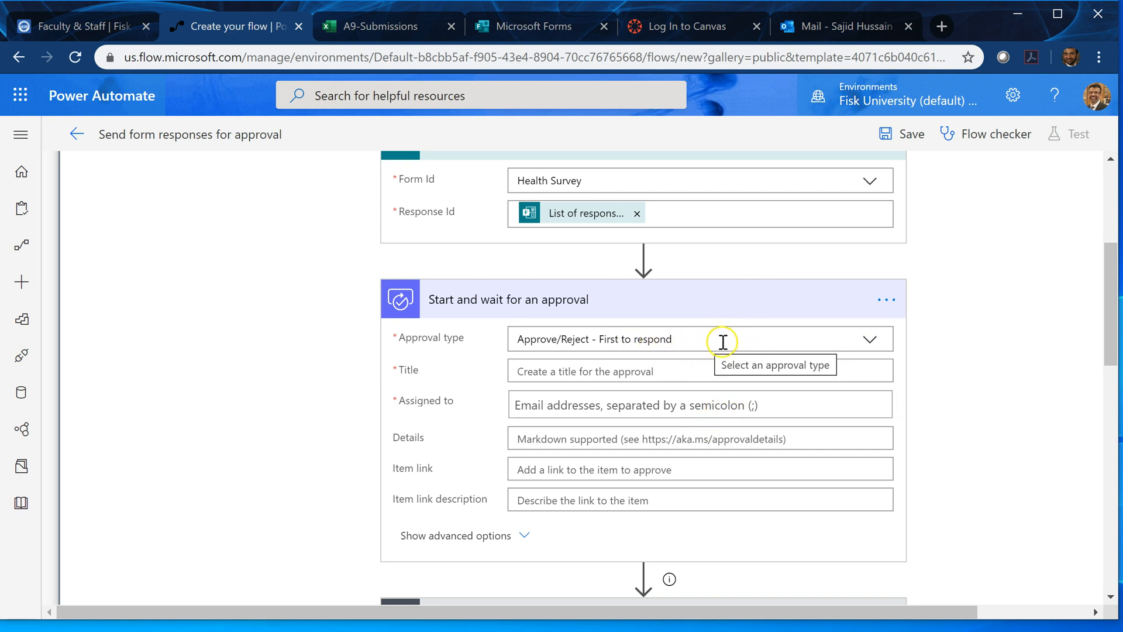
mouse_move(529, 370)
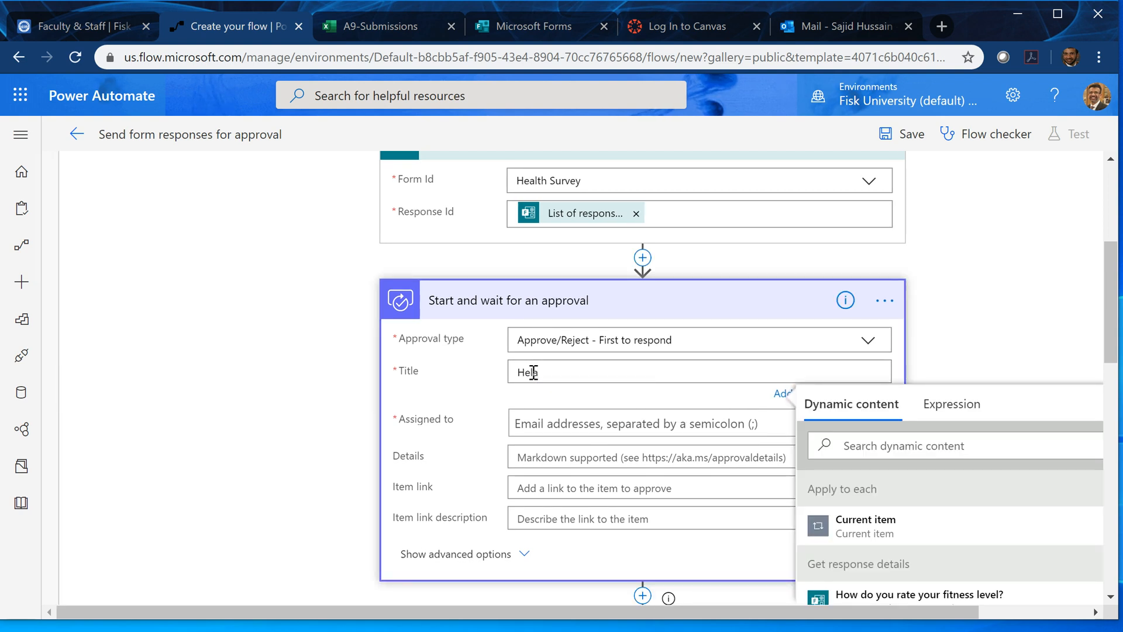
key(Backspace)
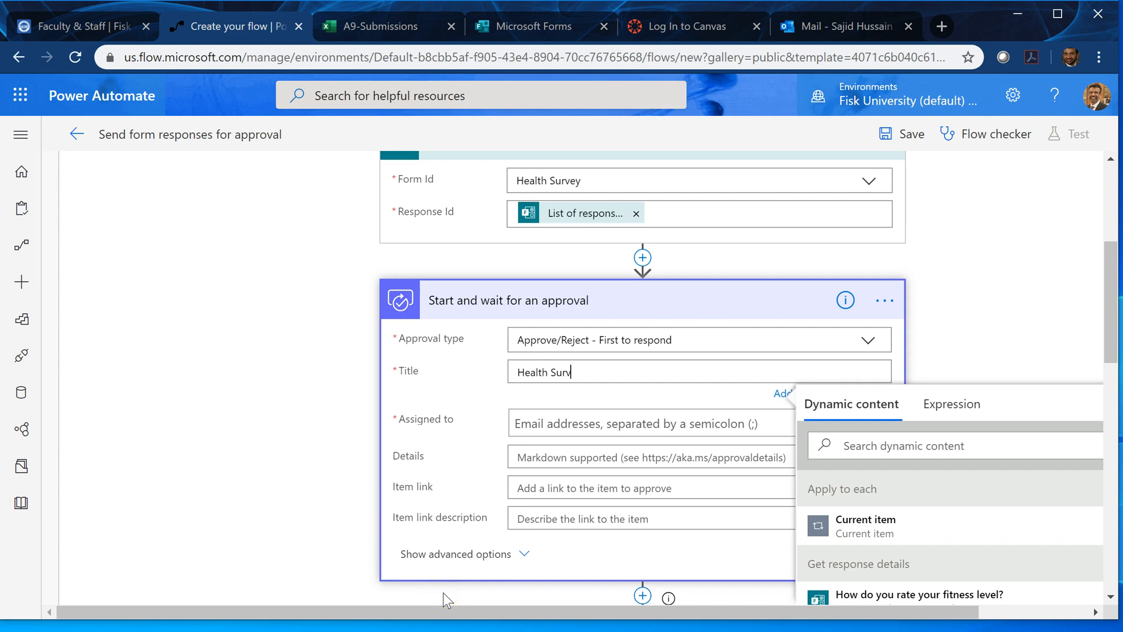
text(ey)
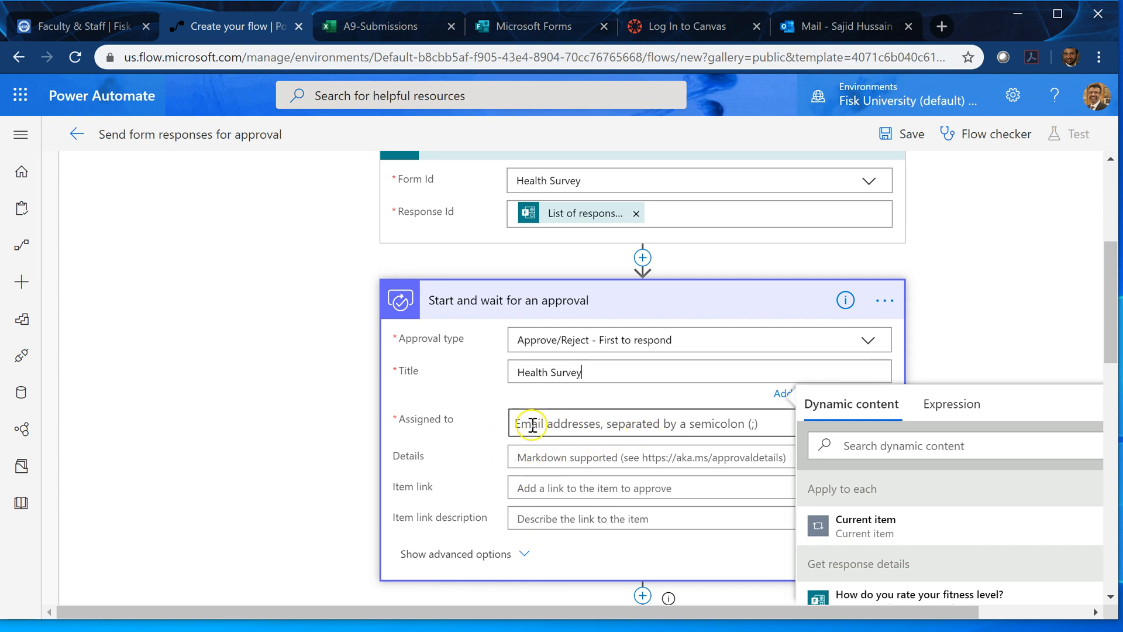
click(645, 424)
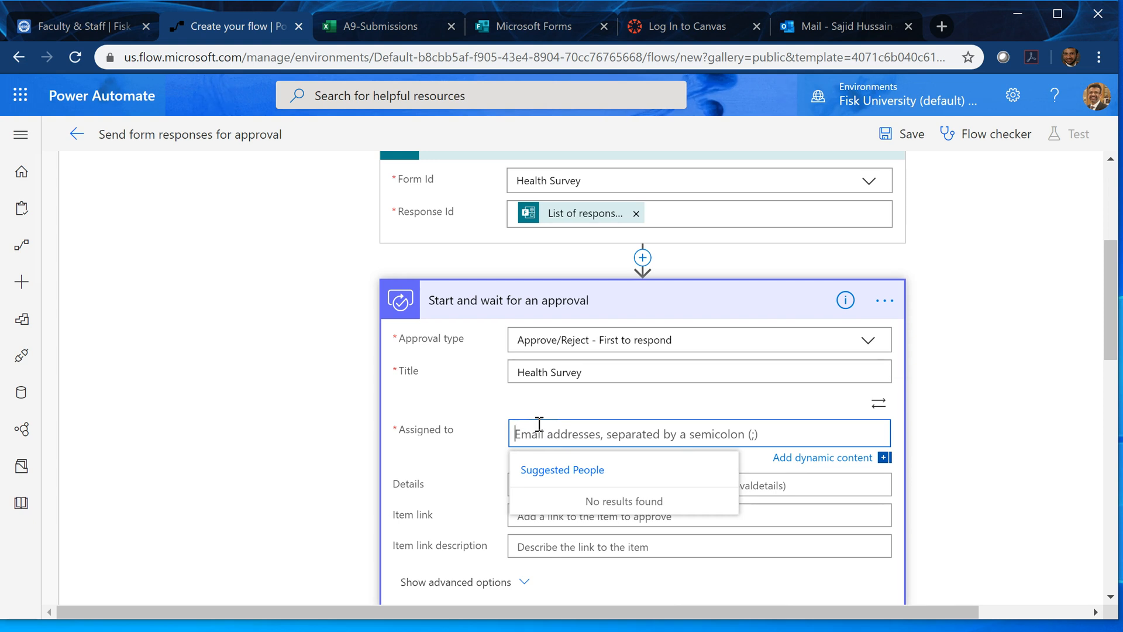
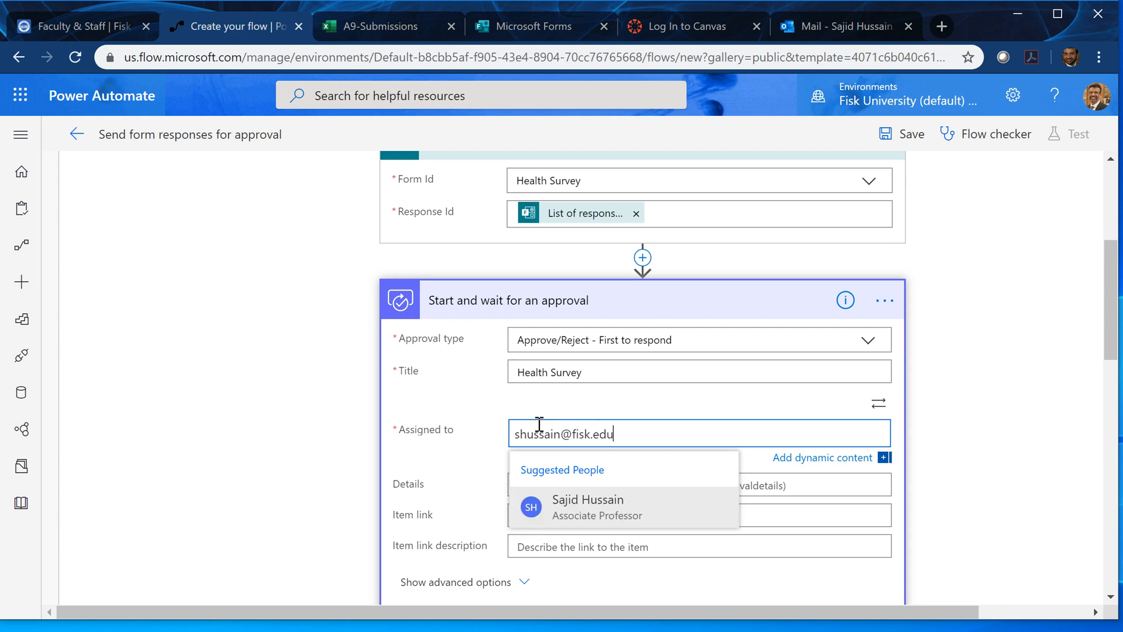
text(;)
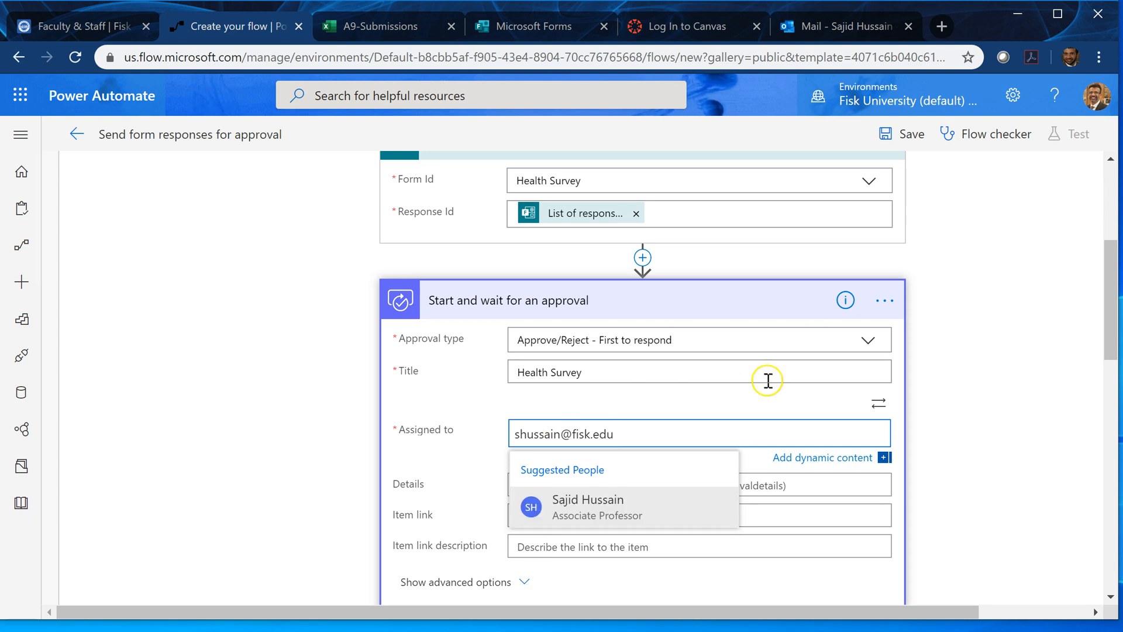
click(586, 506)
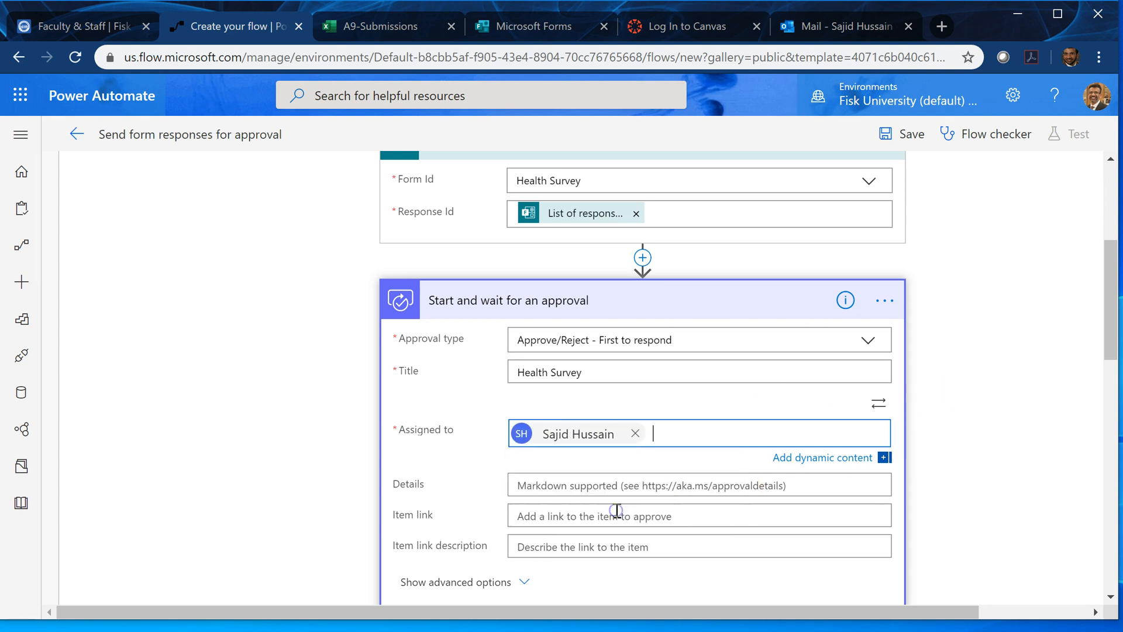
Write the Details greeting 'Dear Colleague, The form is submitted fo...'.
scroll(down, 3)
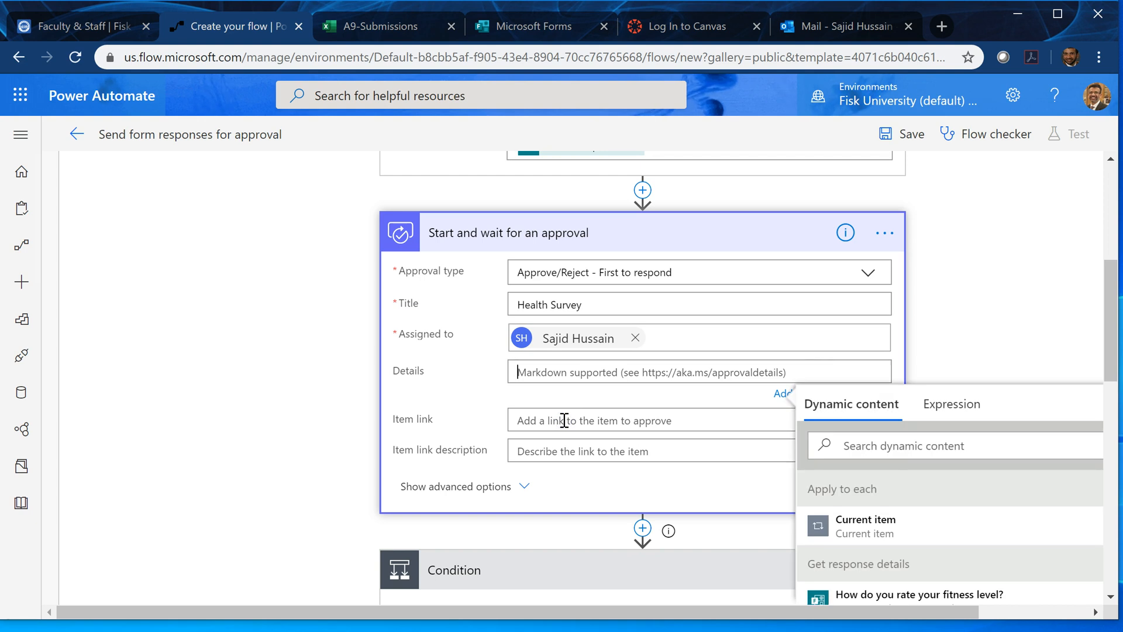
text(Dea)
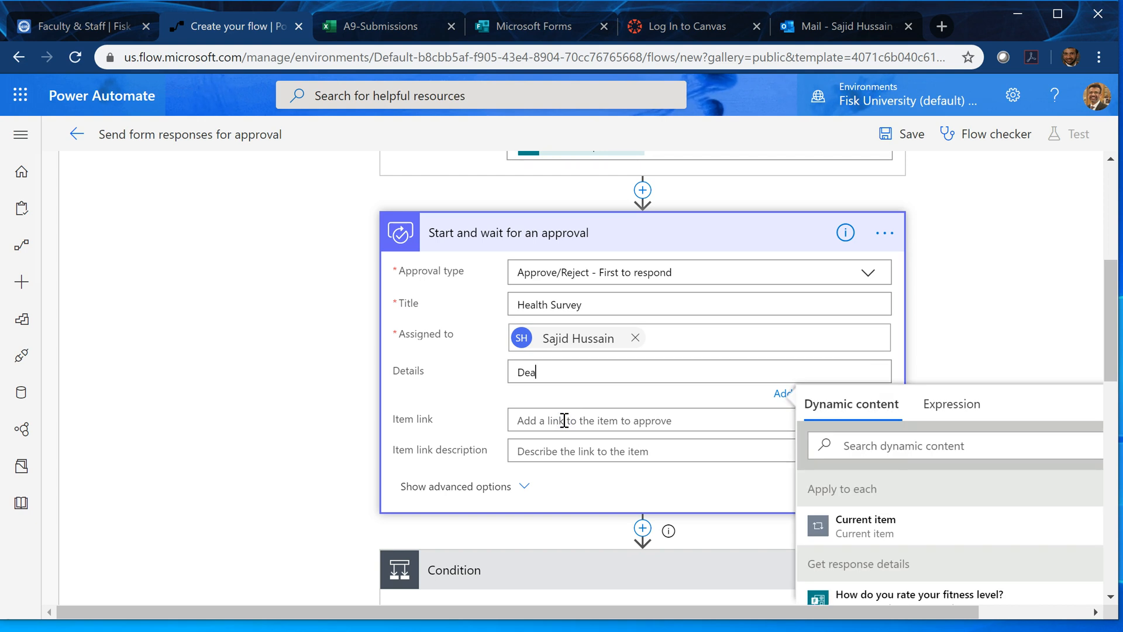
text(r)
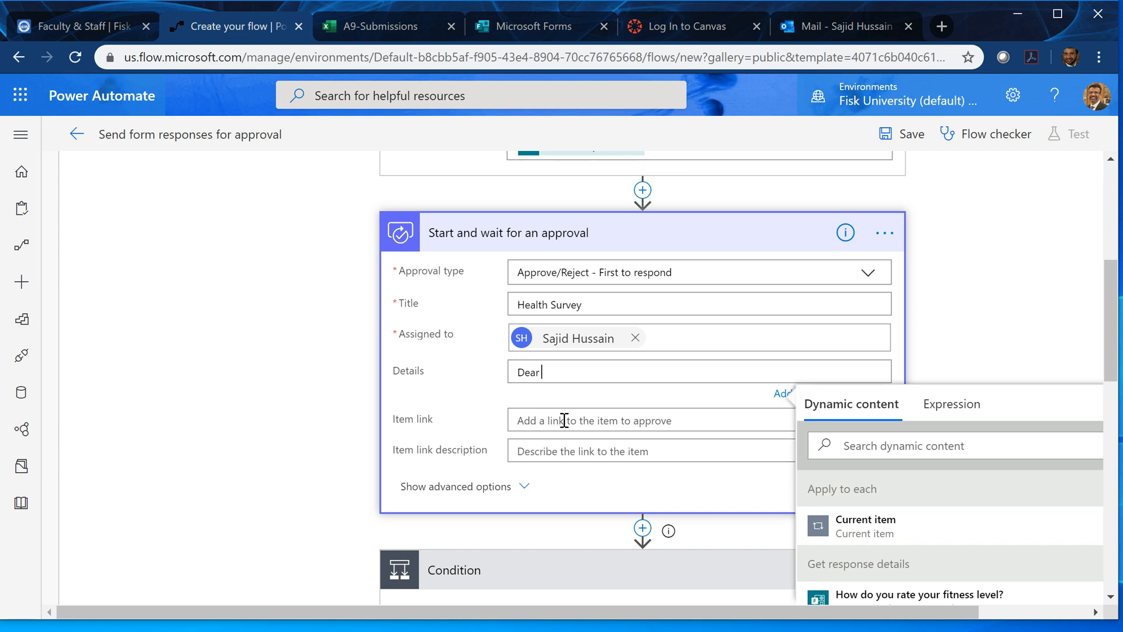
text(Colleagu)
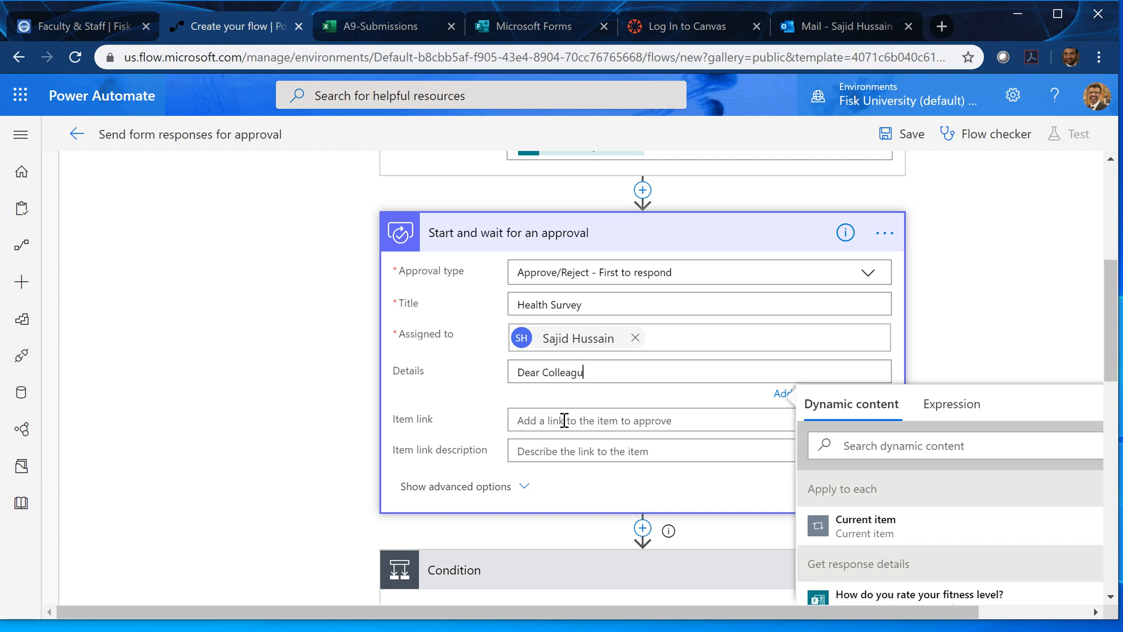
text(e,)
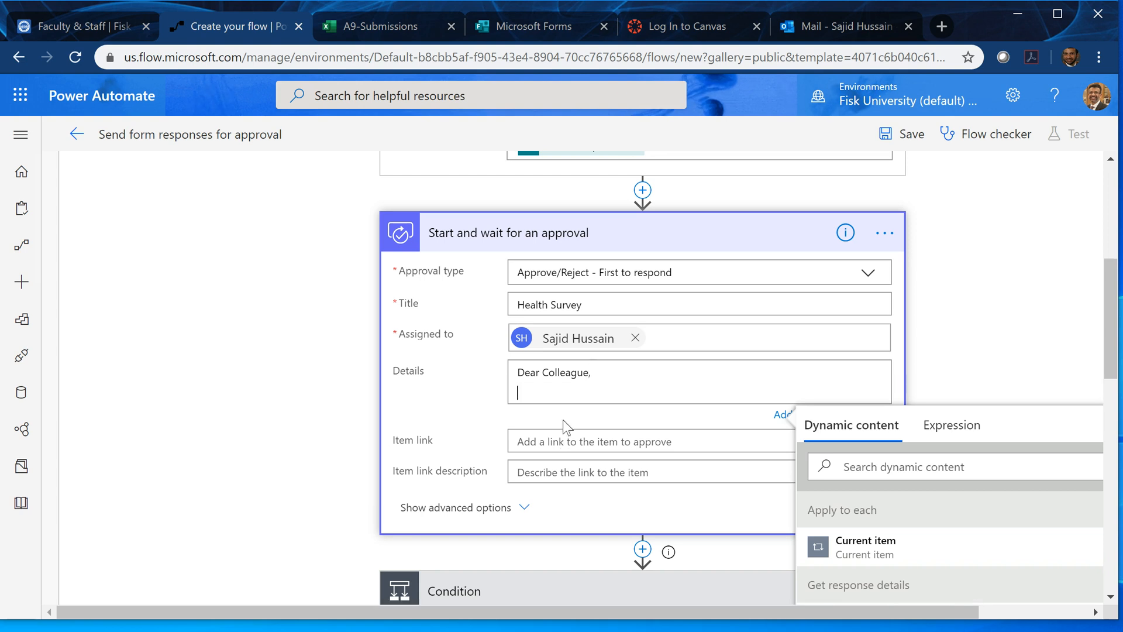
text(T)
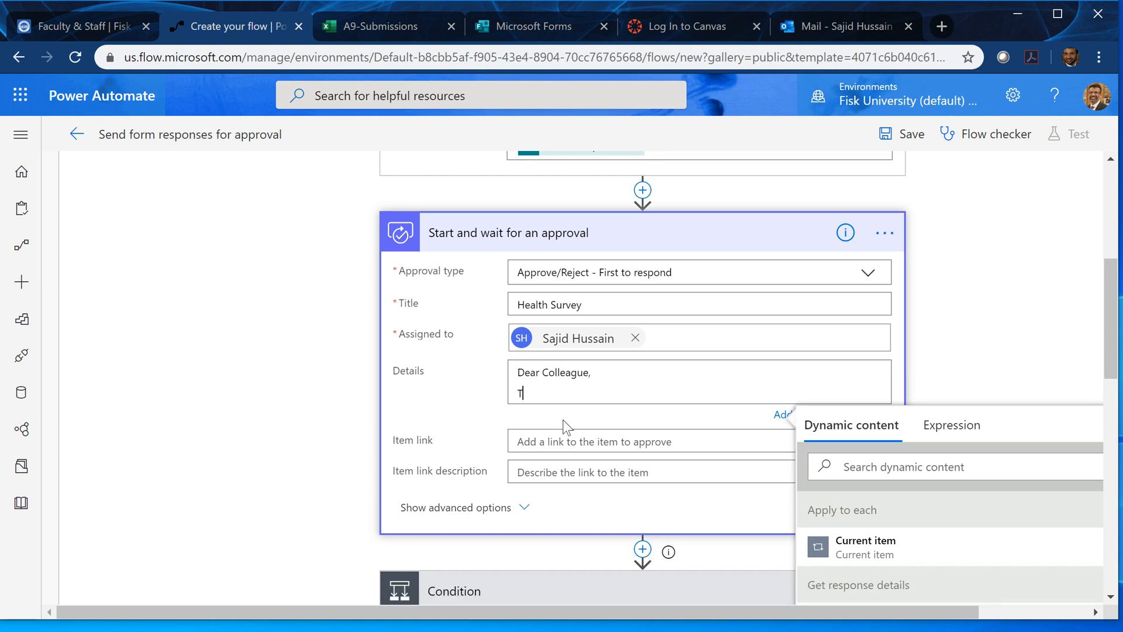
text(The for)
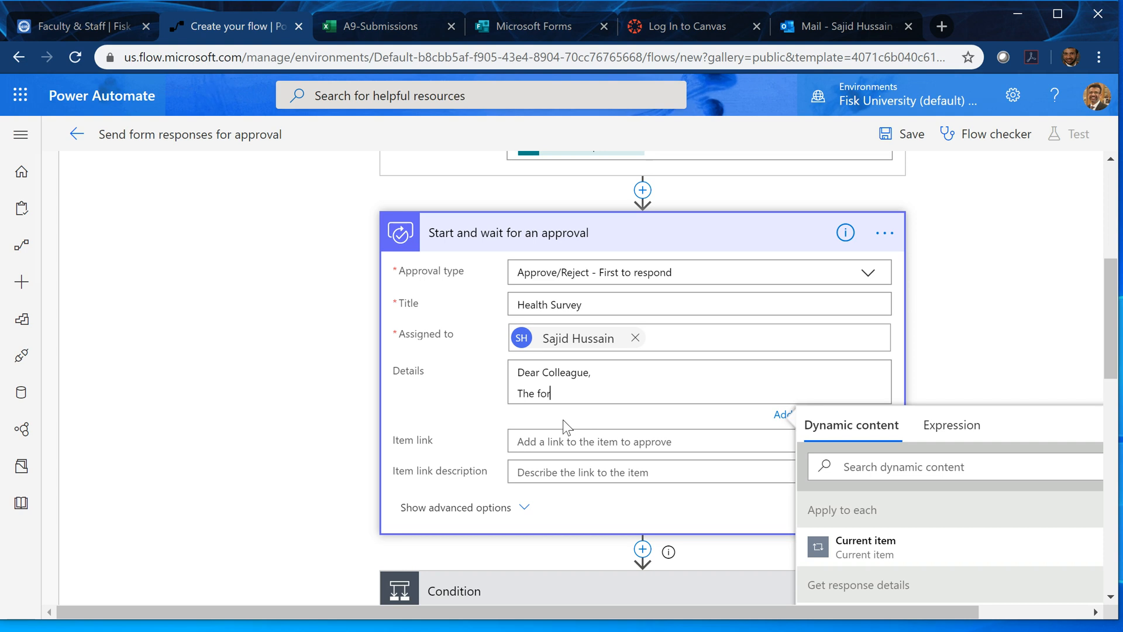
text(rm is su)
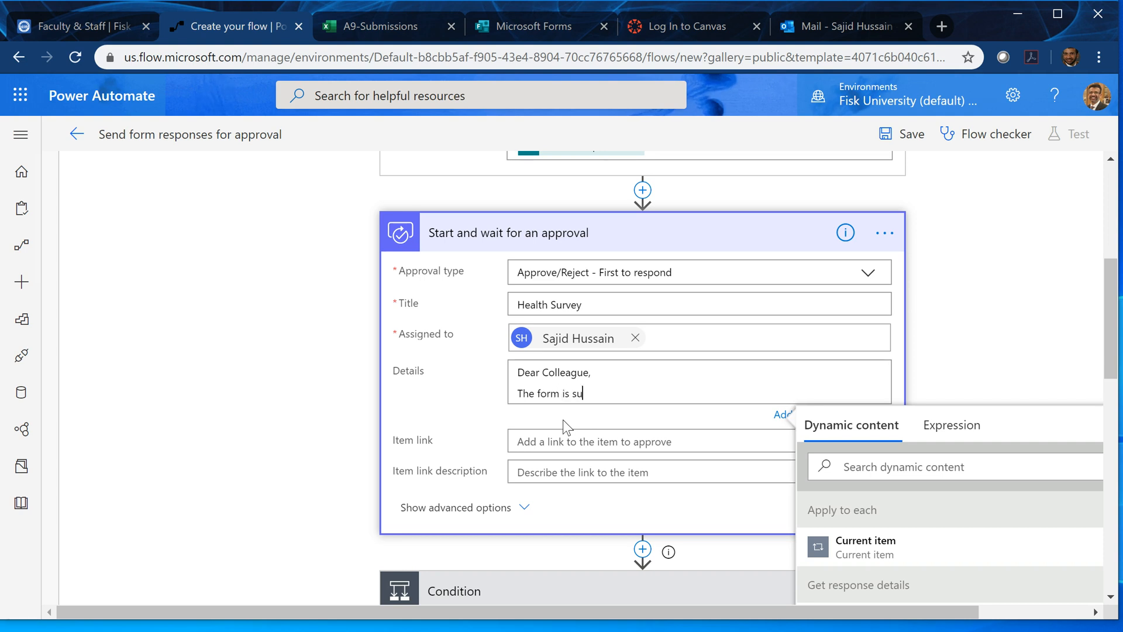
text(bmitted for your approval.)
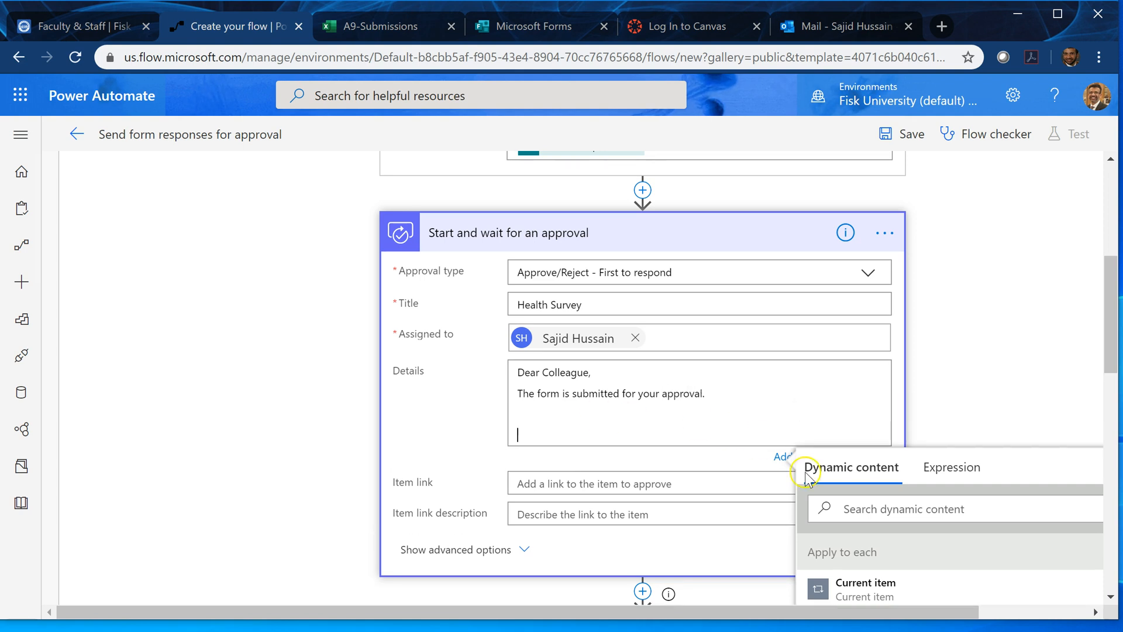
scroll(down, 3)
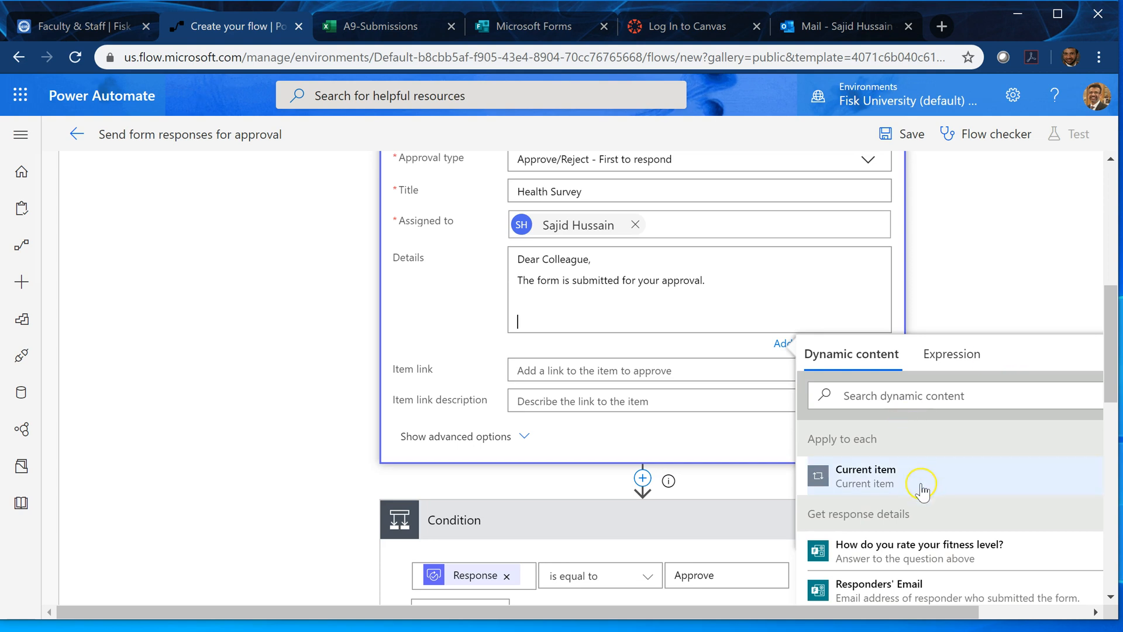
scroll(down, 3)
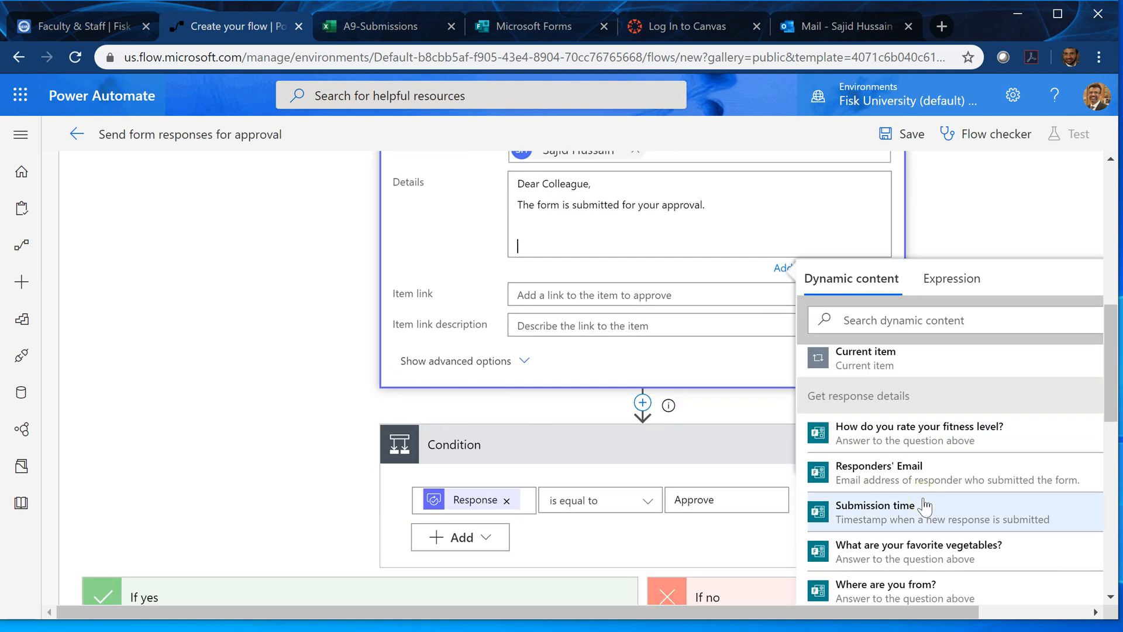
scroll(down, 3)
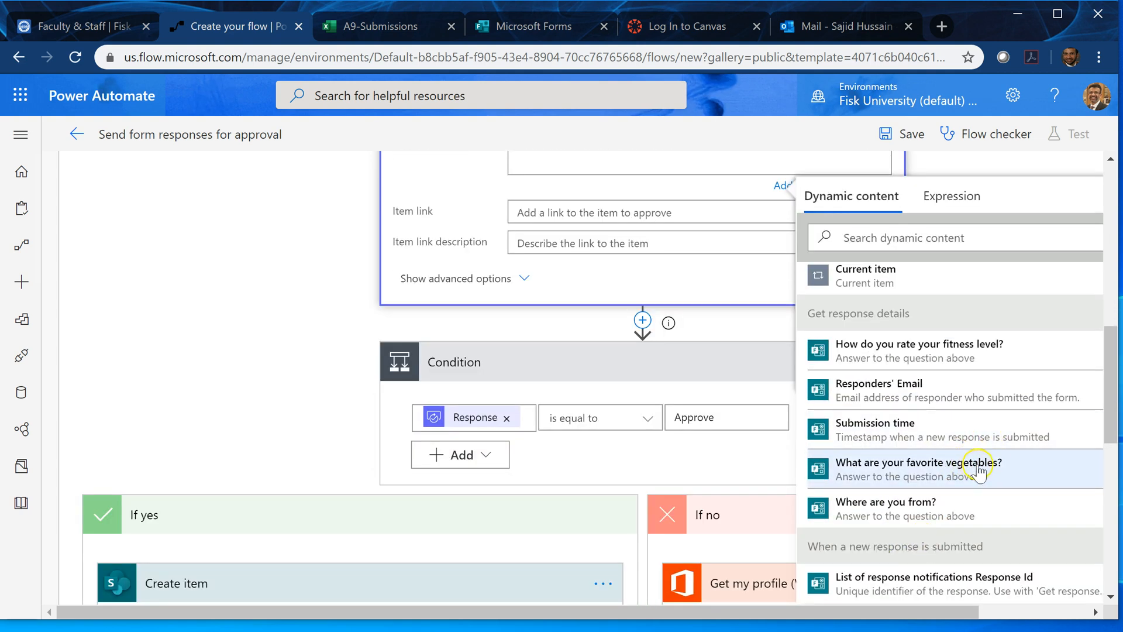
mouse_move(867, 429)
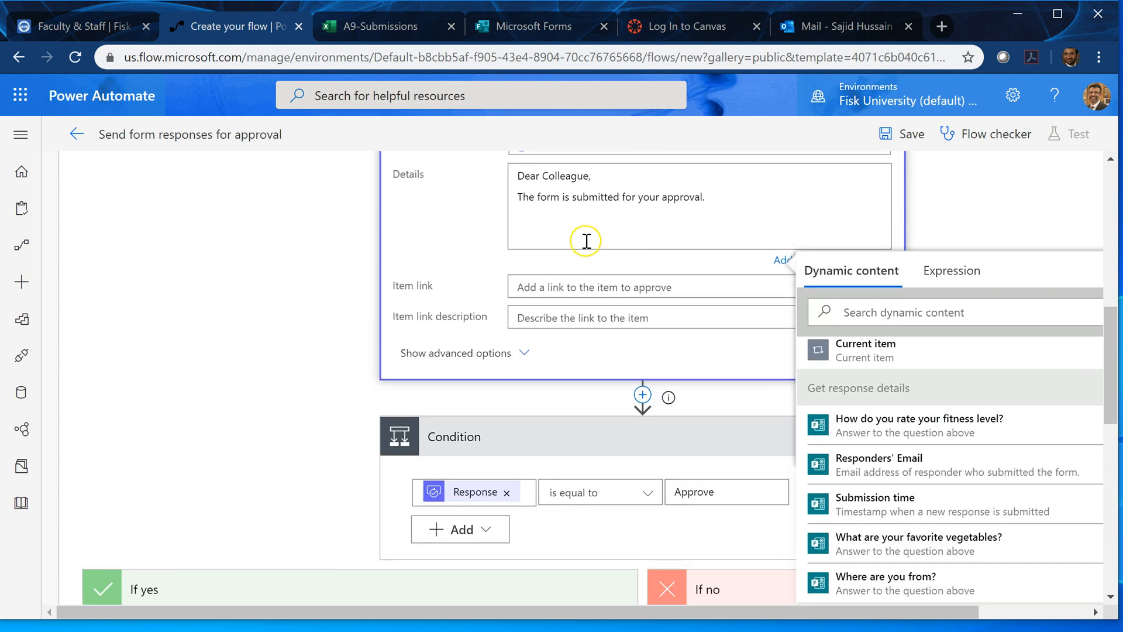
Insert the favorite vegetables, responder email, fitness level and submission time fields into Details.
click(585, 241)
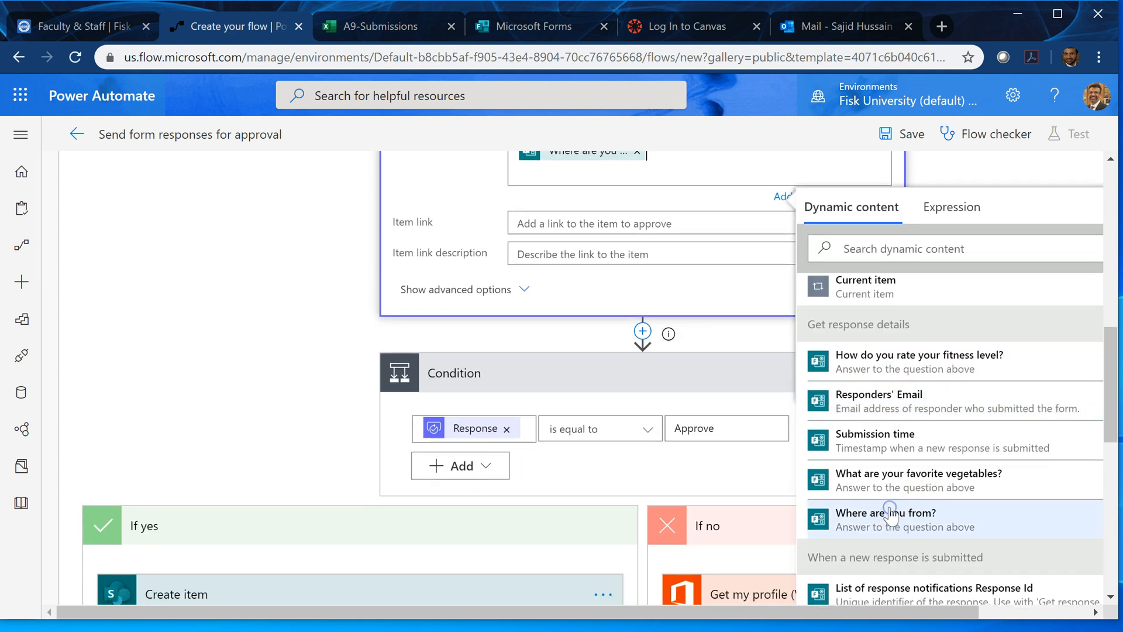
mouse_move(719, 353)
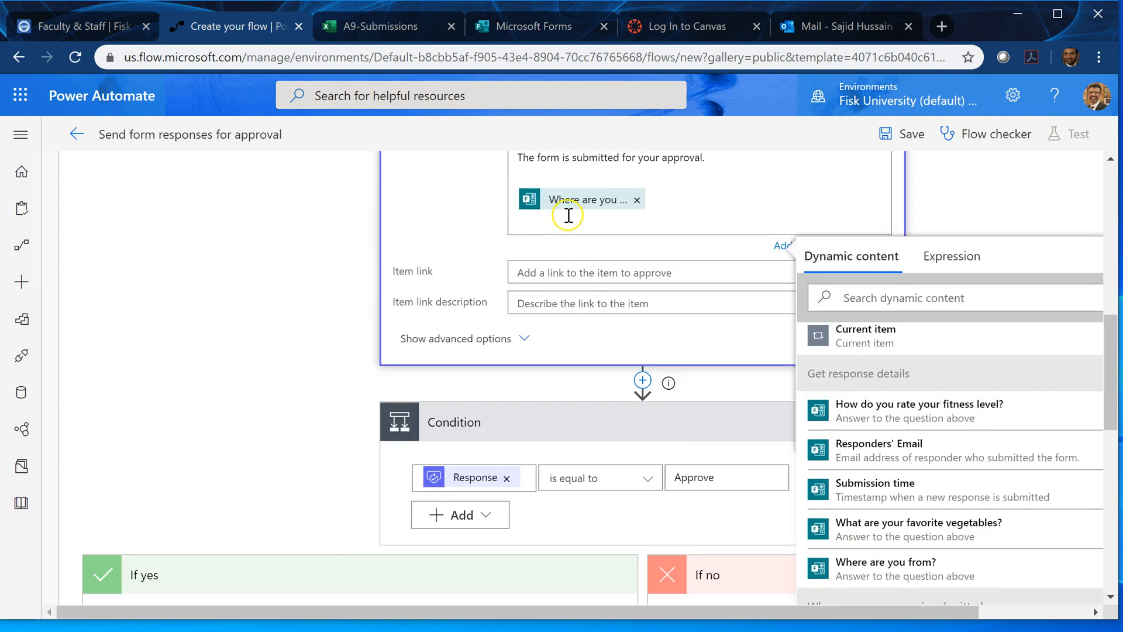
scroll(up, 3)
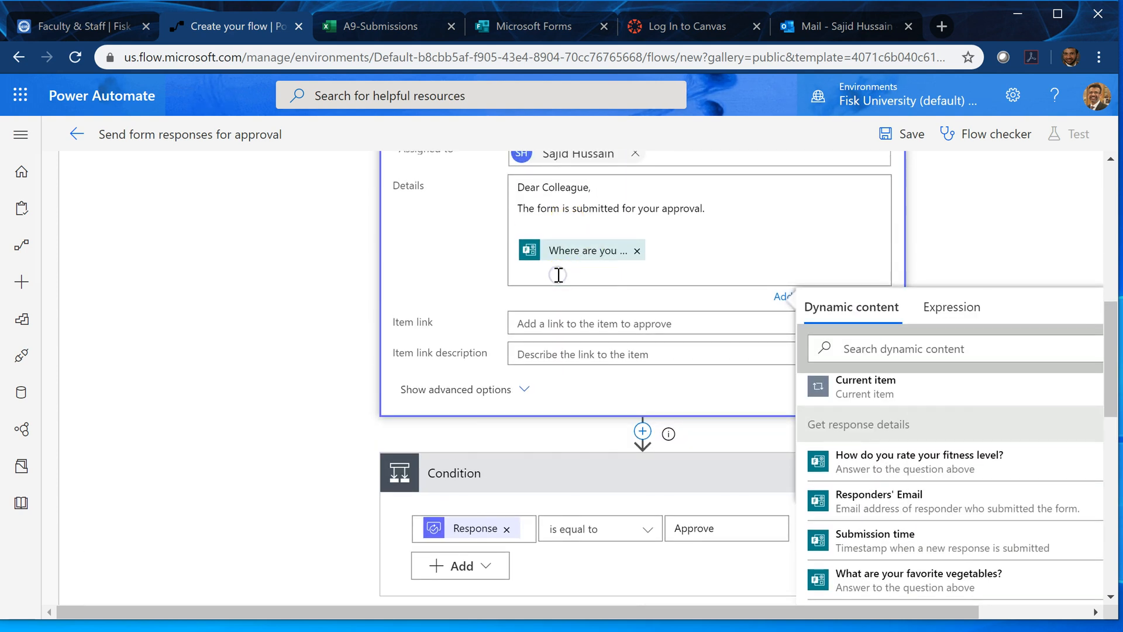
scroll(down, 3)
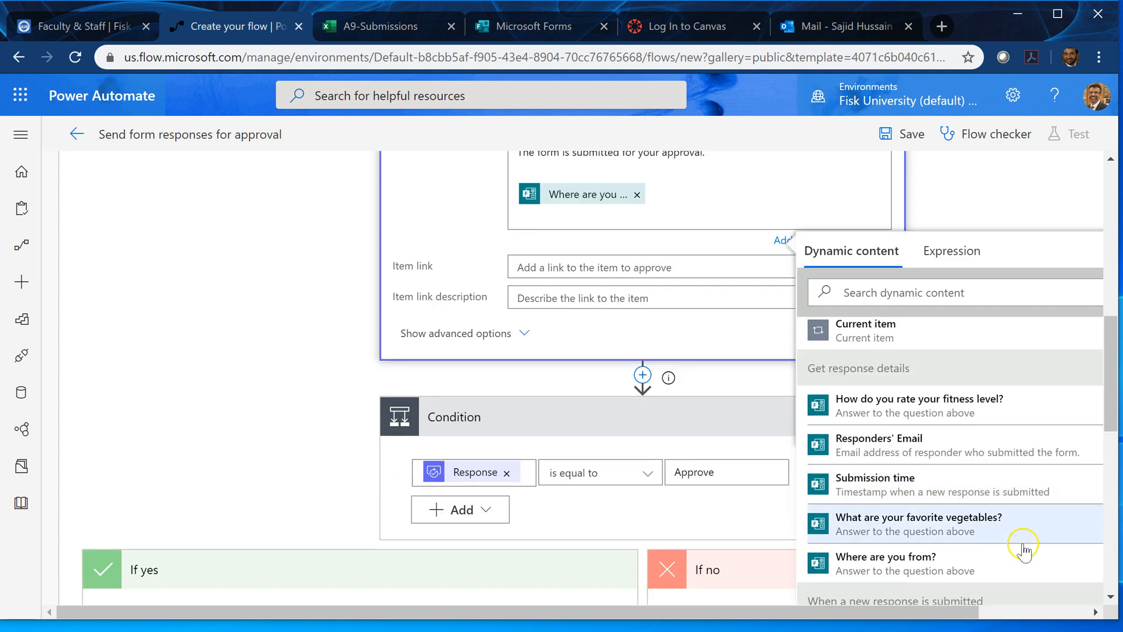
click(917, 525)
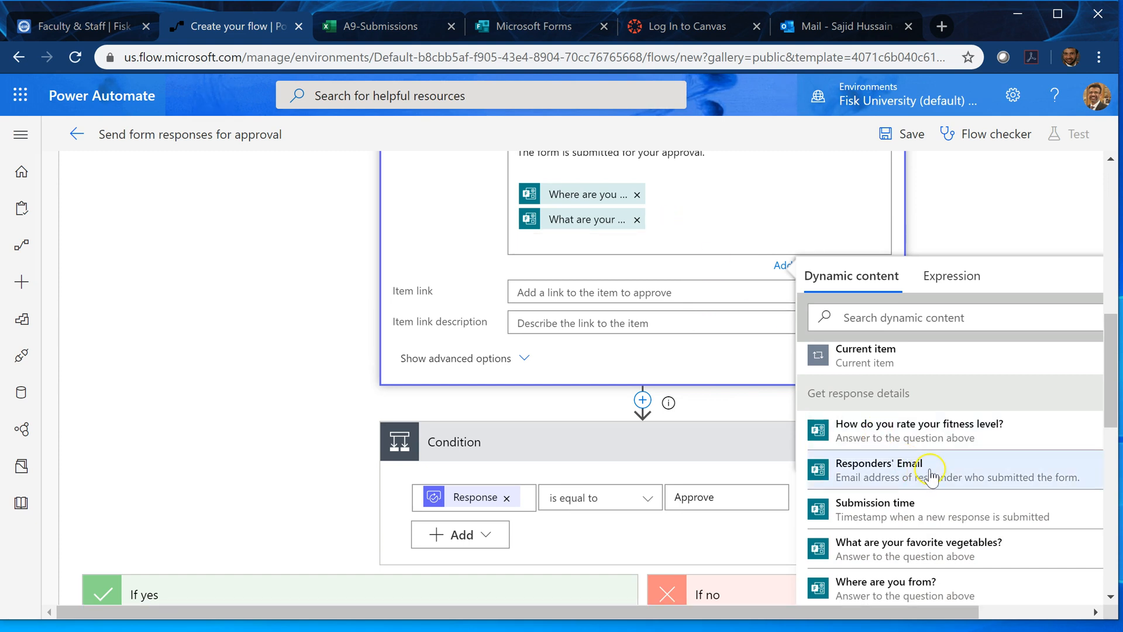
click(877, 471)
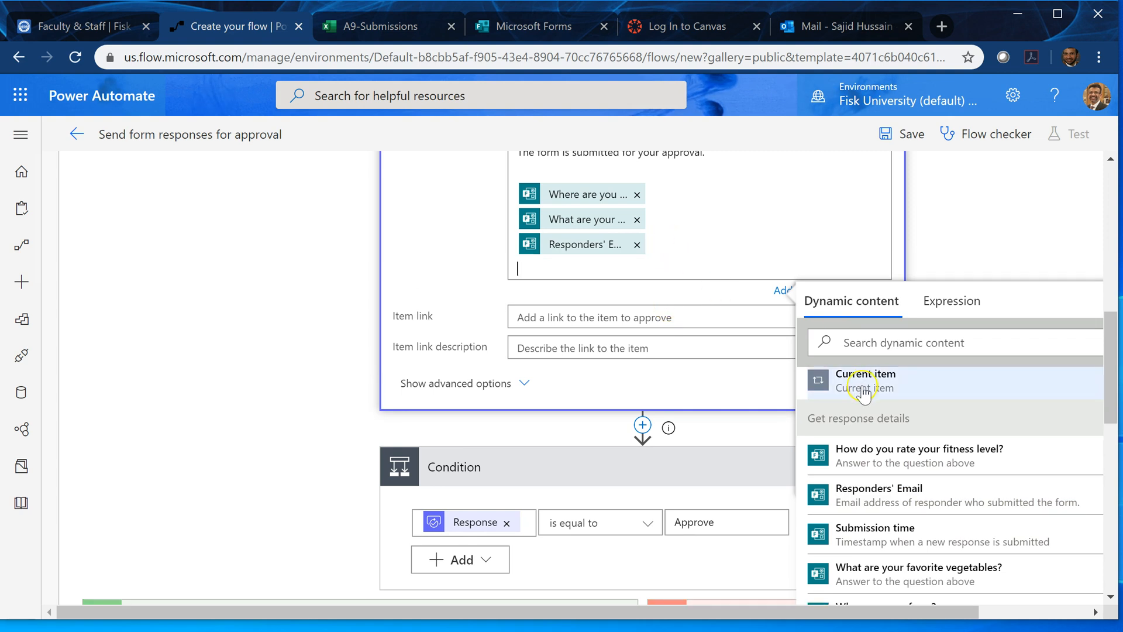
click(919, 458)
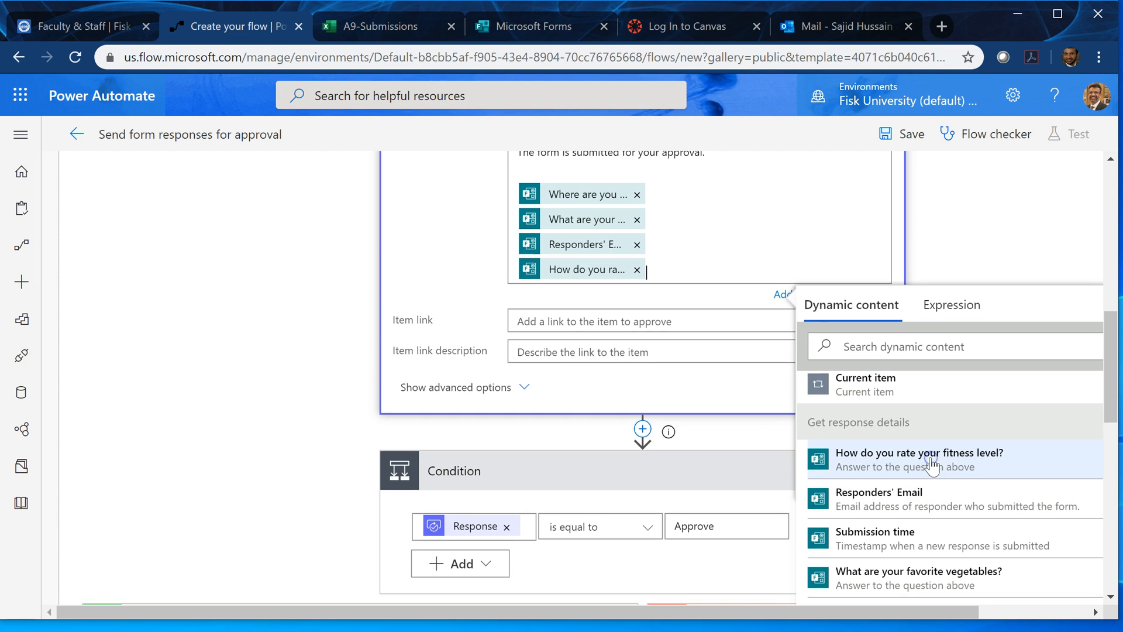
scroll(down, 3)
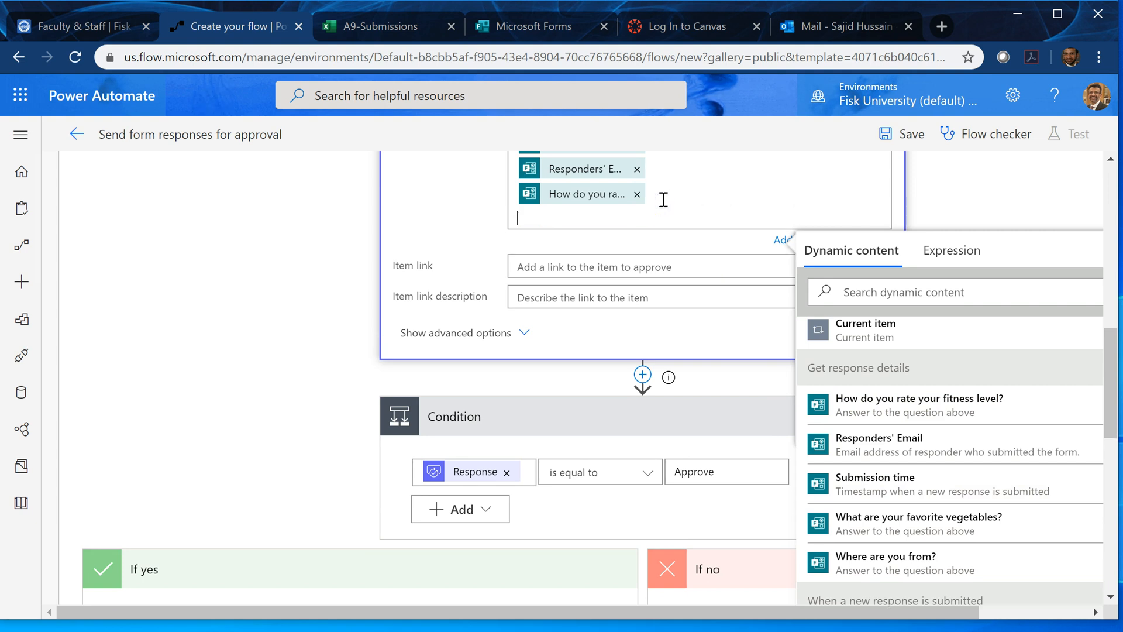
mouse_move(883, 483)
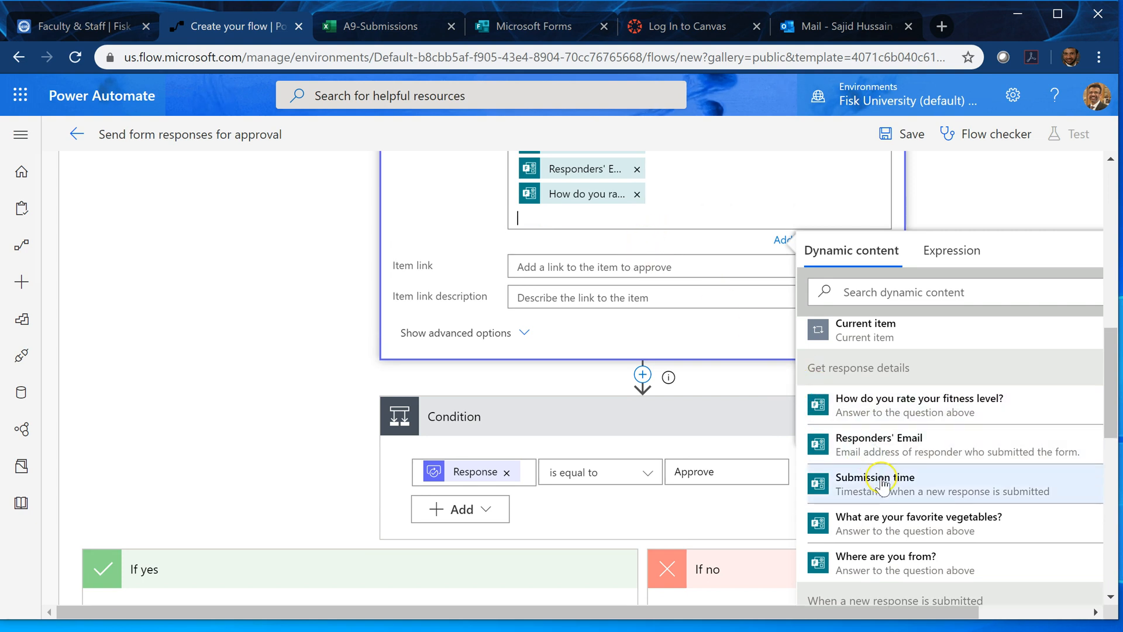
scroll(down, 3)
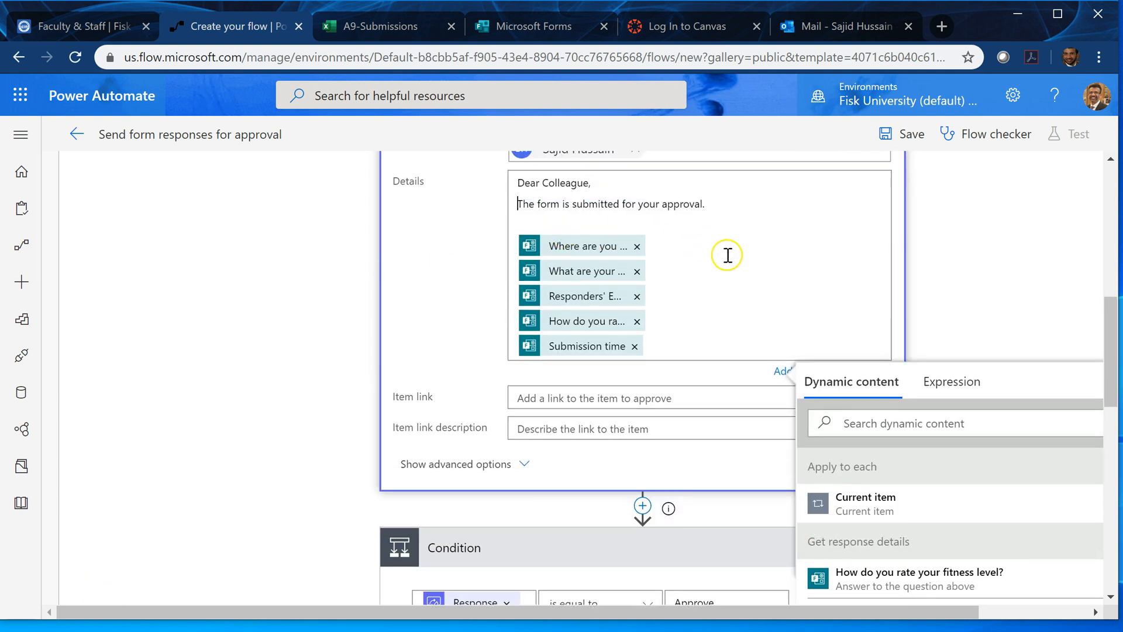
mouse_move(832, 288)
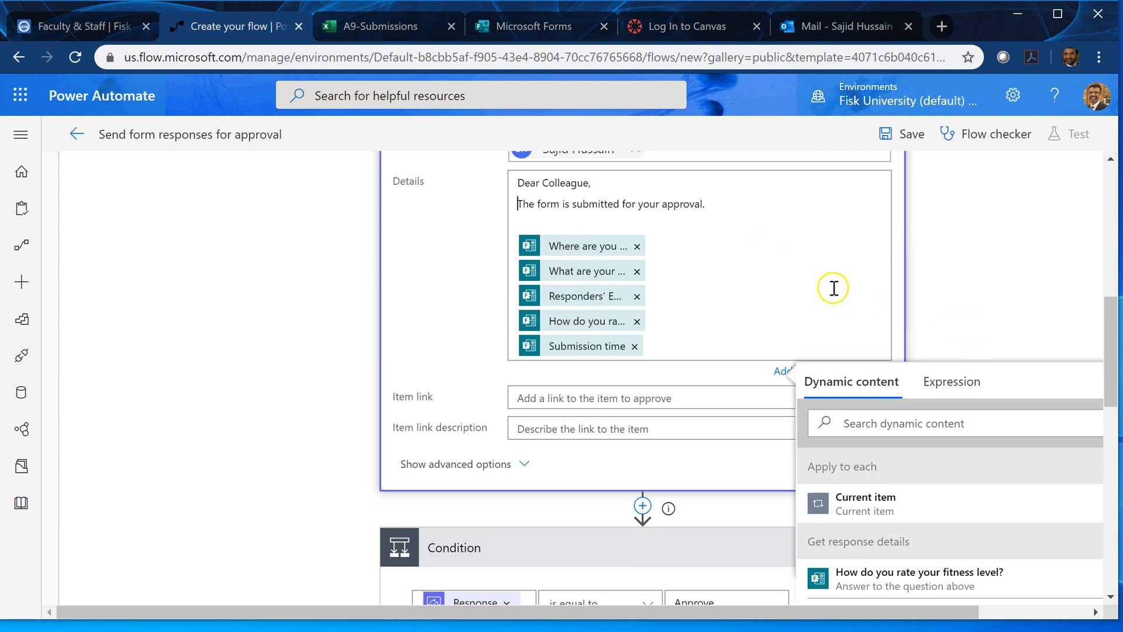
scroll(down, 3)
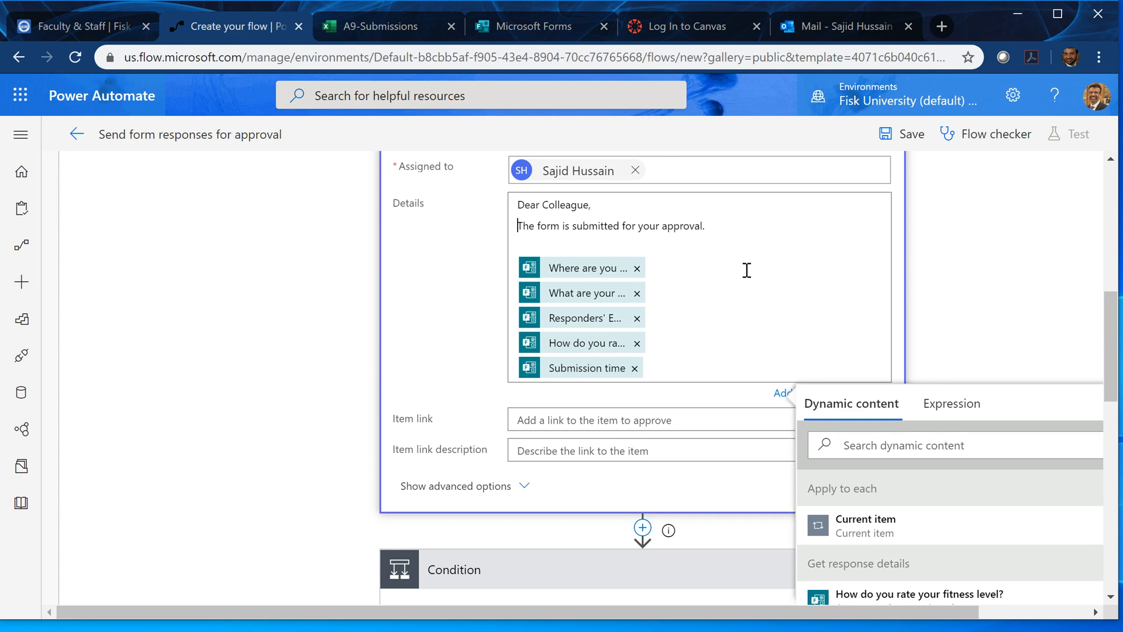
Label each answer field (e.g. 'from') and move the responder email line below fitness level.
scroll(up, 3)
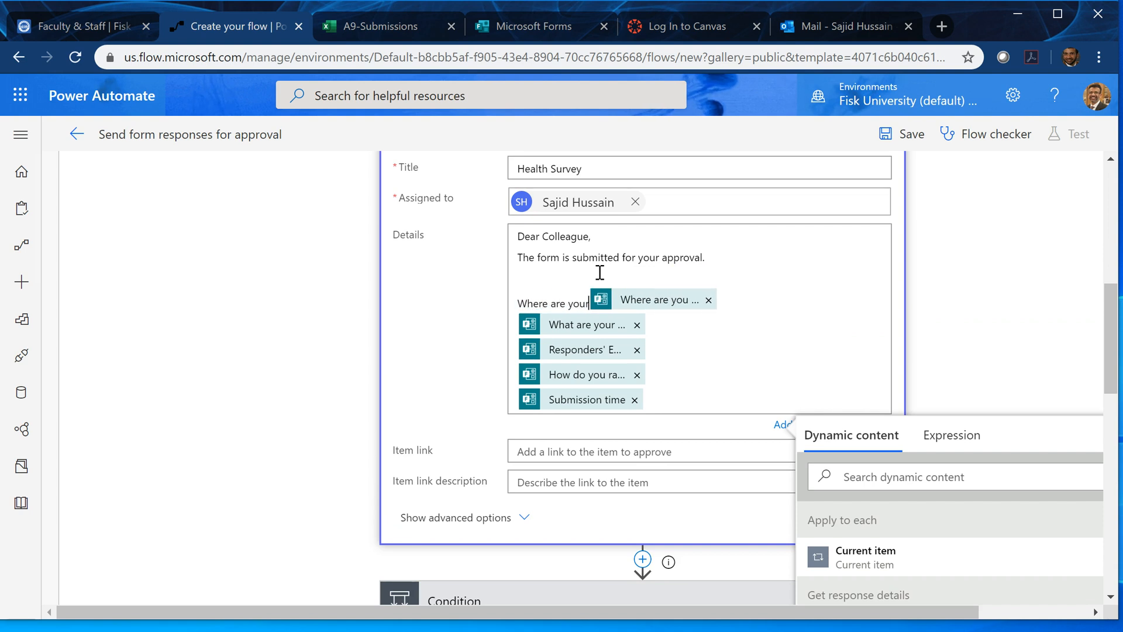
text(from?)
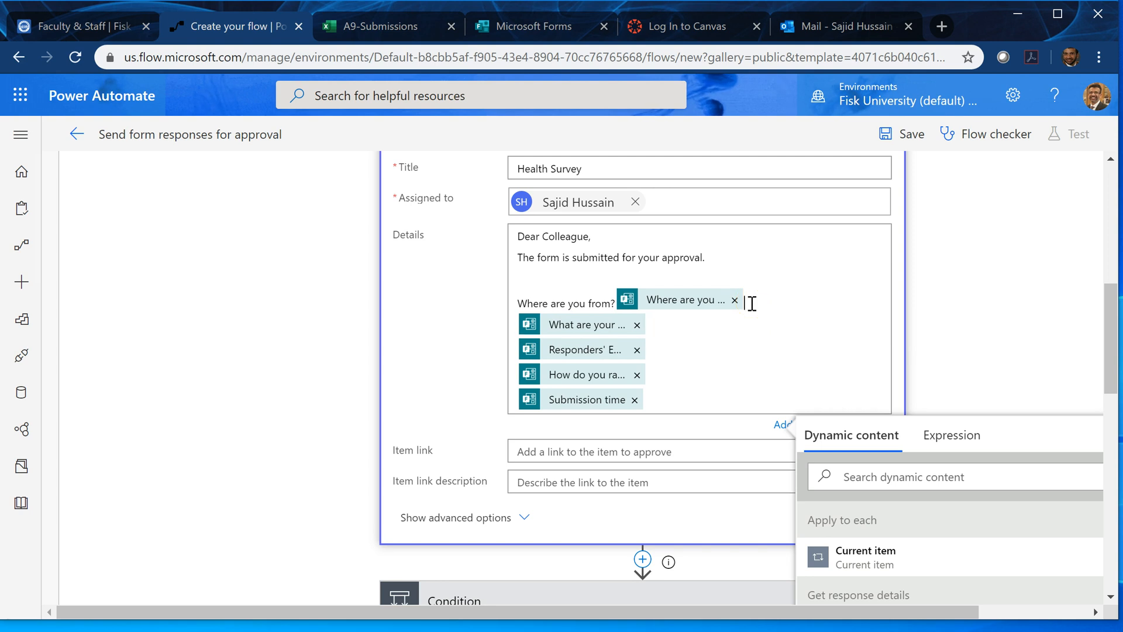
mouse_move(751, 301)
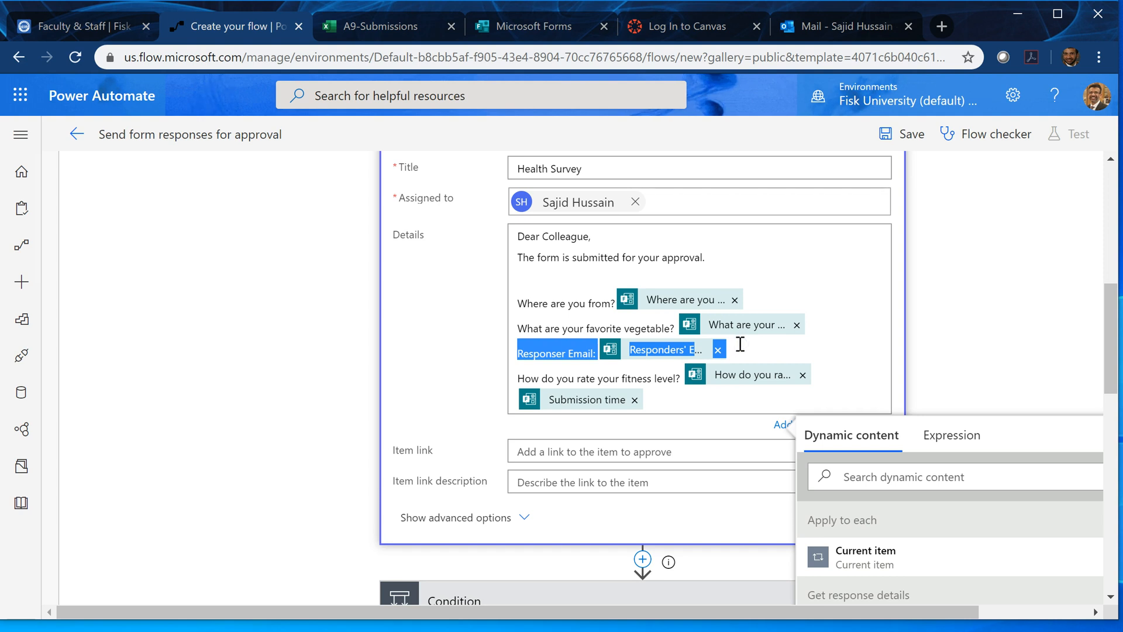
click(717, 348)
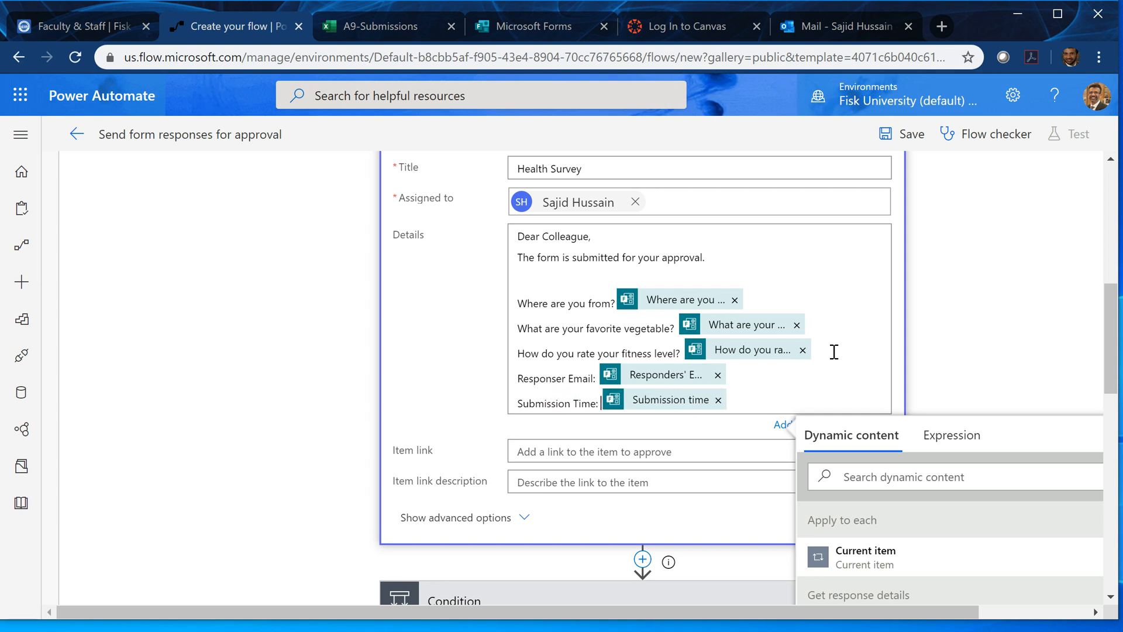
mouse_move(599, 292)
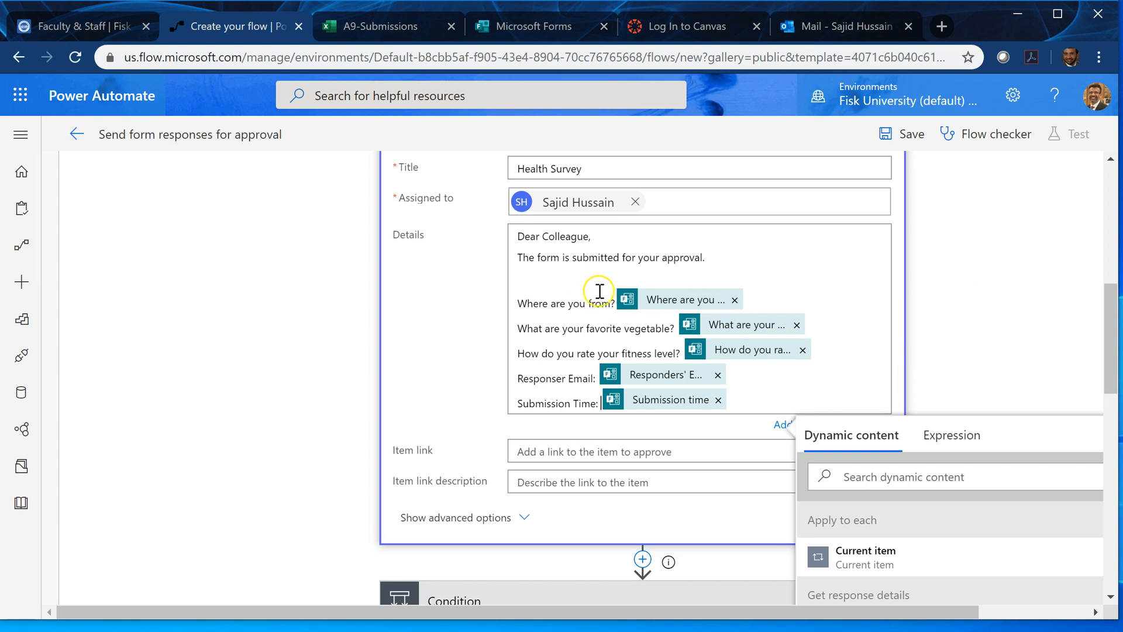
mouse_move(806, 375)
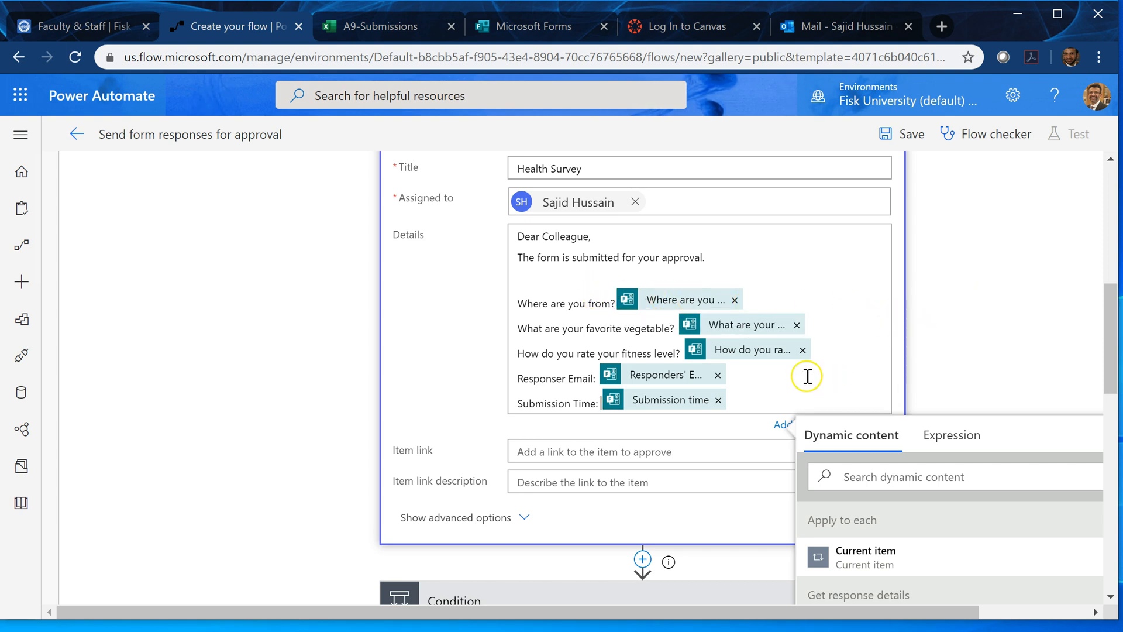
scroll(down, 3)
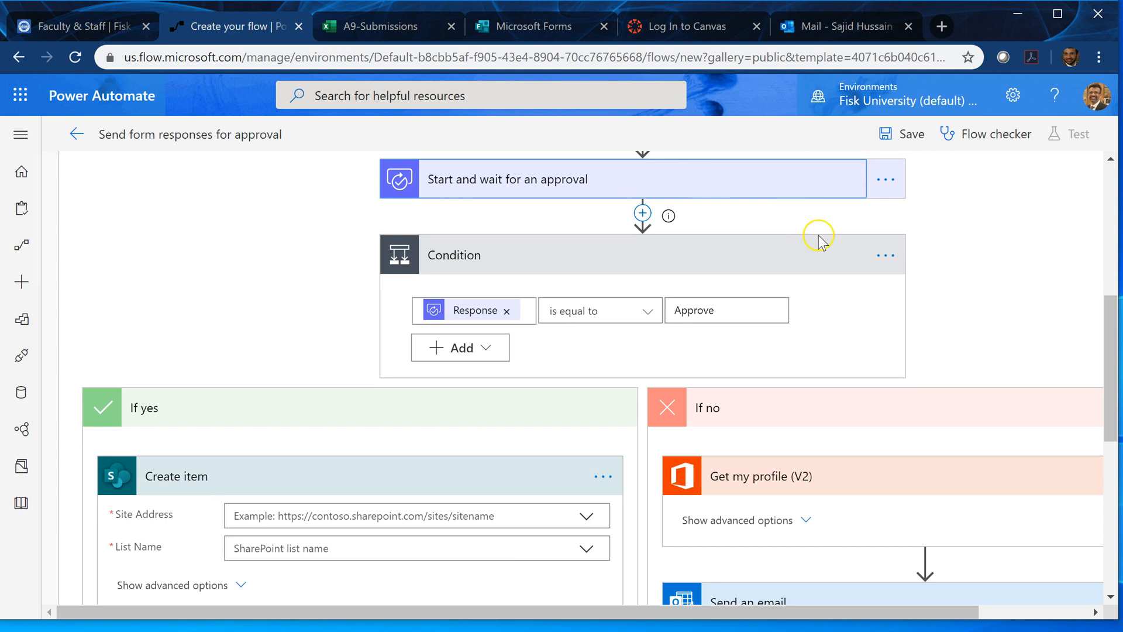
Delete the Create item SharePoint step from the yes branch.
scroll(down, 3)
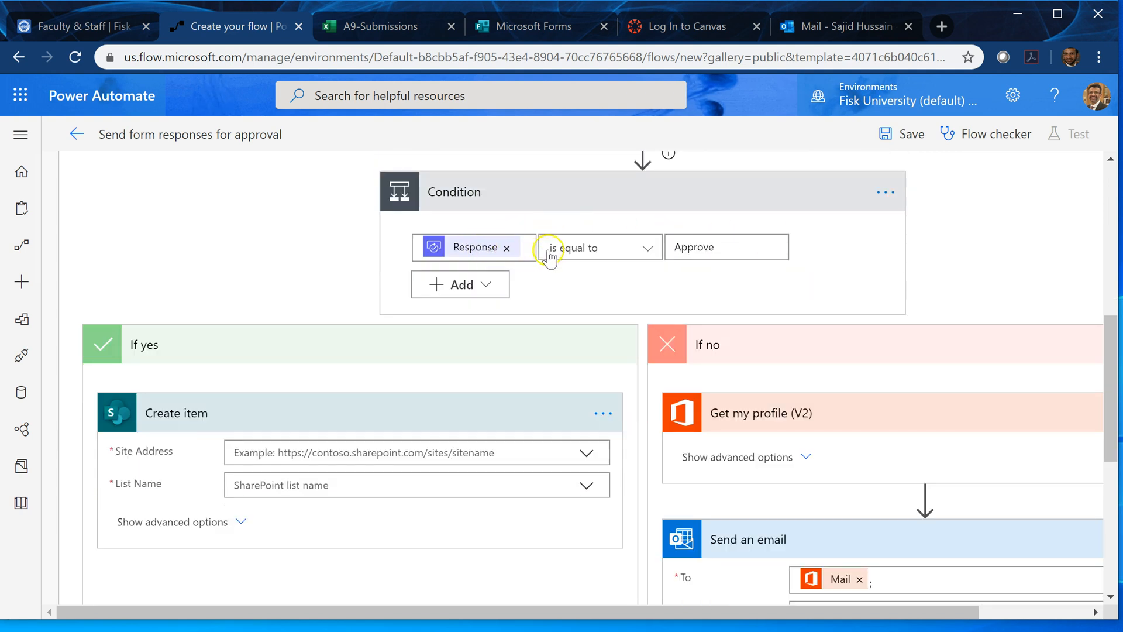
scroll(down, 3)
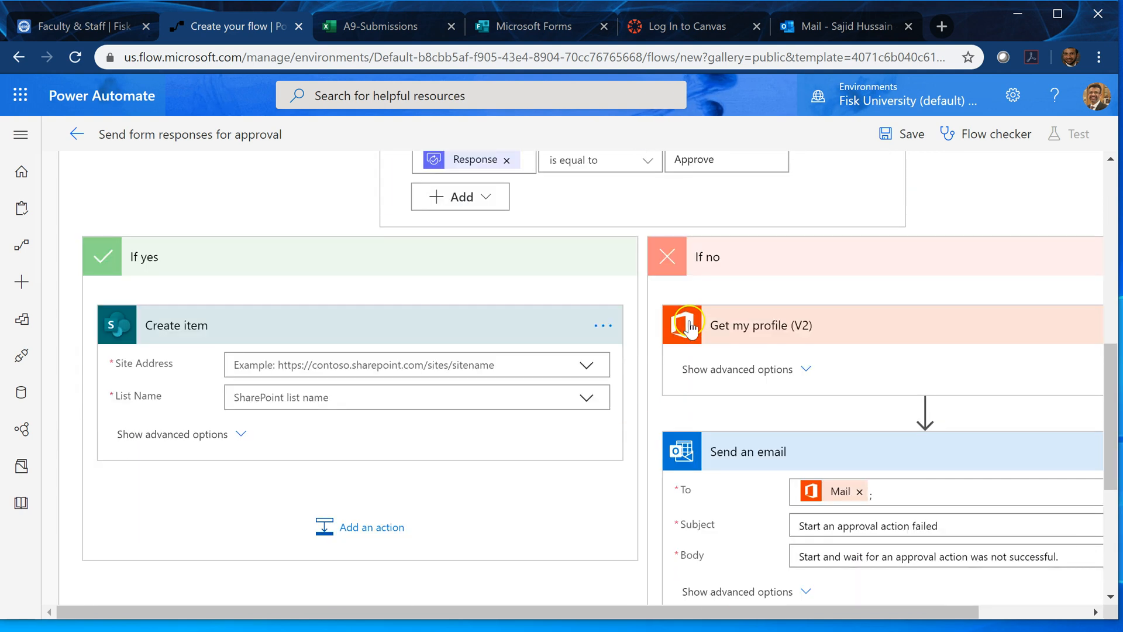
mouse_move(432, 311)
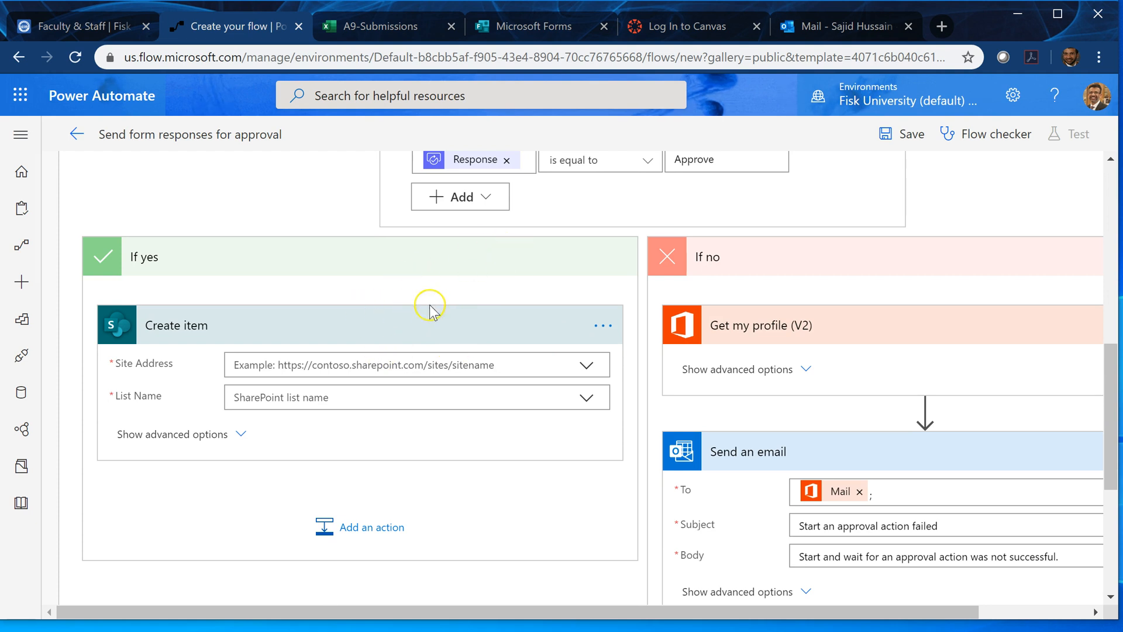
mouse_move(202, 337)
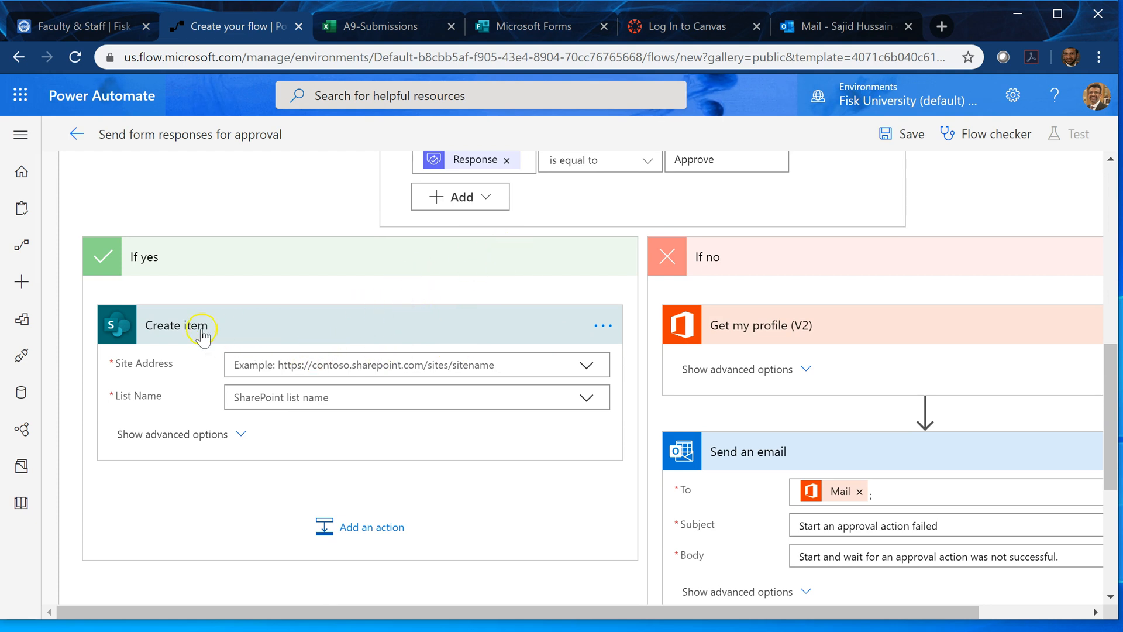
mouse_move(443, 330)
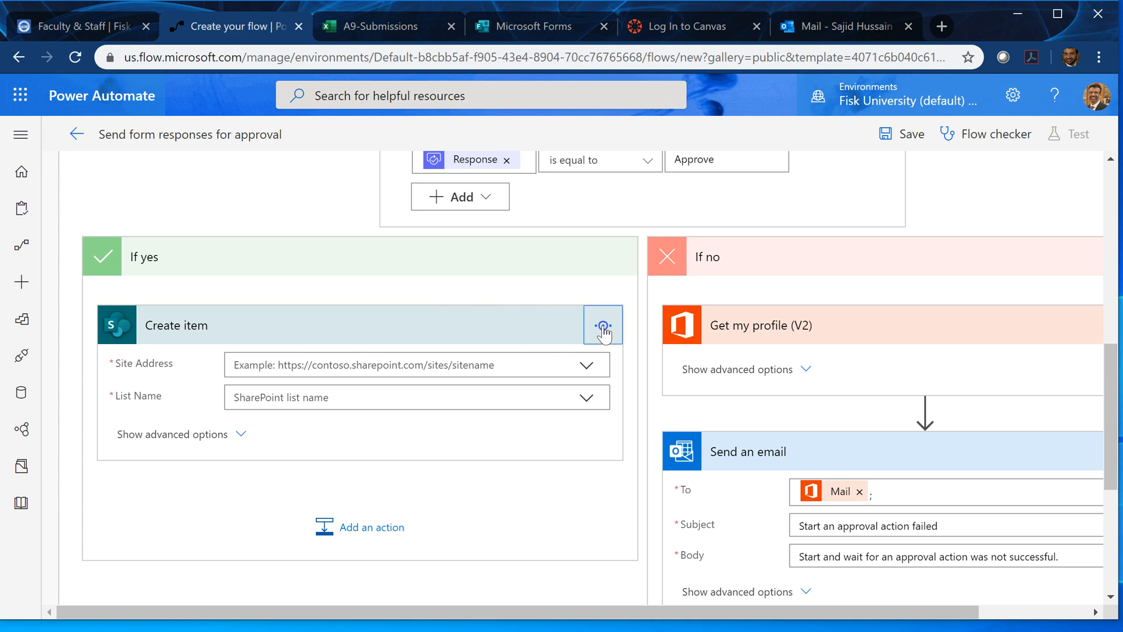
click(602, 327)
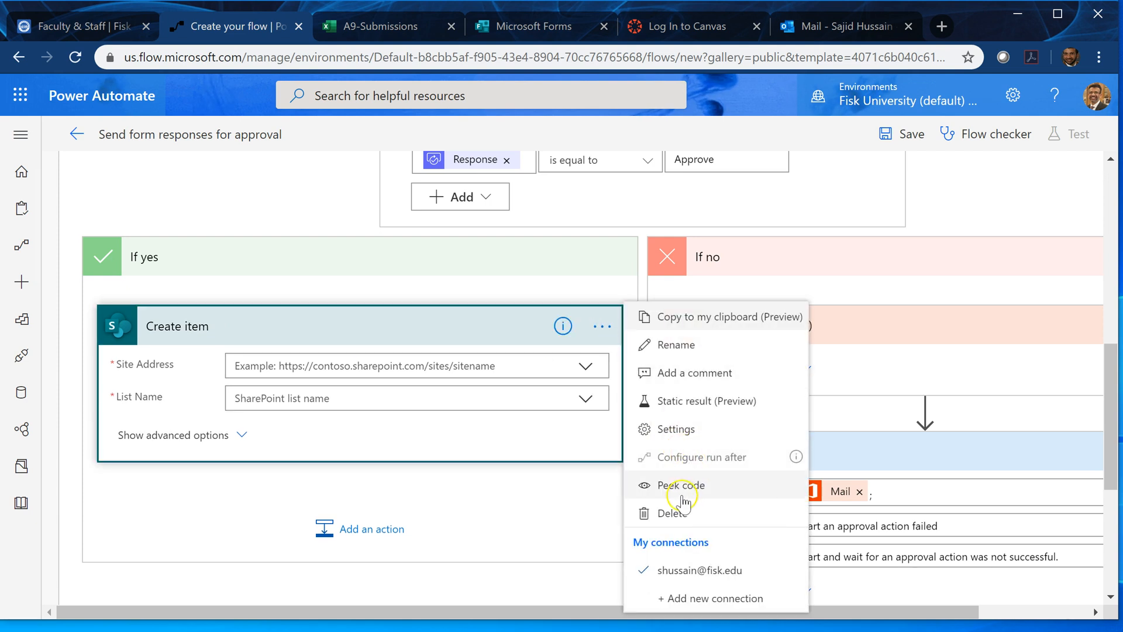
click(673, 512)
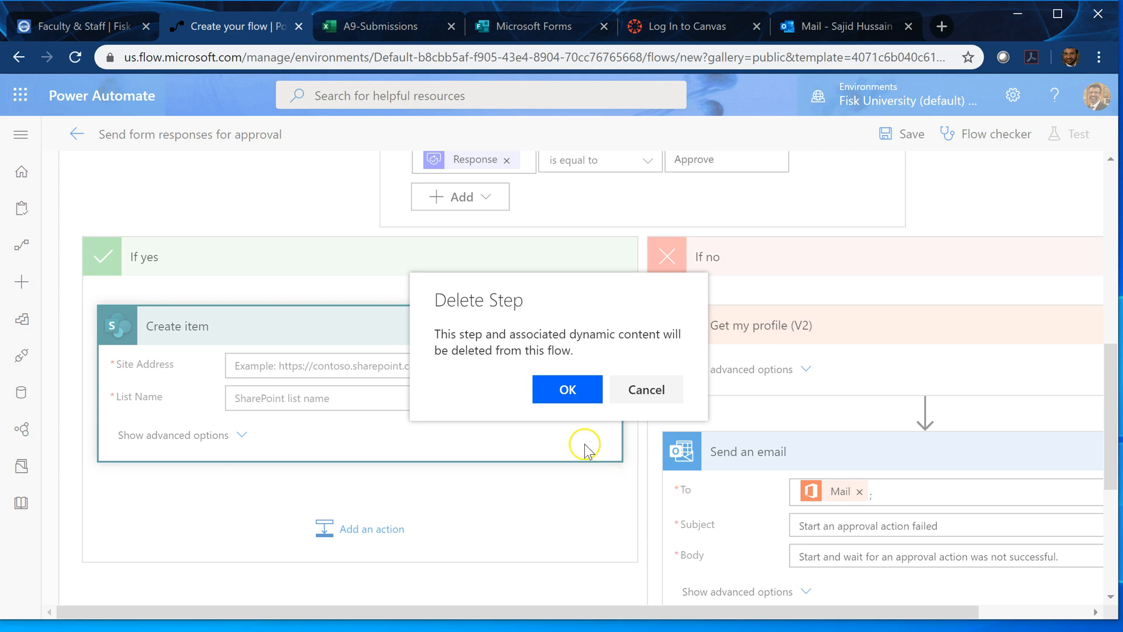
click(566, 389)
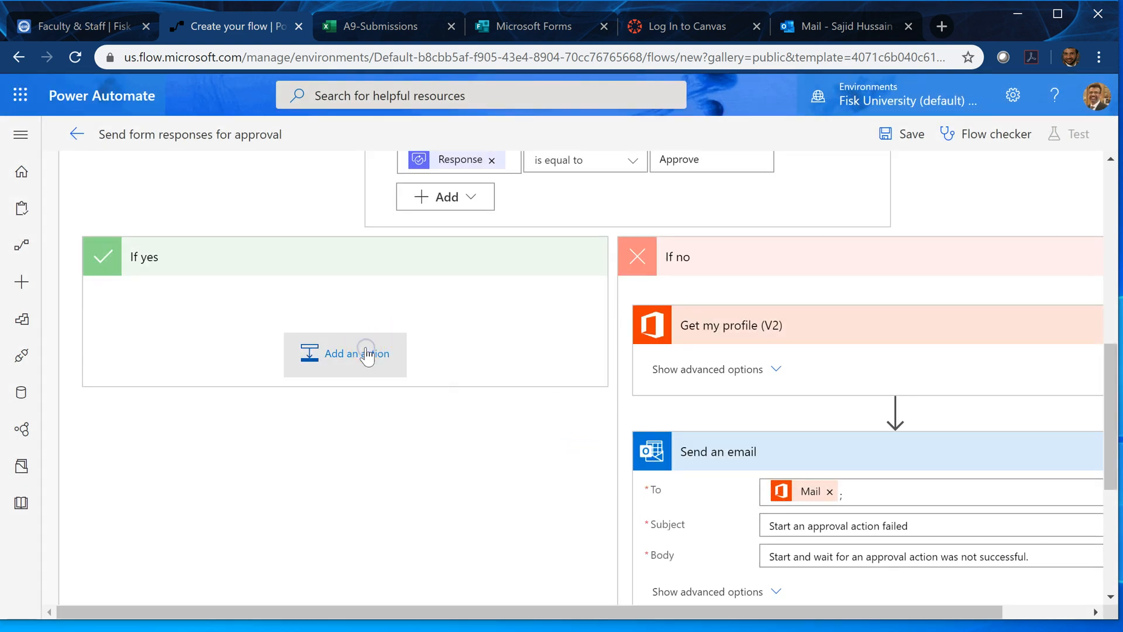
Add a Mail > Send an email notification (V3) action in its place.
click(344, 354)
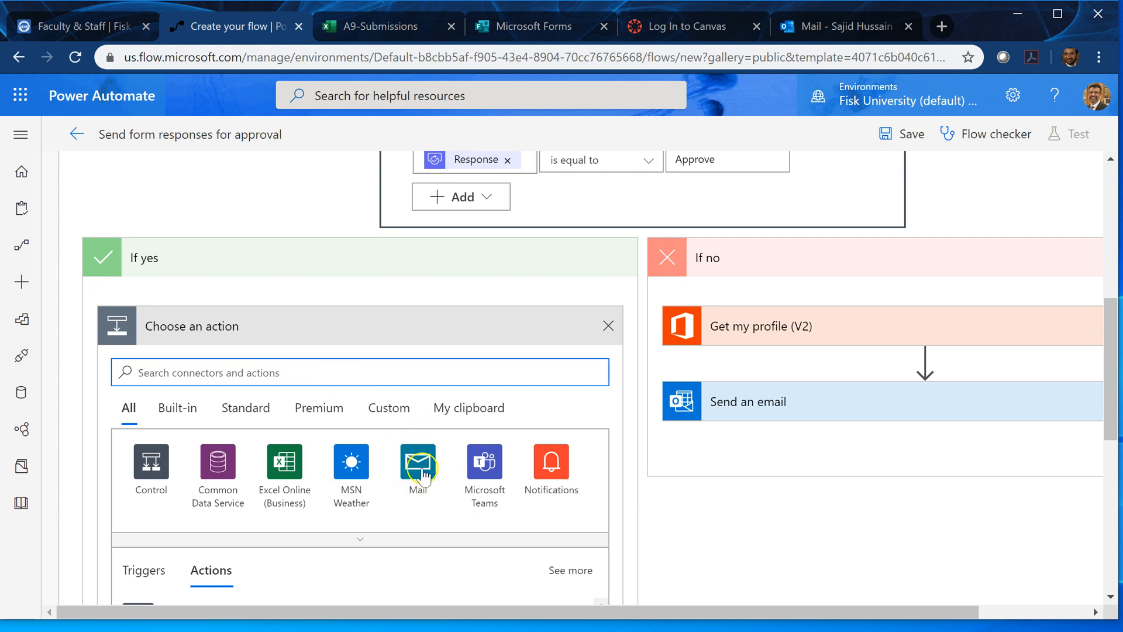
click(418, 461)
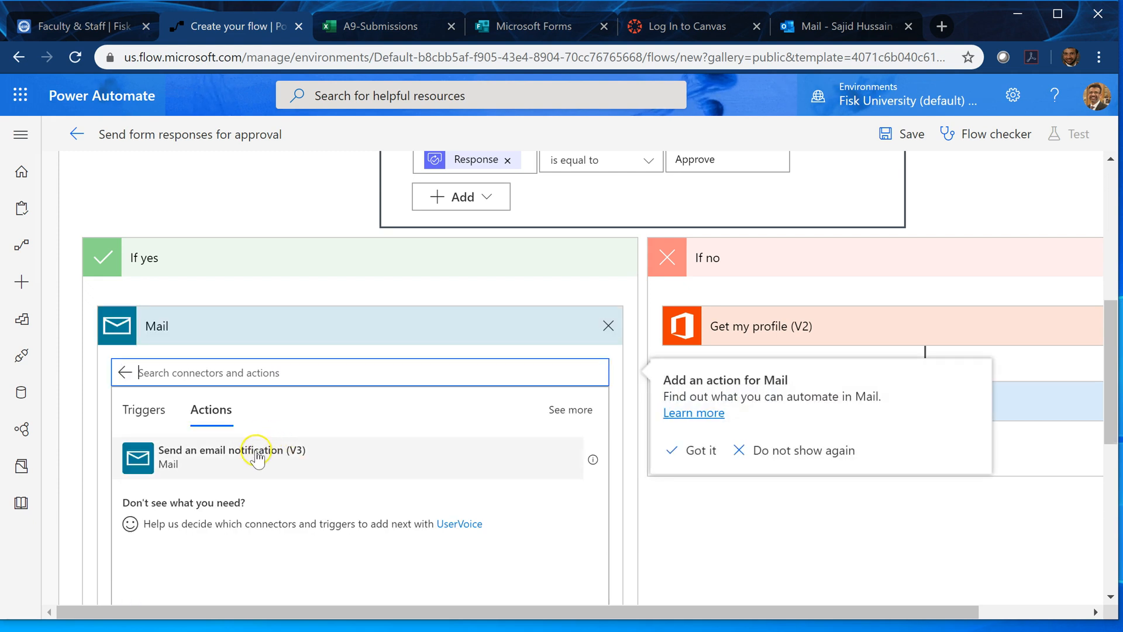
click(231, 458)
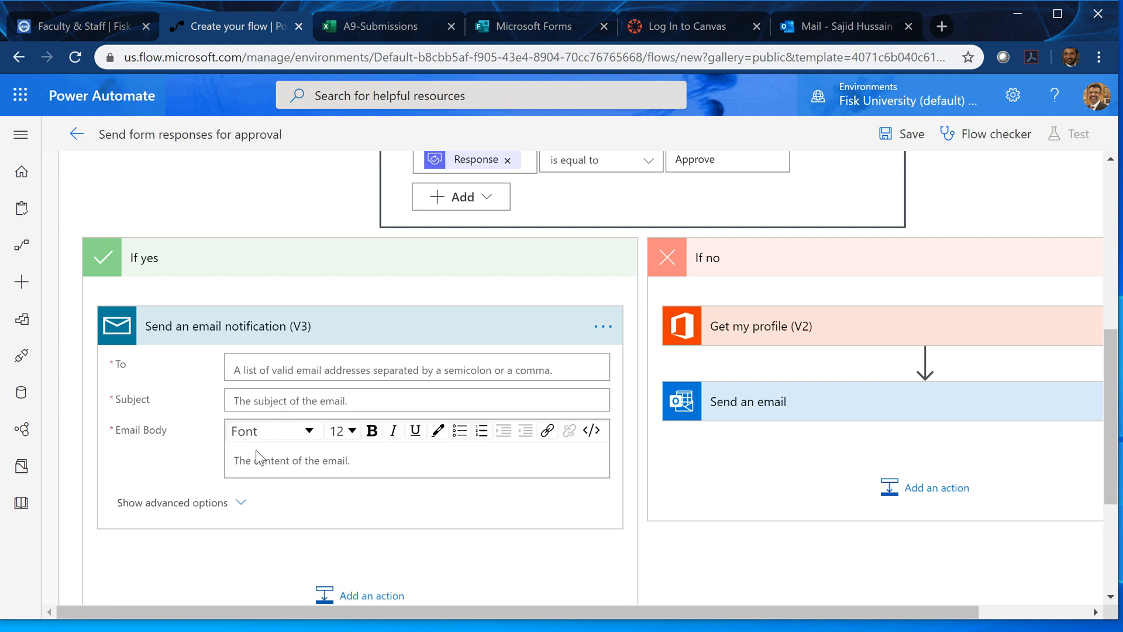
mouse_move(299, 369)
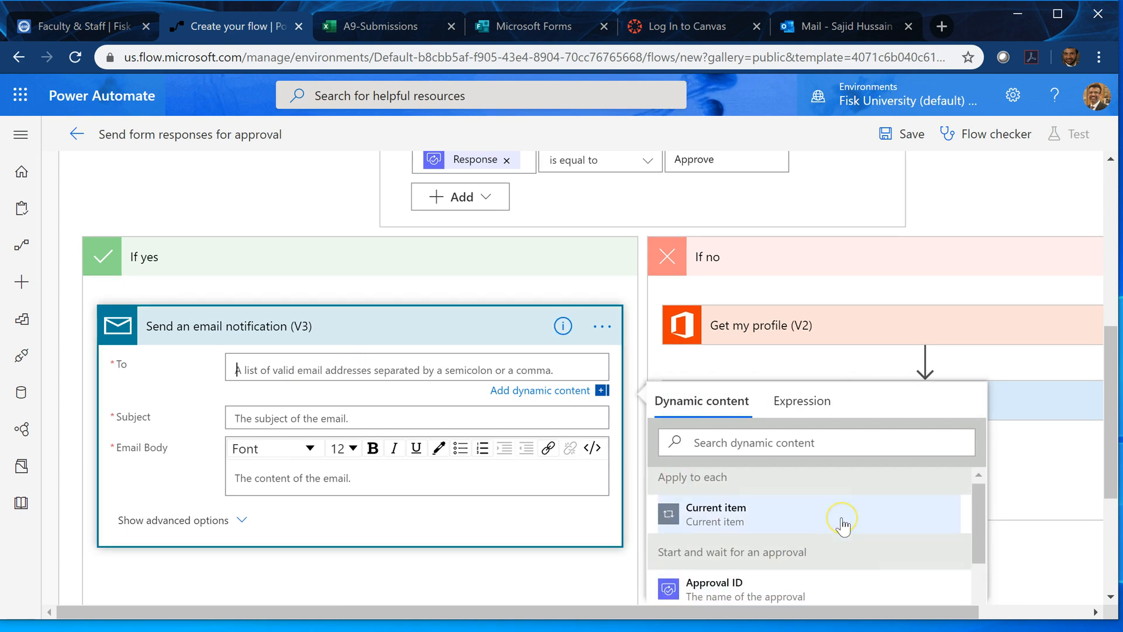
Keep only the responder as recipient and set the subject 'Congratulations: Health Survey'.
scroll(down, 3)
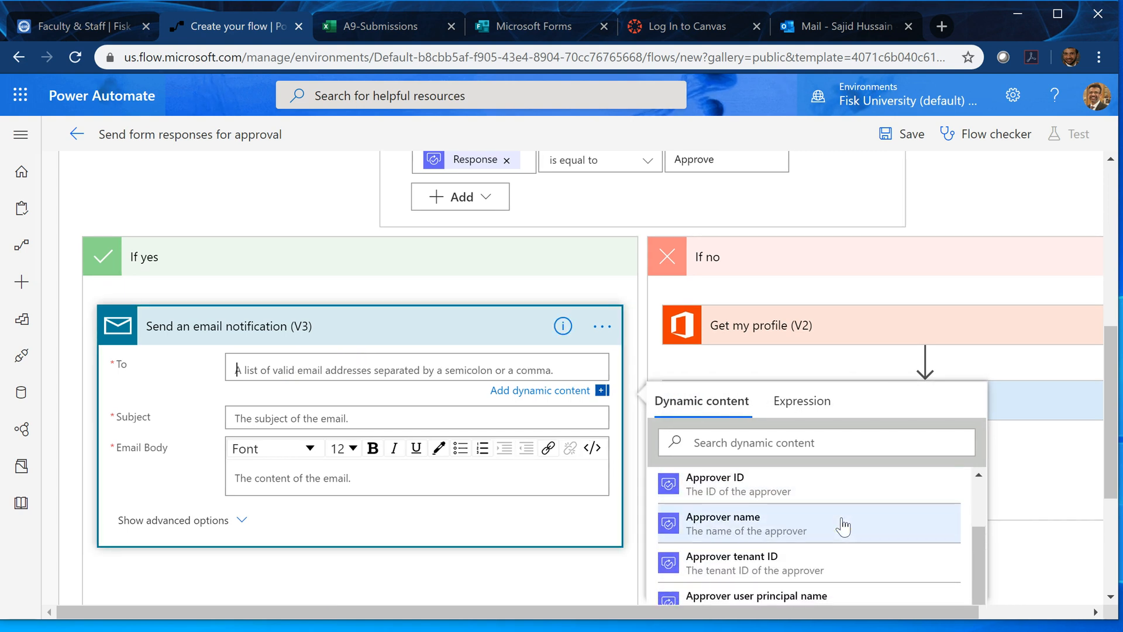
scroll(down, 3)
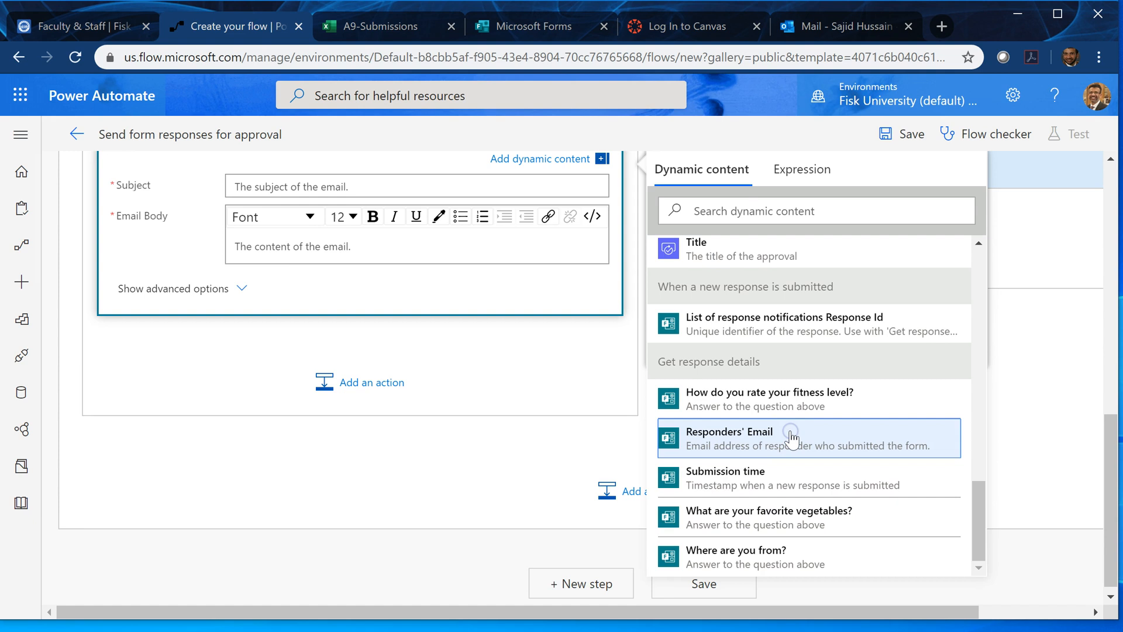
mouse_move(639, 449)
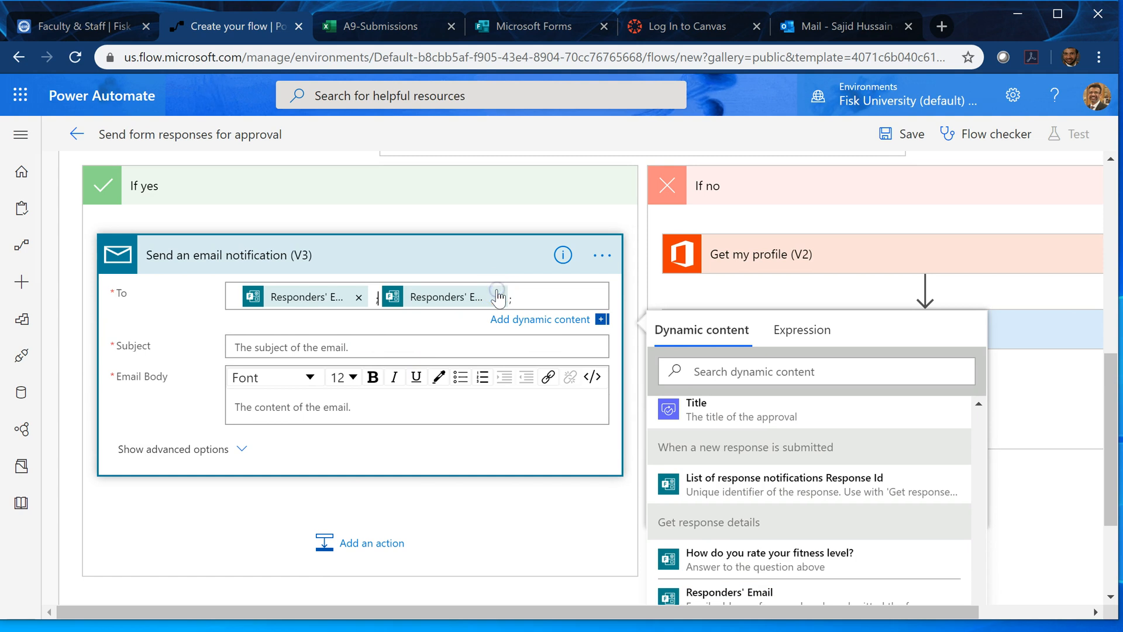
click(496, 296)
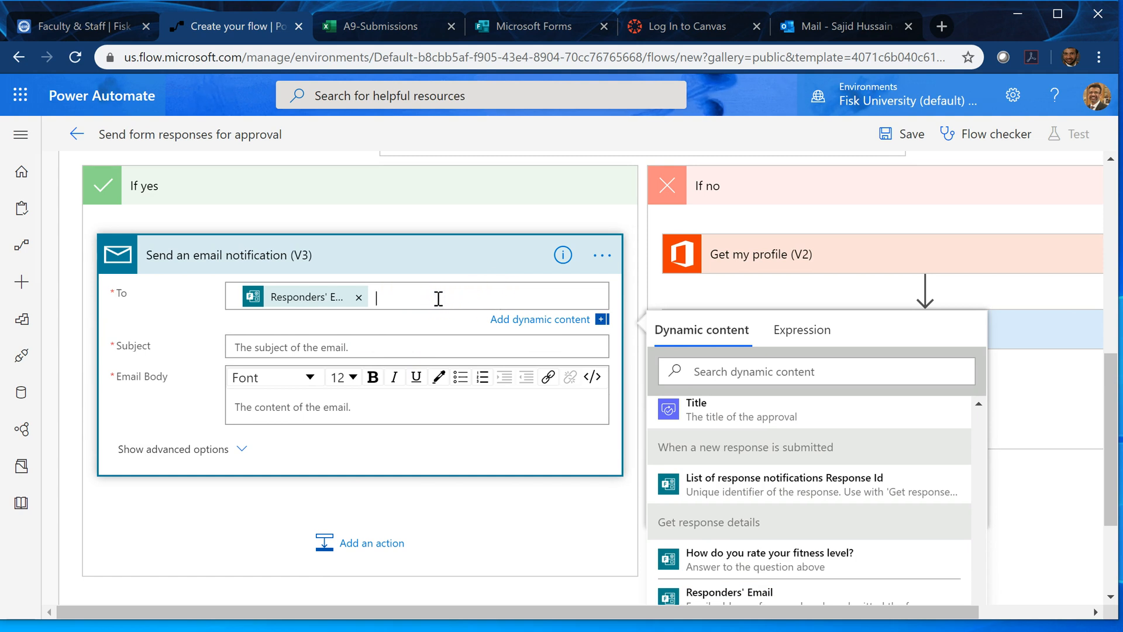
mouse_move(393, 283)
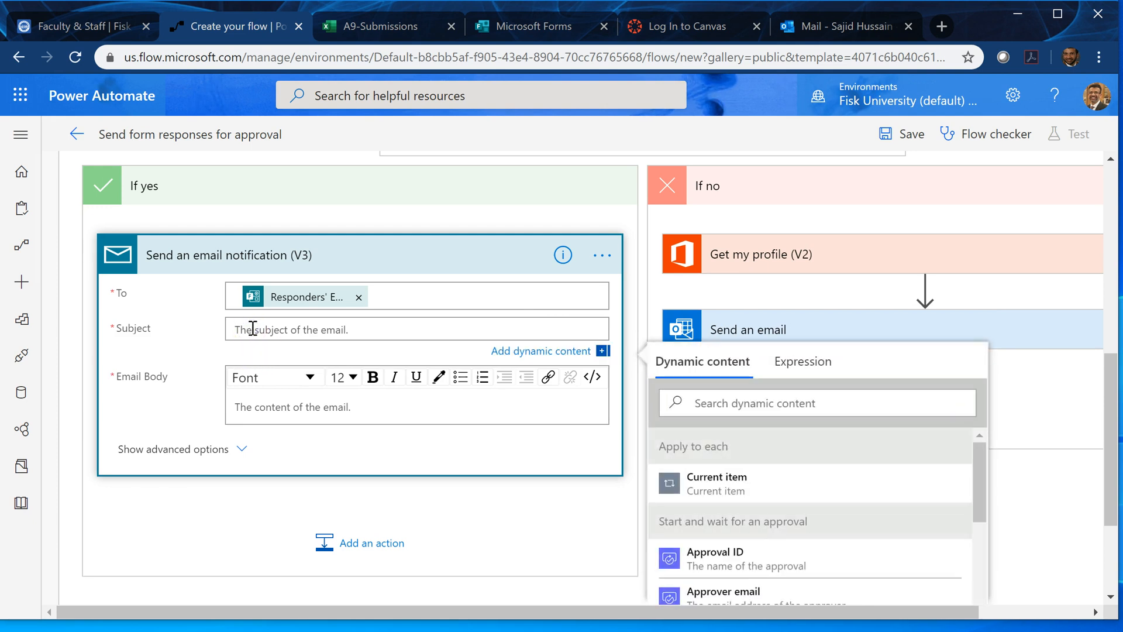
text(Congr)
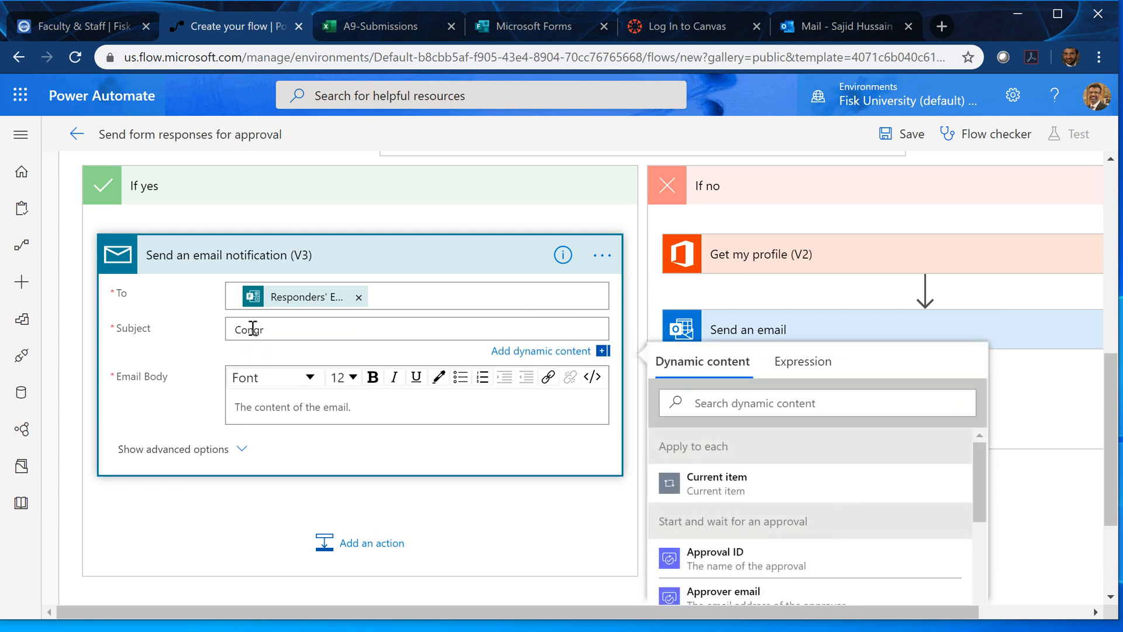
text(atulations: _heal)
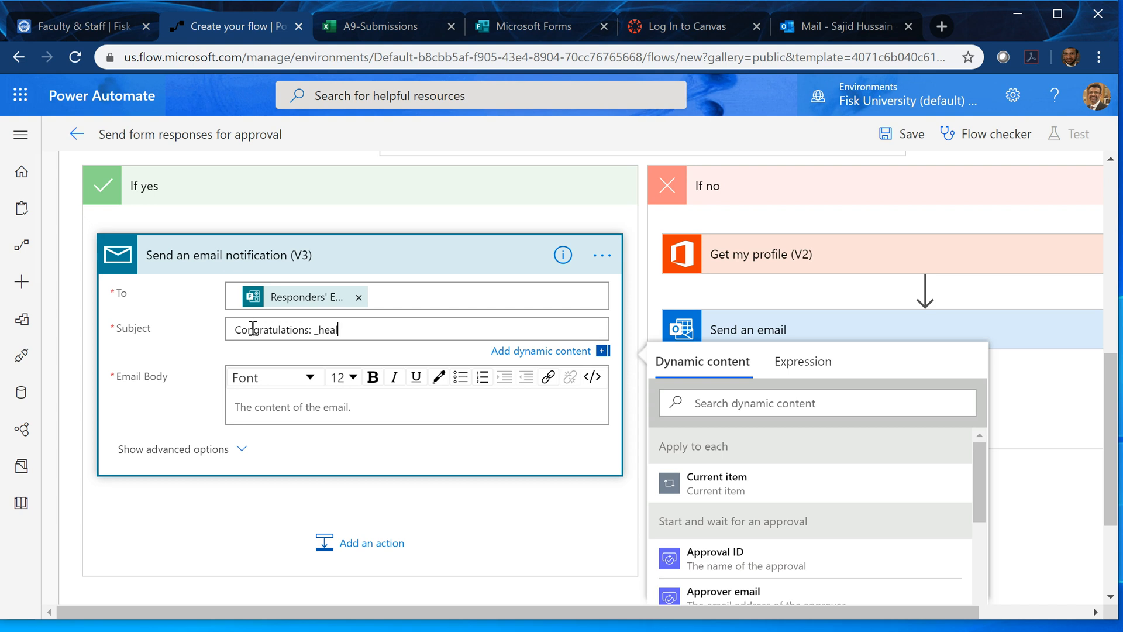
text(Heal)
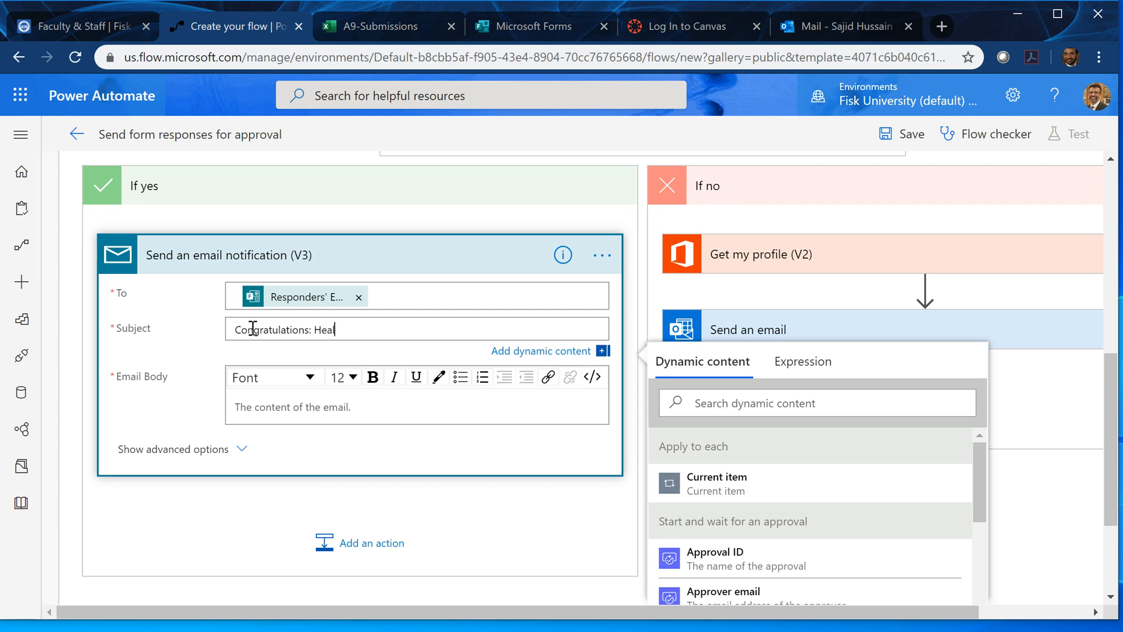
text(th Survey)
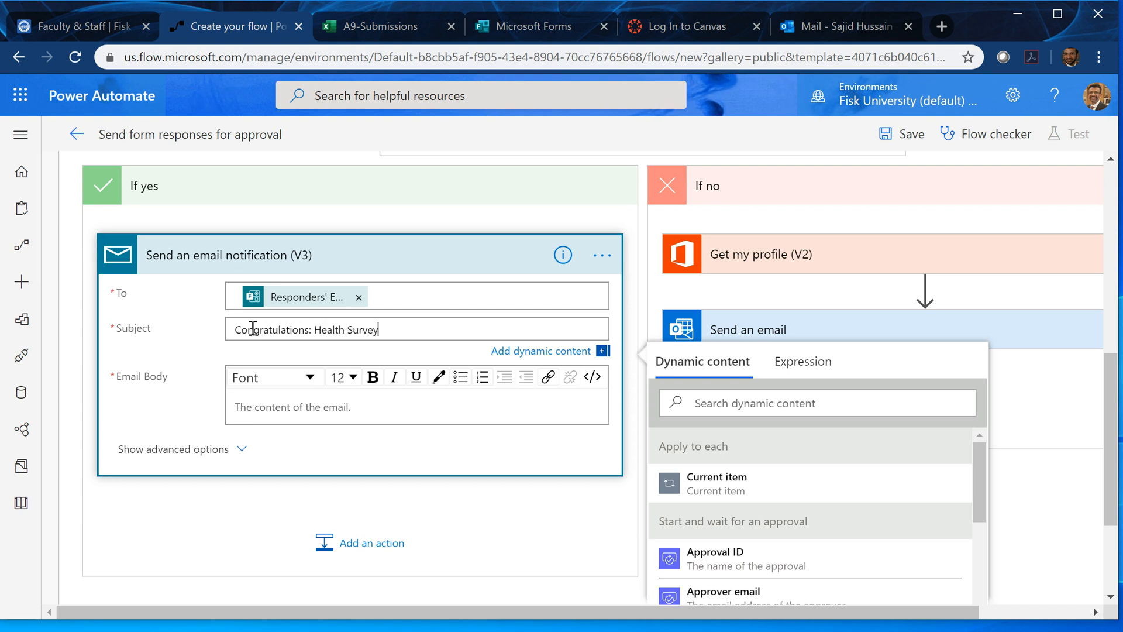
Write the body 'Congratulations; Your survey is approved.'.
click(323, 407)
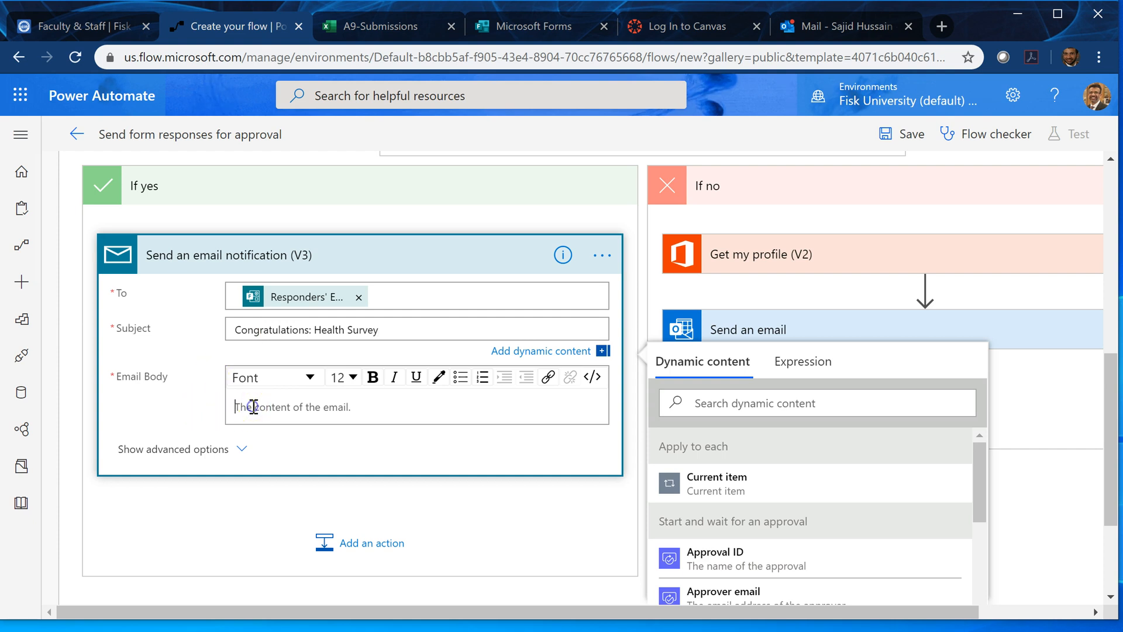
text(Congratu)
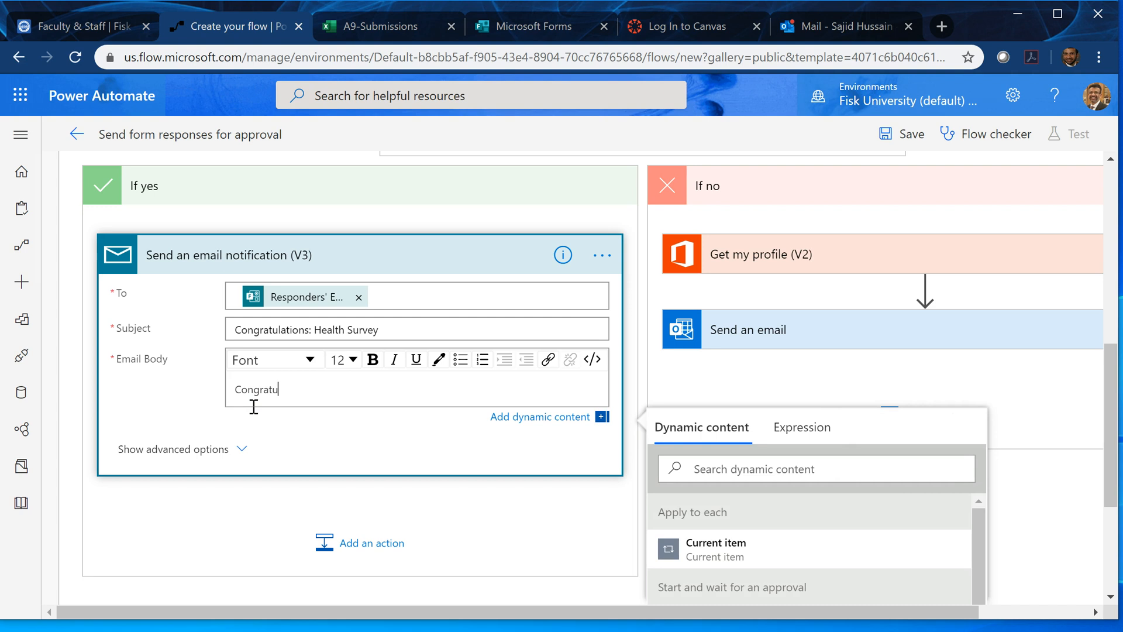
text(lations)
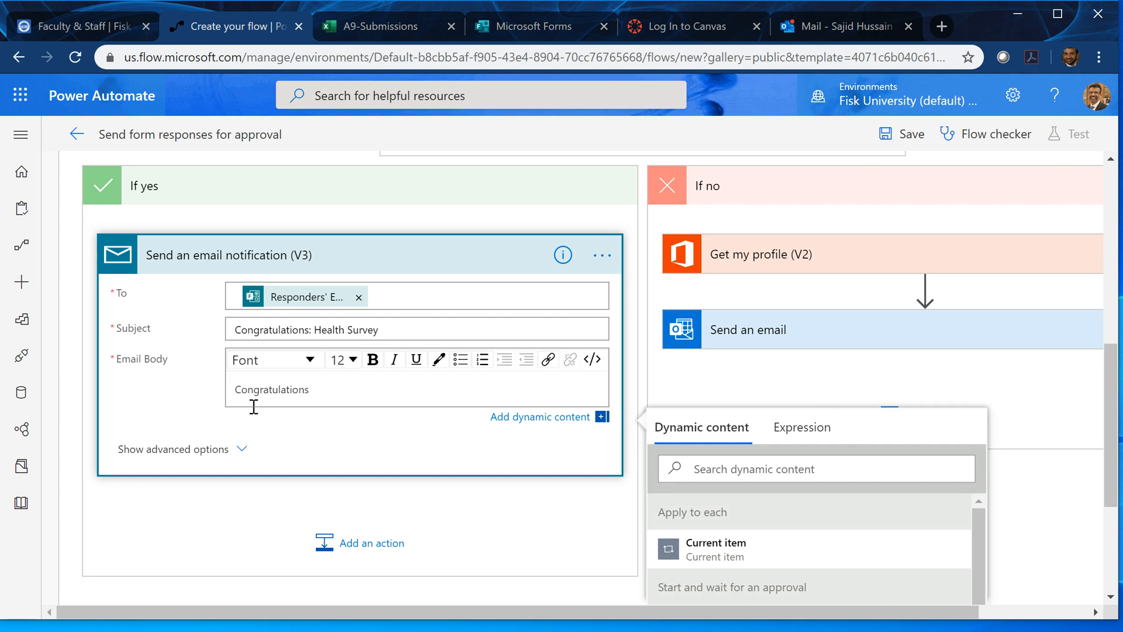
text(;)
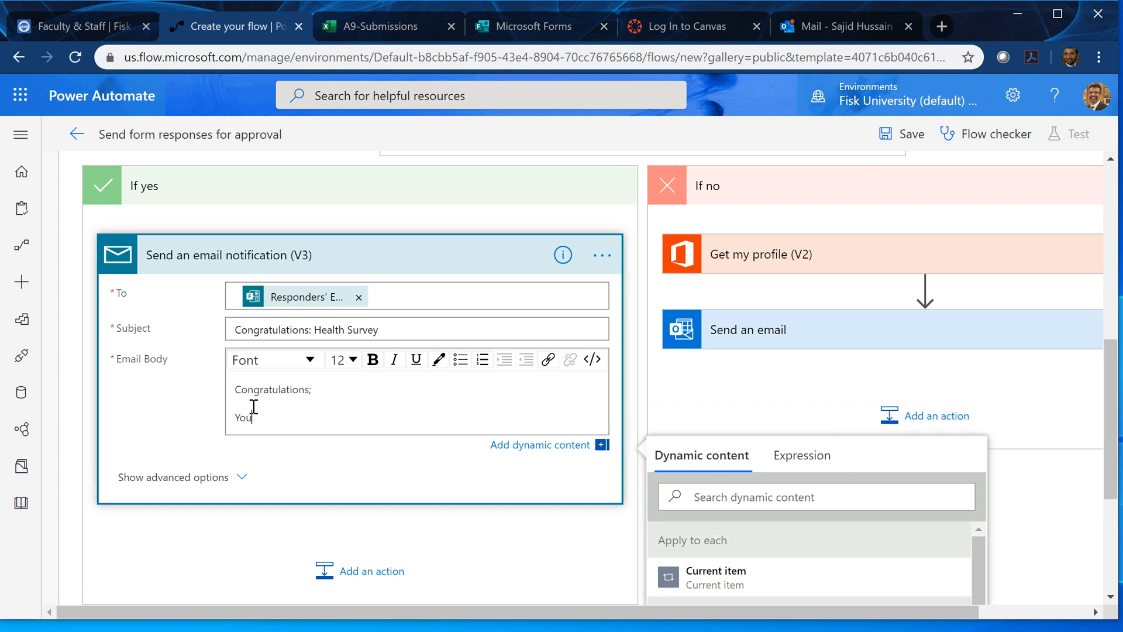
text(r survey)
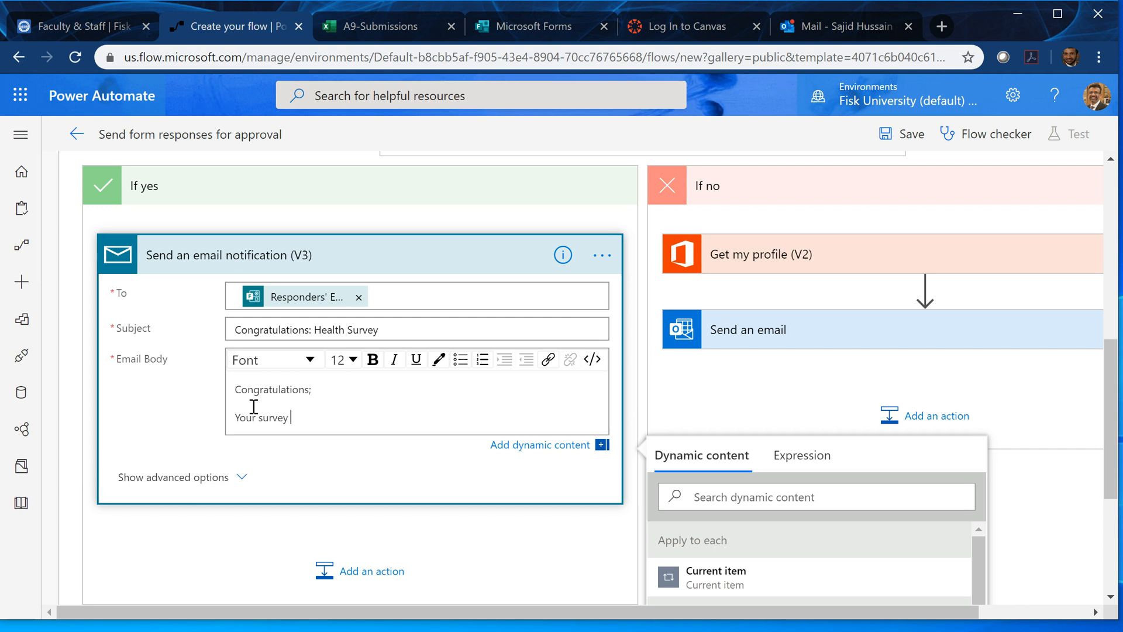
text(is approve)
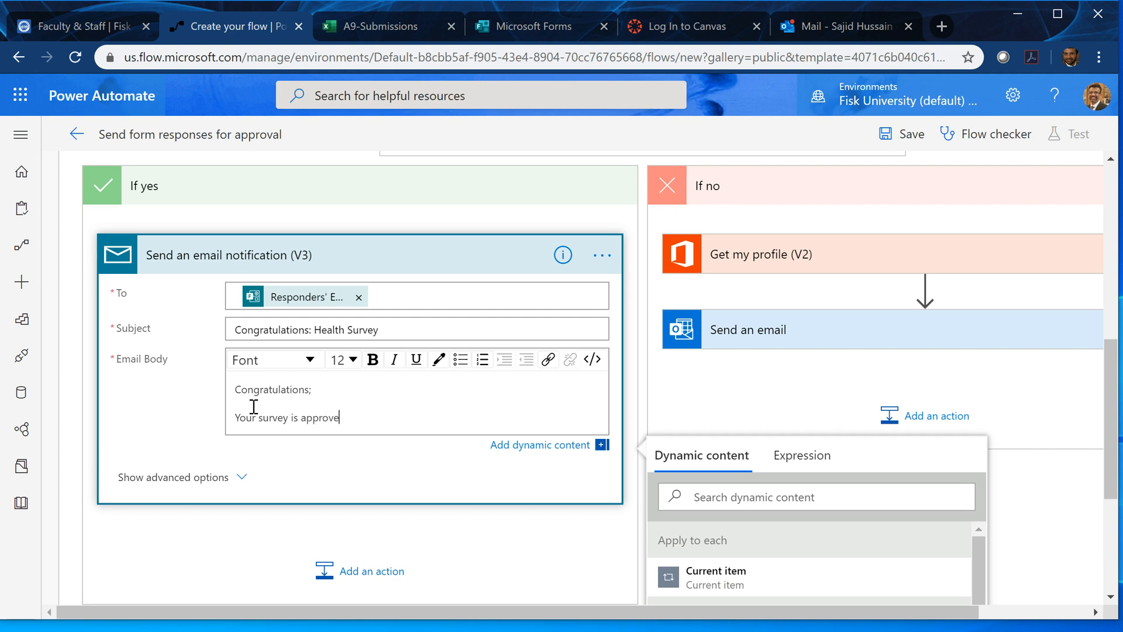
text(d.)
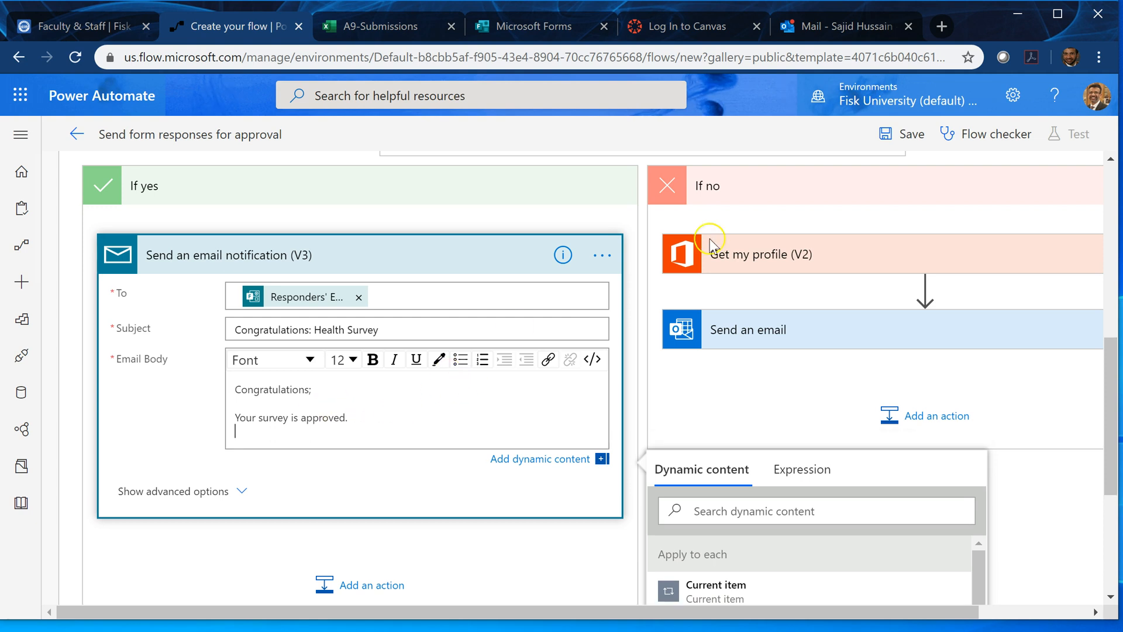
scroll(up, 3)
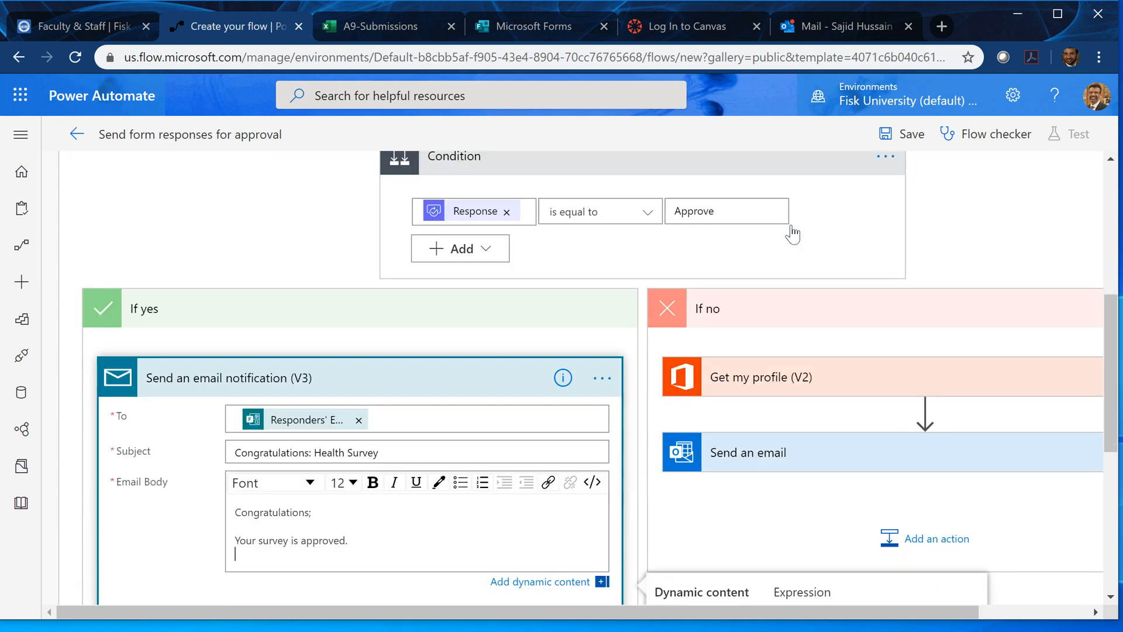
scroll(down, 3)
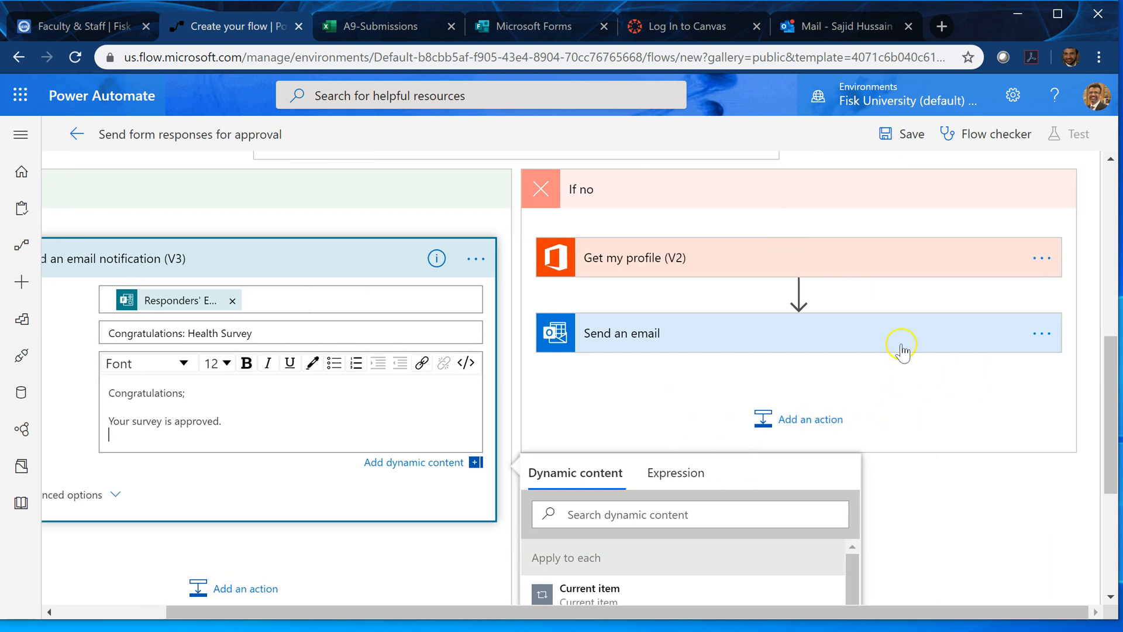
Address the no-branch email only to the responder with subject 'Reject - Health Survey'.
click(620, 334)
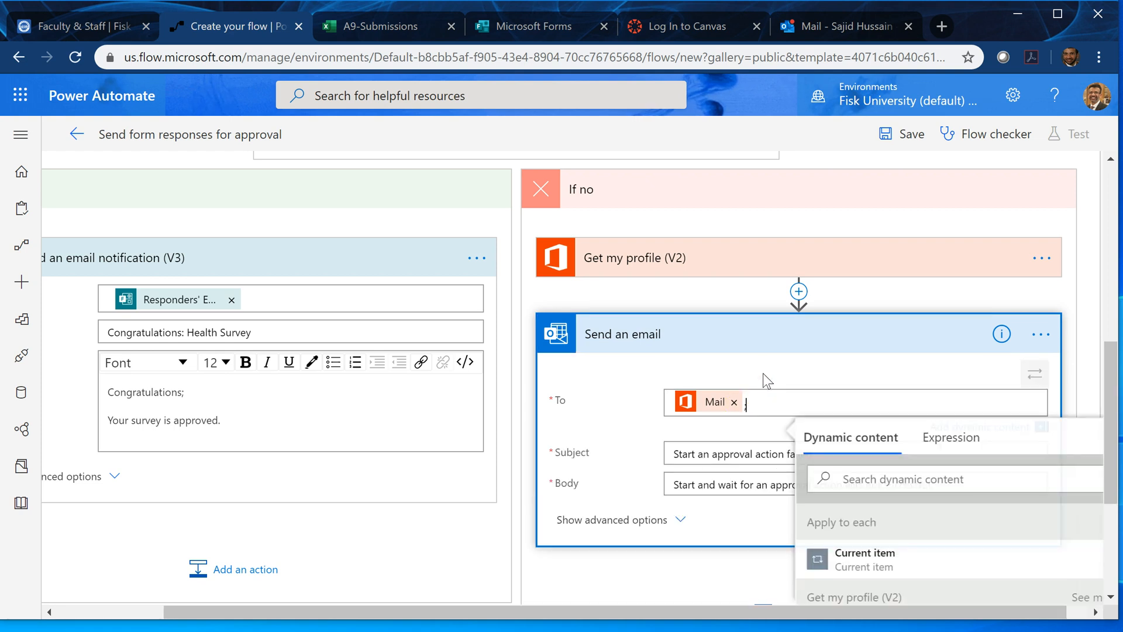
scroll(down, 3)
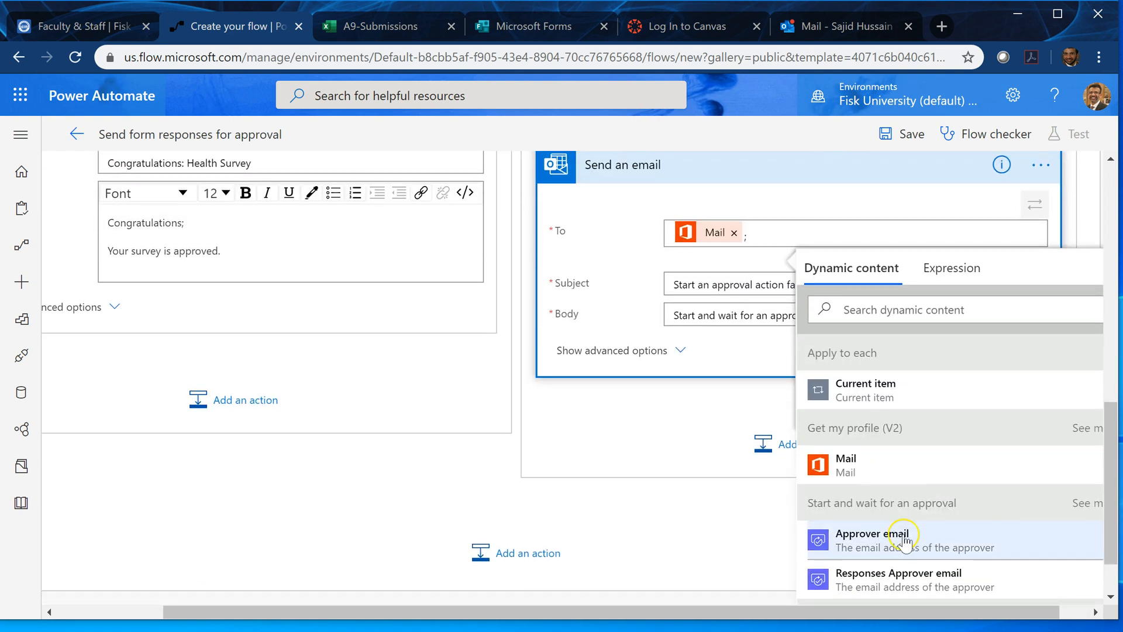
scroll(down, 3)
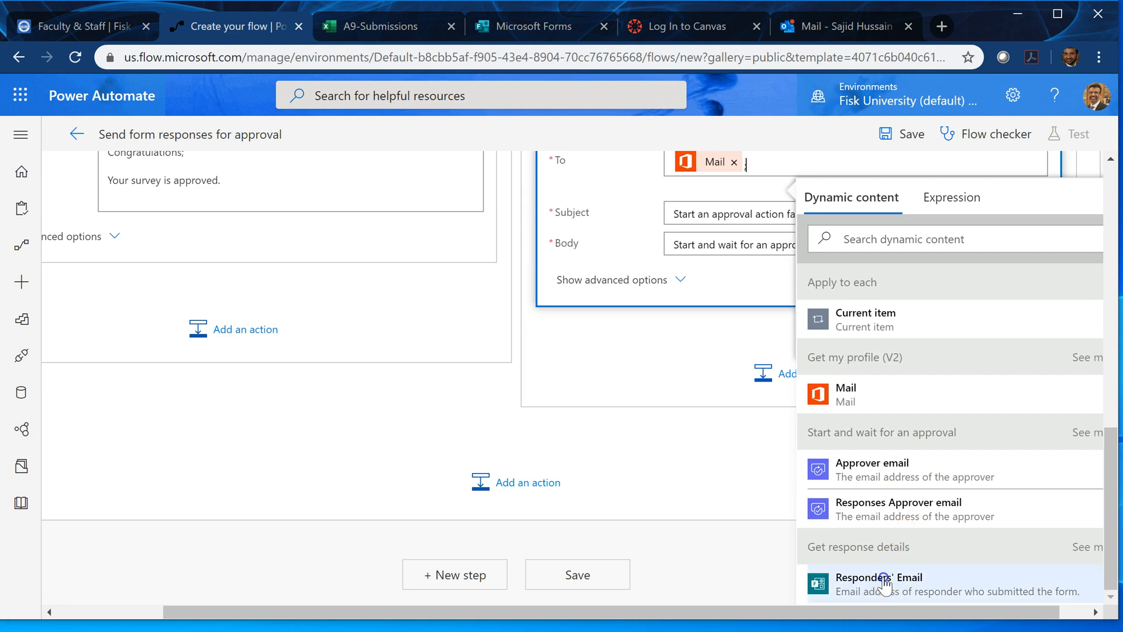
click(880, 577)
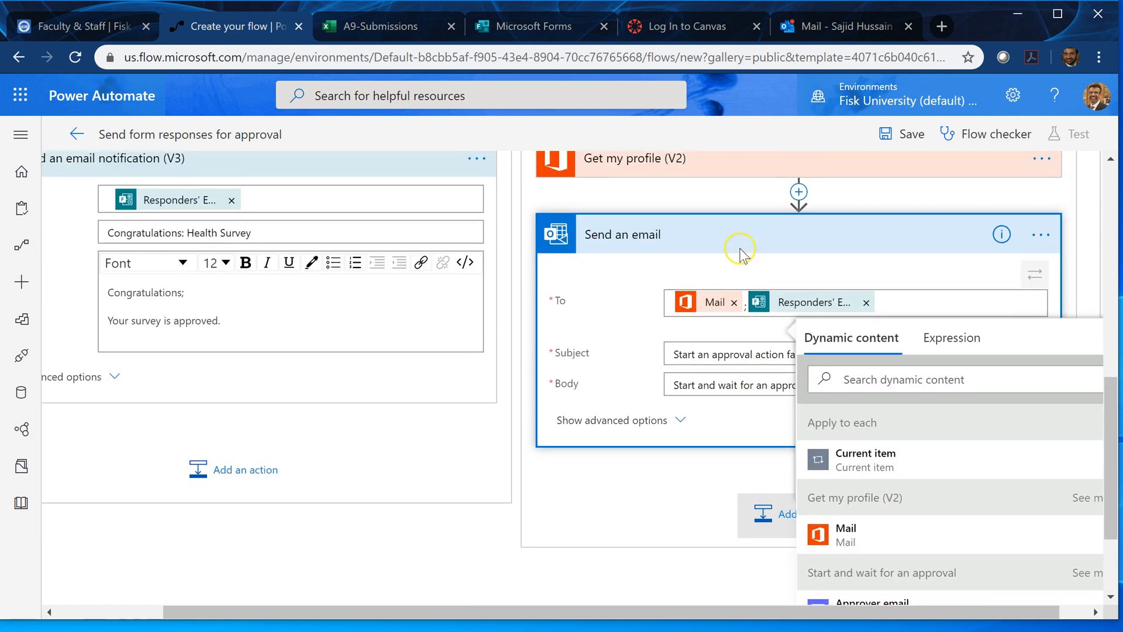
click(723, 302)
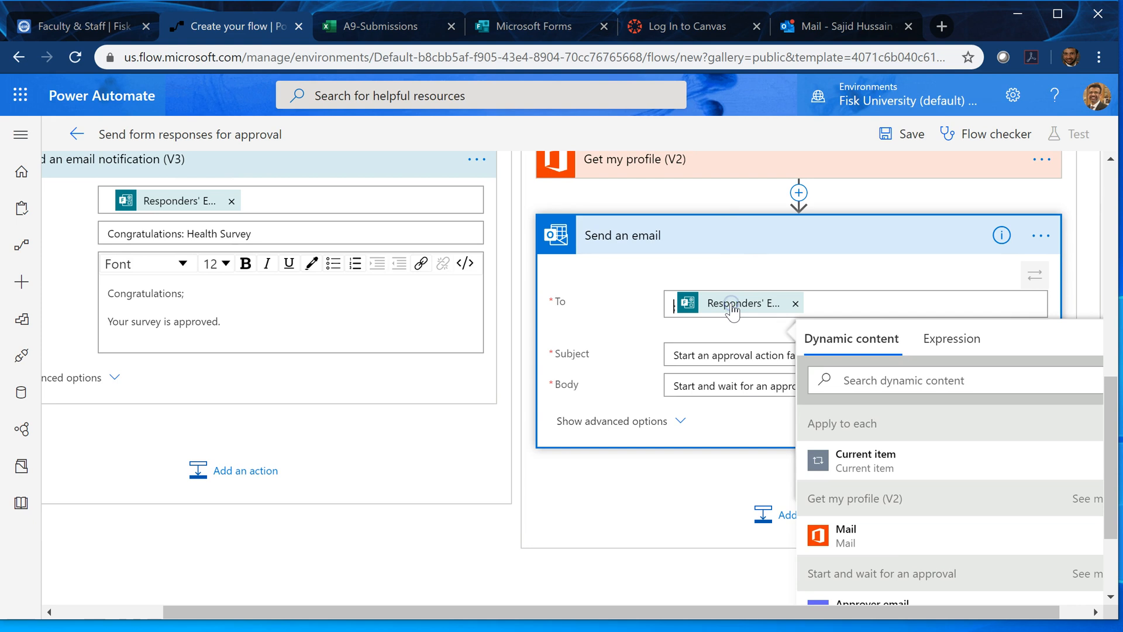
mouse_move(886, 288)
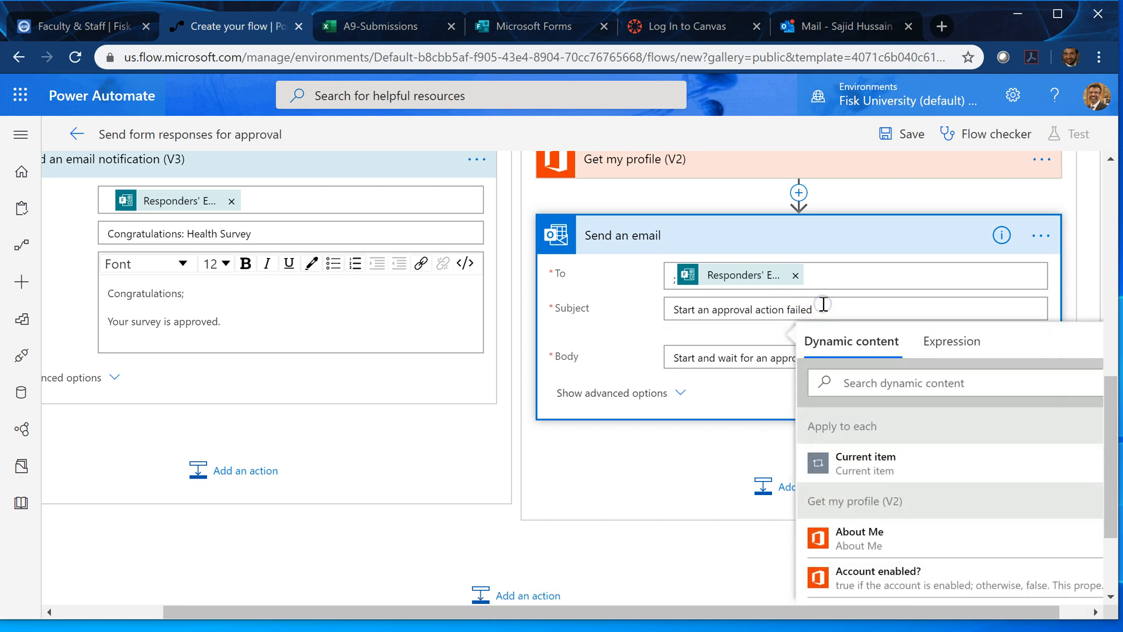
key(Backspace)
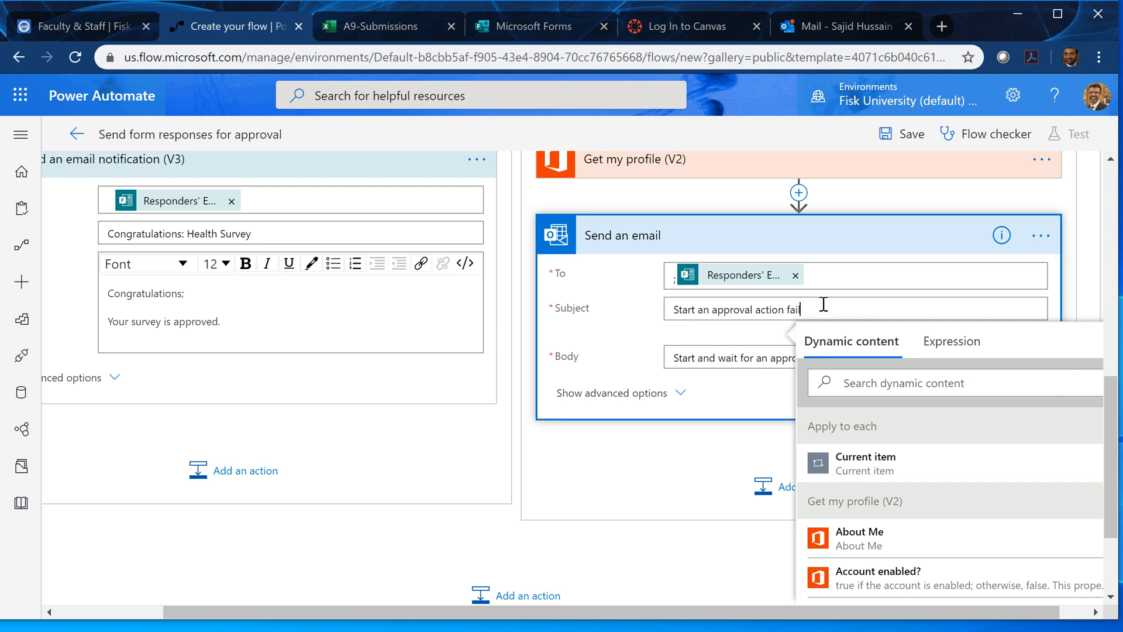
text(Reject - Health)
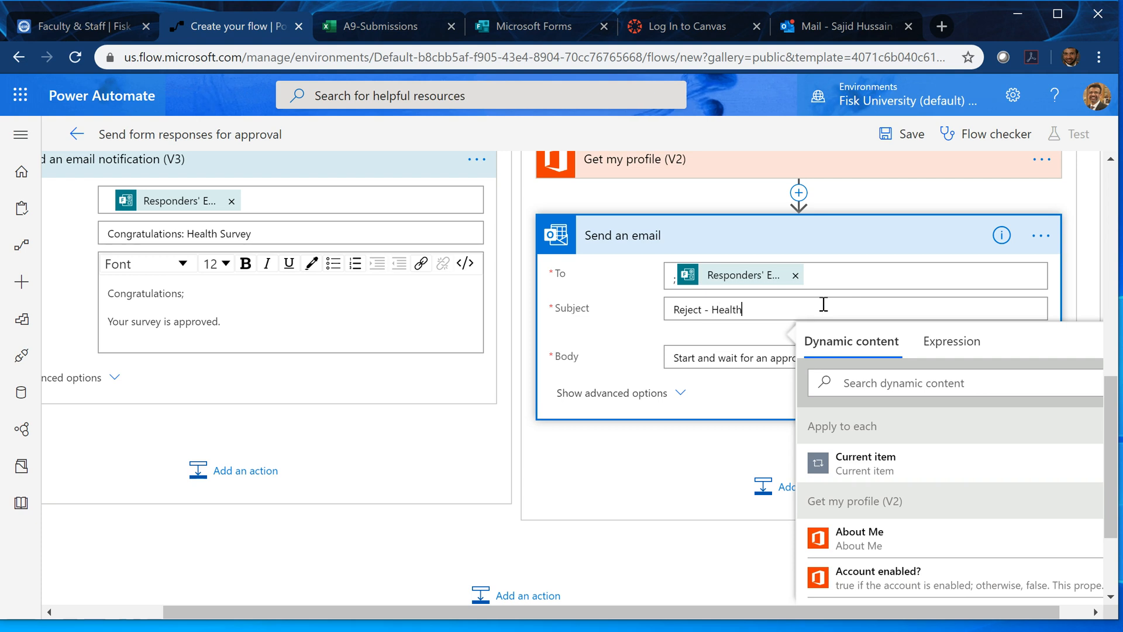
text(Survey)
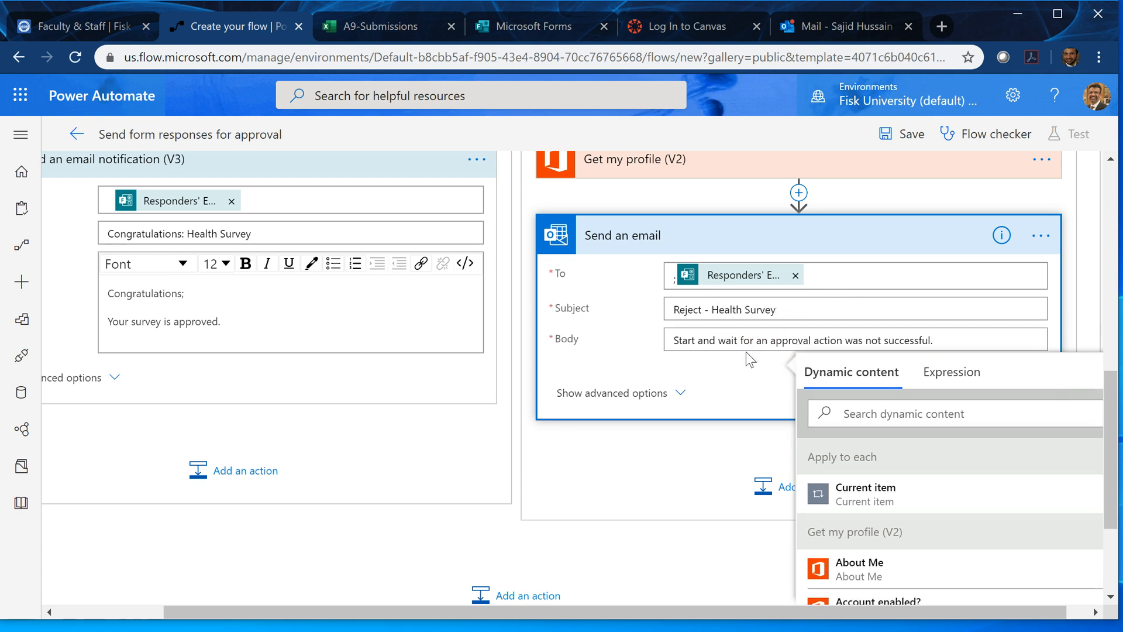
mouse_move(944, 341)
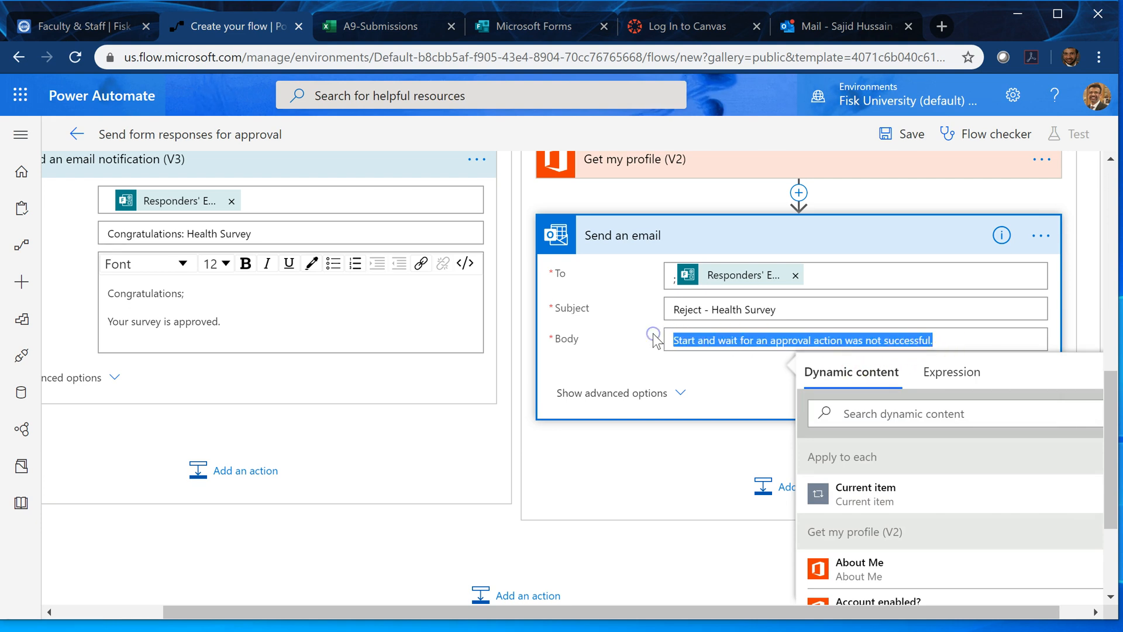
Write the body 'Dear Colleague, The survey is not rejected' (with typos).
text(Dear Colle)
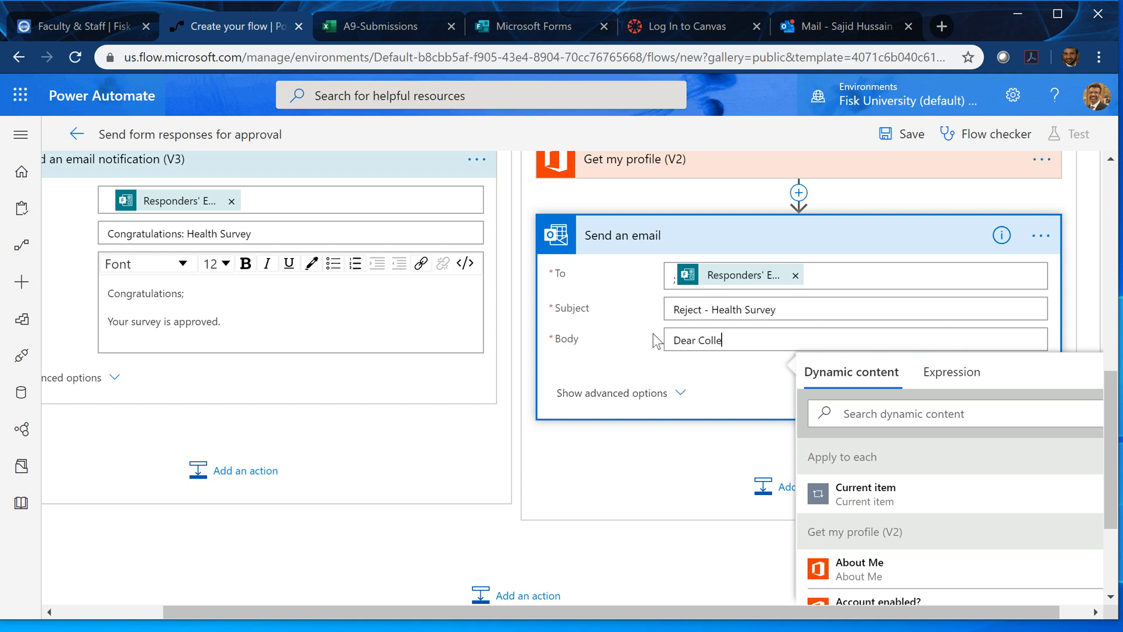
text(ague,)
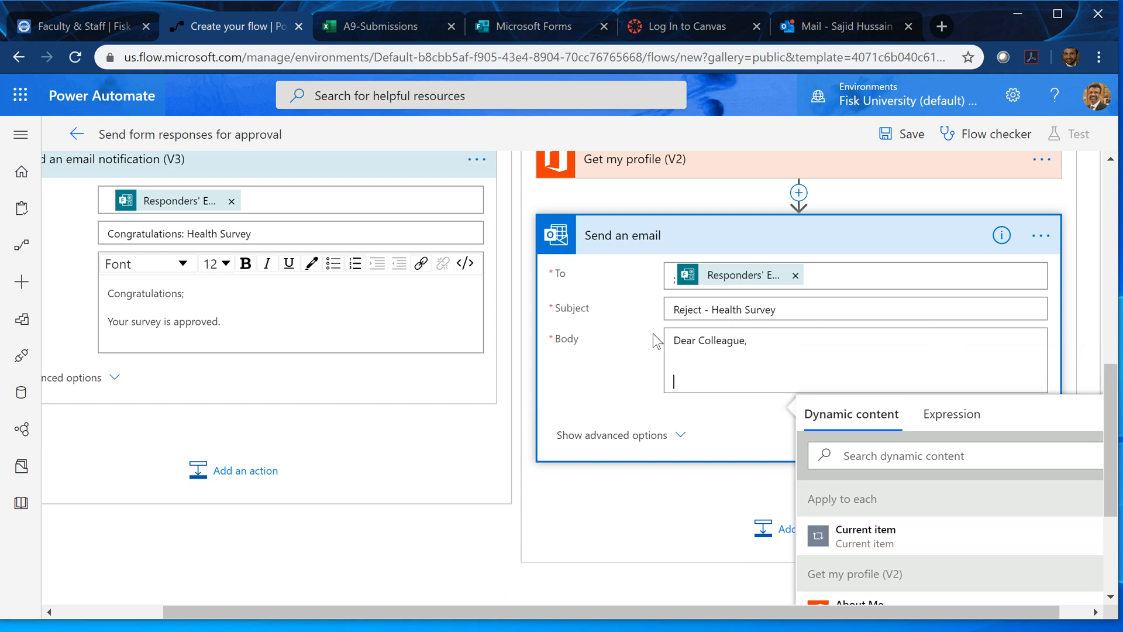
text(The)
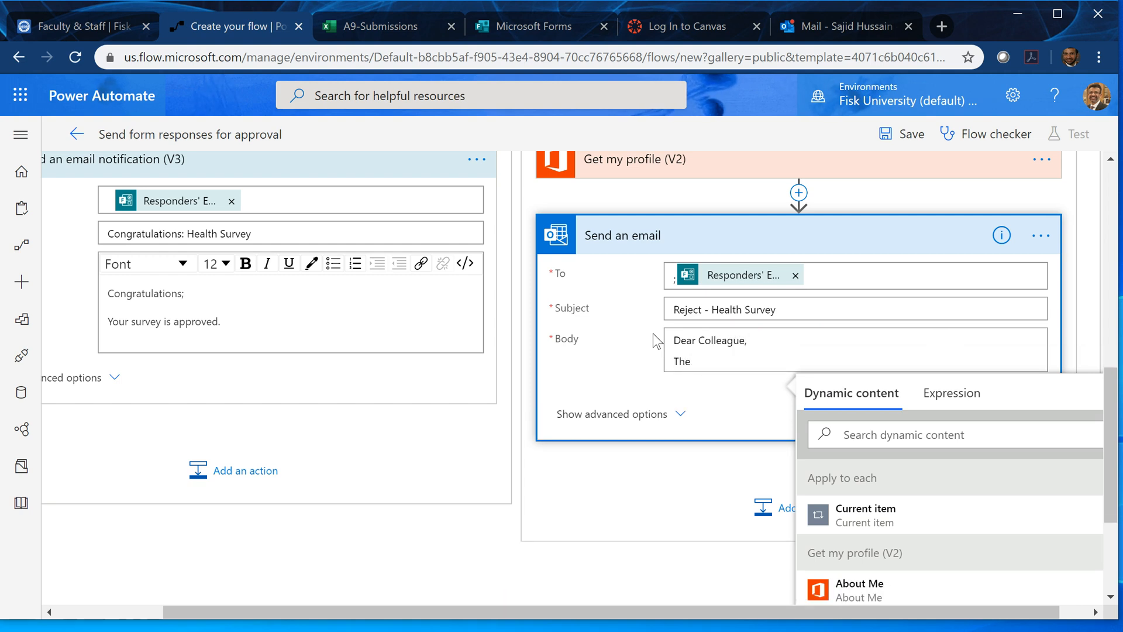
text(survey is not)
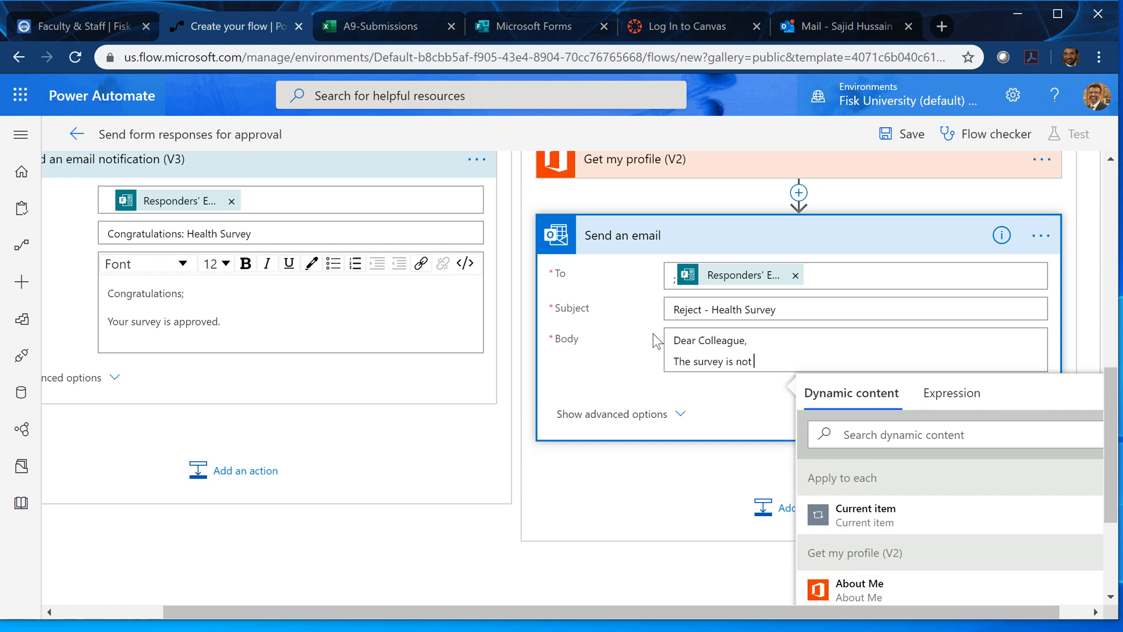
text(ap)
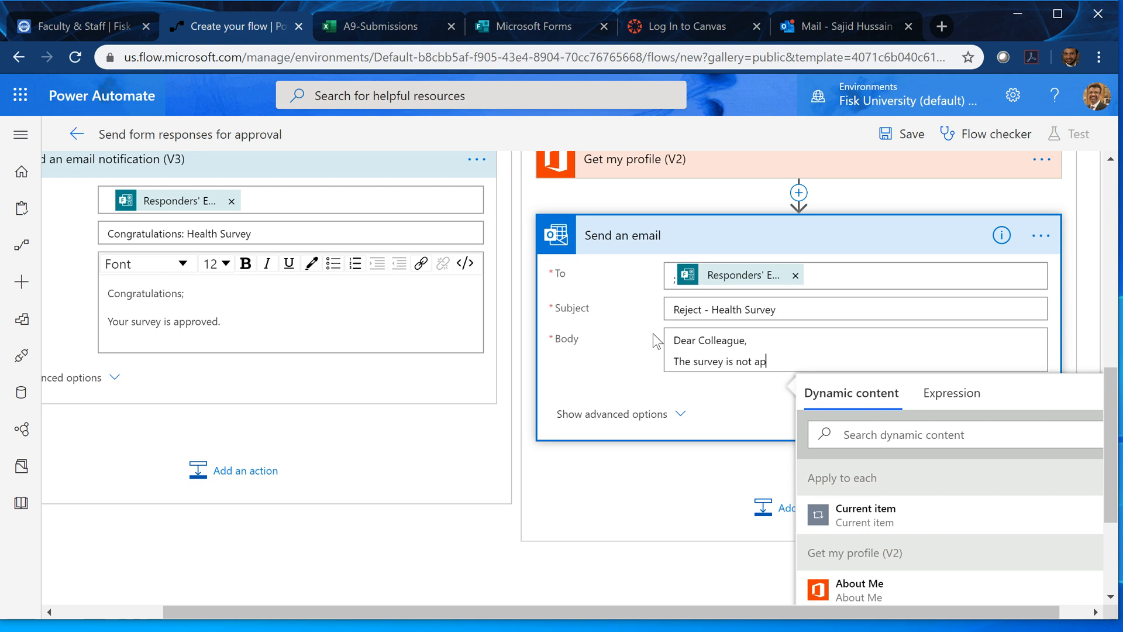
text(rjed)
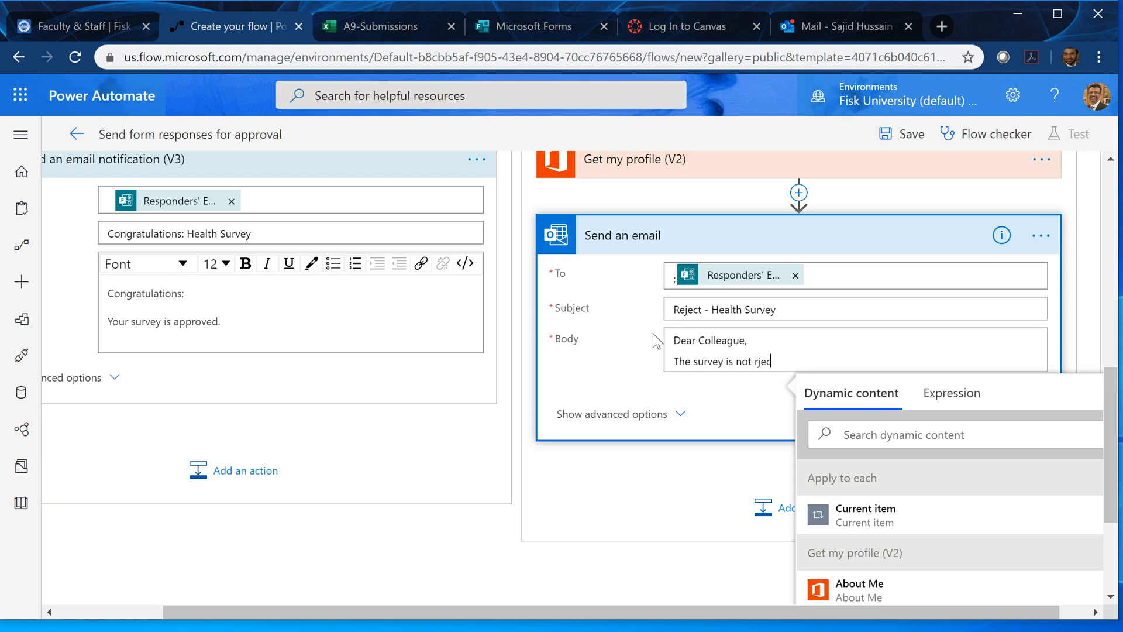
text(ted.)
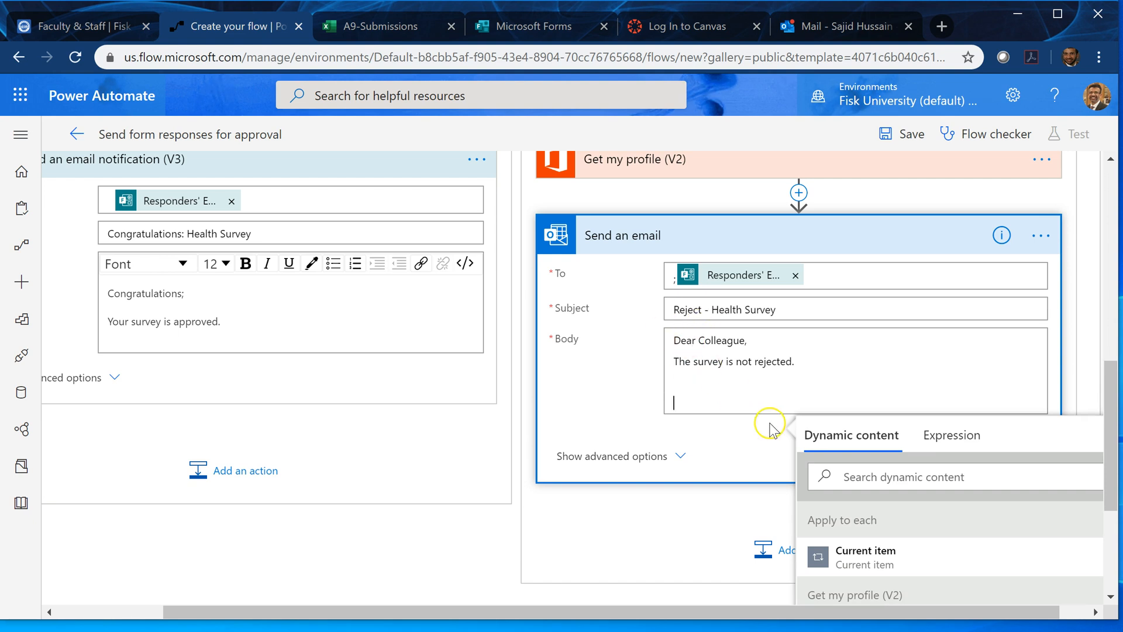
scroll(down, 3)
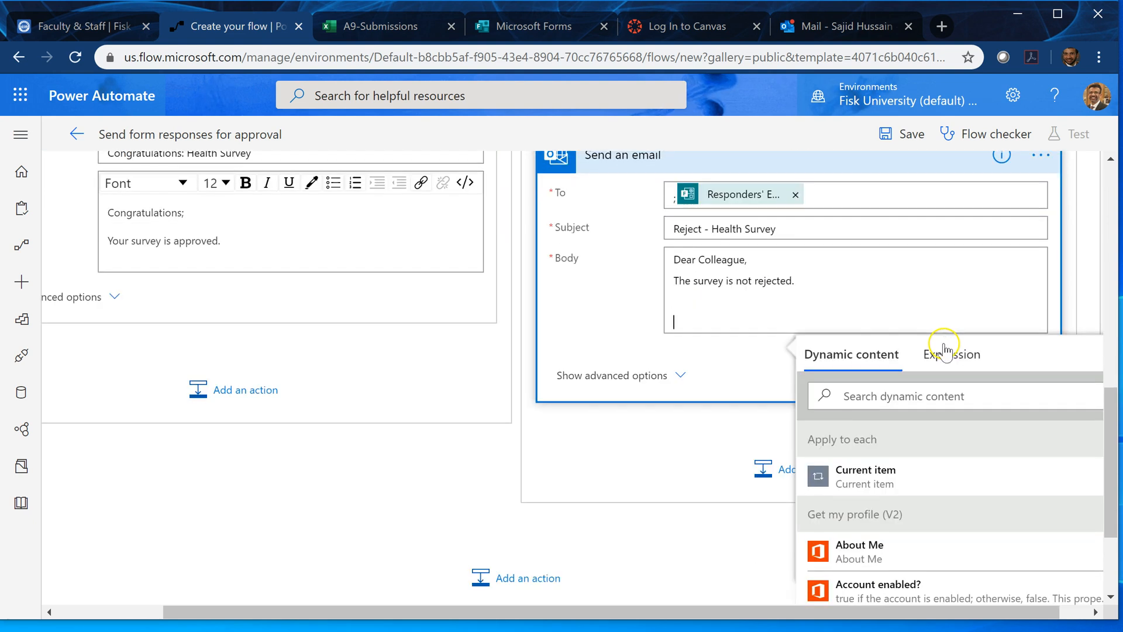
click(644, 323)
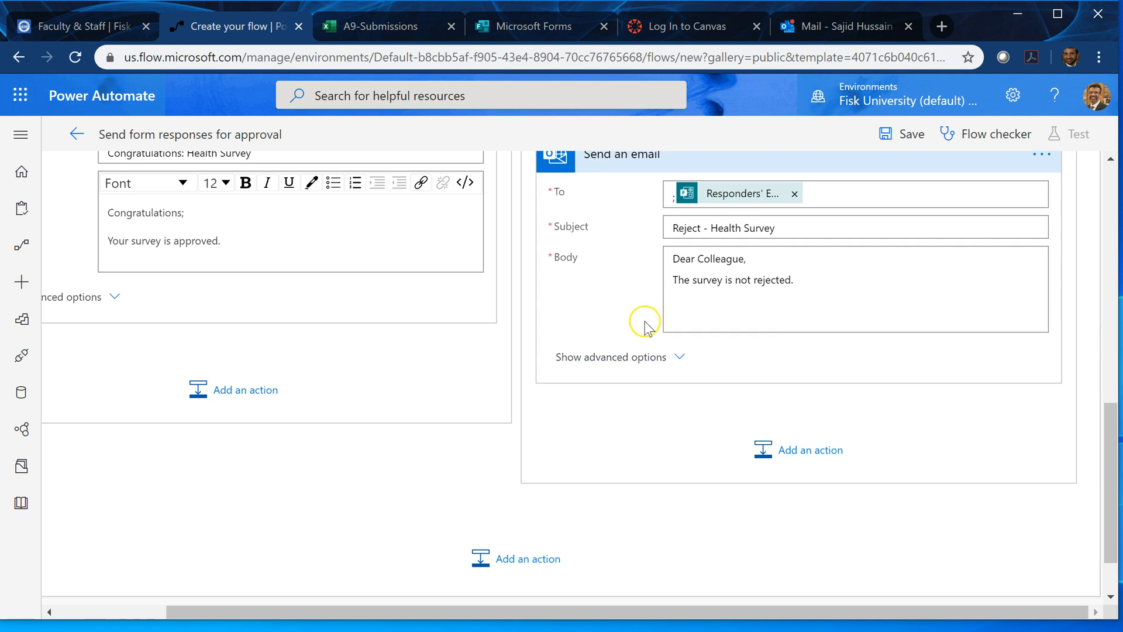
Paste the labelled question lines from the approval Details into both branch email bodies.
scroll(up, 3)
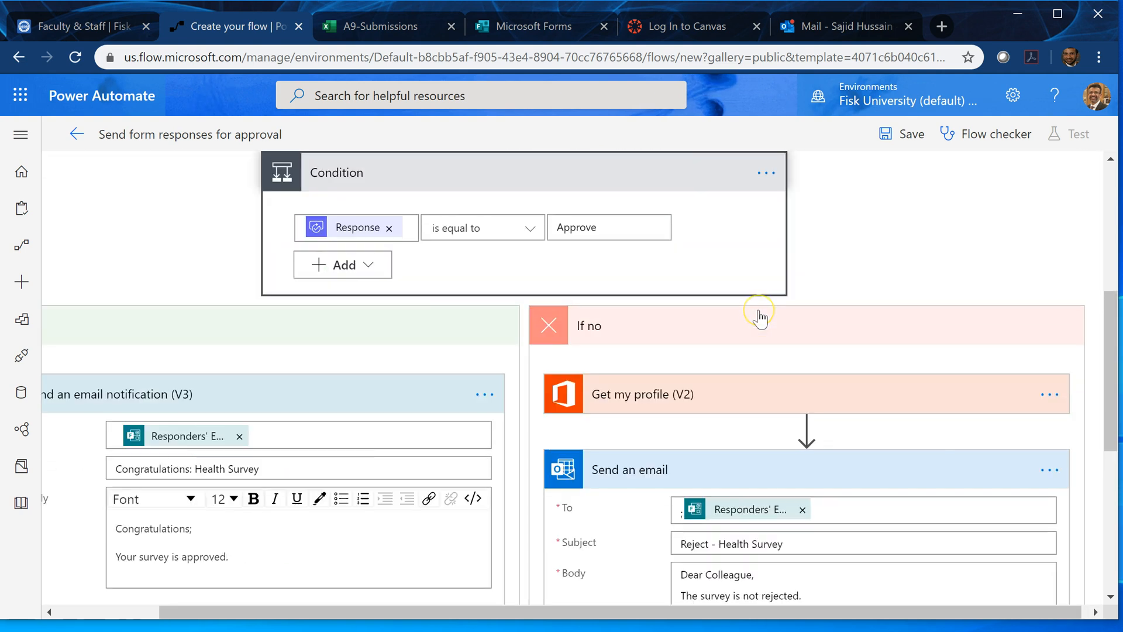
scroll(up, 3)
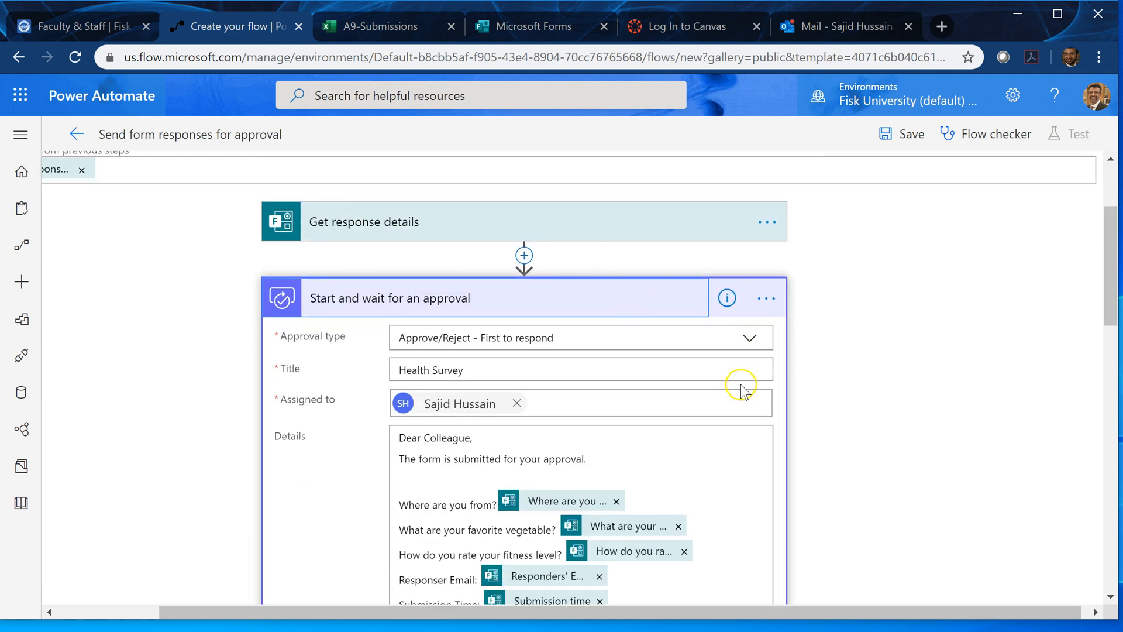
scroll(down, 3)
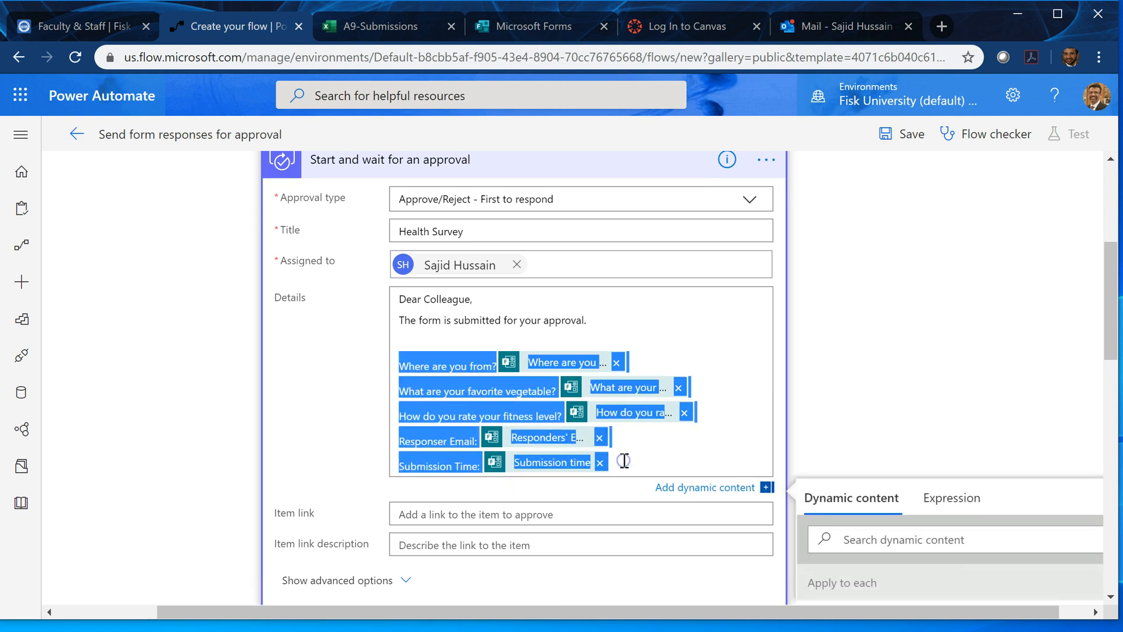
scroll(down, 3)
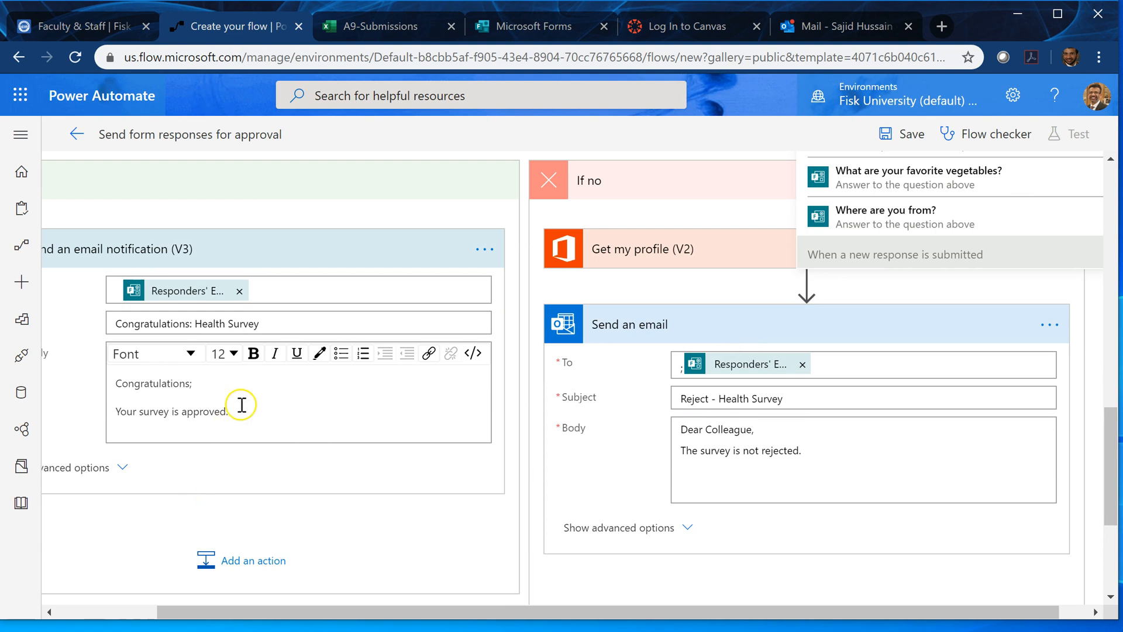
click(243, 401)
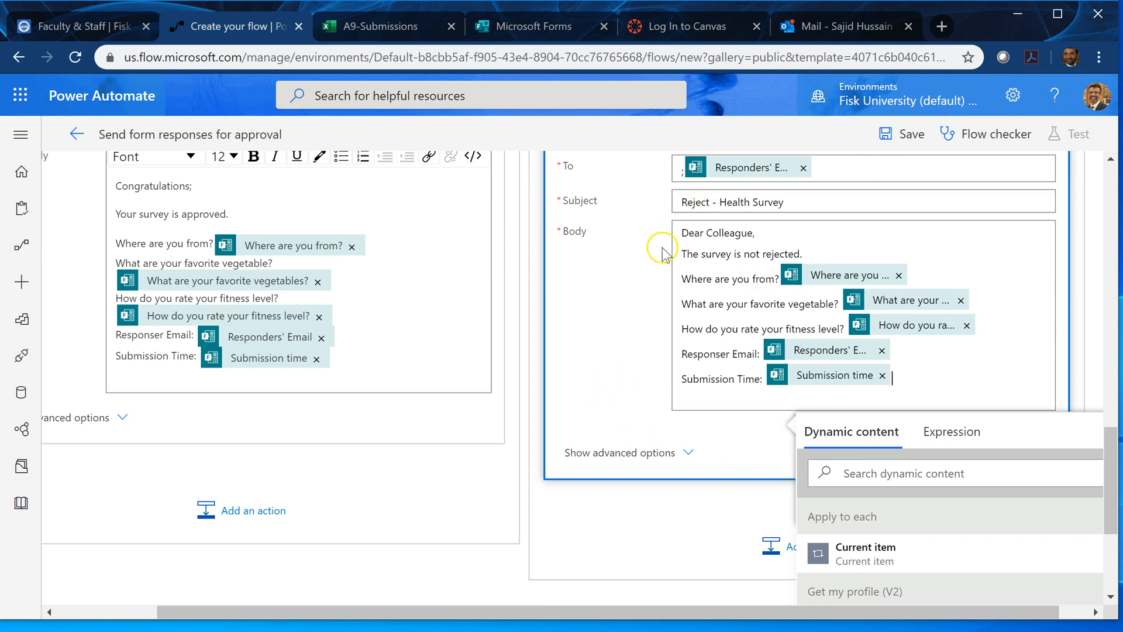
scroll(down, 3)
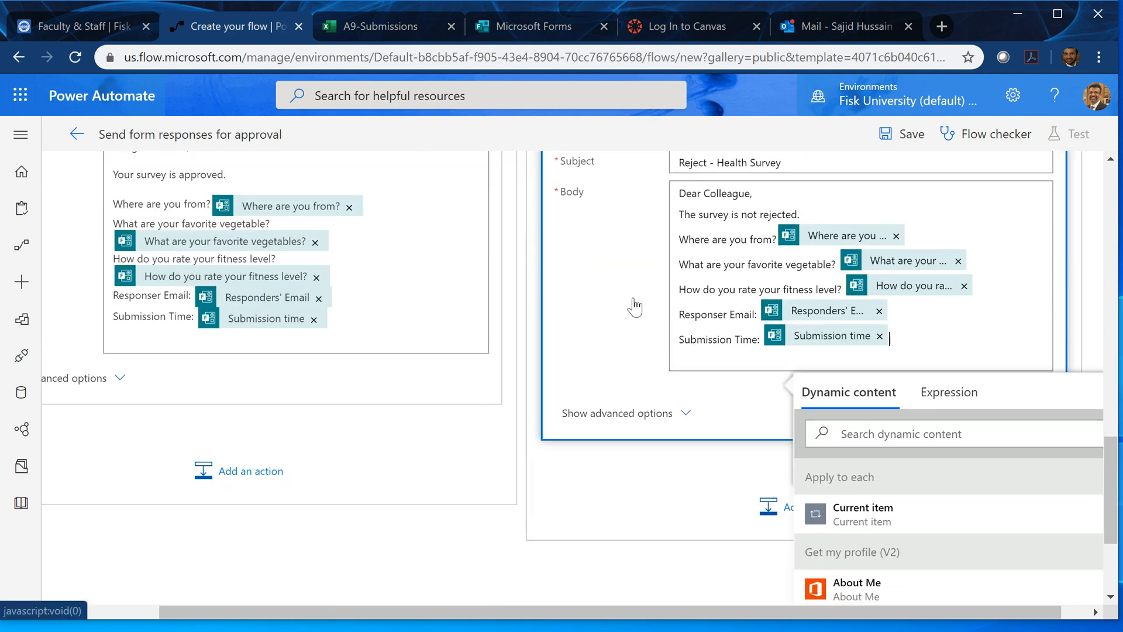
scroll(down, 3)
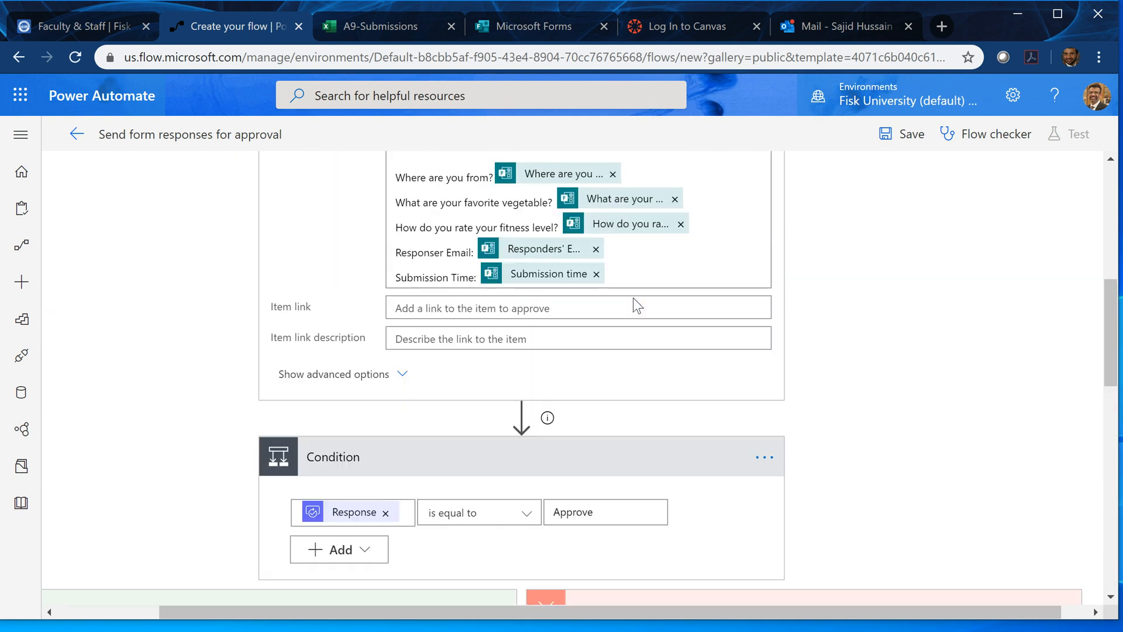
scroll(up, 3)
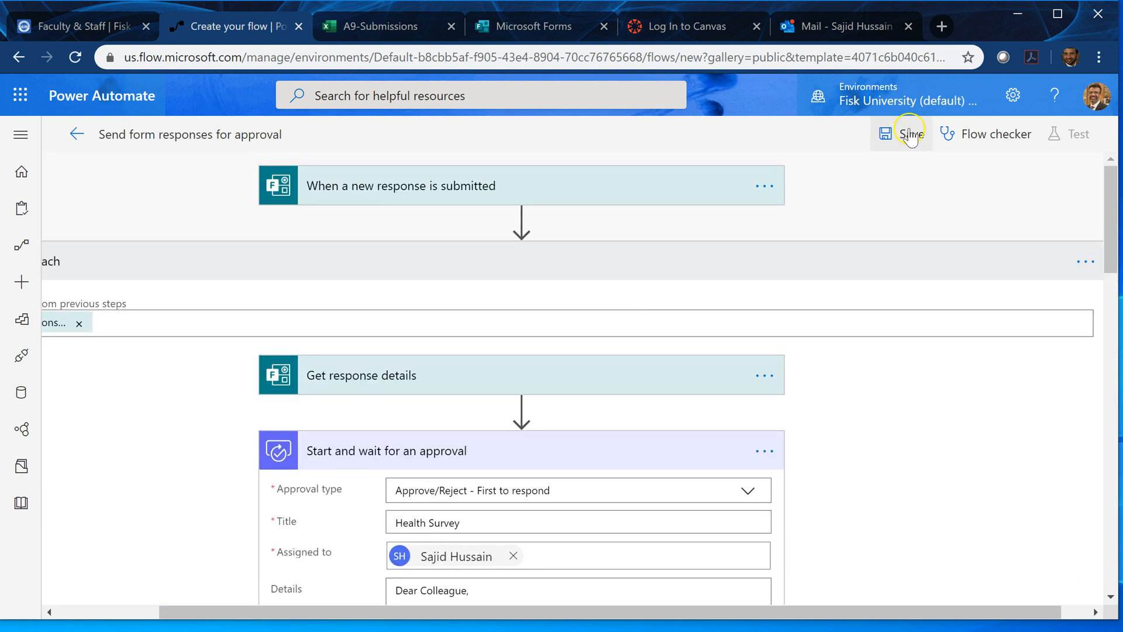
Save the flow, rename it 'Health Survey - Approval' and return to its details page.
click(901, 134)
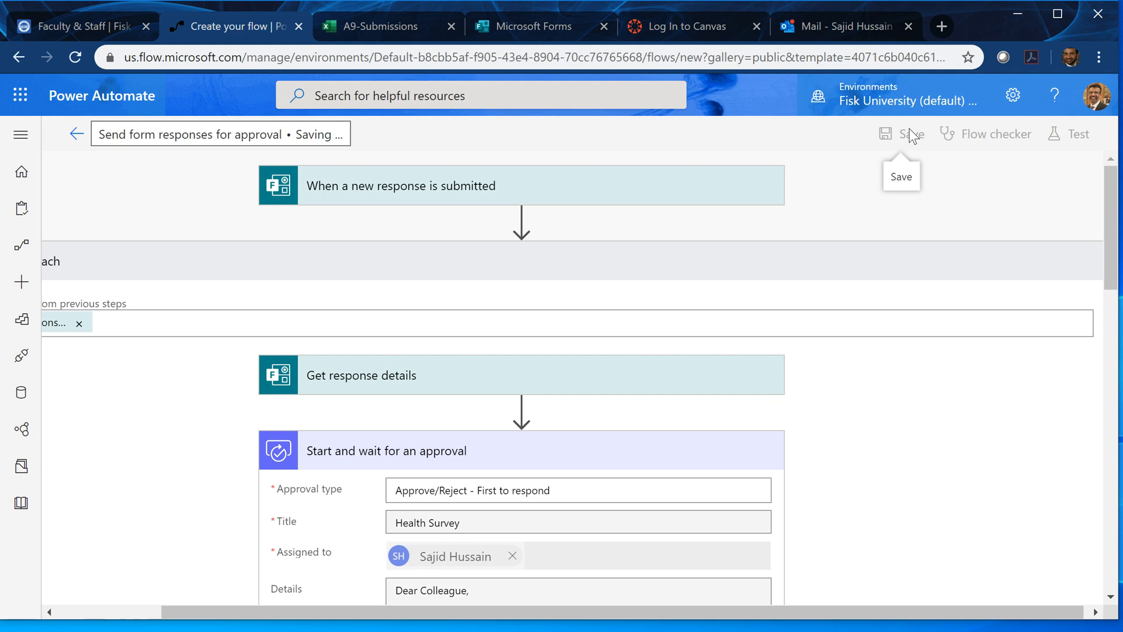
click(902, 133)
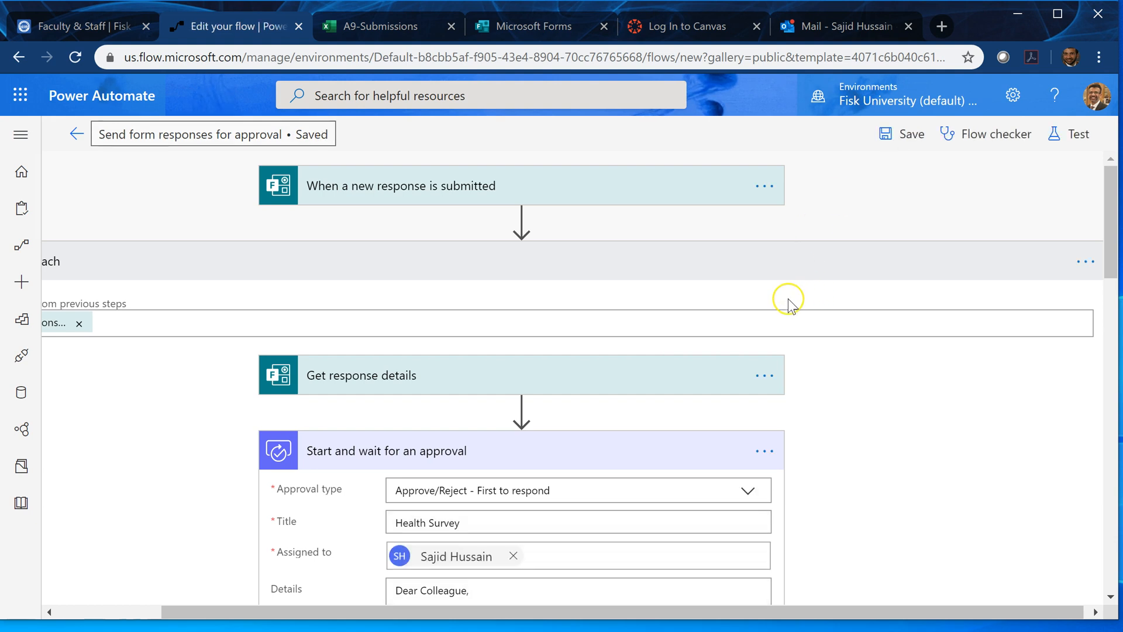
mouse_move(162, 192)
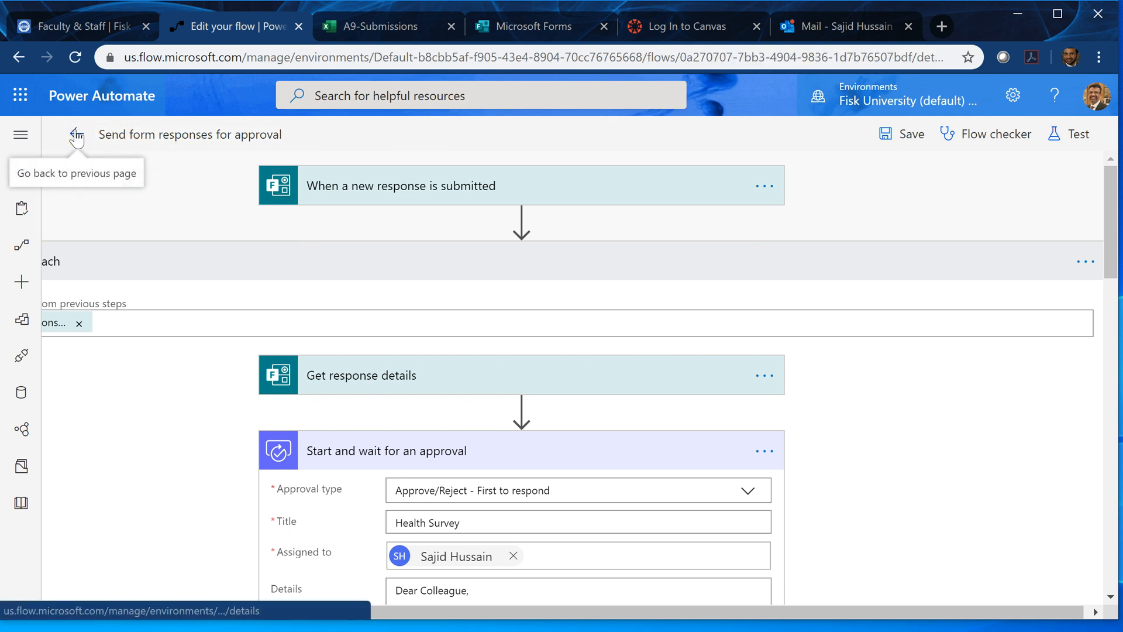
click(75, 133)
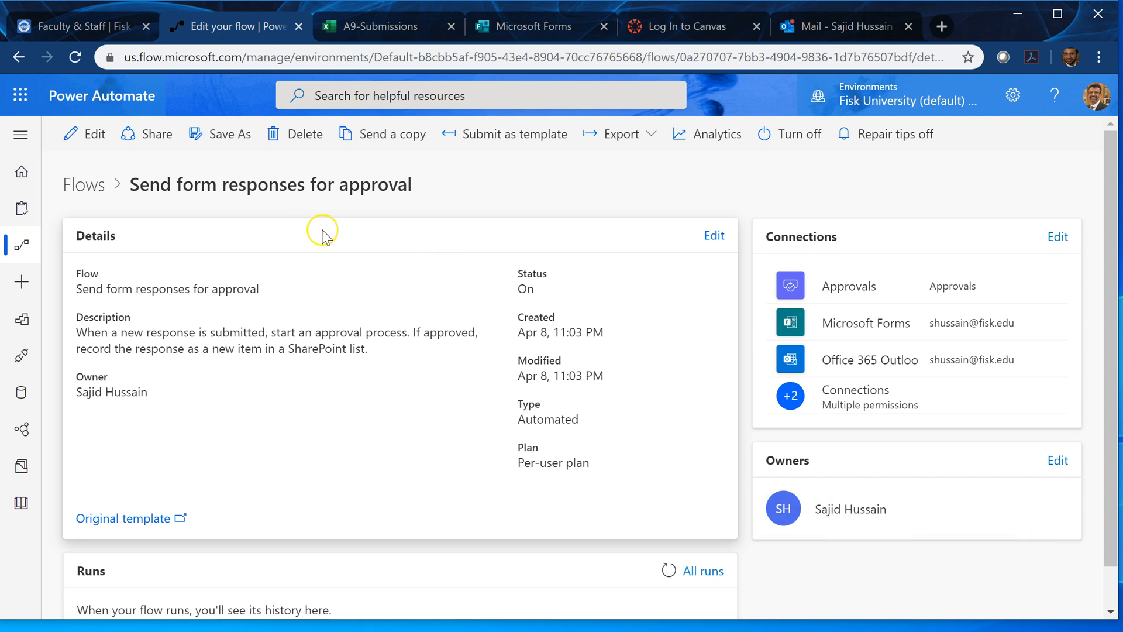
mouse_move(250, 301)
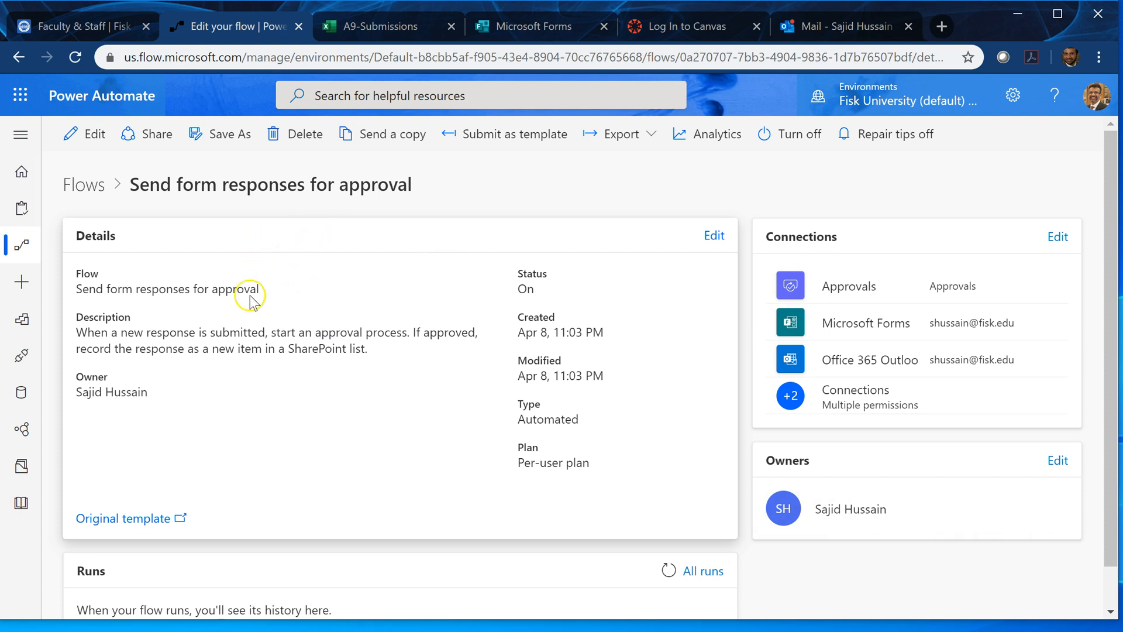
scroll(down, 3)
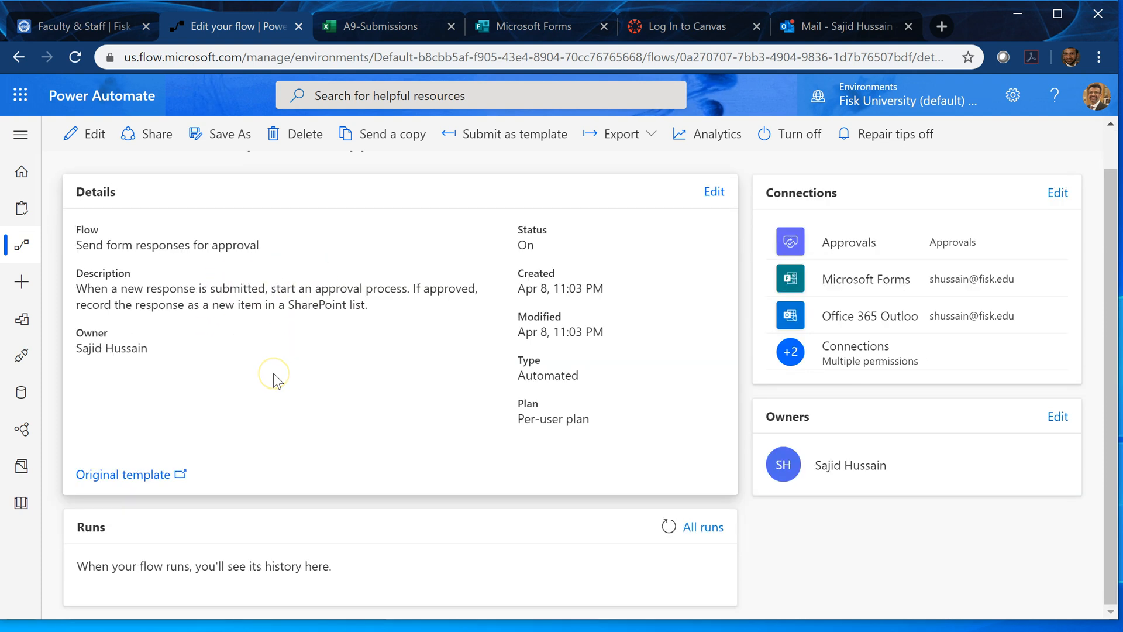
scroll(up, 3)
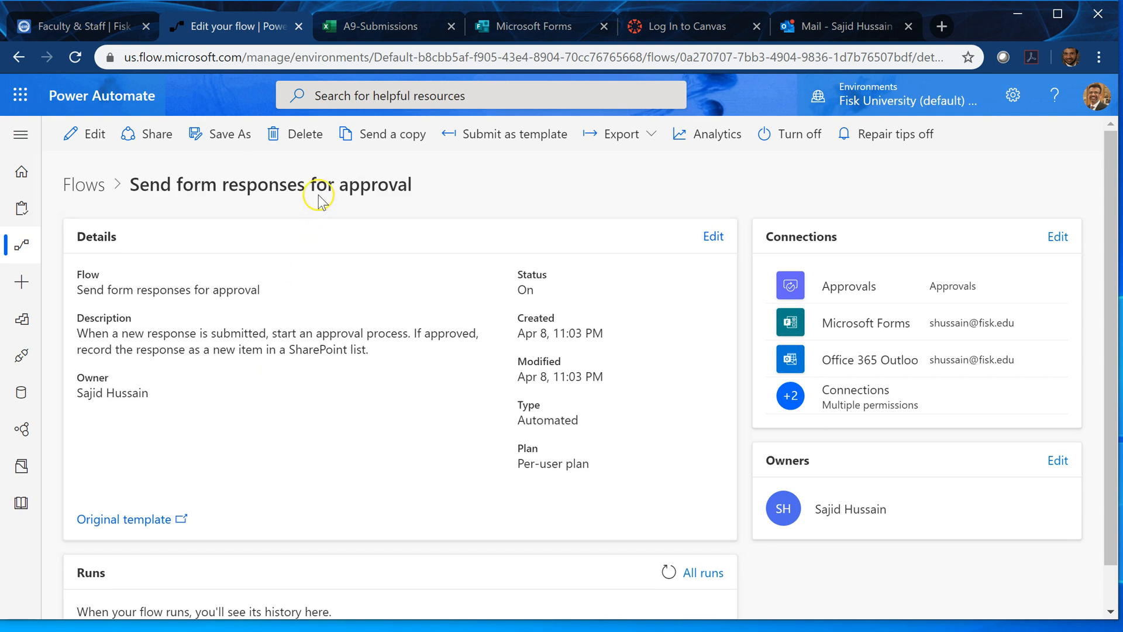
mouse_move(50, 142)
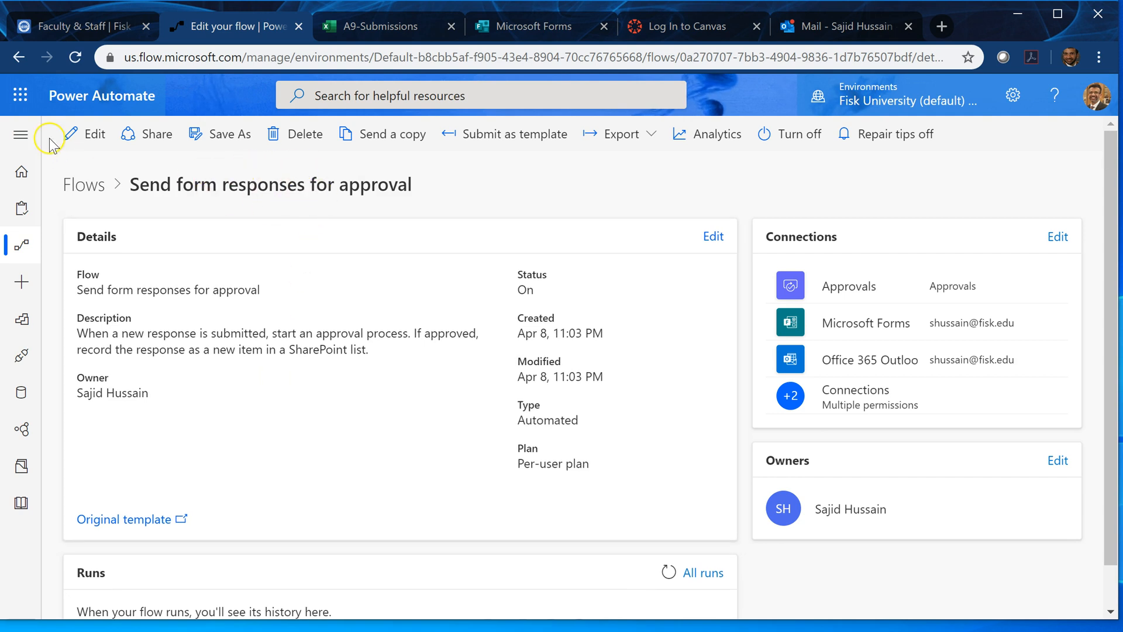
click(85, 133)
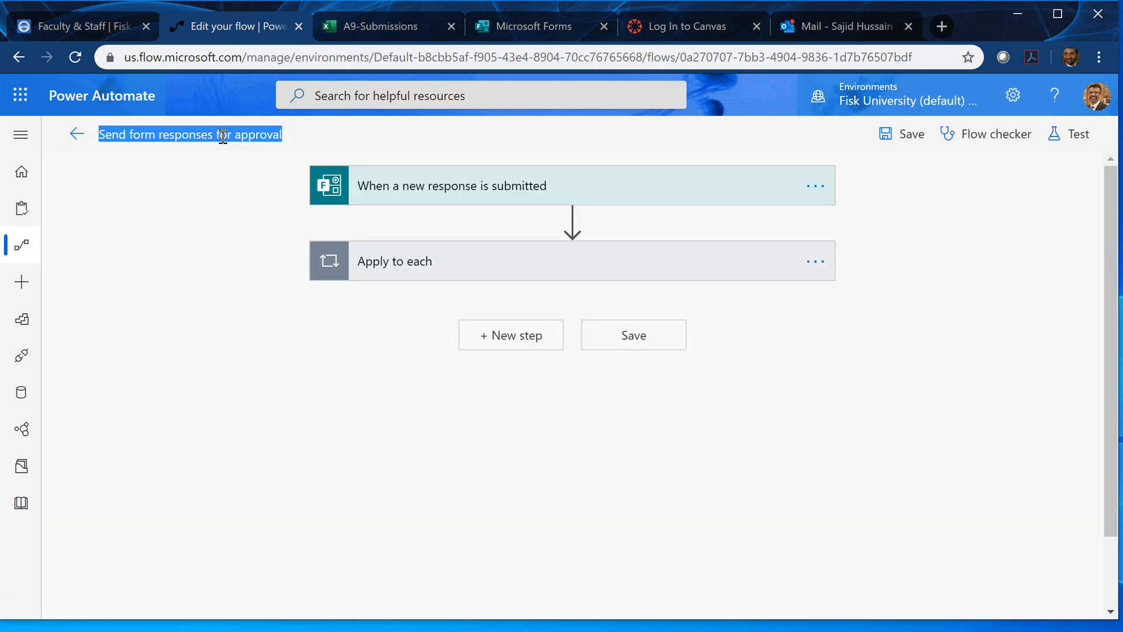
text(Health Survey - Approval)
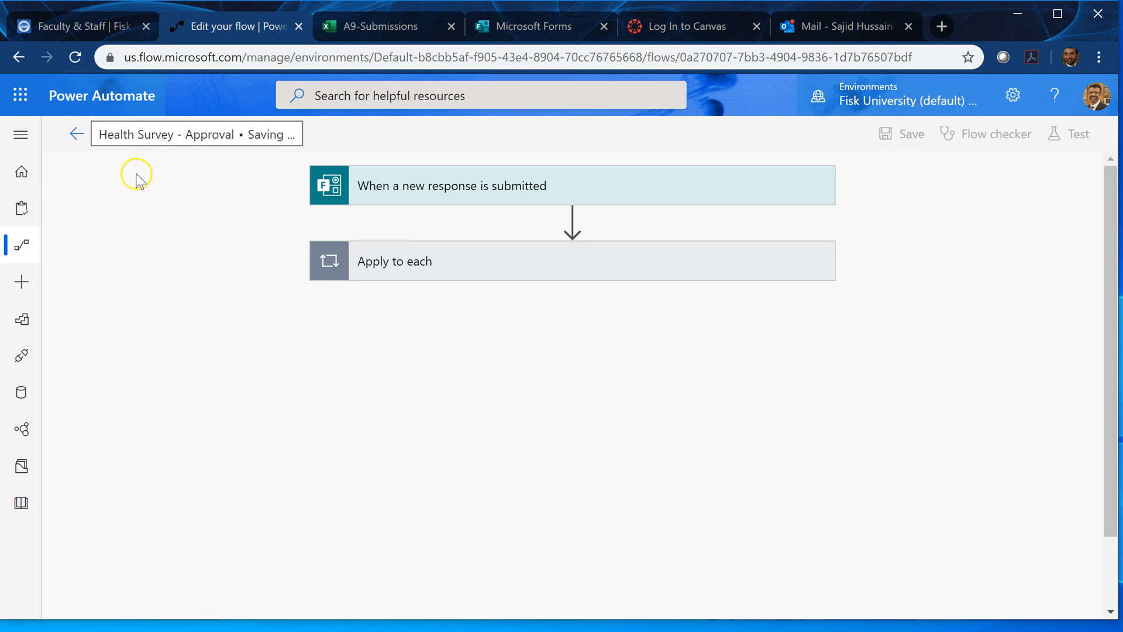
click(76, 133)
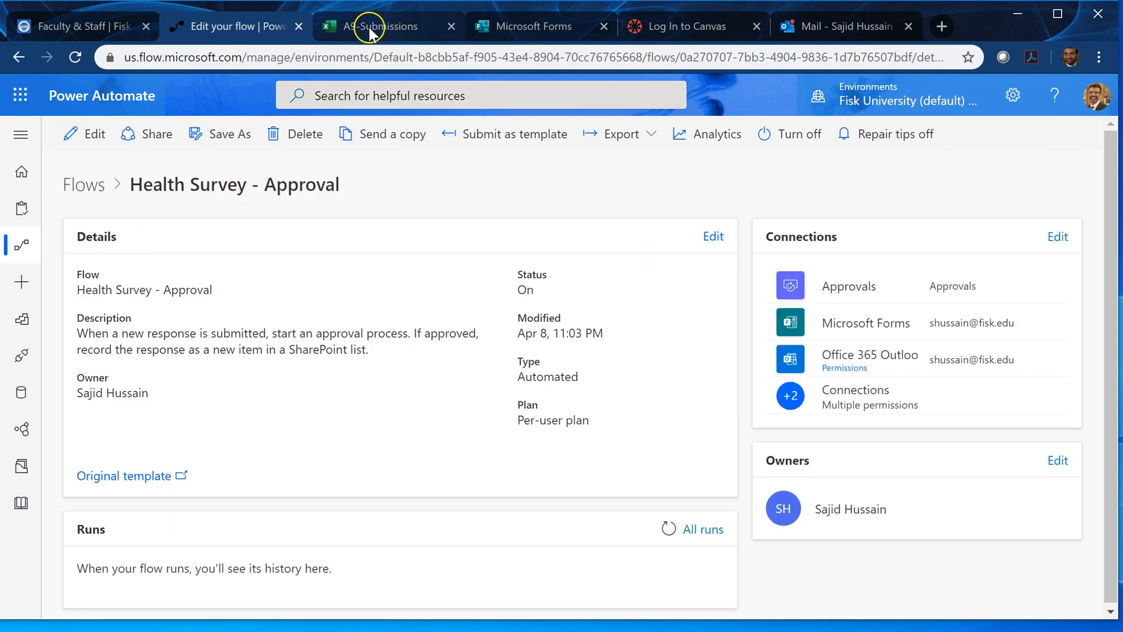
Check the submissions spreadsheet and open the Health Survey form's fill-in preview.
click(380, 27)
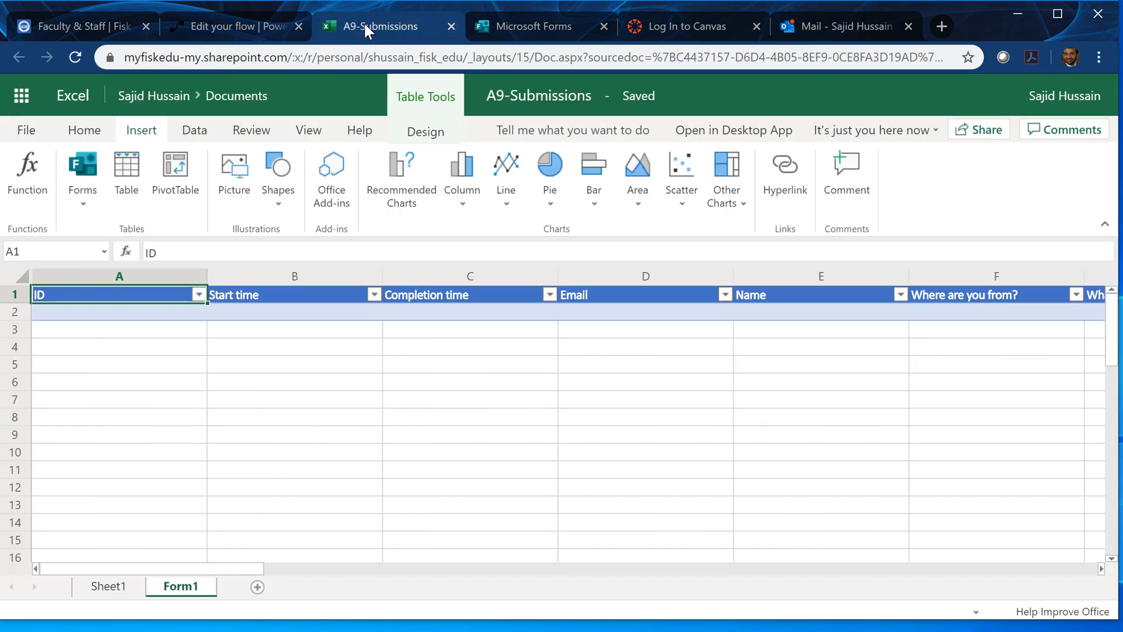
mouse_move(511, 27)
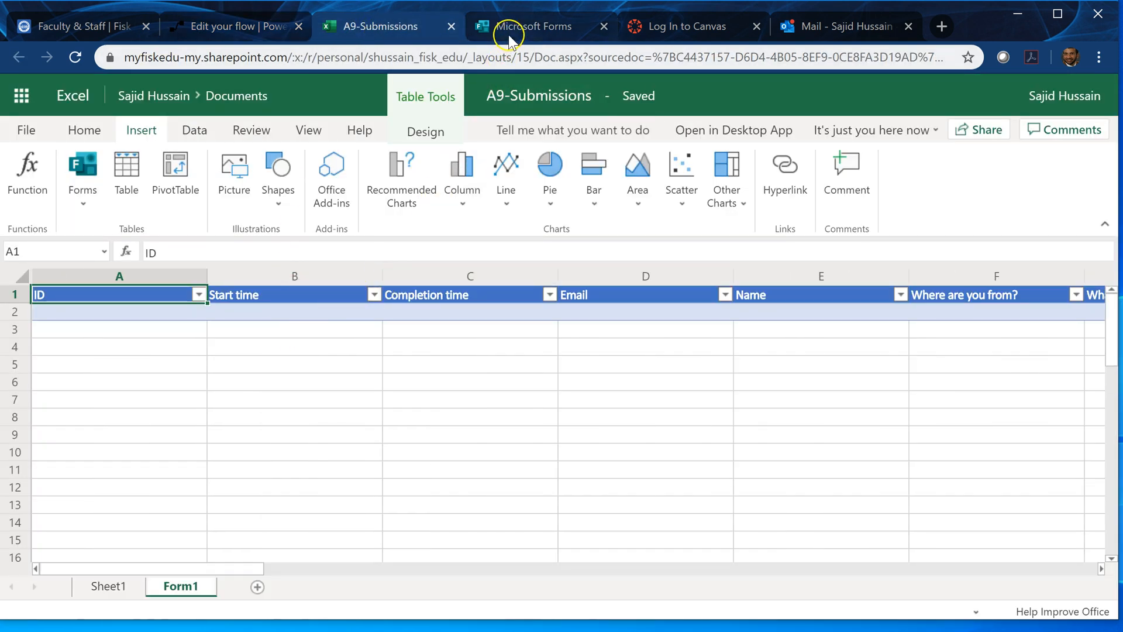
mouse_move(323, 27)
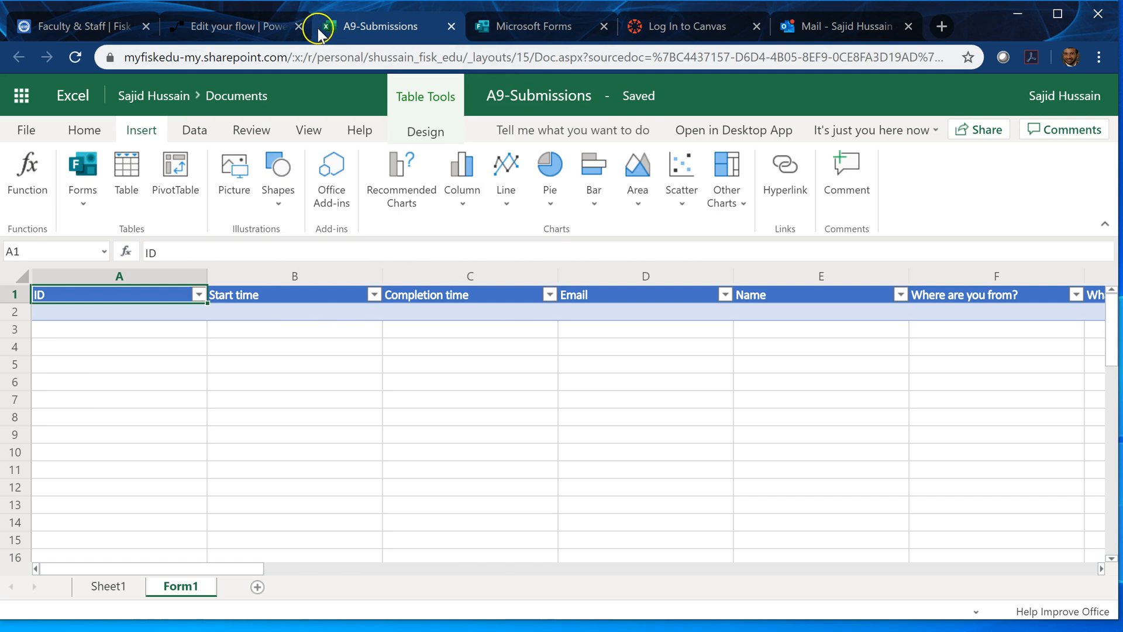
click(236, 27)
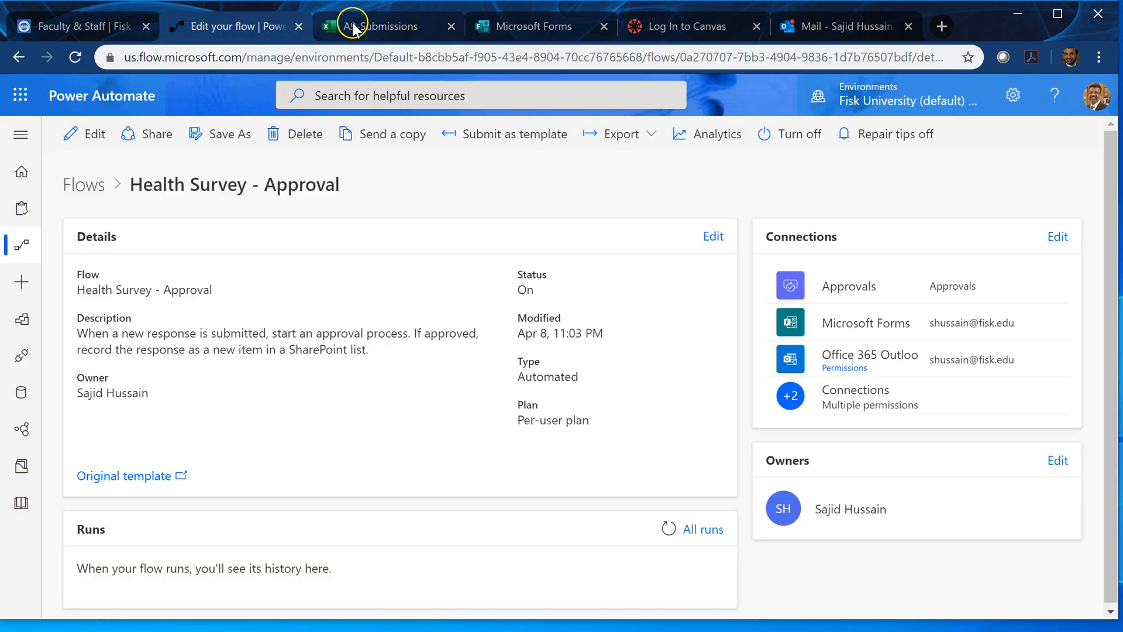
click(380, 25)
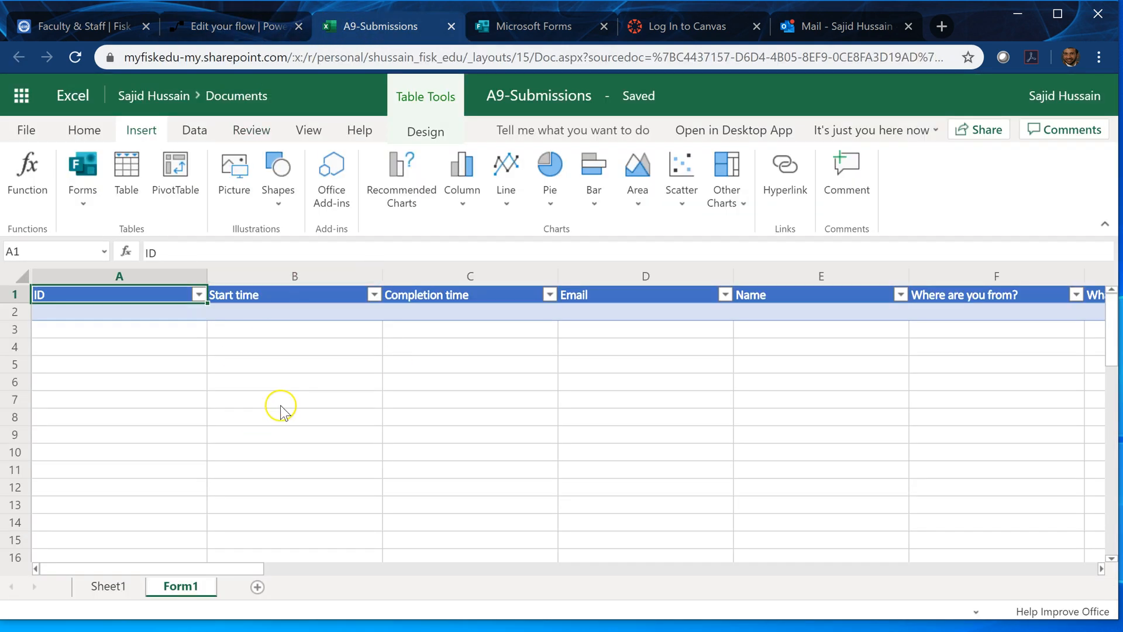
mouse_move(536, 27)
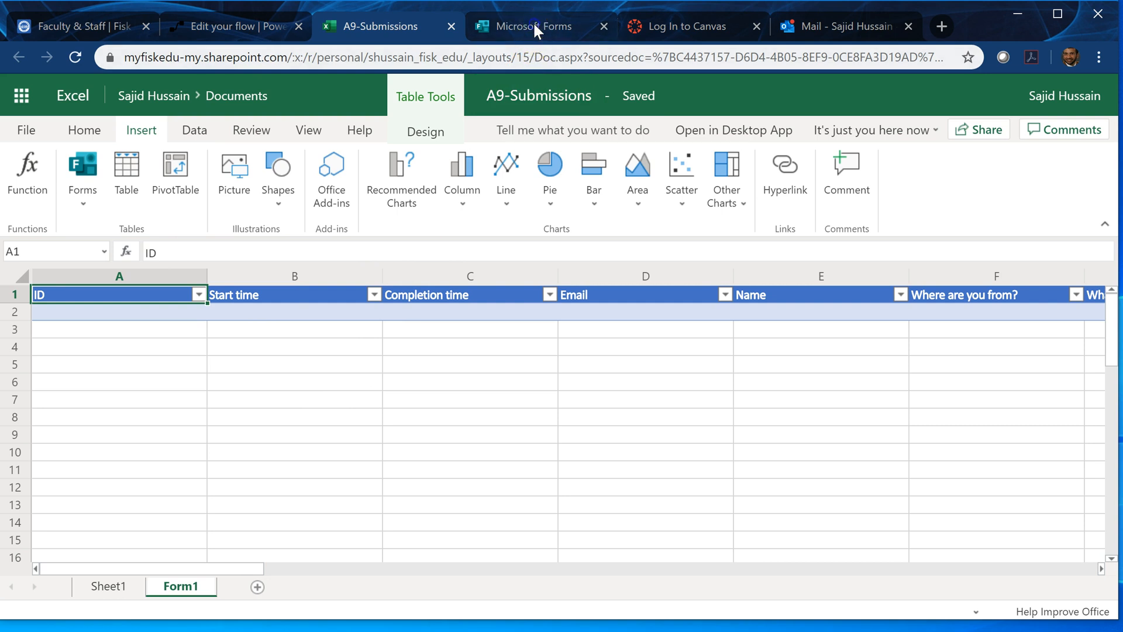
click(534, 27)
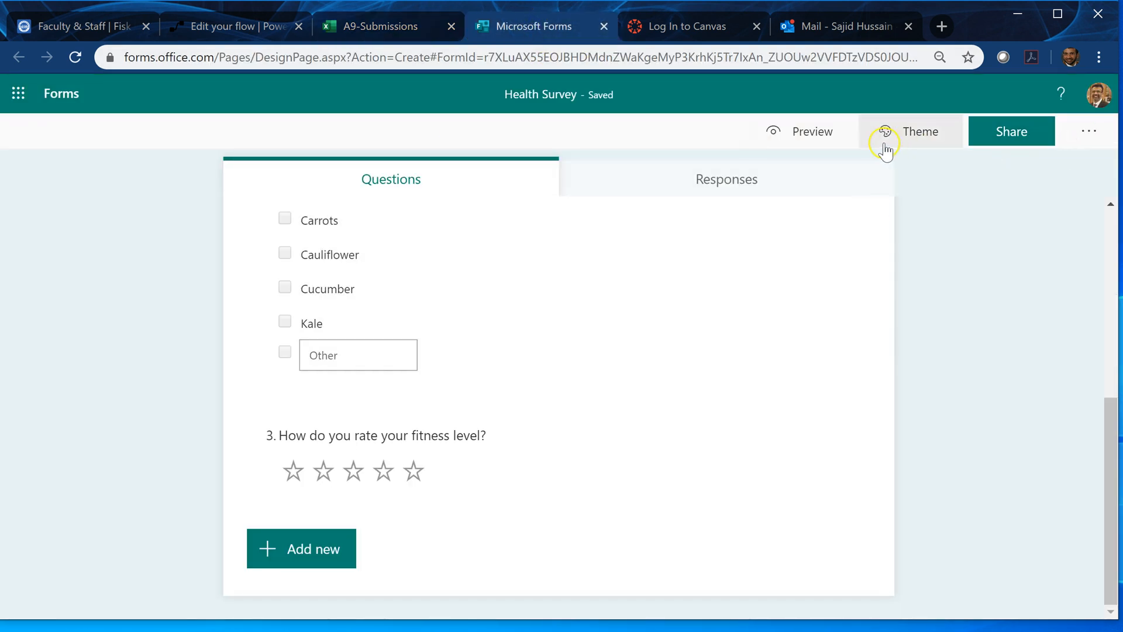
click(802, 131)
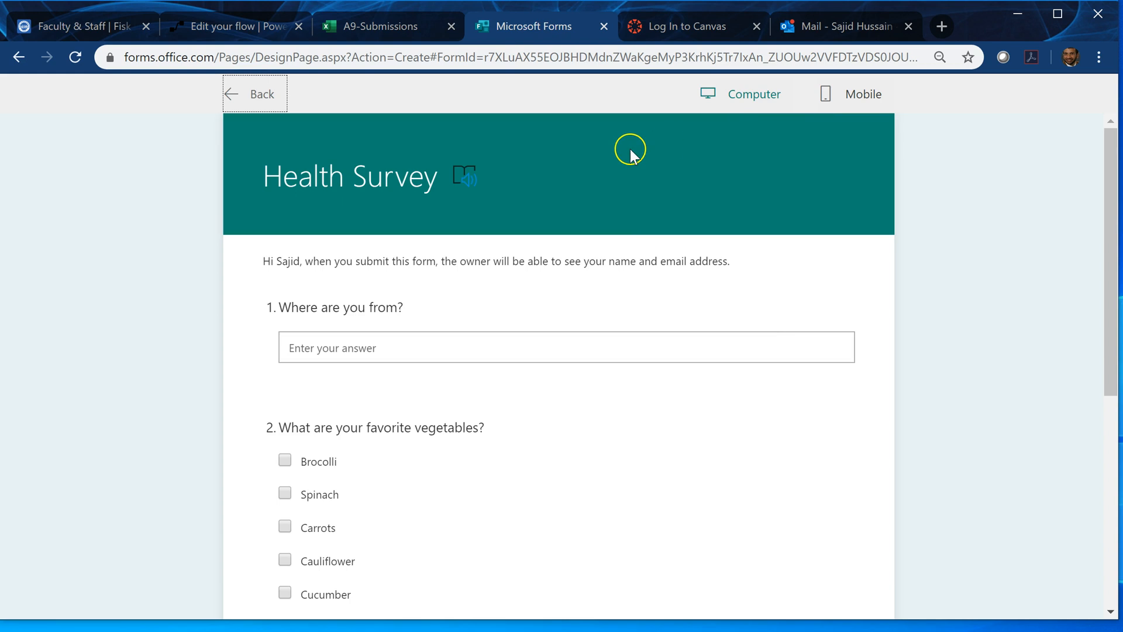
mouse_move(213, 27)
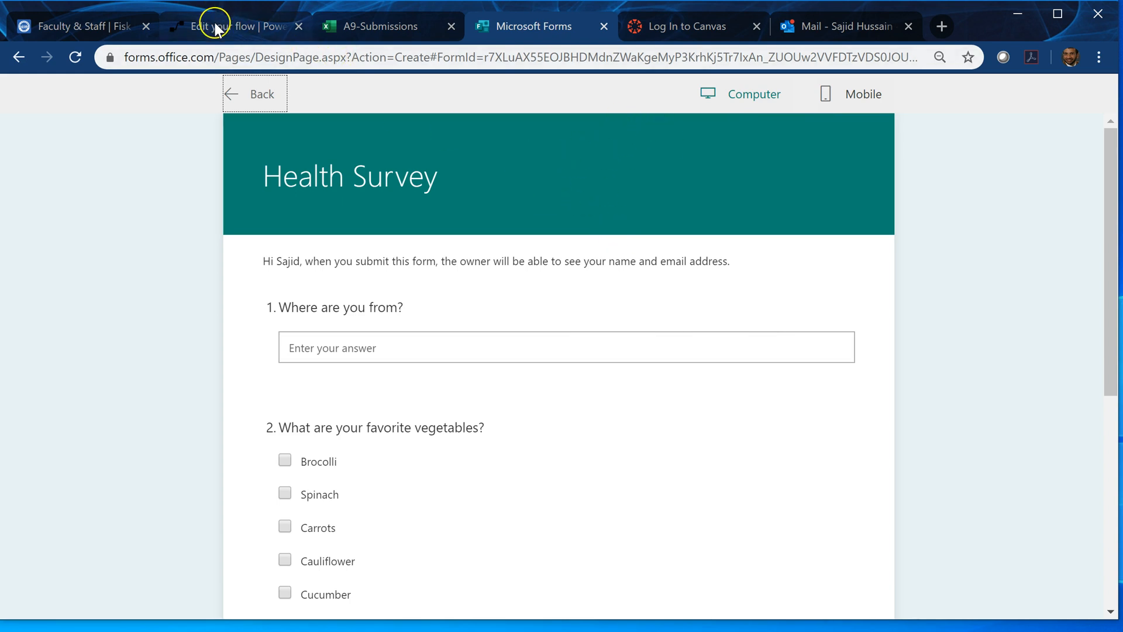
click(237, 27)
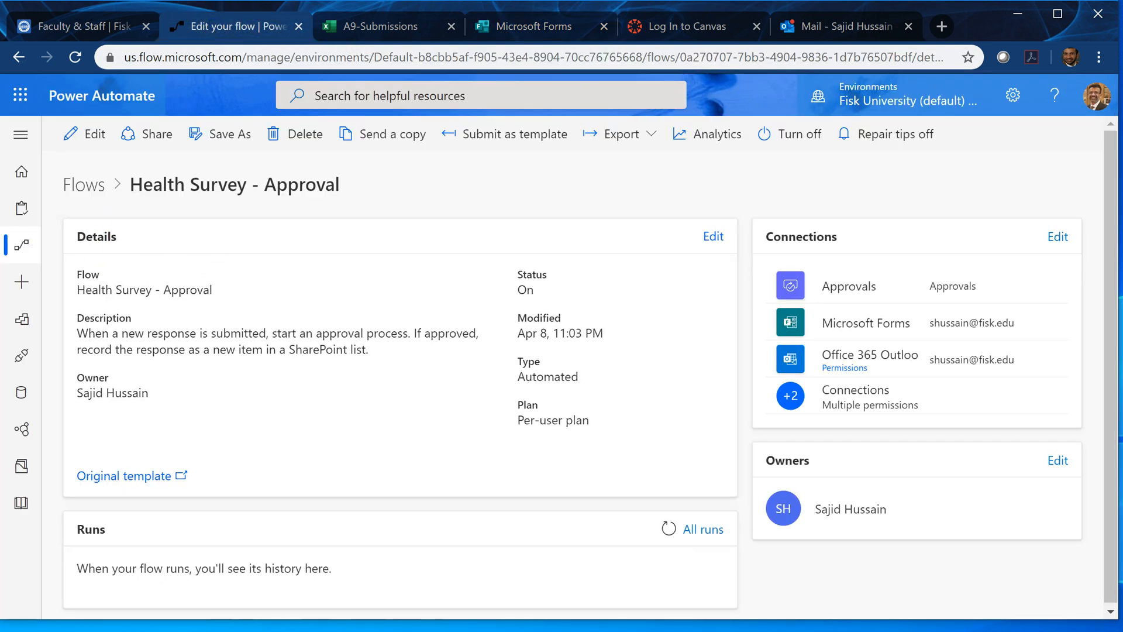
mouse_move(313, 296)
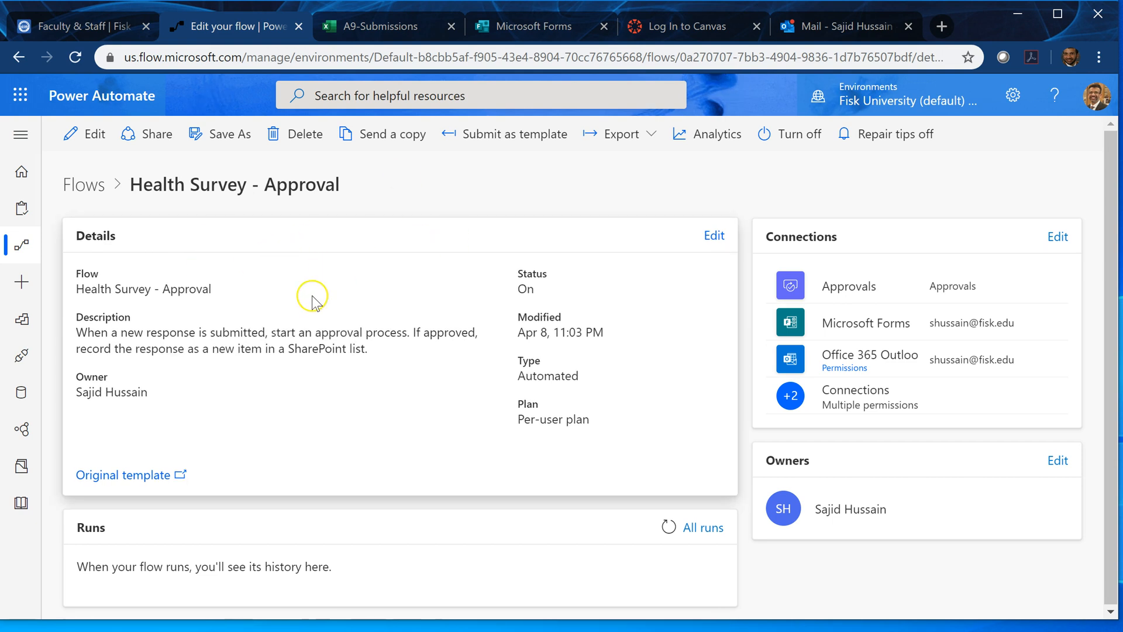
mouse_move(241, 226)
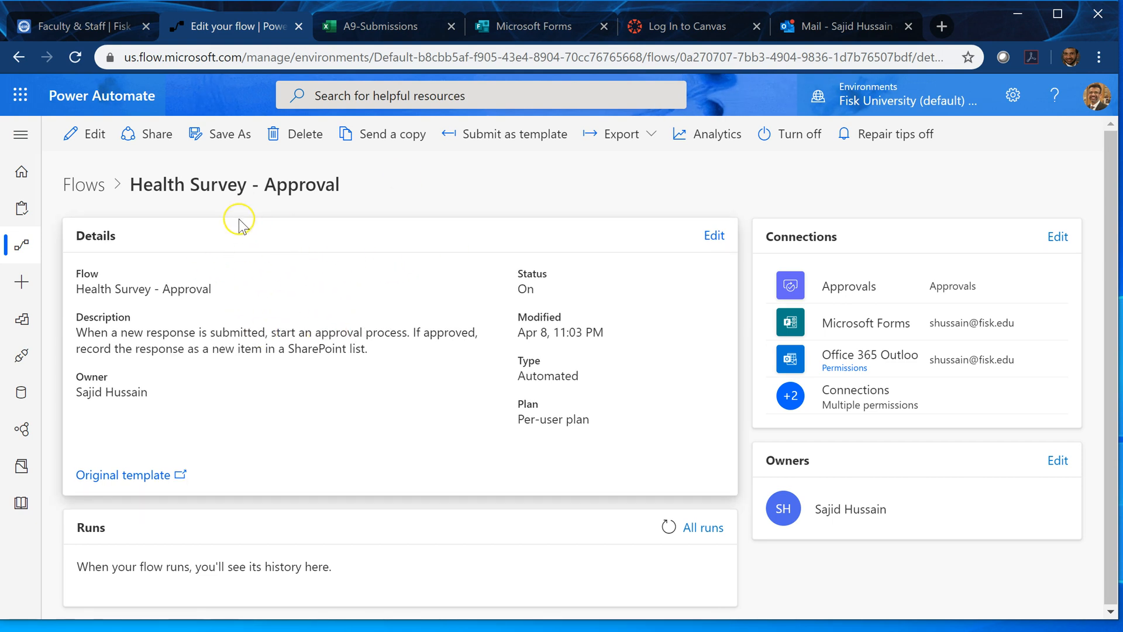
mouse_move(581, 58)
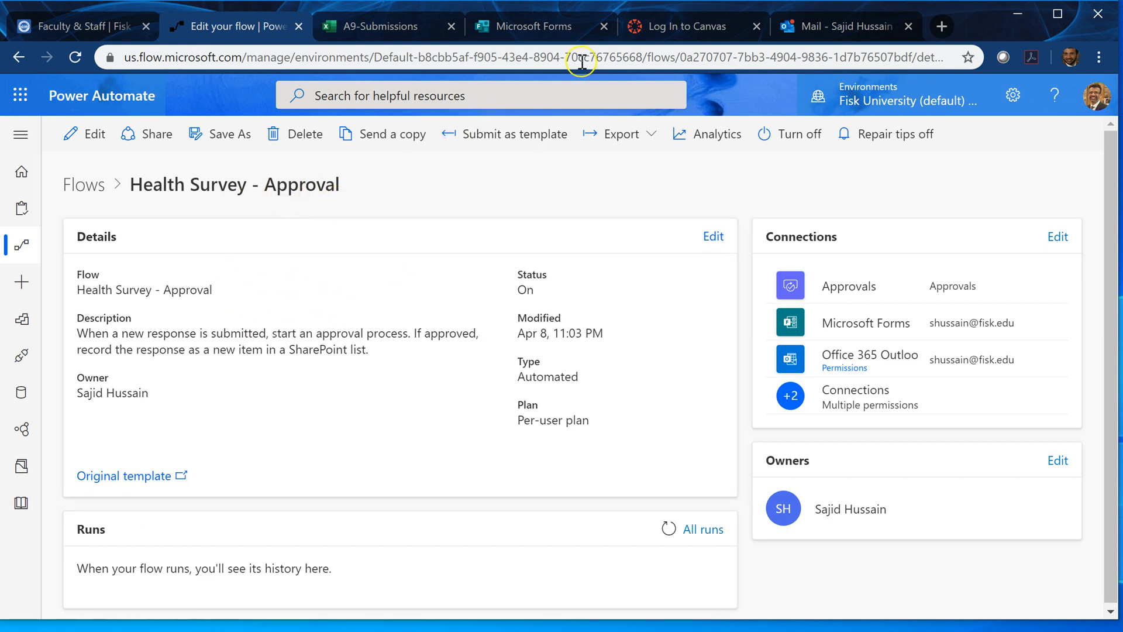
click(540, 25)
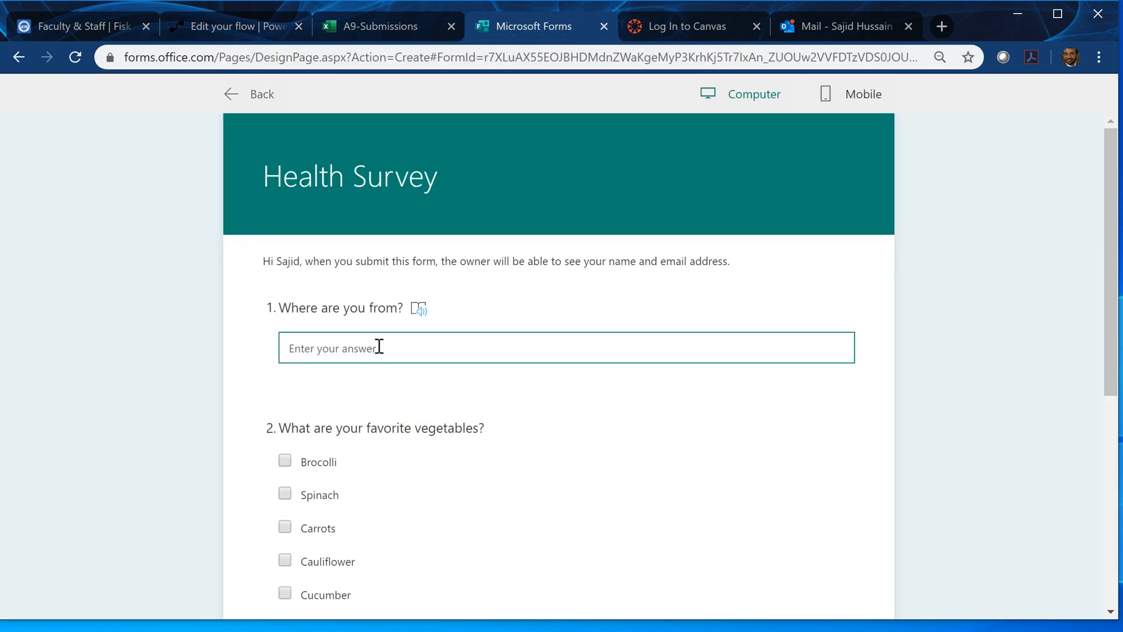
Submit a response with Nashville, the four vegetables and 4 stars, then view A9-Submissions.
text(Nashville)
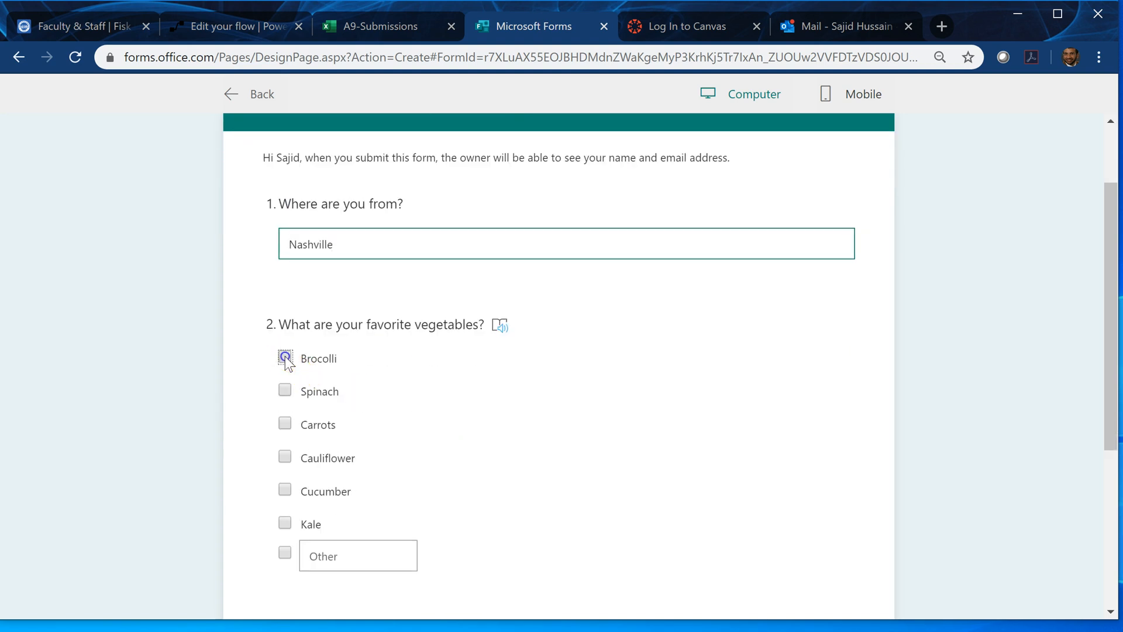
click(285, 424)
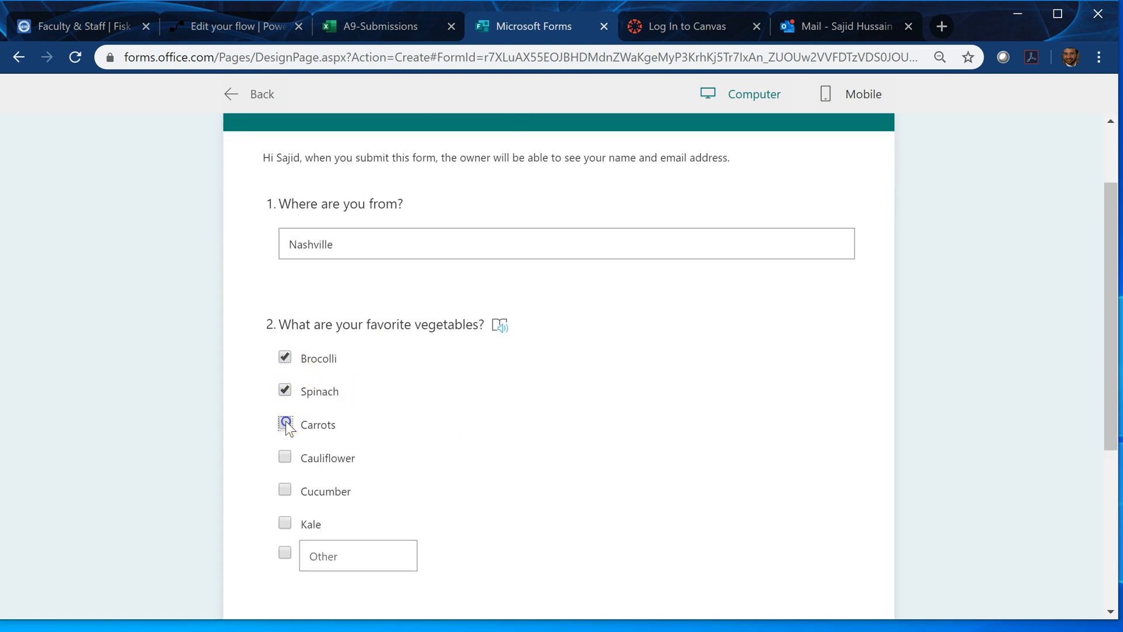
click(284, 423)
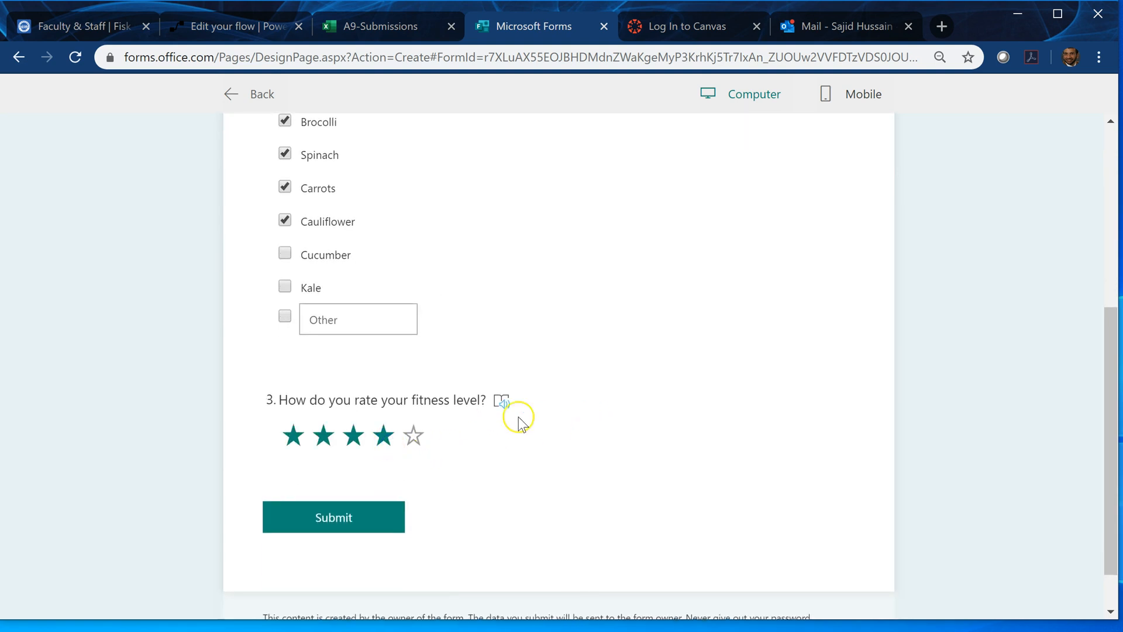
click(333, 516)
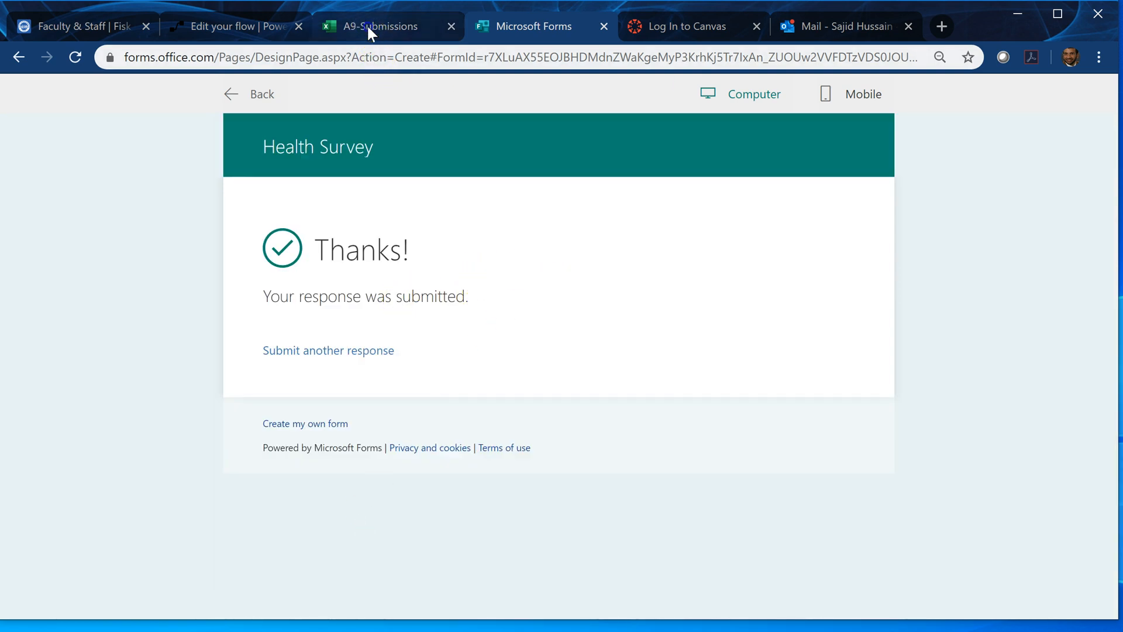
click(375, 27)
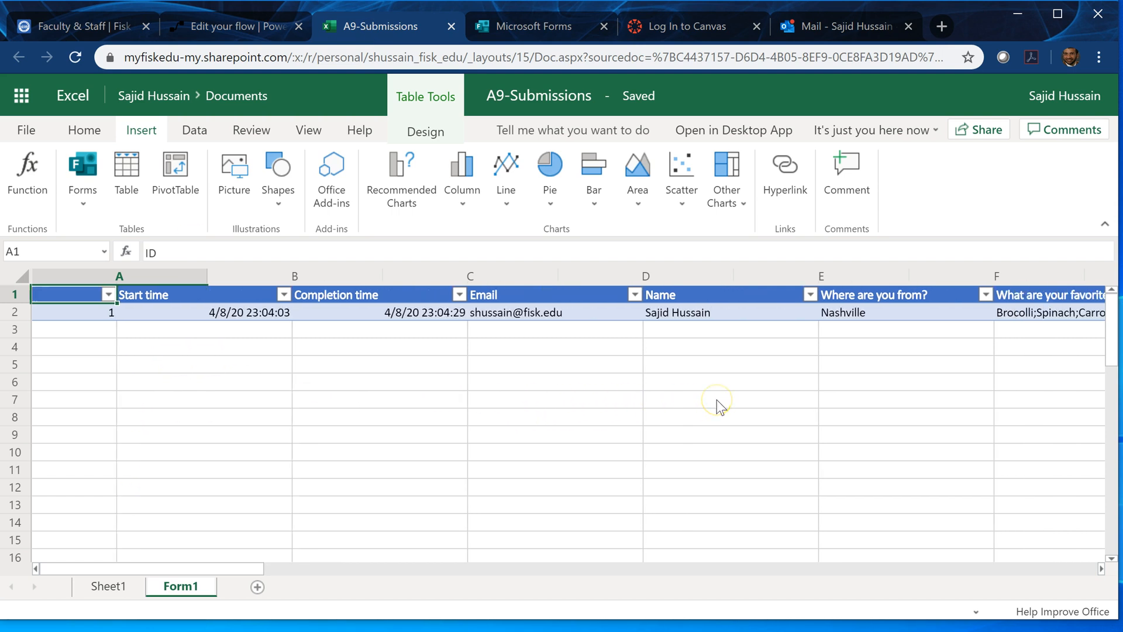
Check the new Nashville response row in A9-Submissions, then go to the mailbox.
scroll(right, 3)
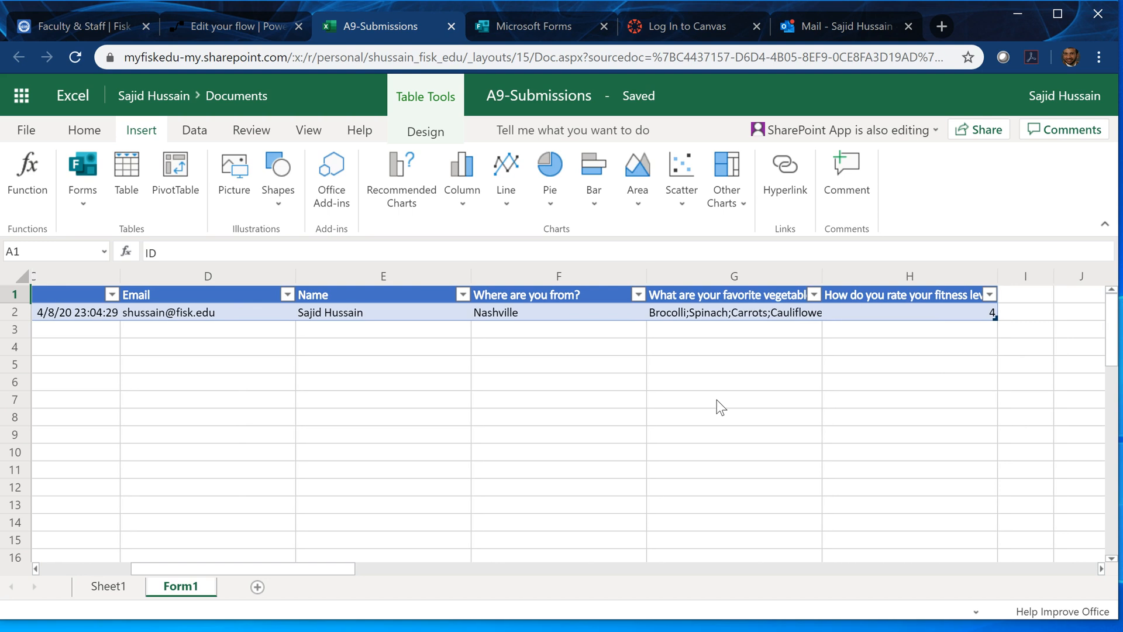
scroll(left, 3)
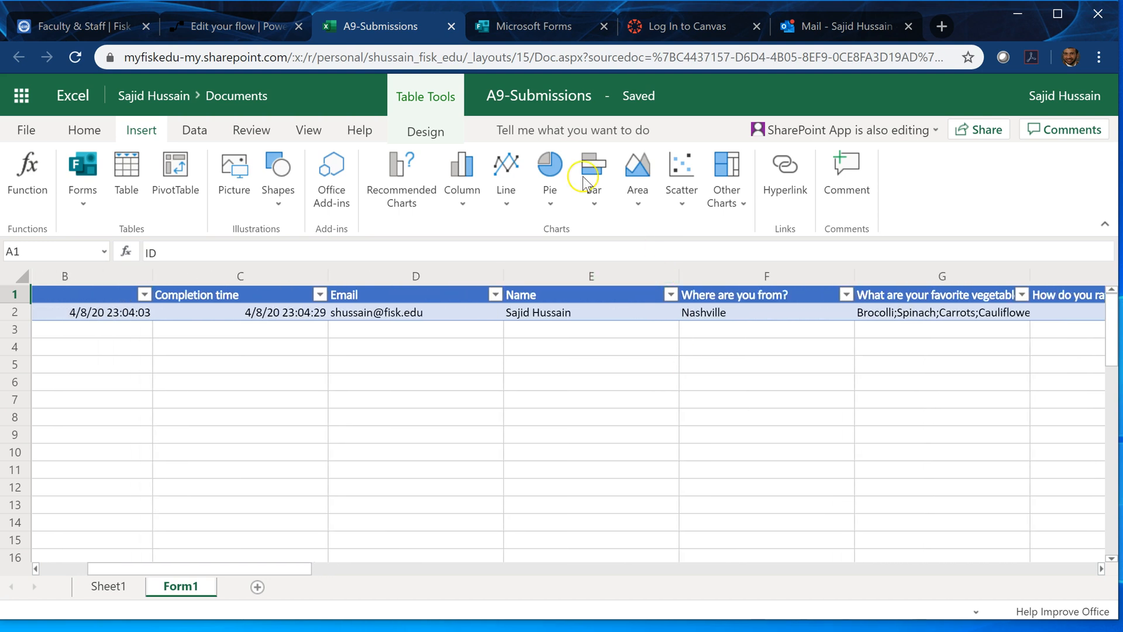
mouse_move(234, 26)
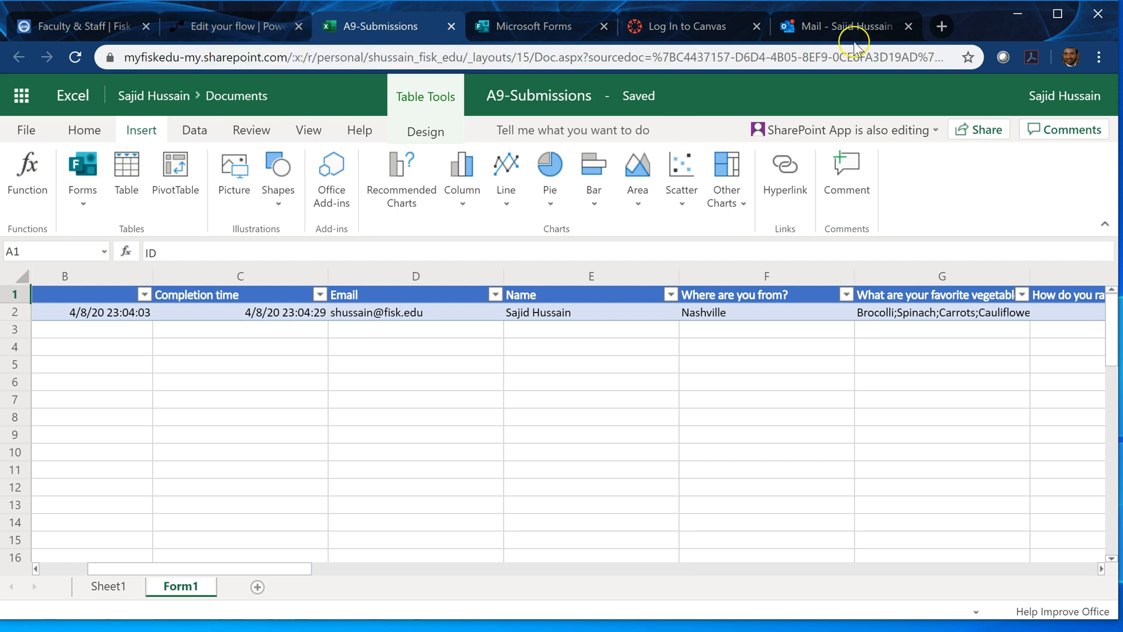
click(845, 26)
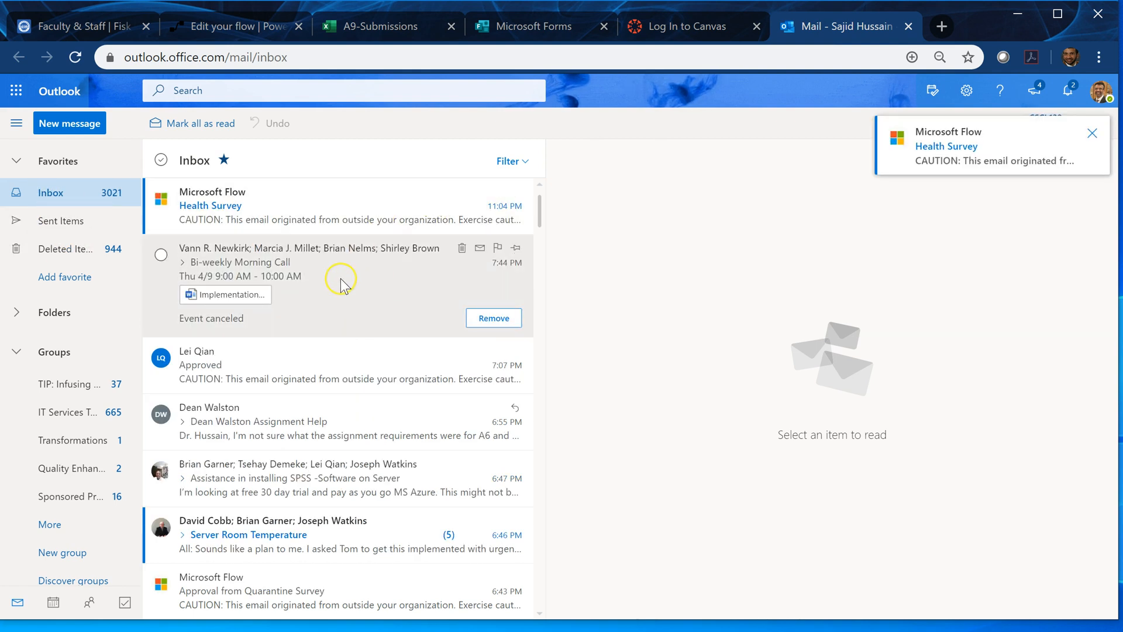
mouse_move(270, 215)
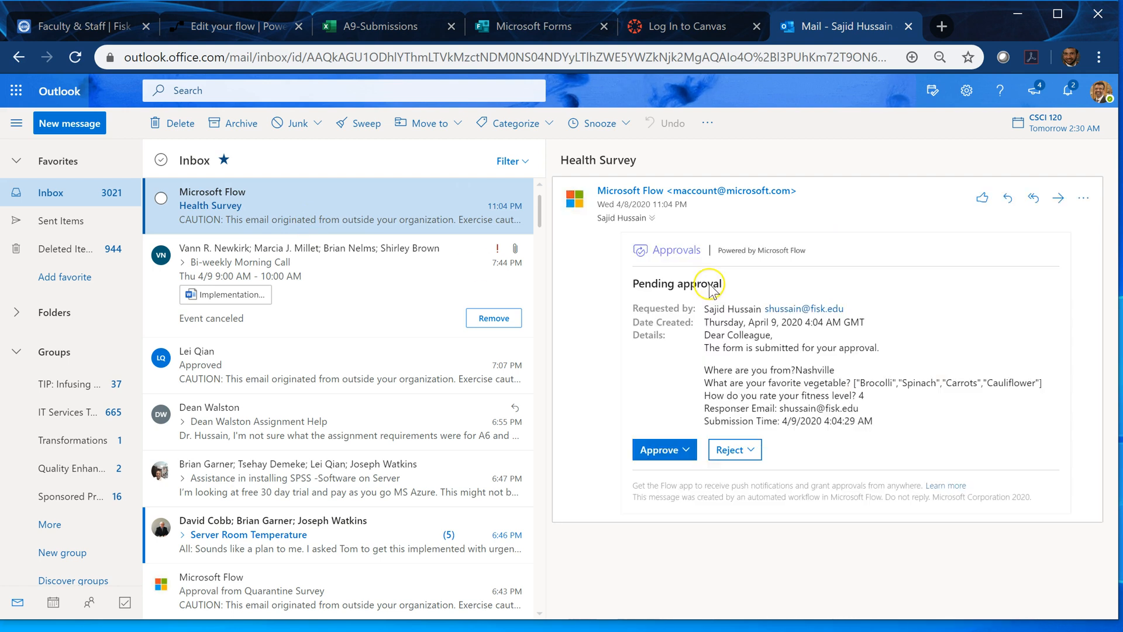
mouse_move(739, 319)
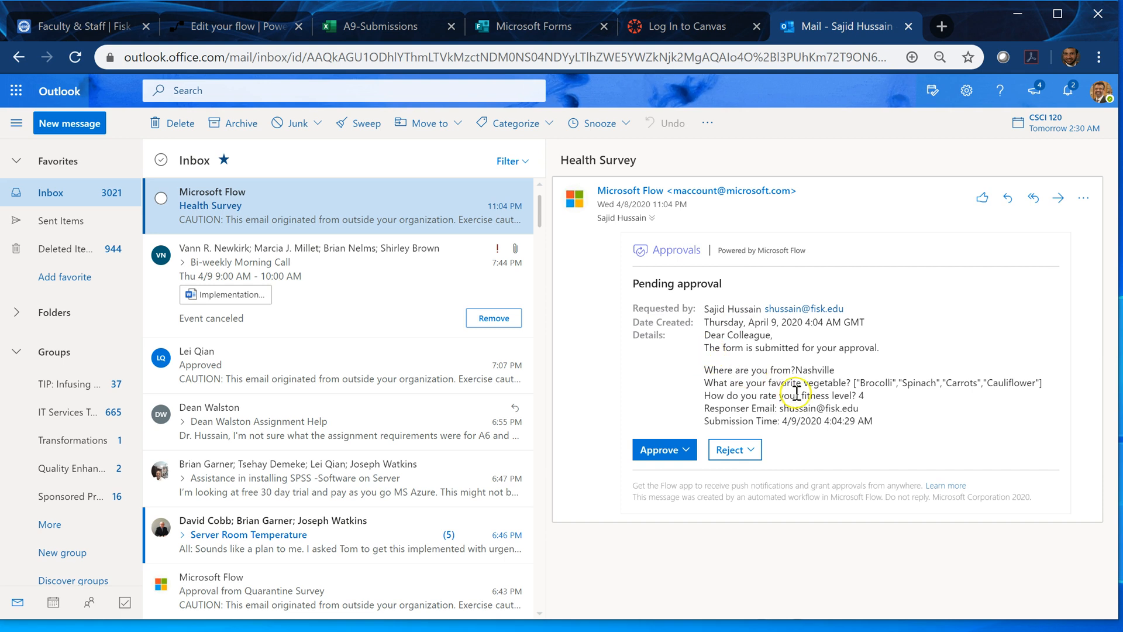
mouse_move(745, 394)
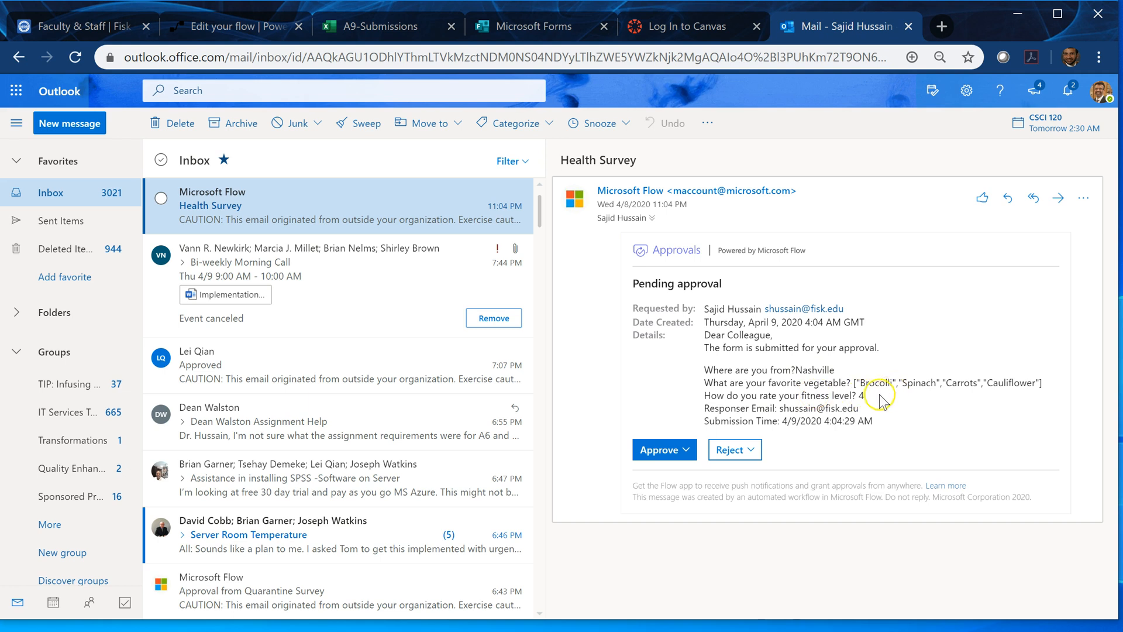
mouse_move(1030, 387)
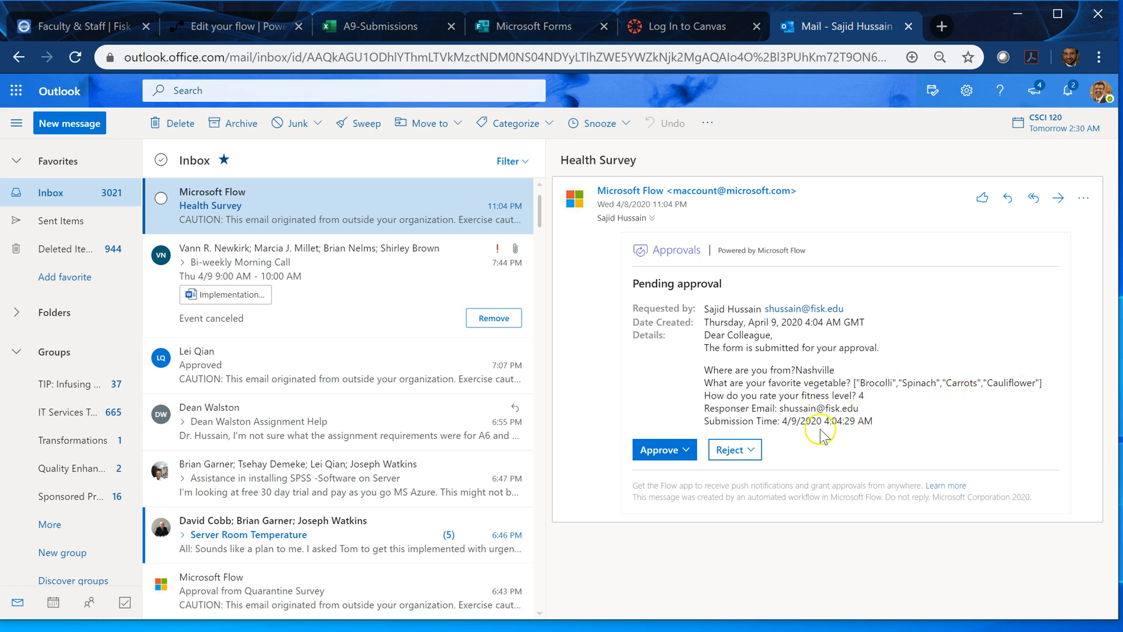
Approve the Health Survey request with the comment 'Well done'.
click(659, 449)
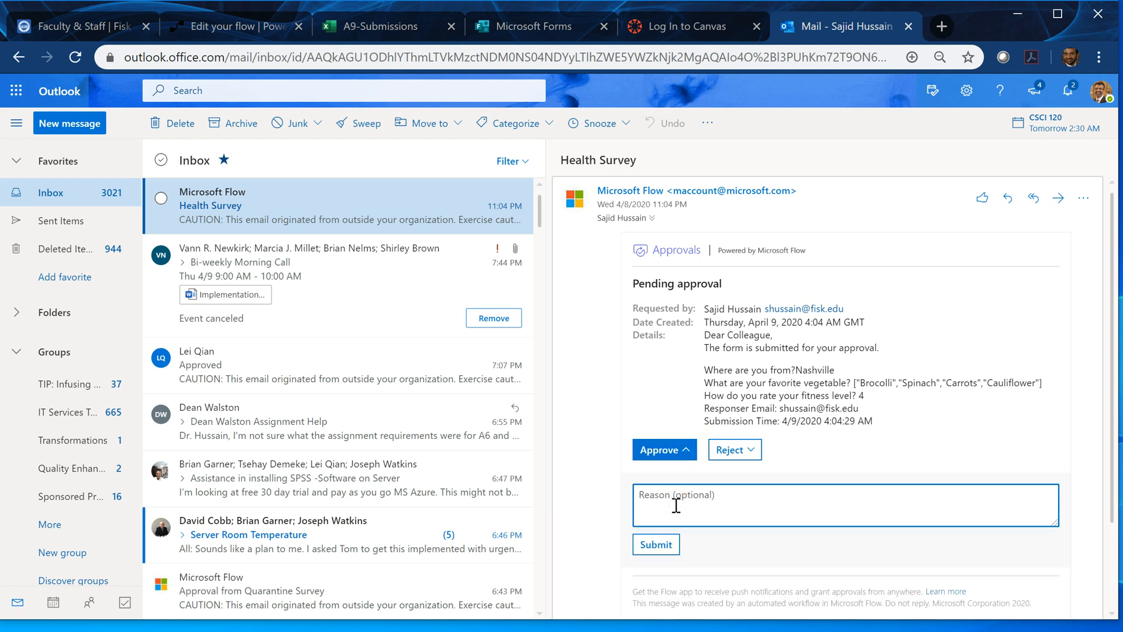
text(we)
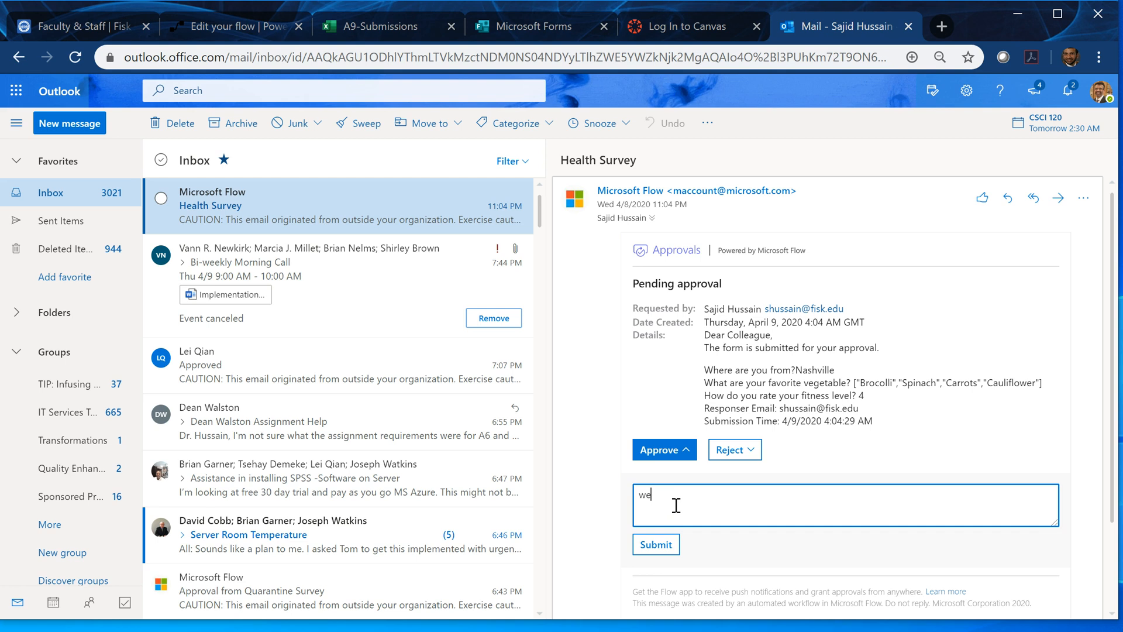
text(Well done)
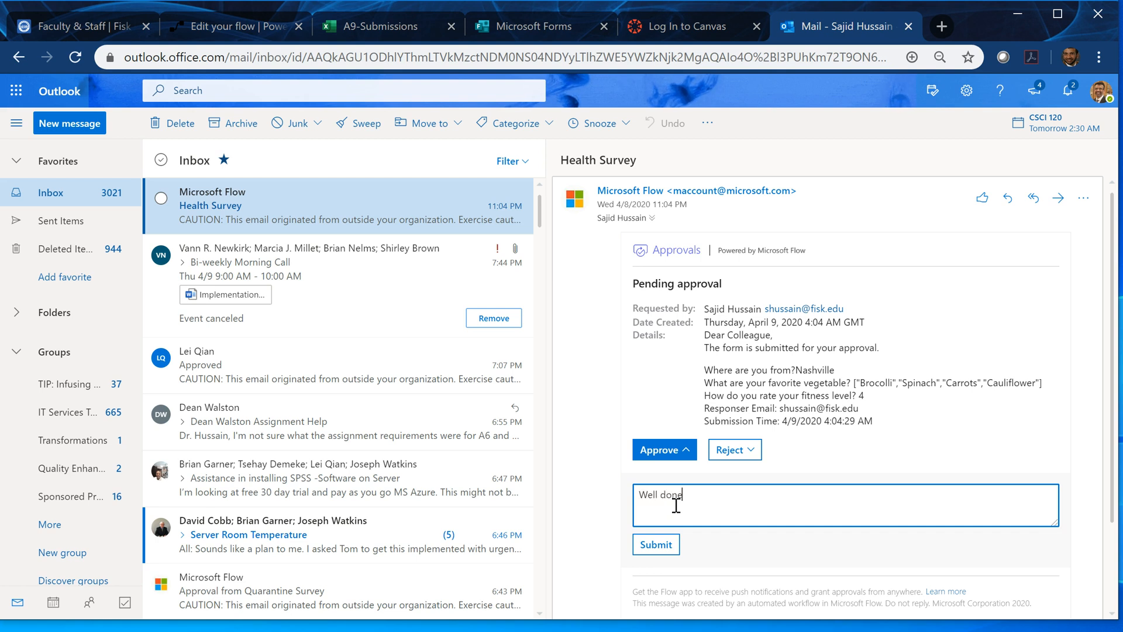
click(655, 544)
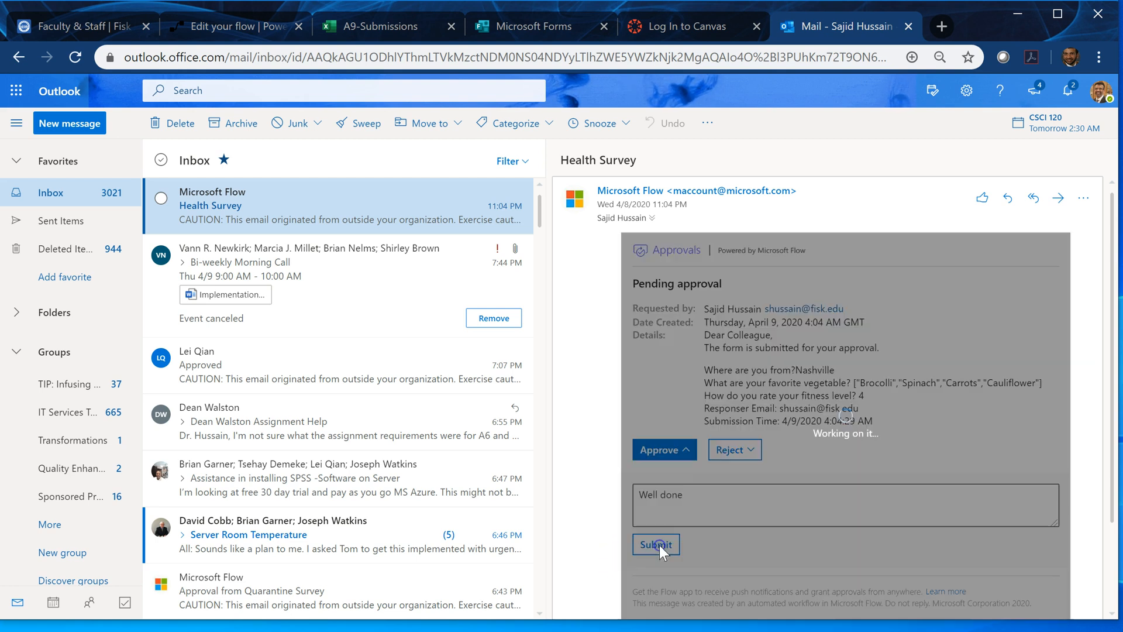
click(655, 544)
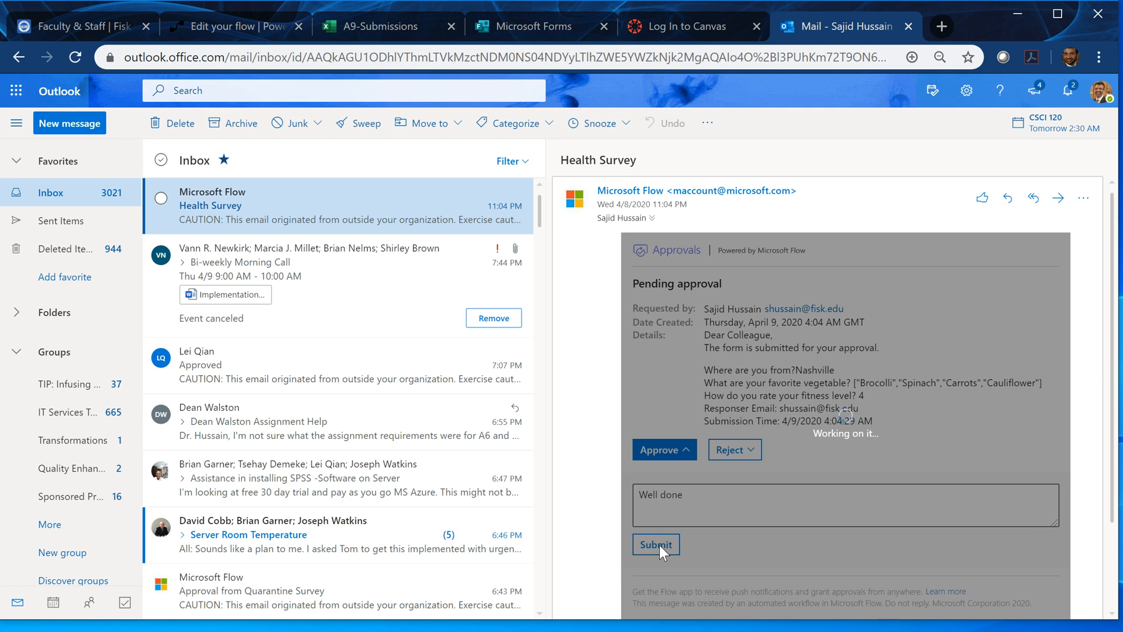
click(656, 545)
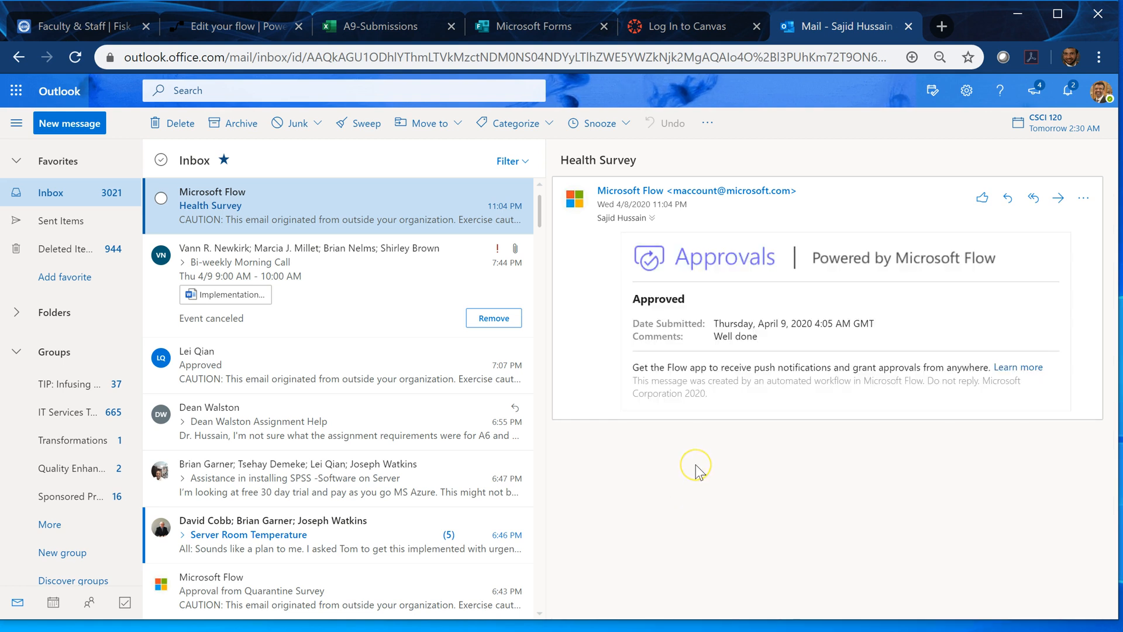
mouse_move(698, 472)
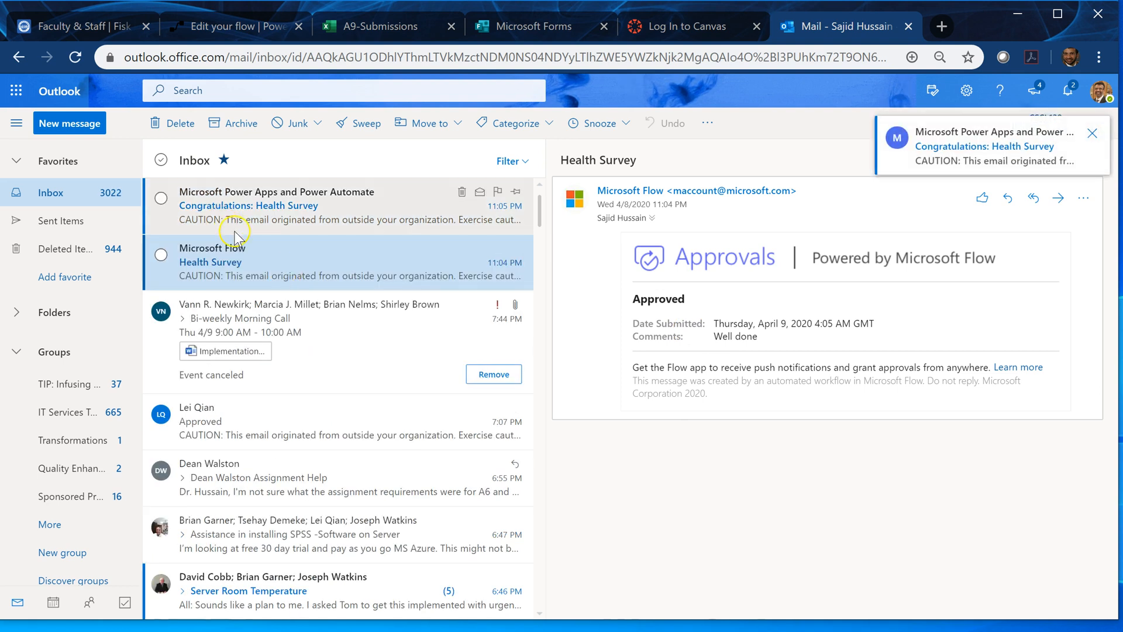
mouse_move(270, 219)
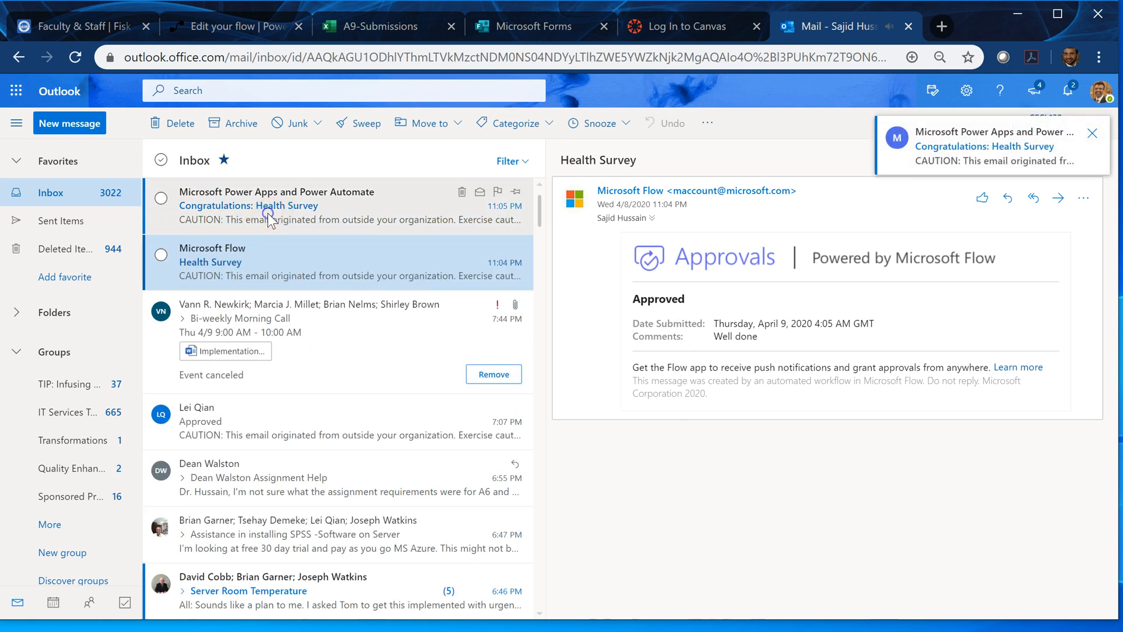
Read the Congratulations: Health Survey email confirming the survey is approved with the answers listed.
click(277, 206)
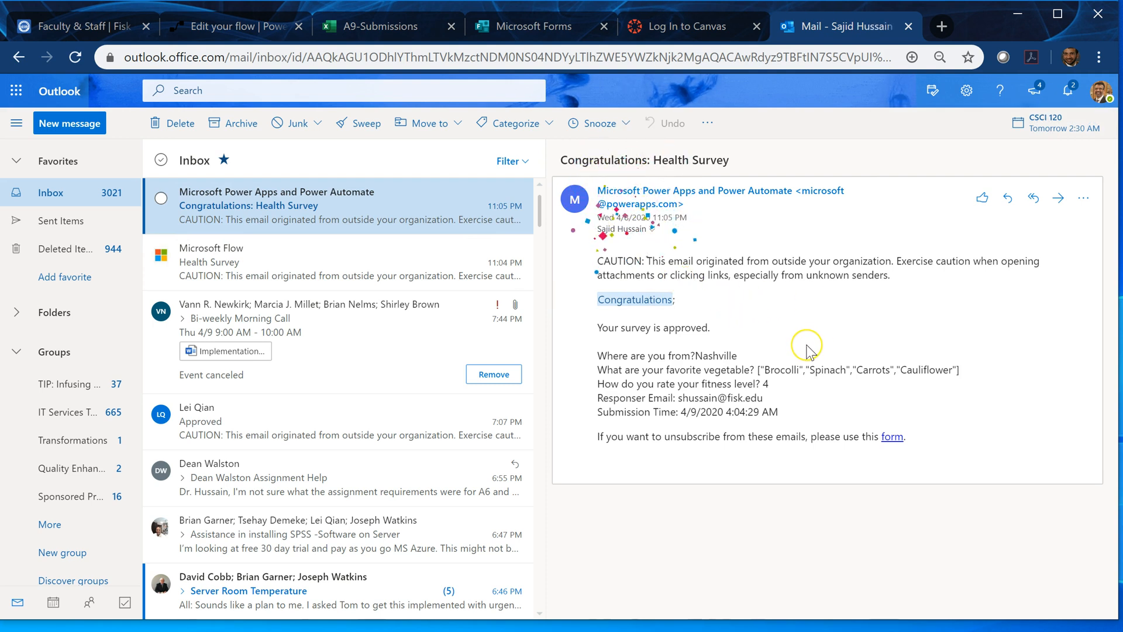
mouse_move(788, 340)
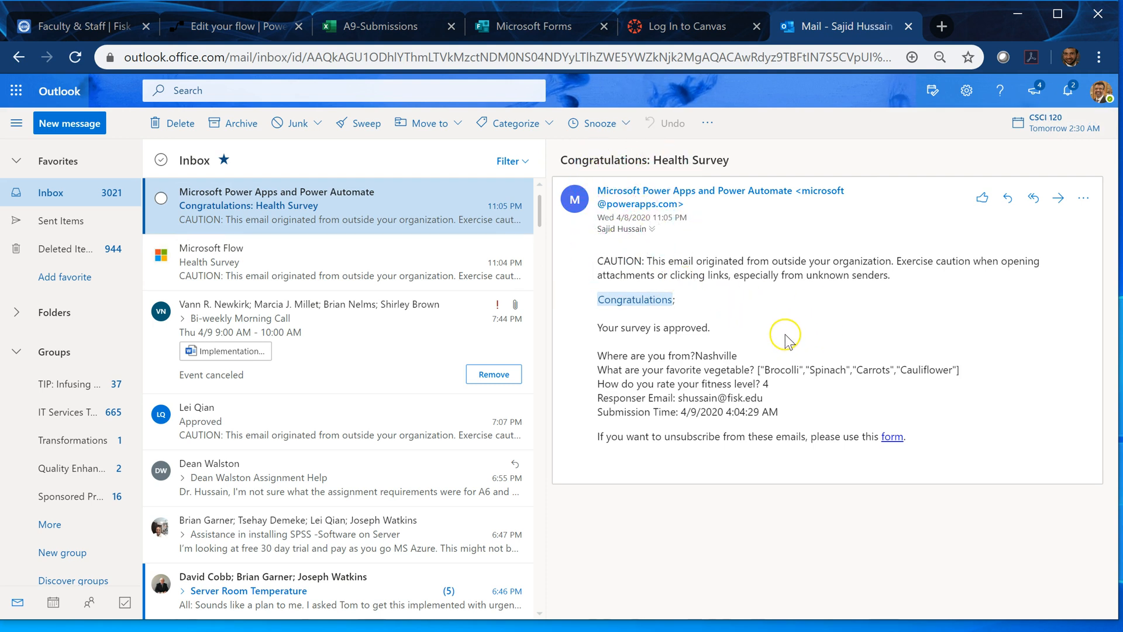
mouse_move(317, 457)
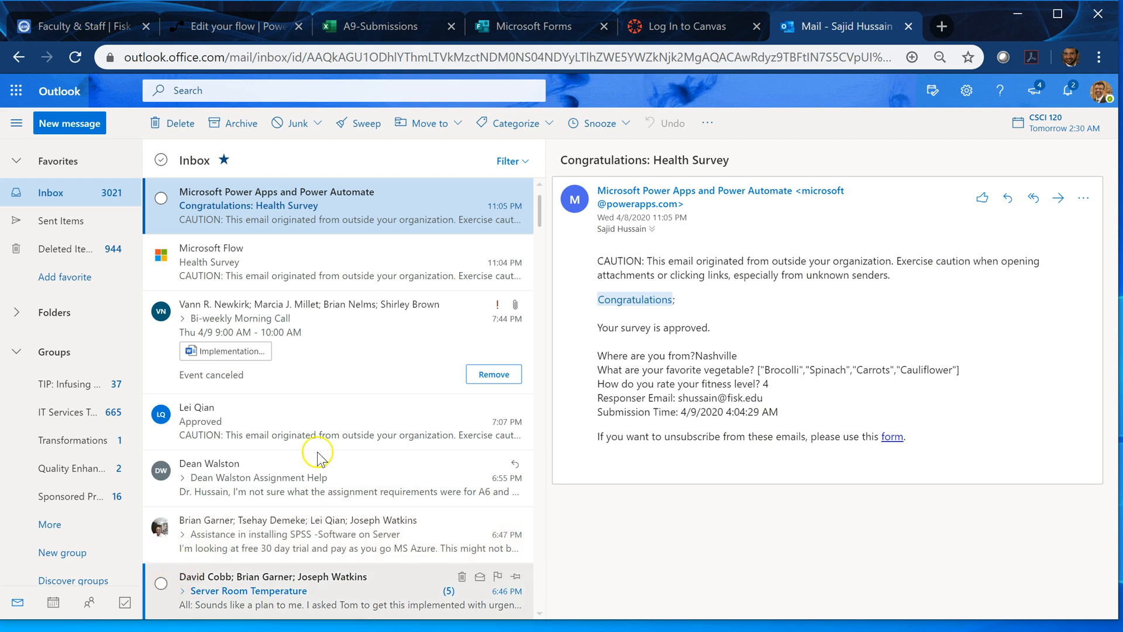